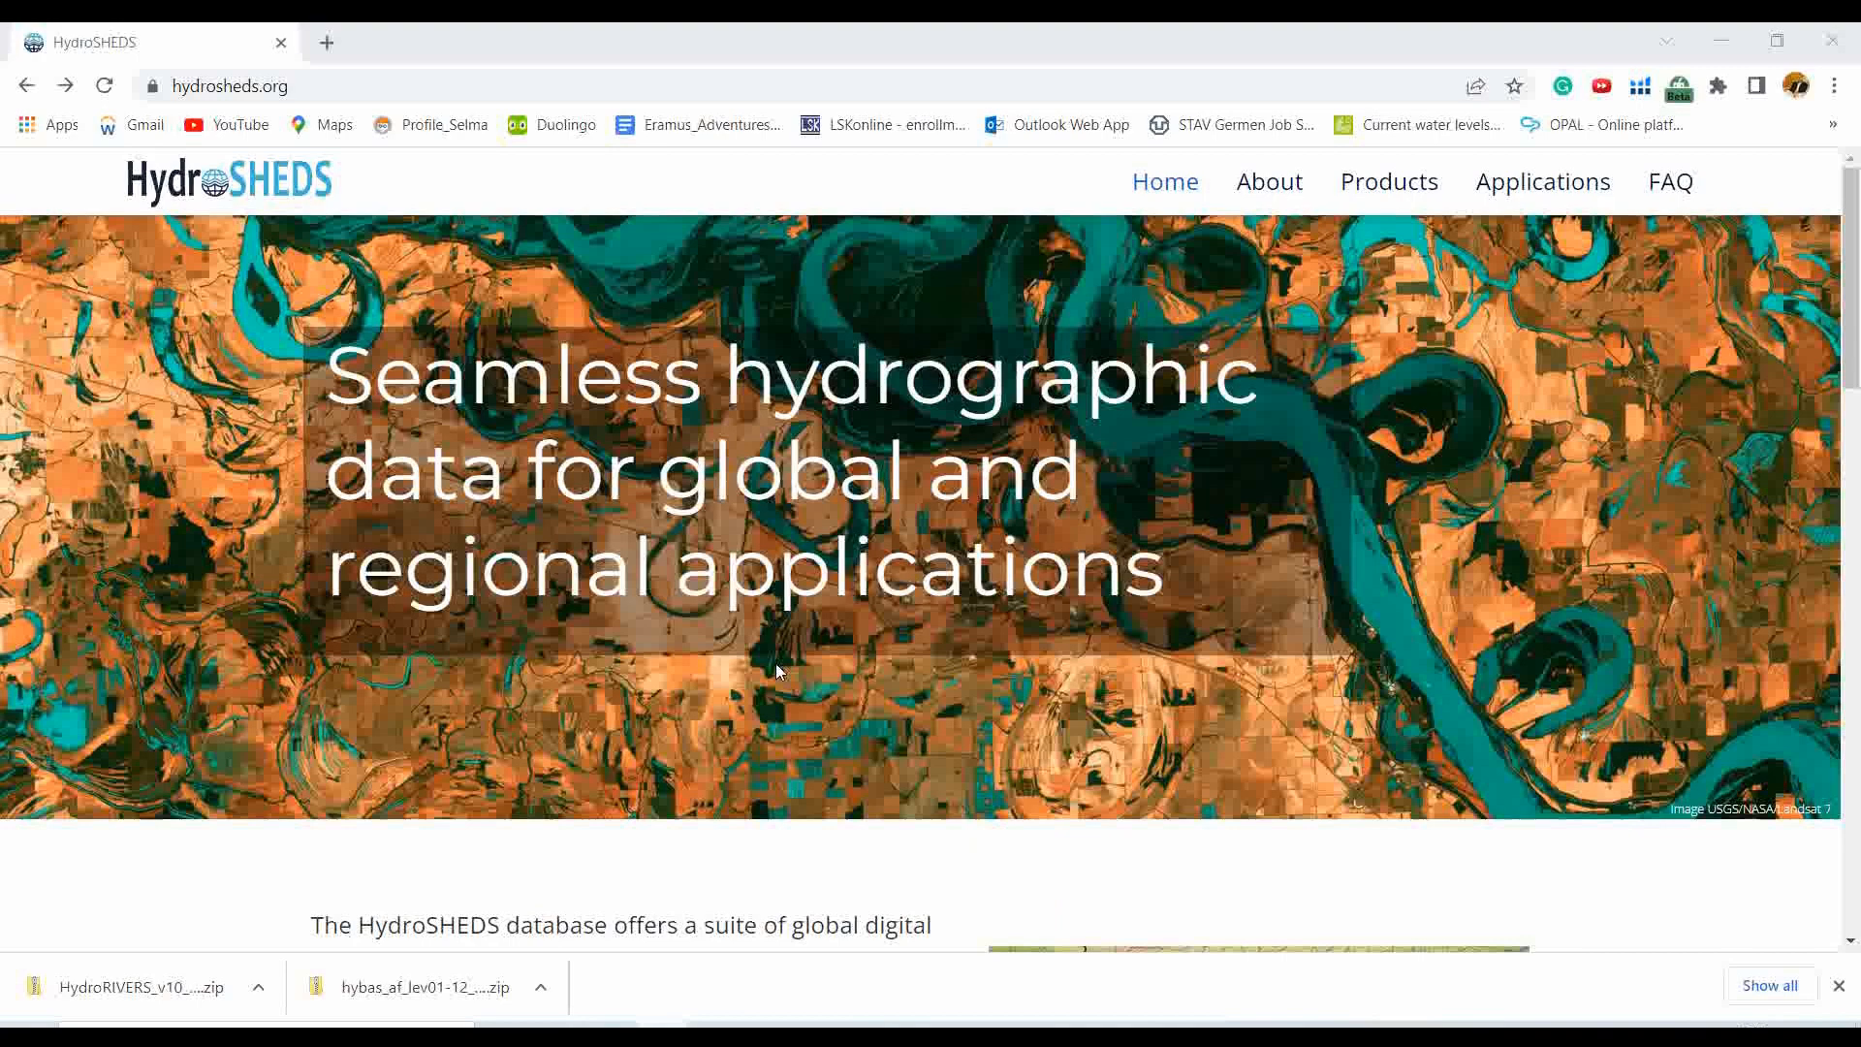
# - Browse the HydroSHEDS home page, then go to the Products page listing the data products
pyautogui.scroll(-3)
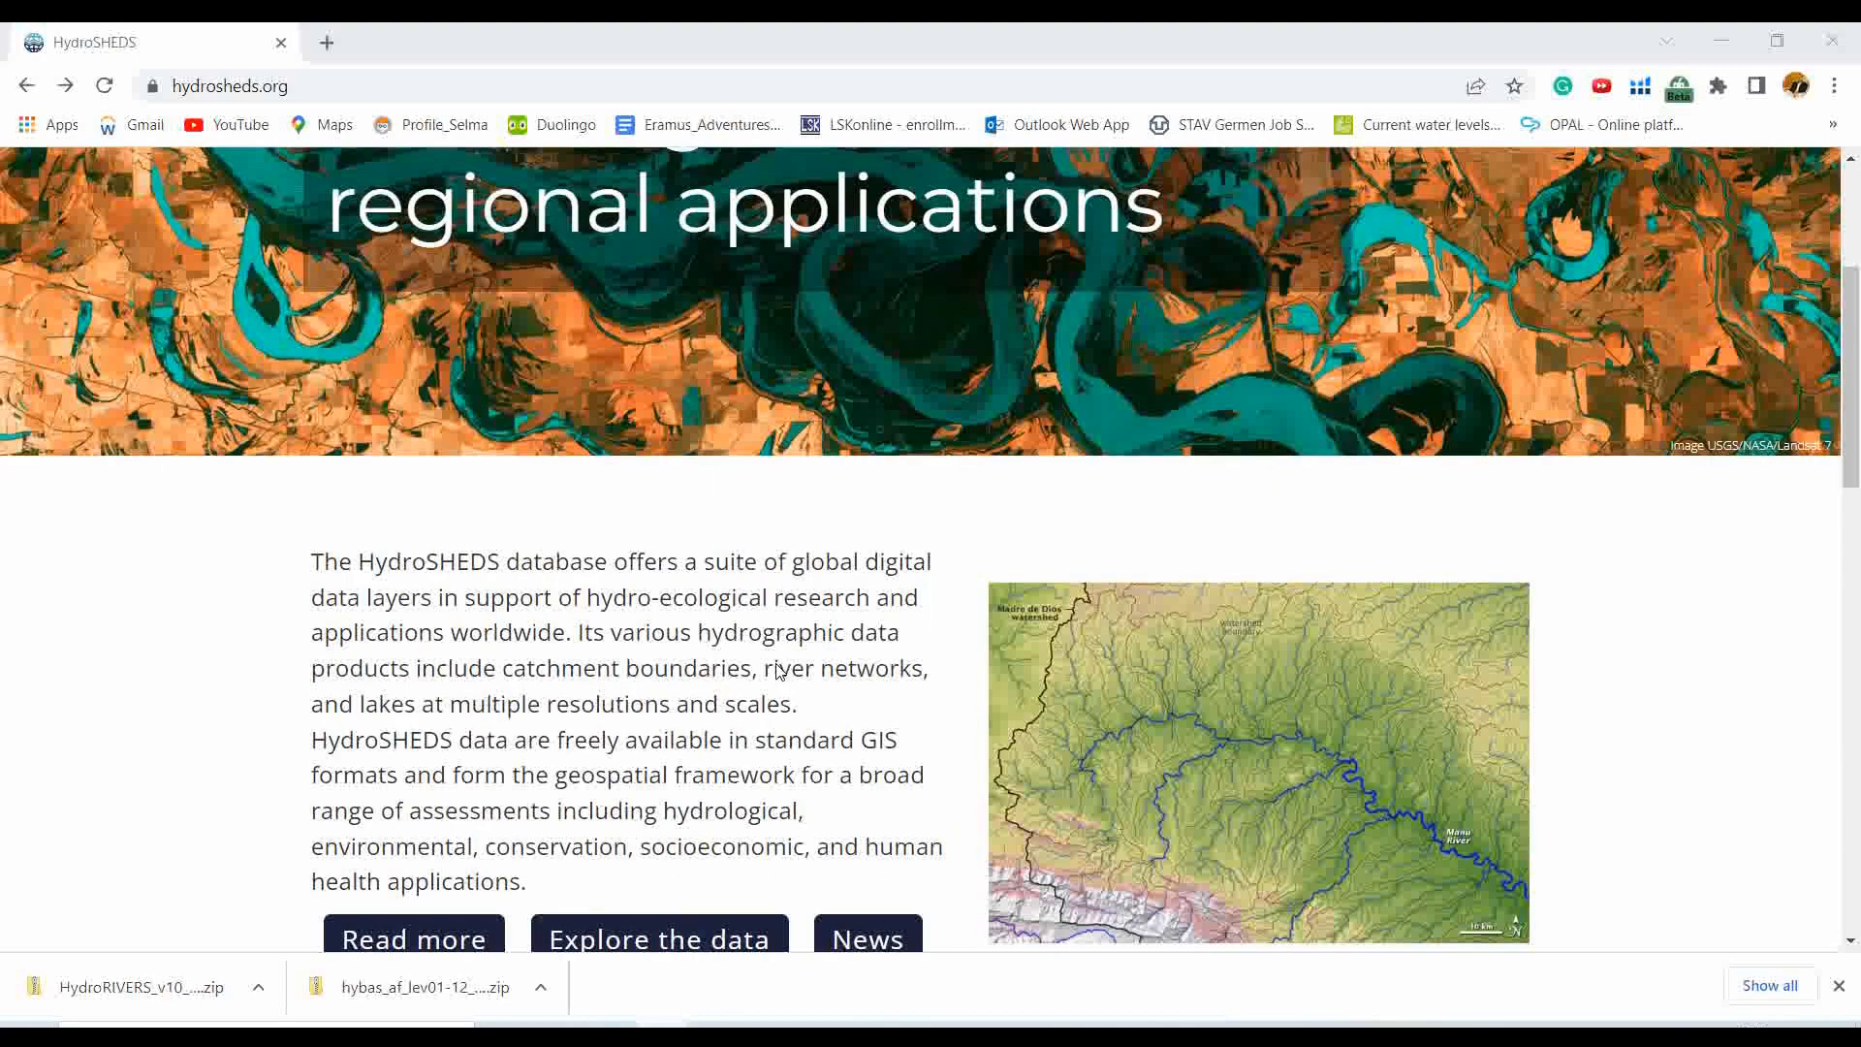
pyautogui.scroll(3)
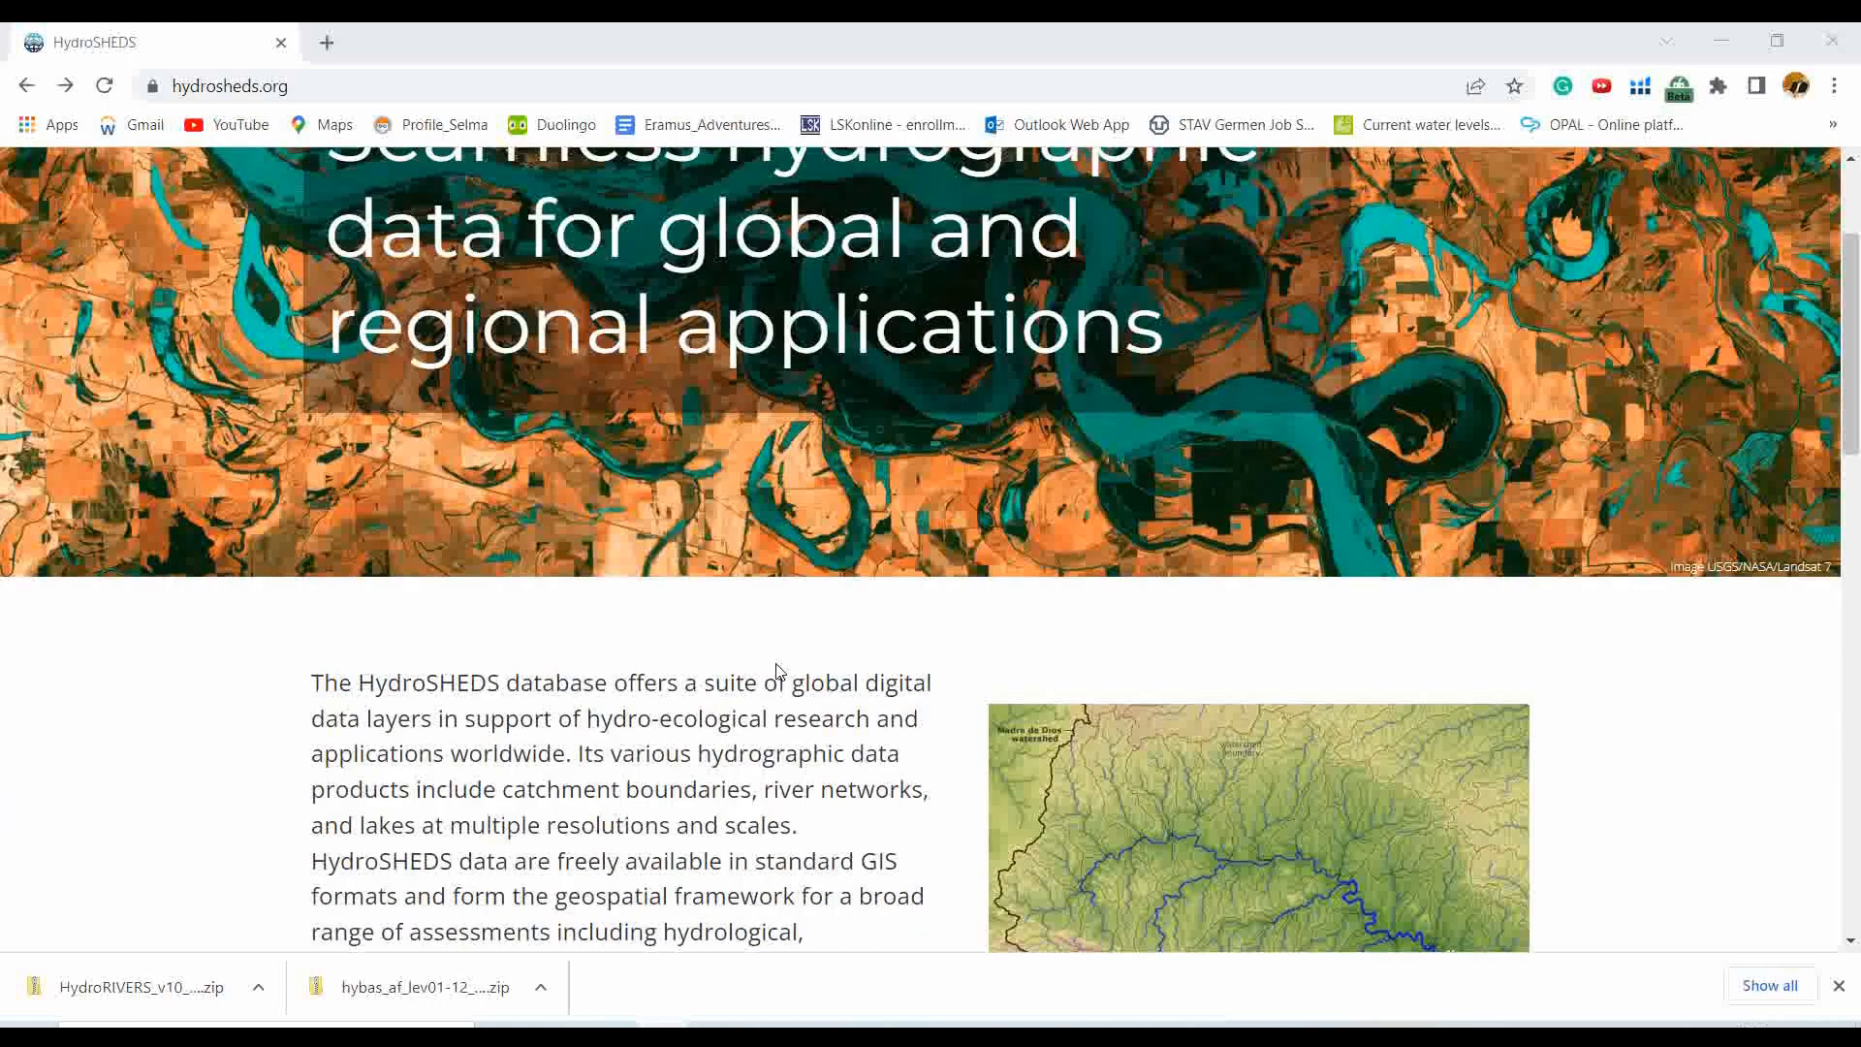
pyautogui.scroll(-3)
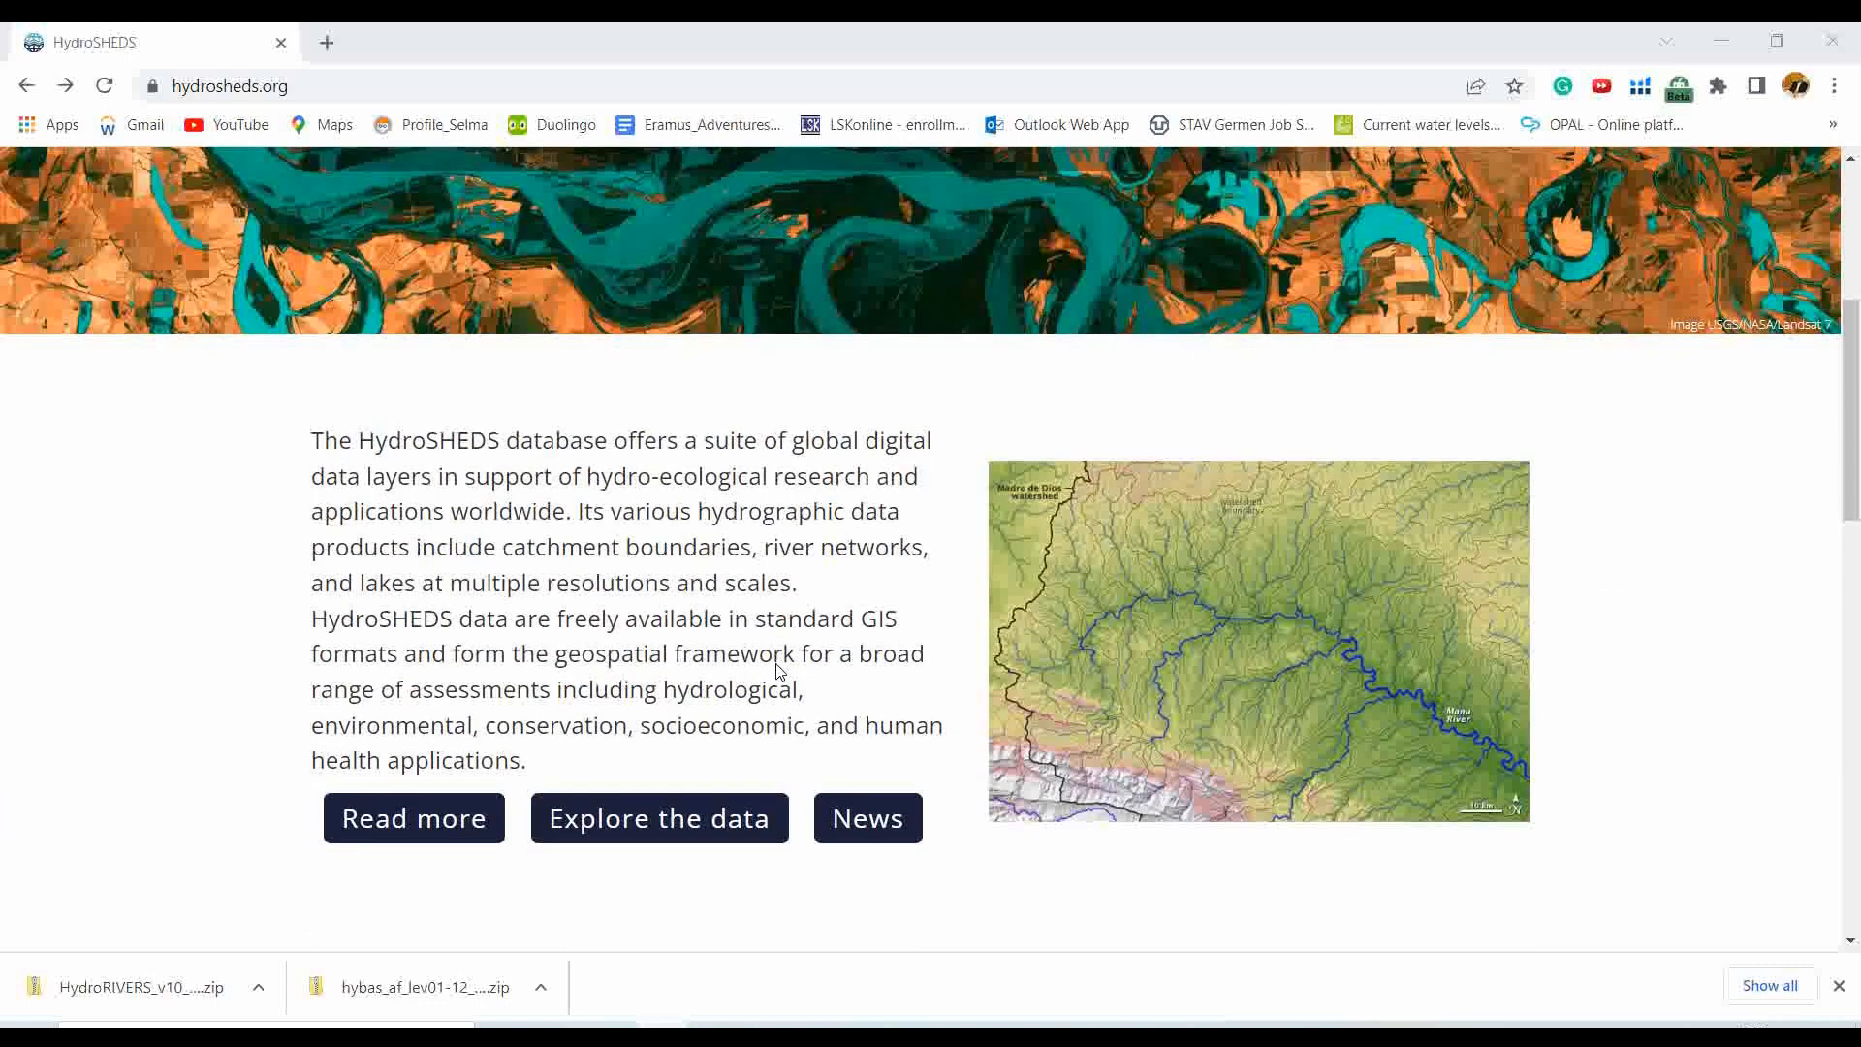
pyautogui.scroll(-3)
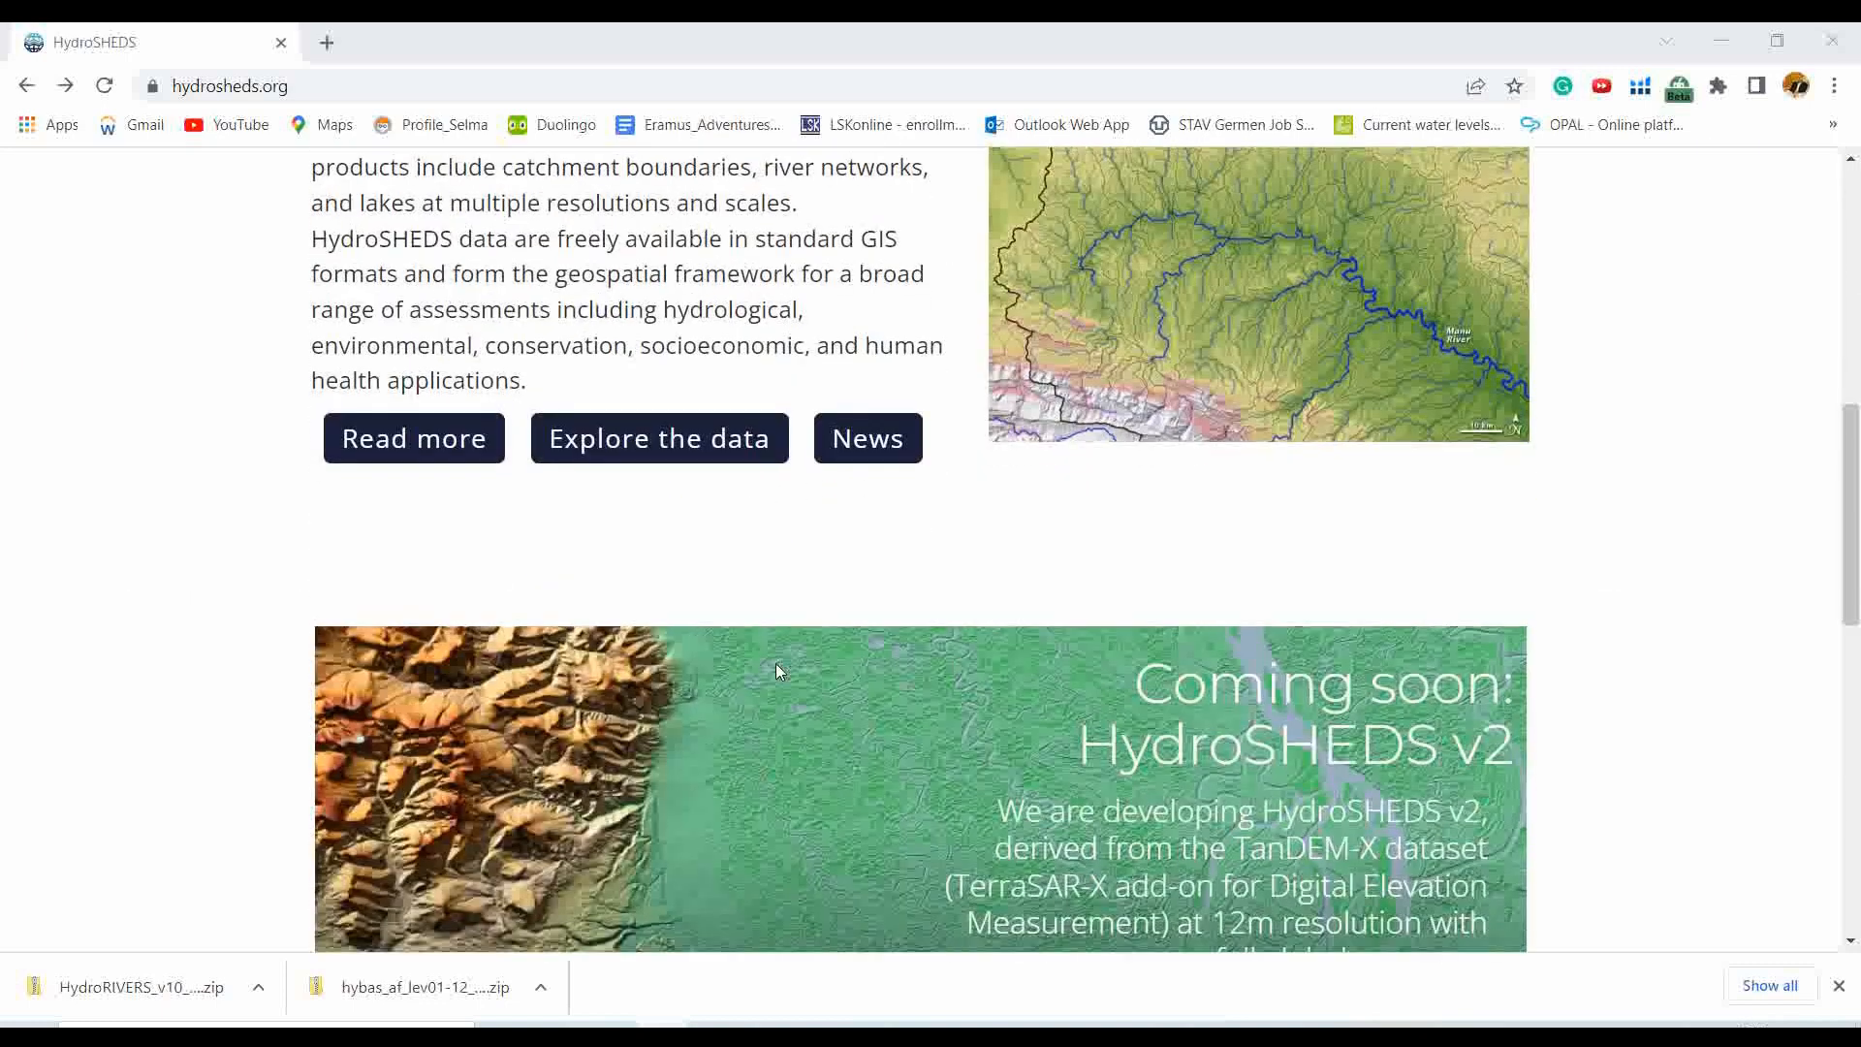
pyautogui.scroll(-3)
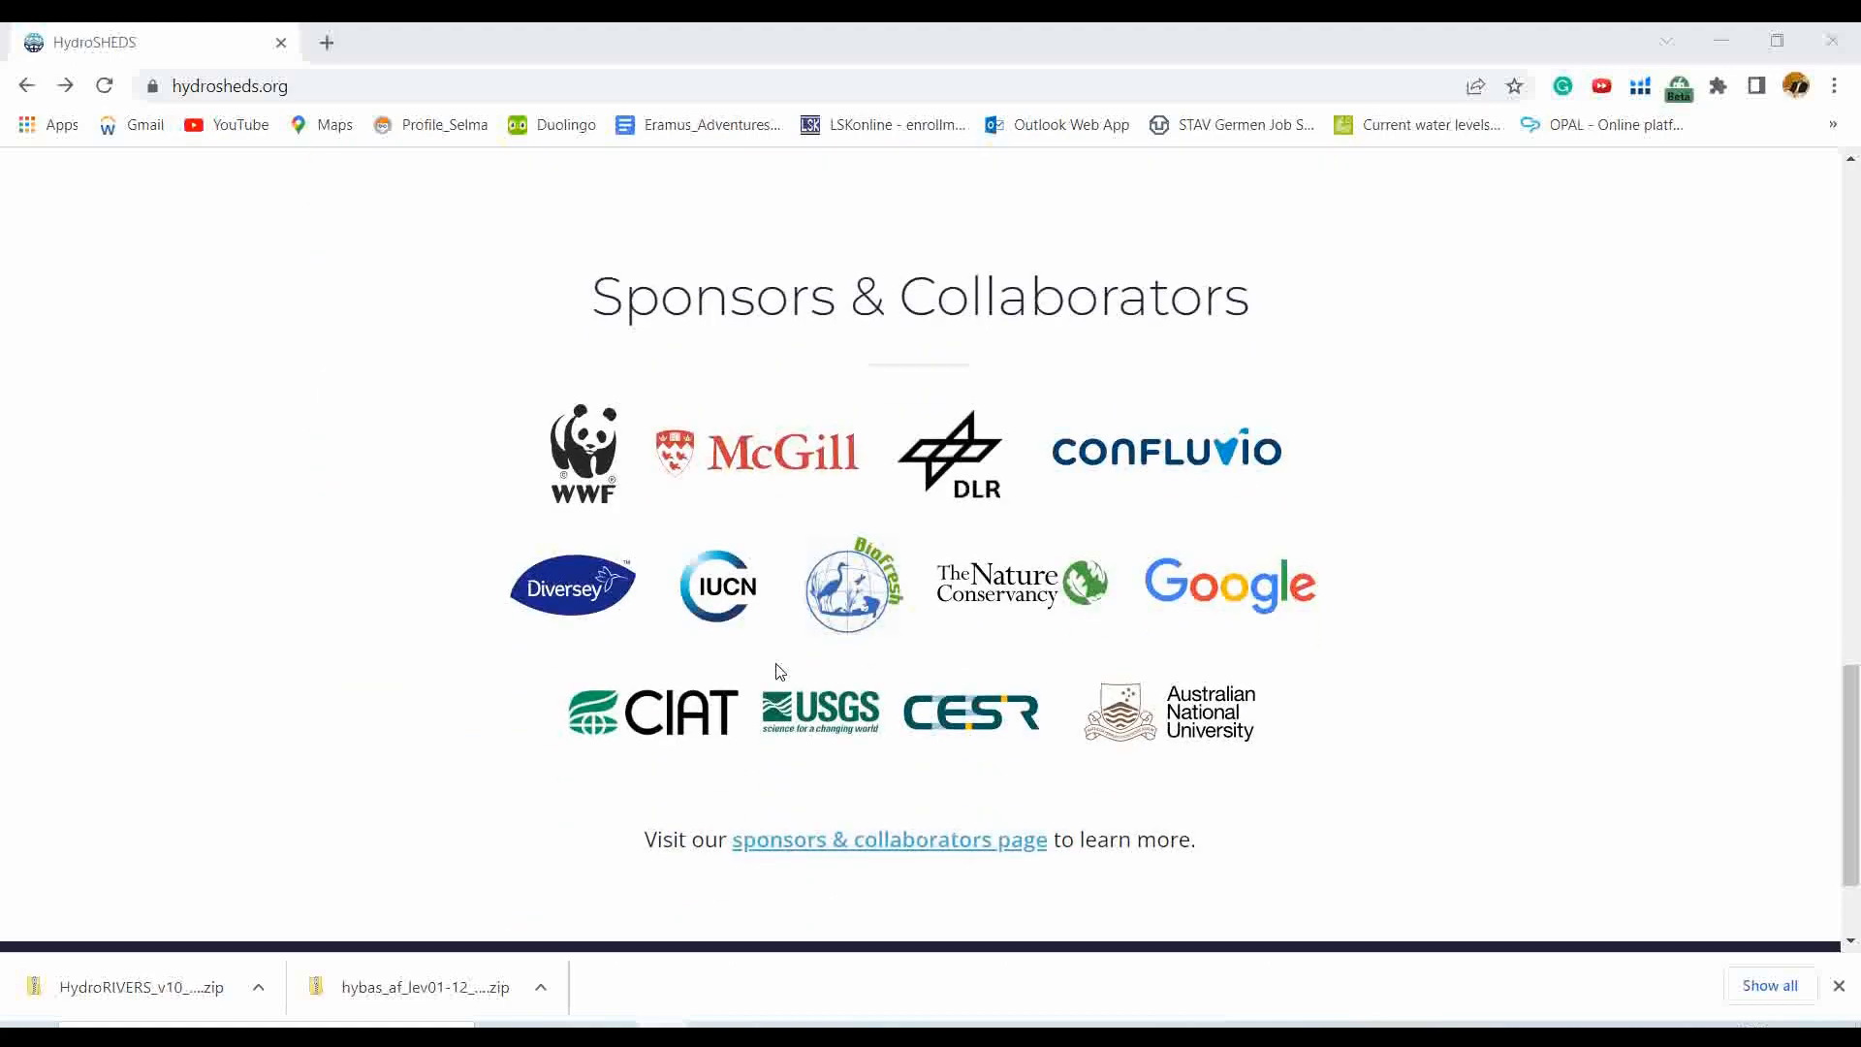
pyautogui.scroll(3)
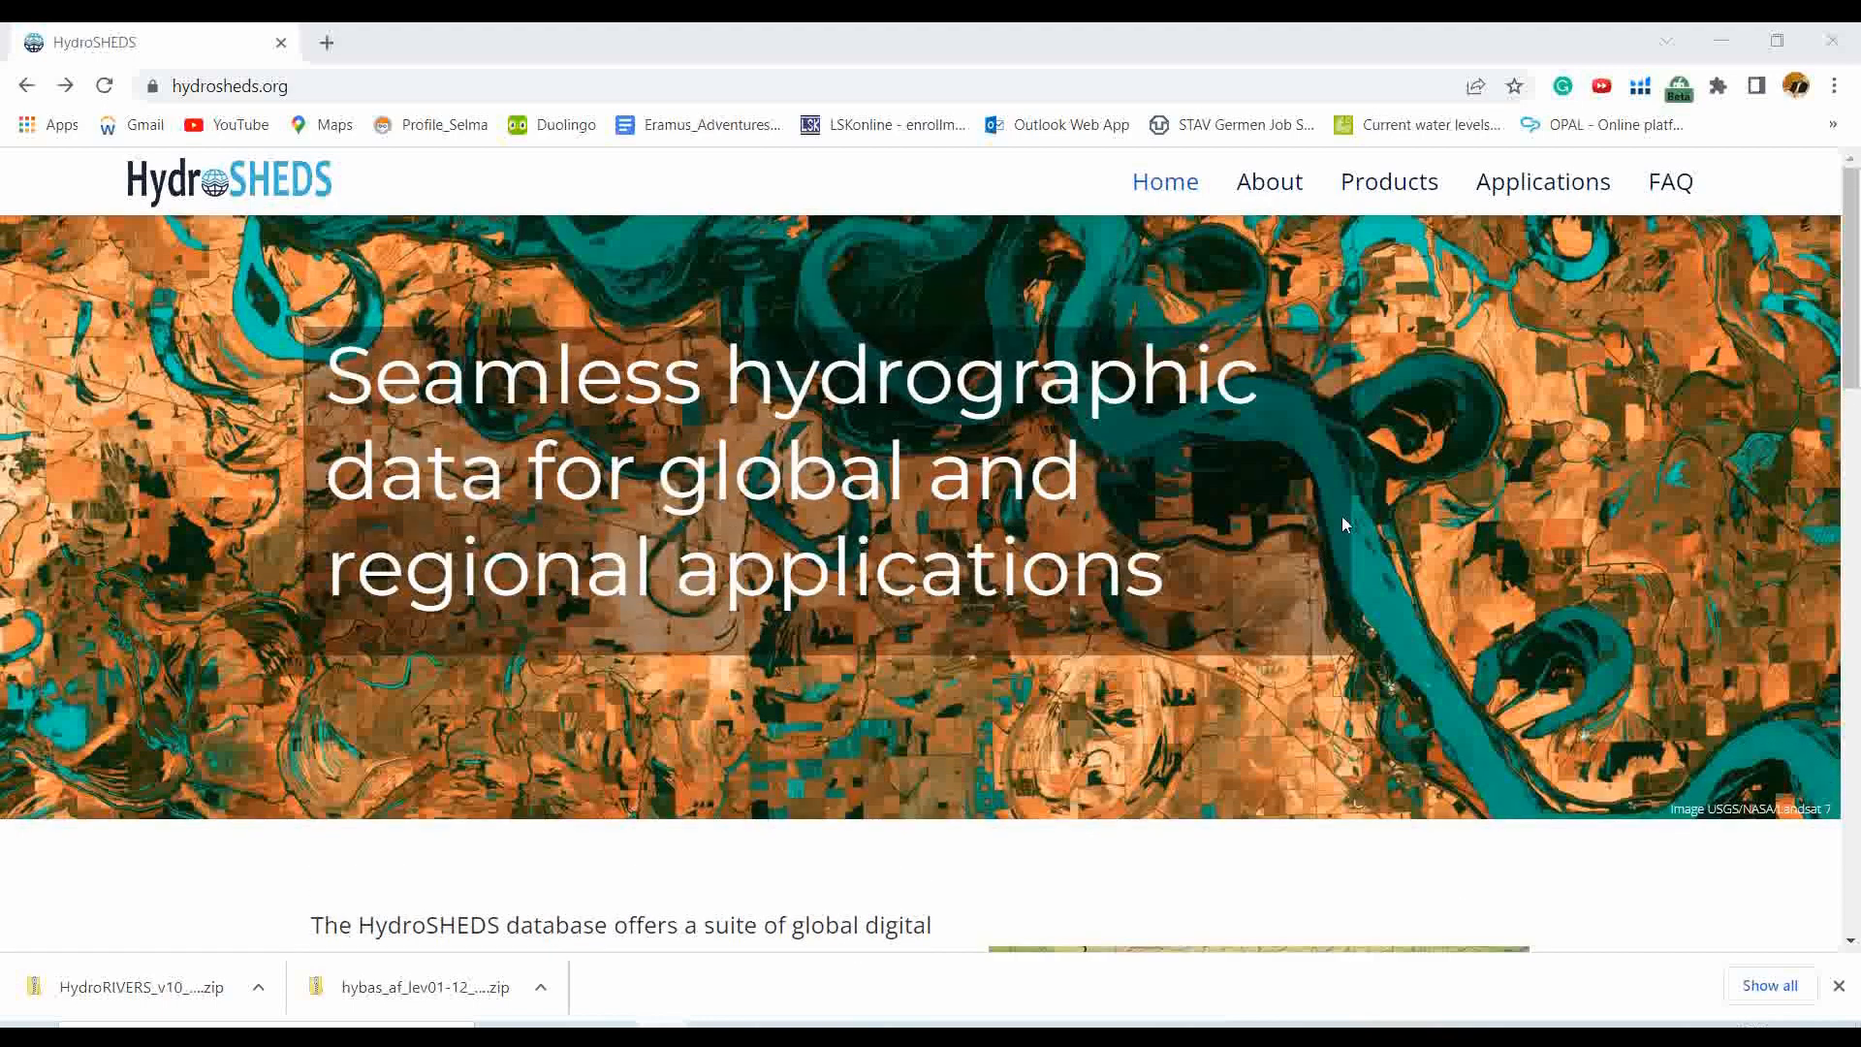
pyautogui.moveTo(1386, 183)
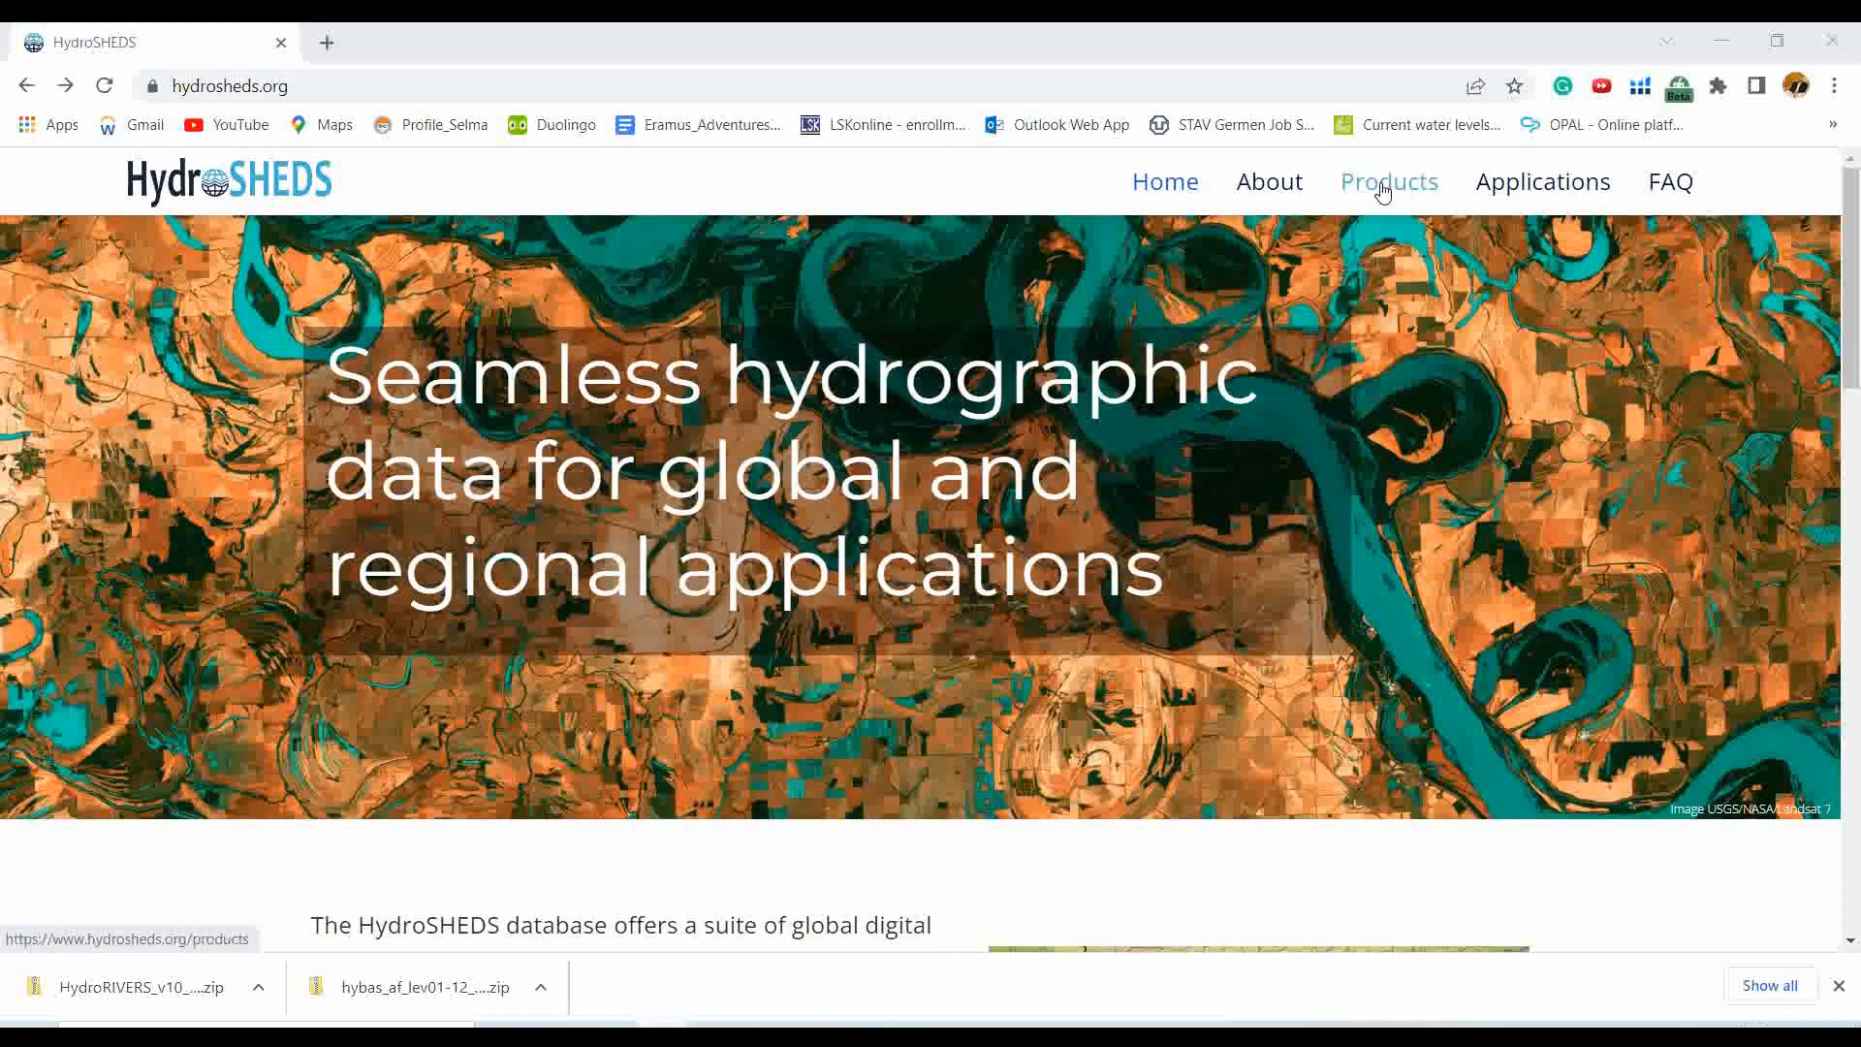
pyautogui.click(1389, 183)
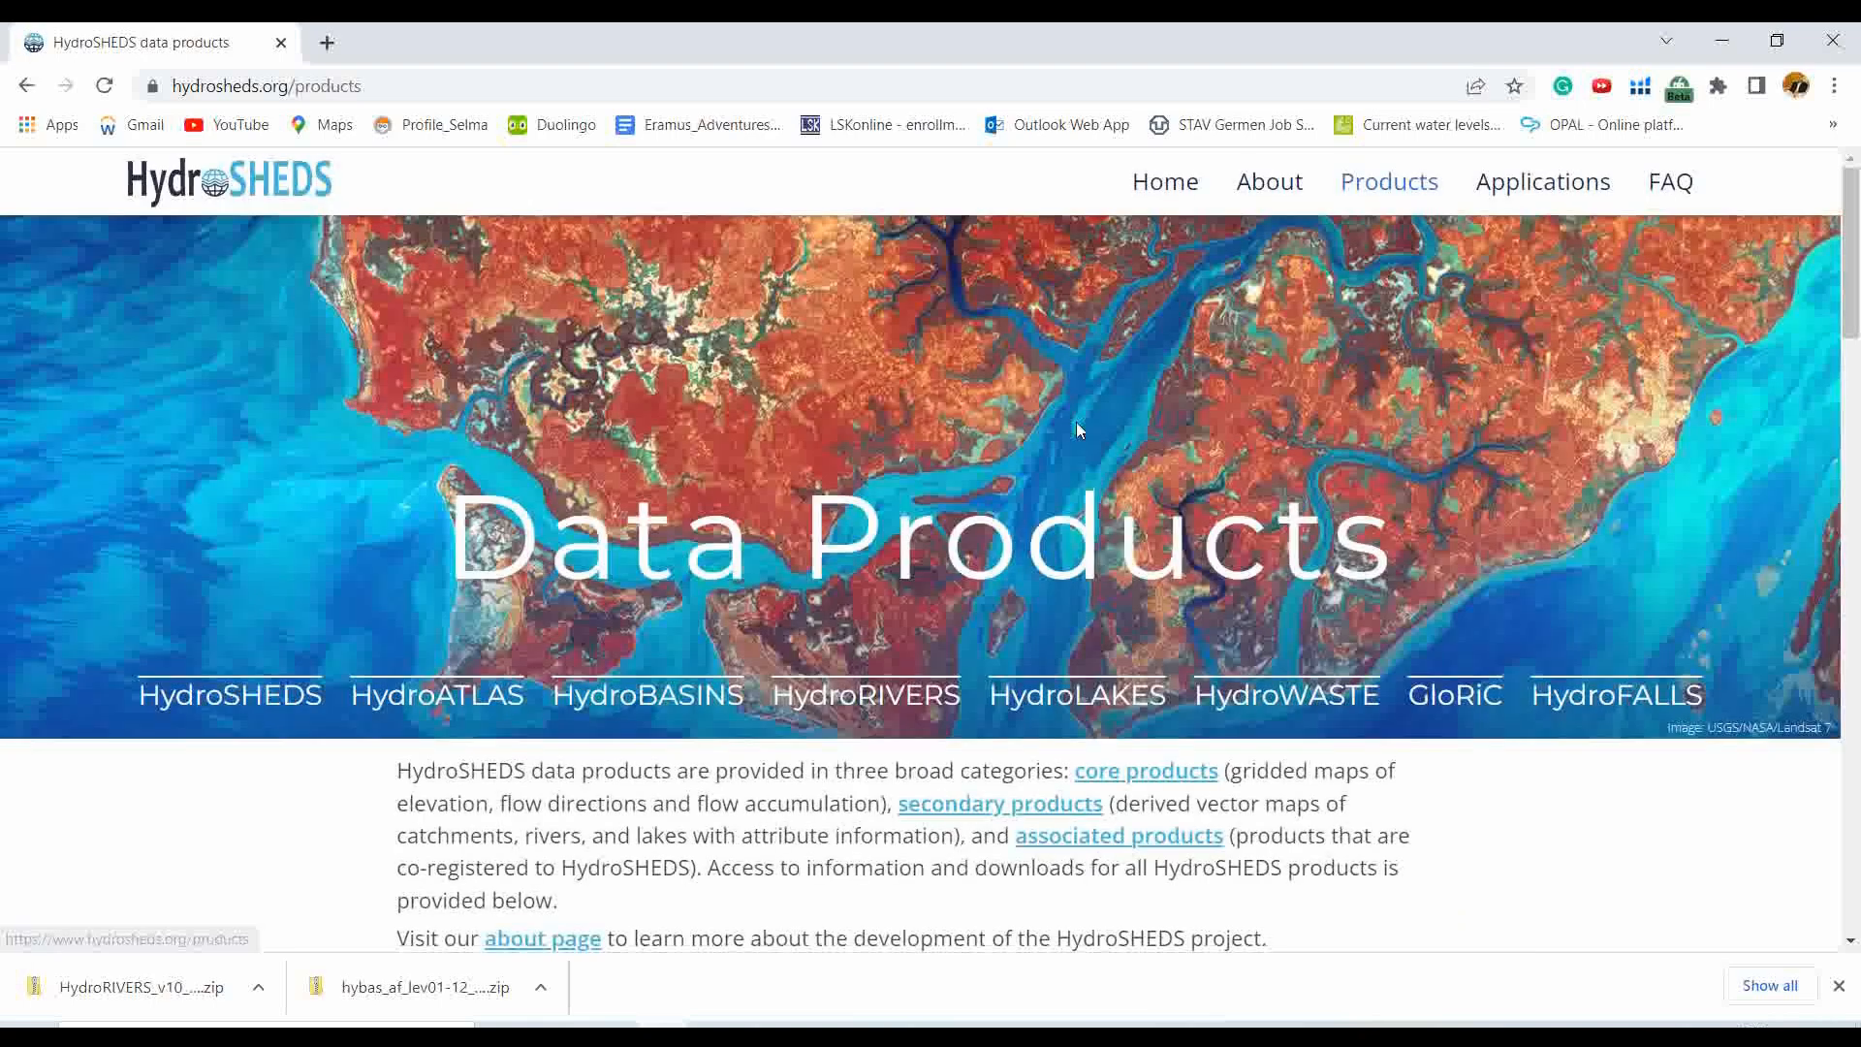
pyautogui.scroll(-3)
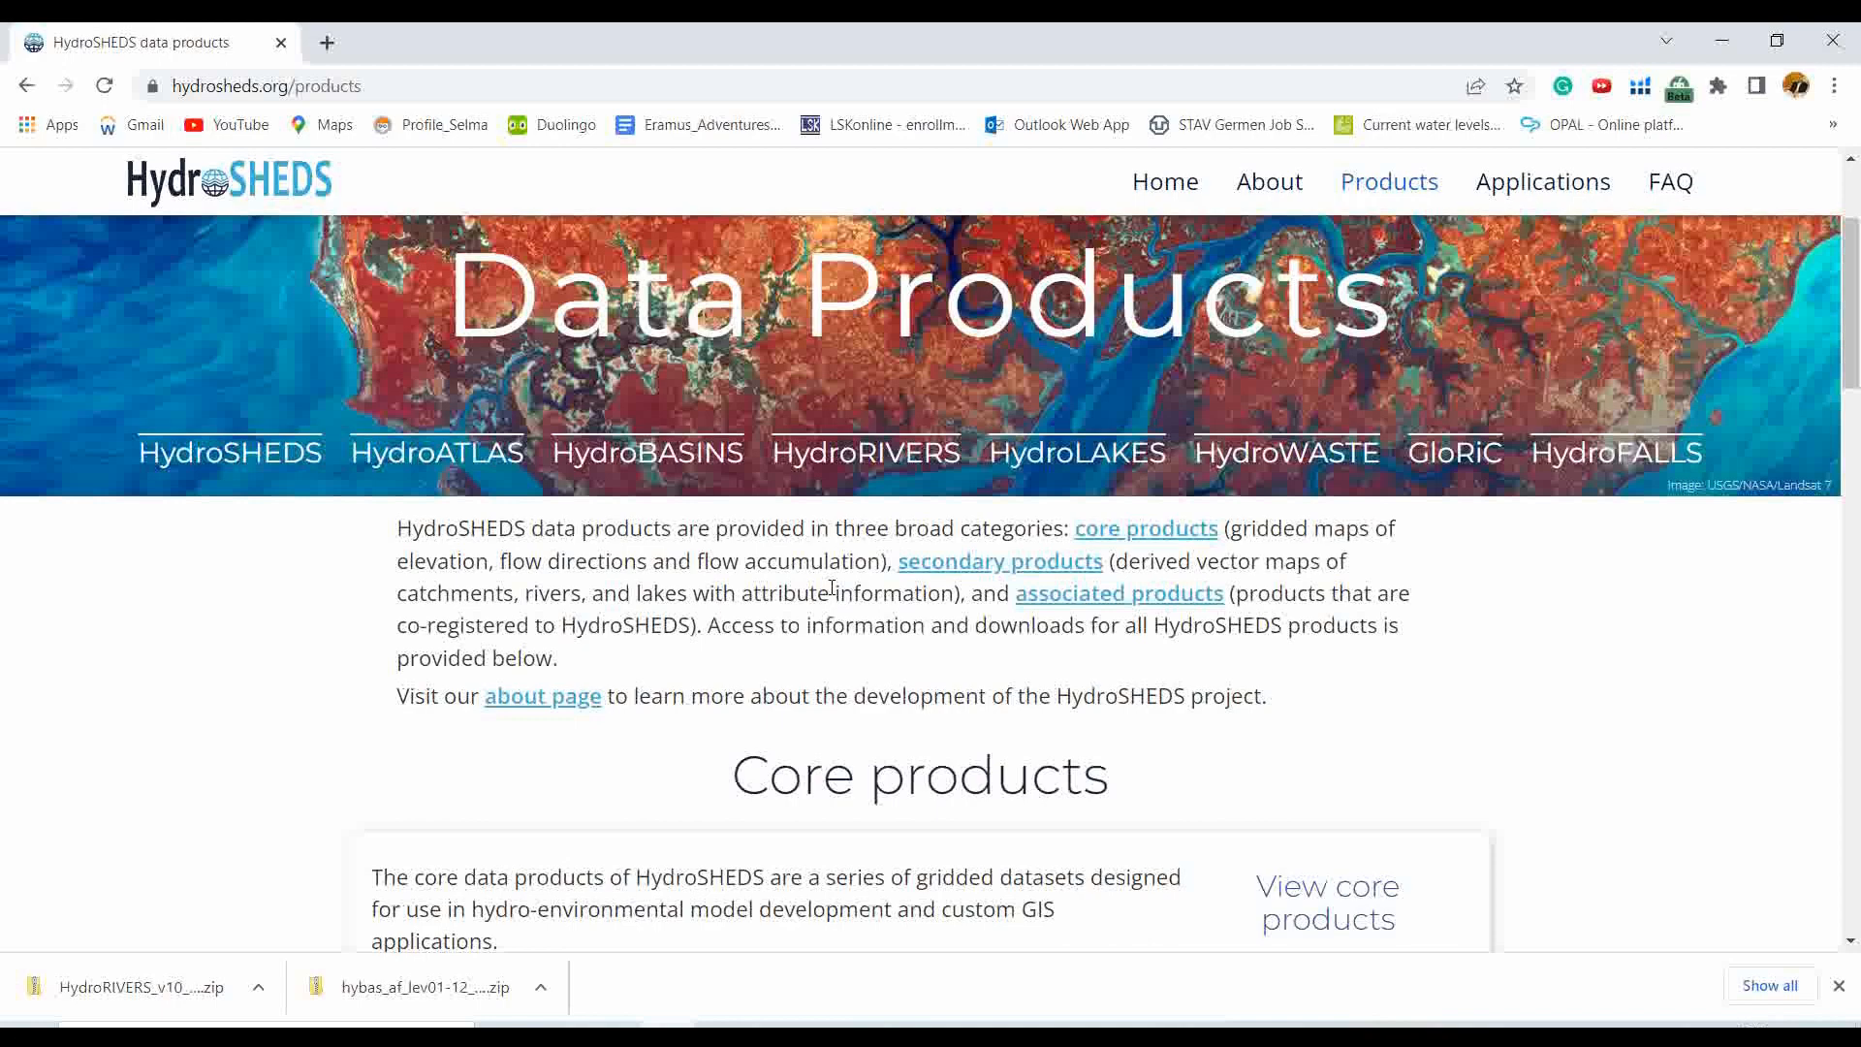
pyautogui.moveTo(648, 451)
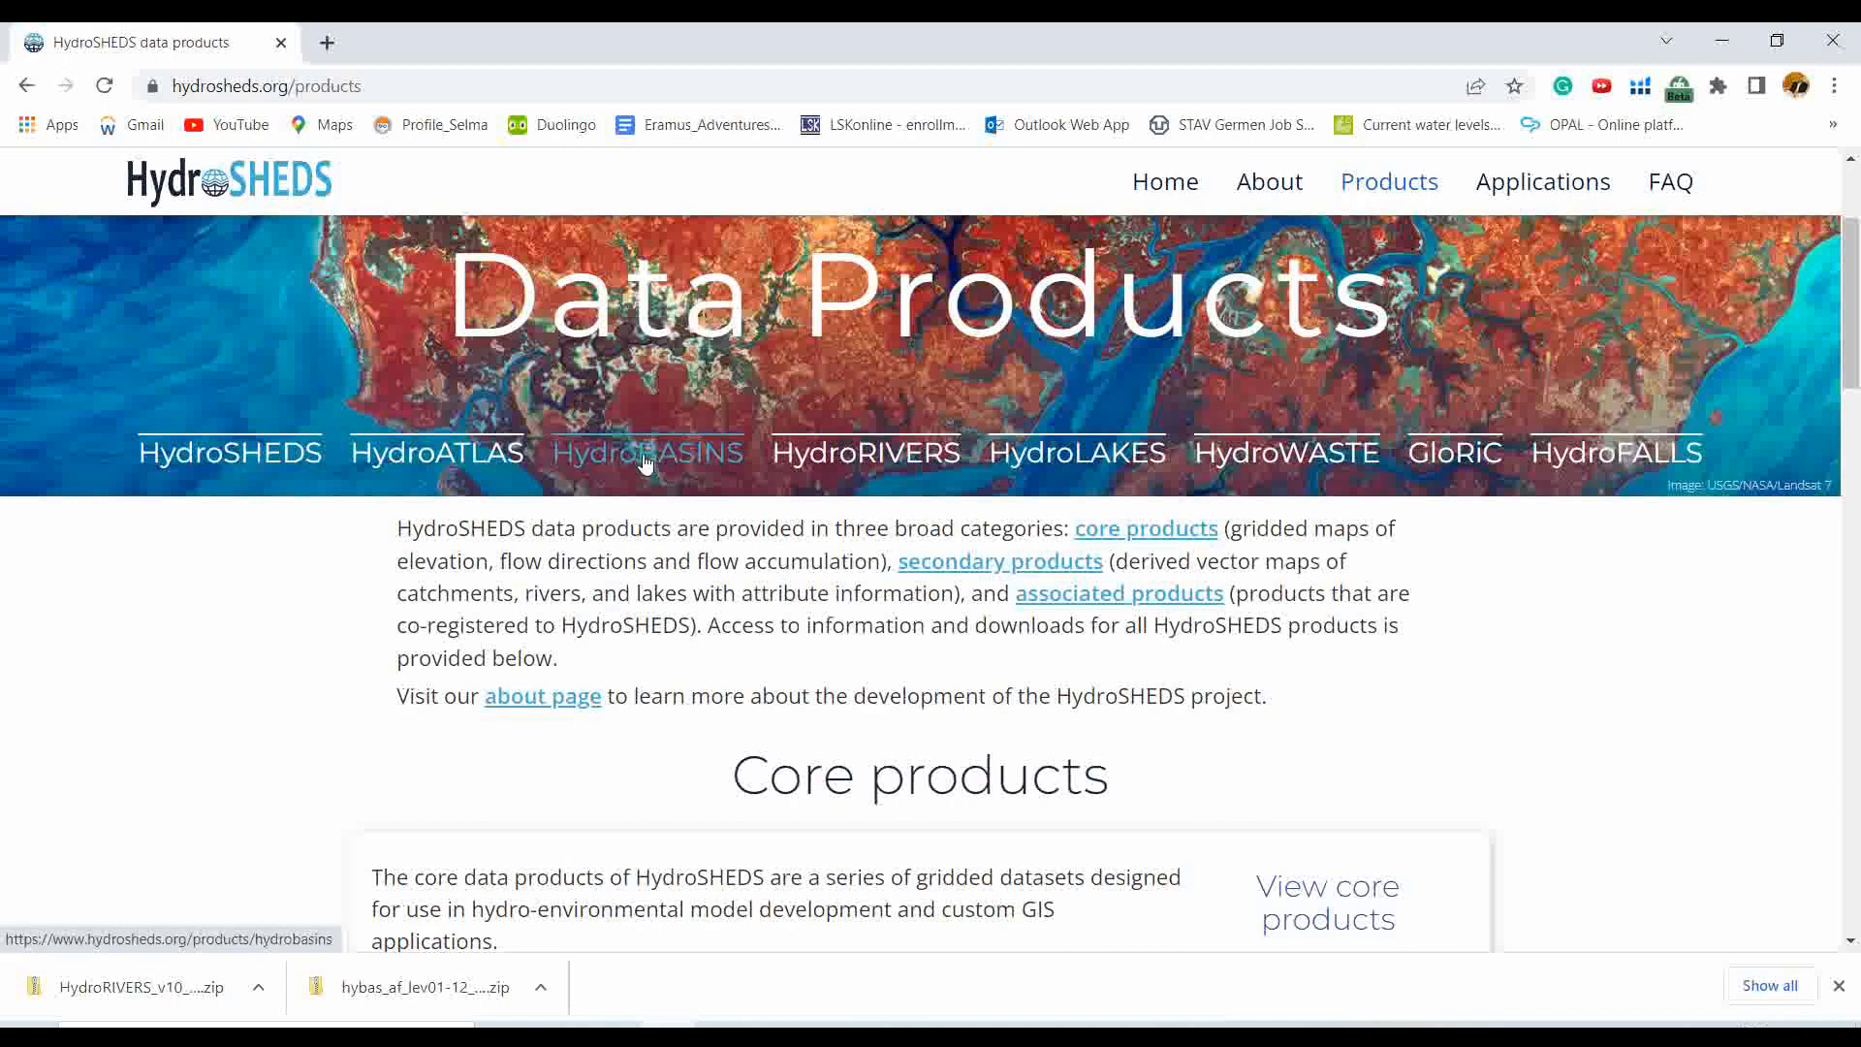
# - Go to the HydroBASINS product page and read down toward the data download table
pyautogui.click(647, 451)
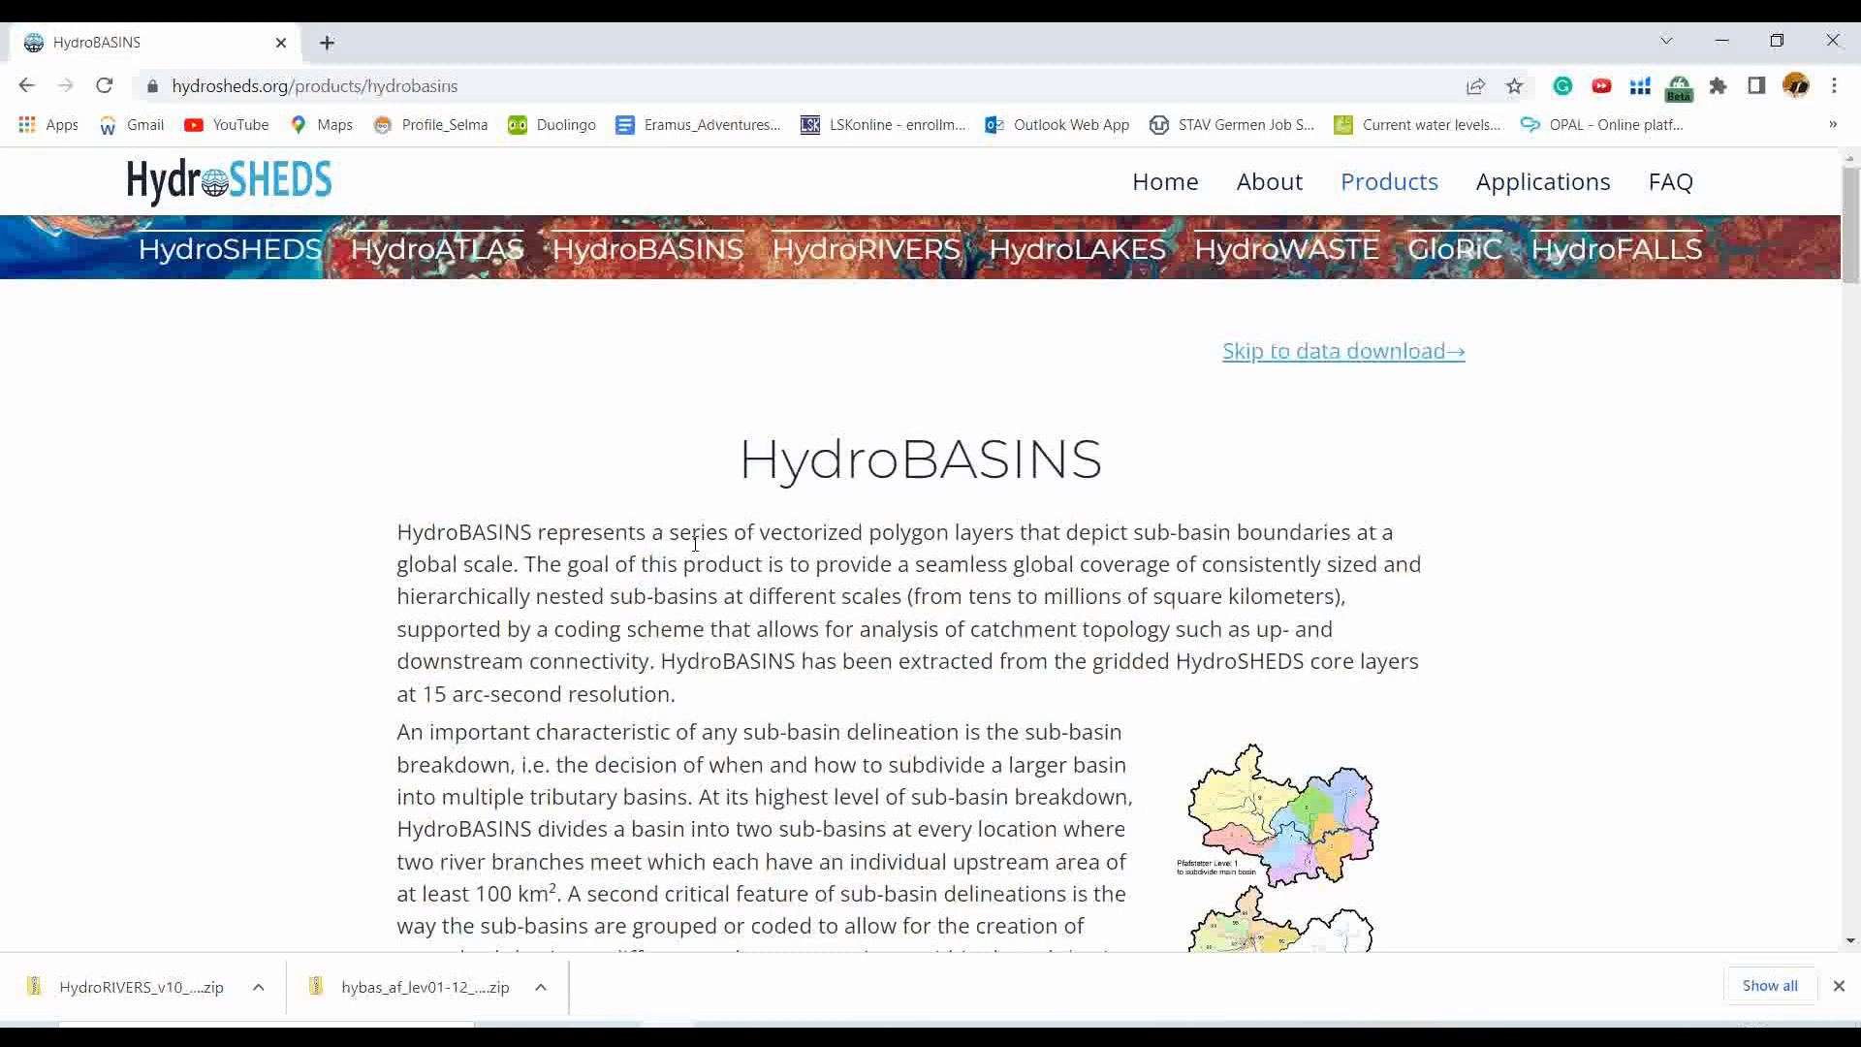
pyautogui.moveTo(702, 594)
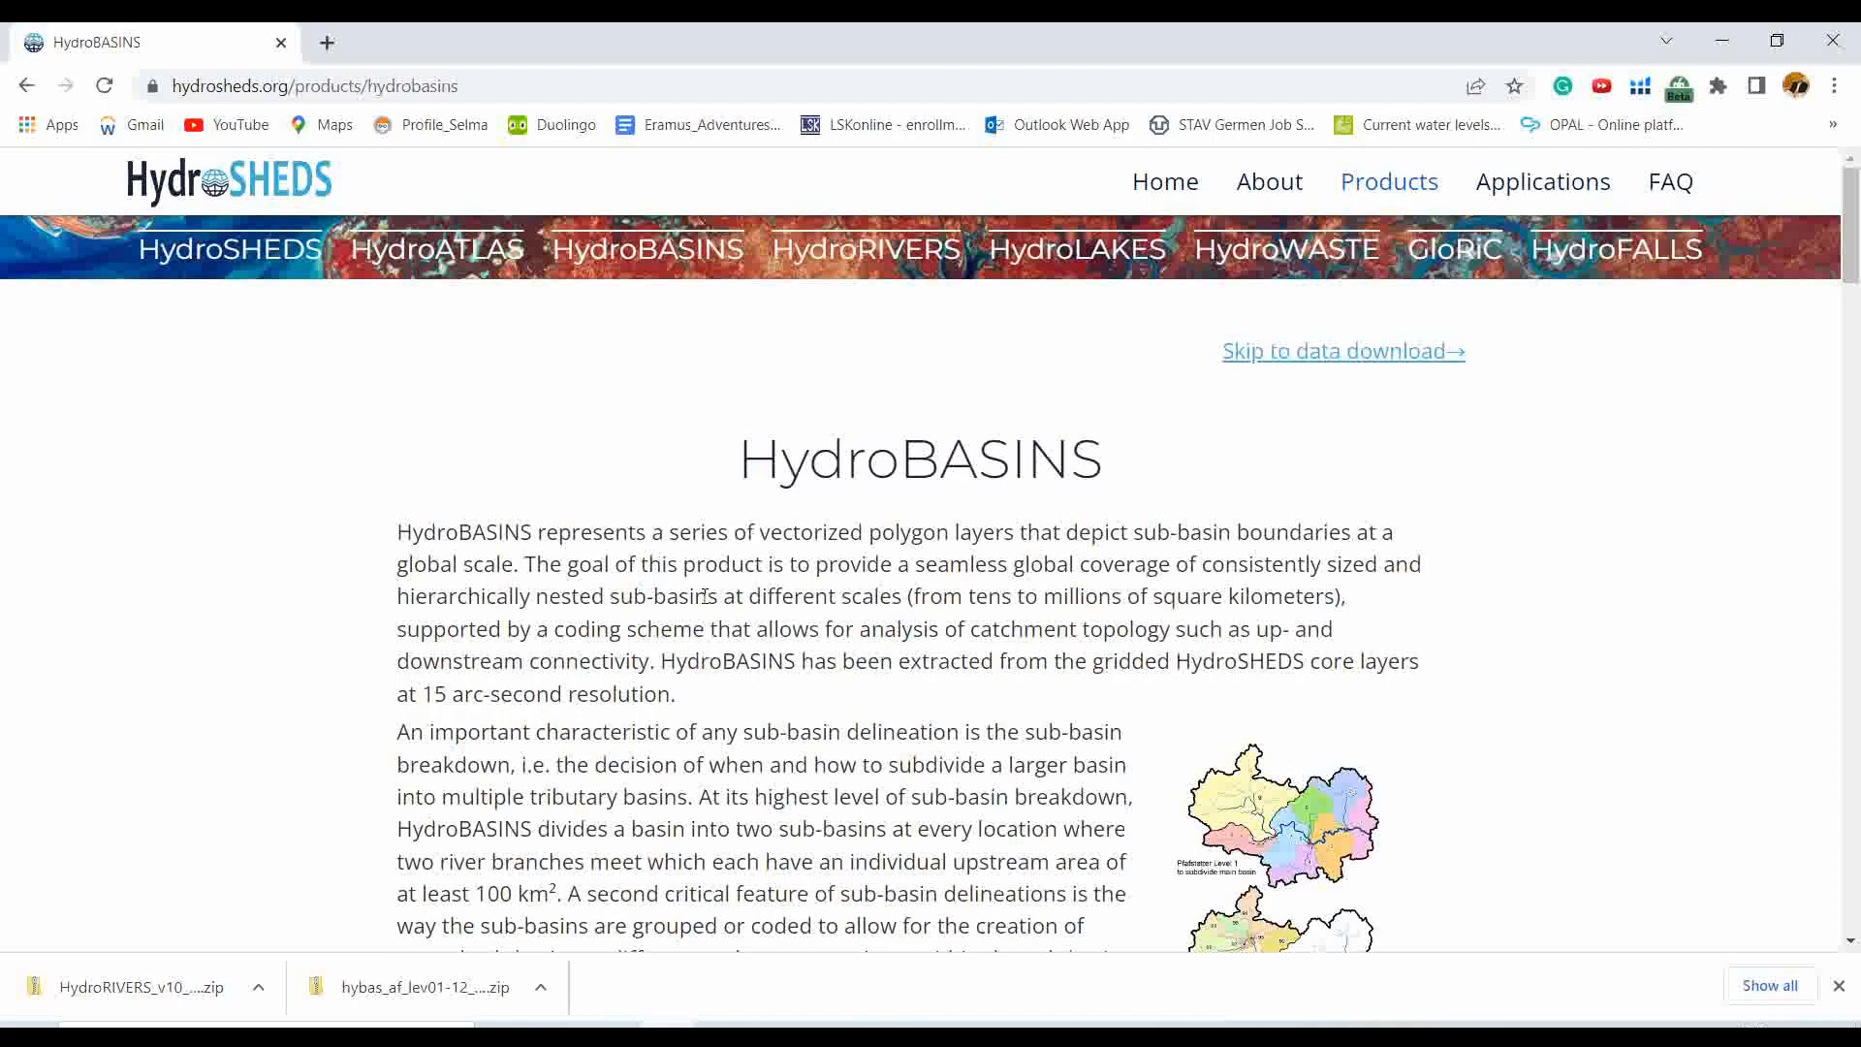
pyautogui.scroll(-3)
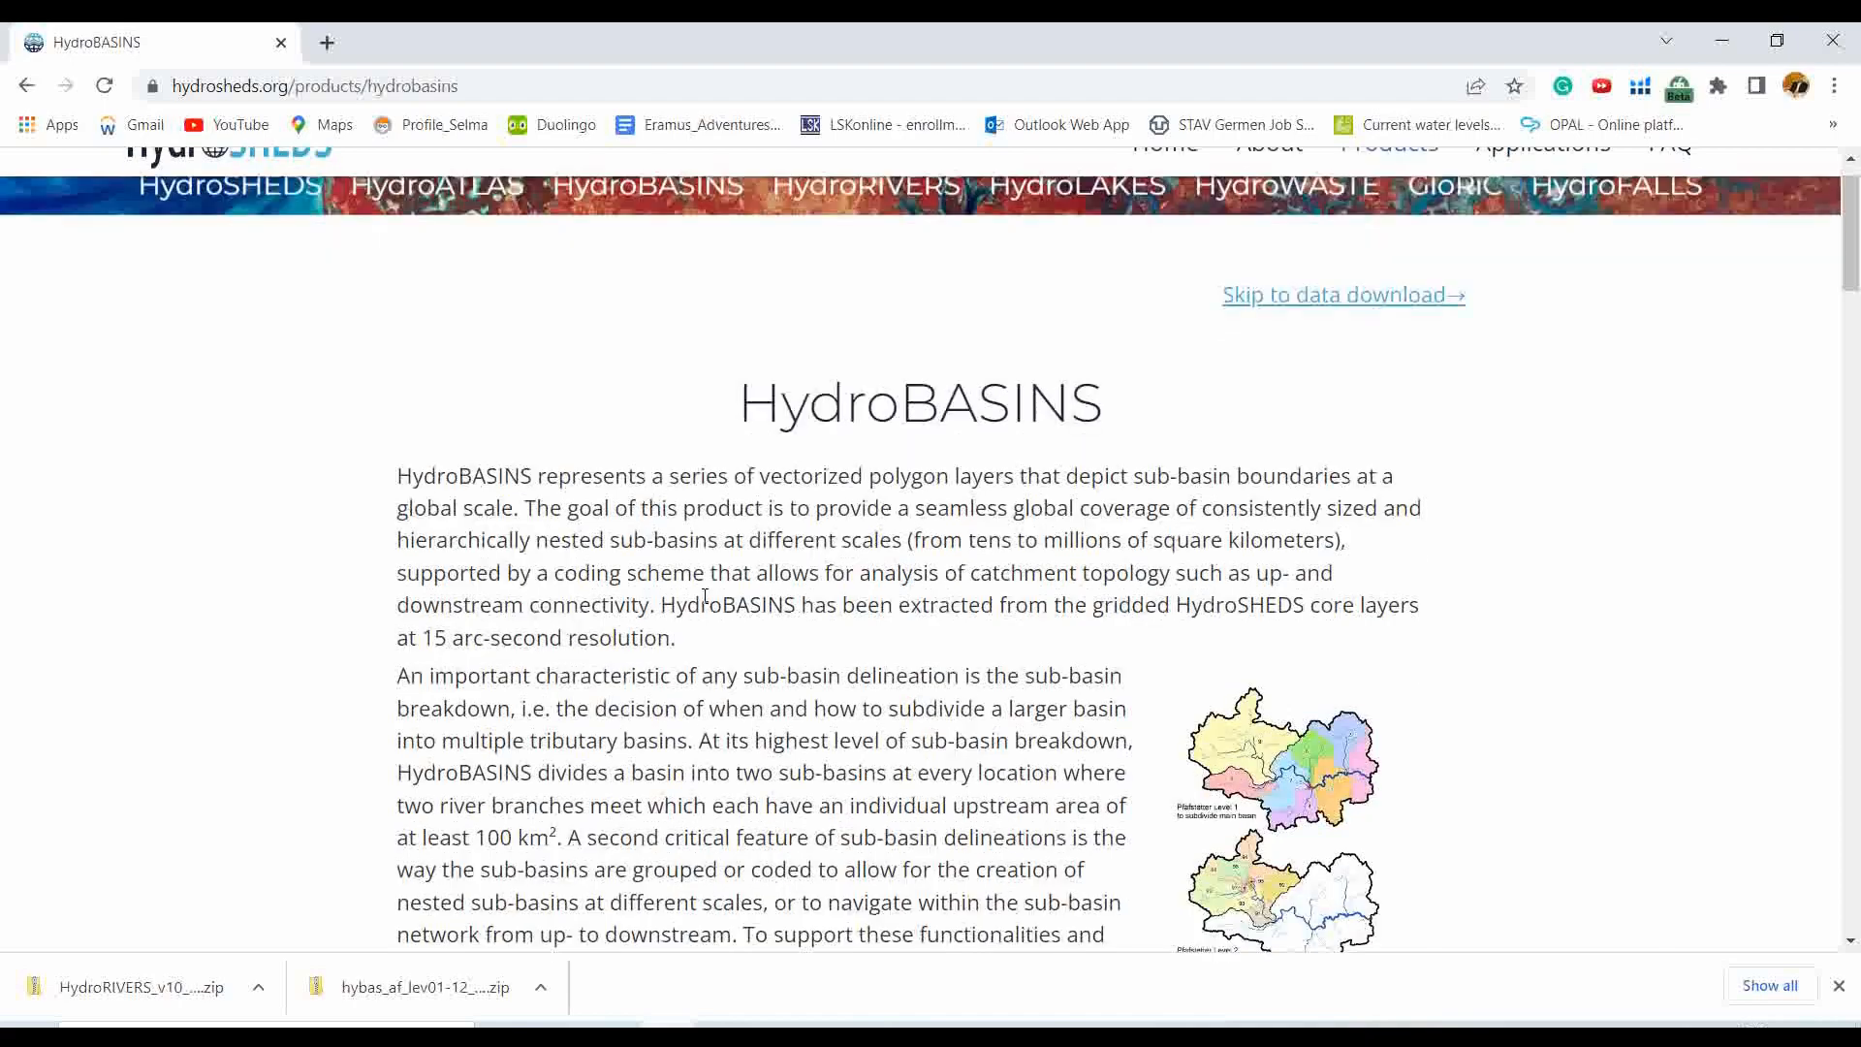
pyautogui.scroll(-3)
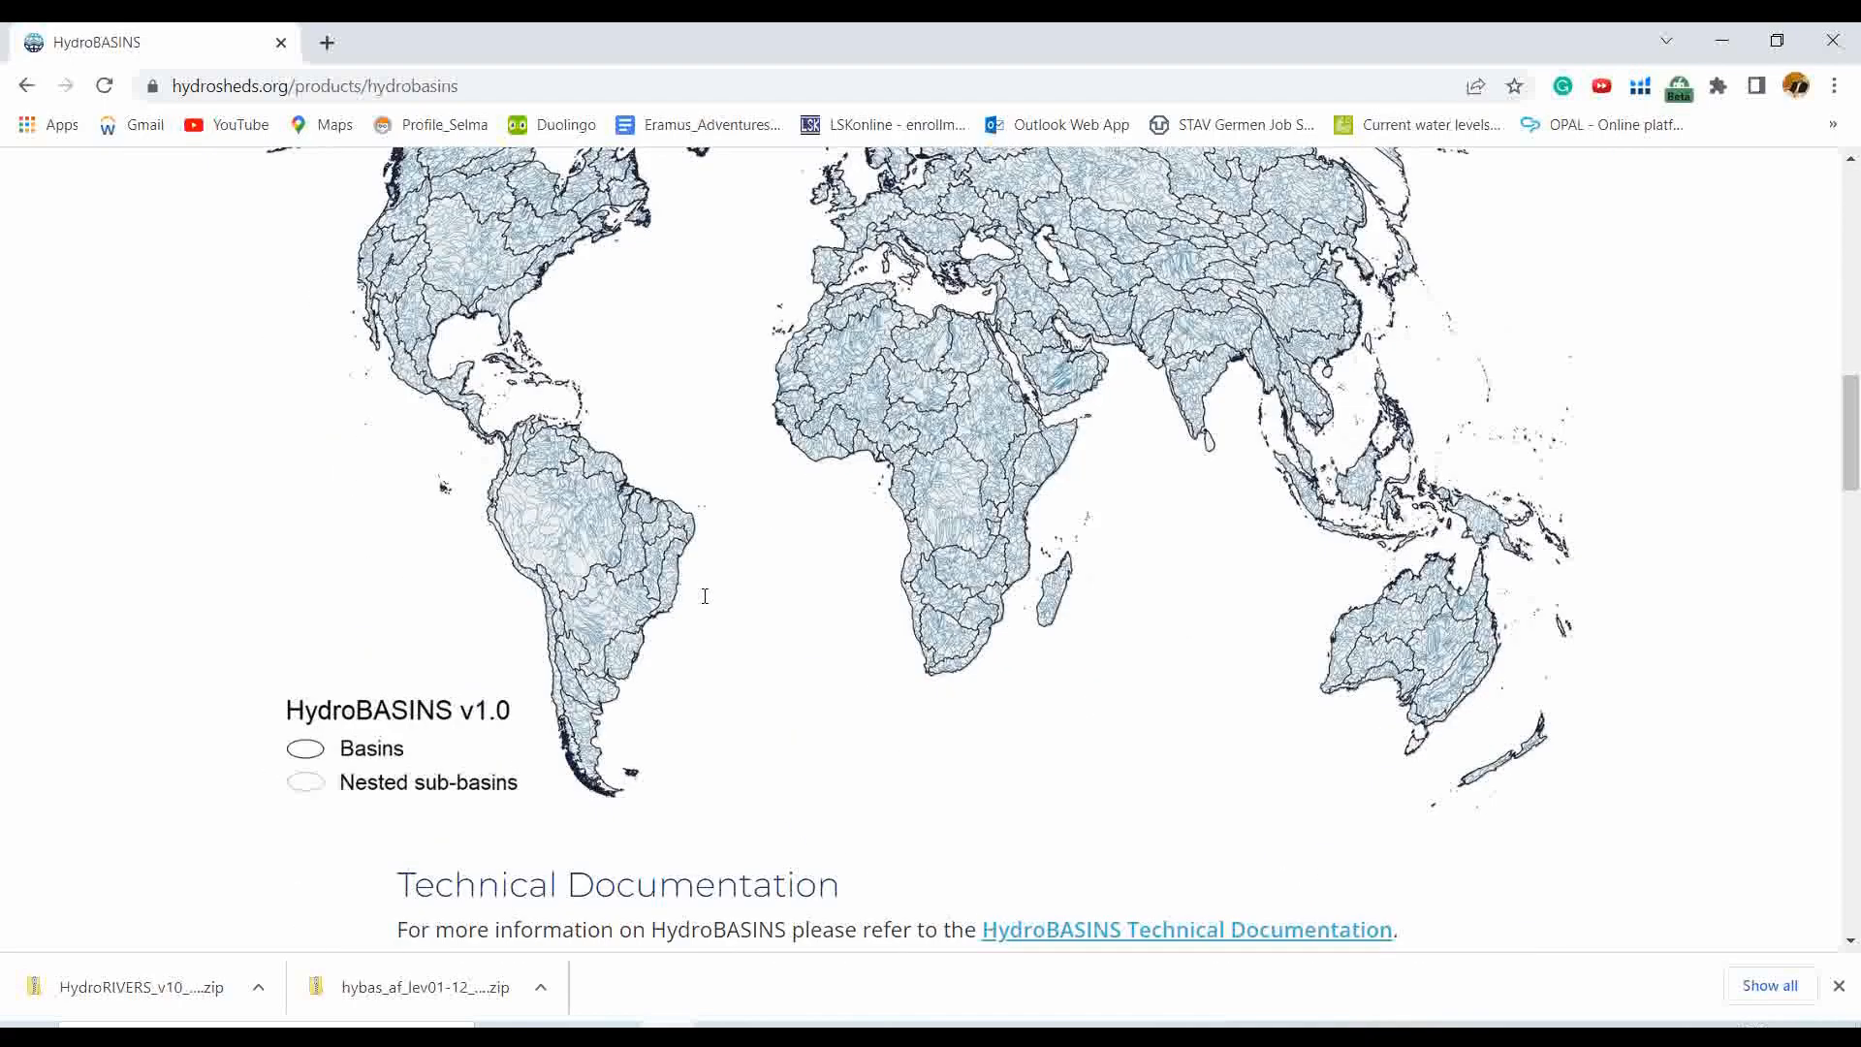
pyautogui.scroll(-3)
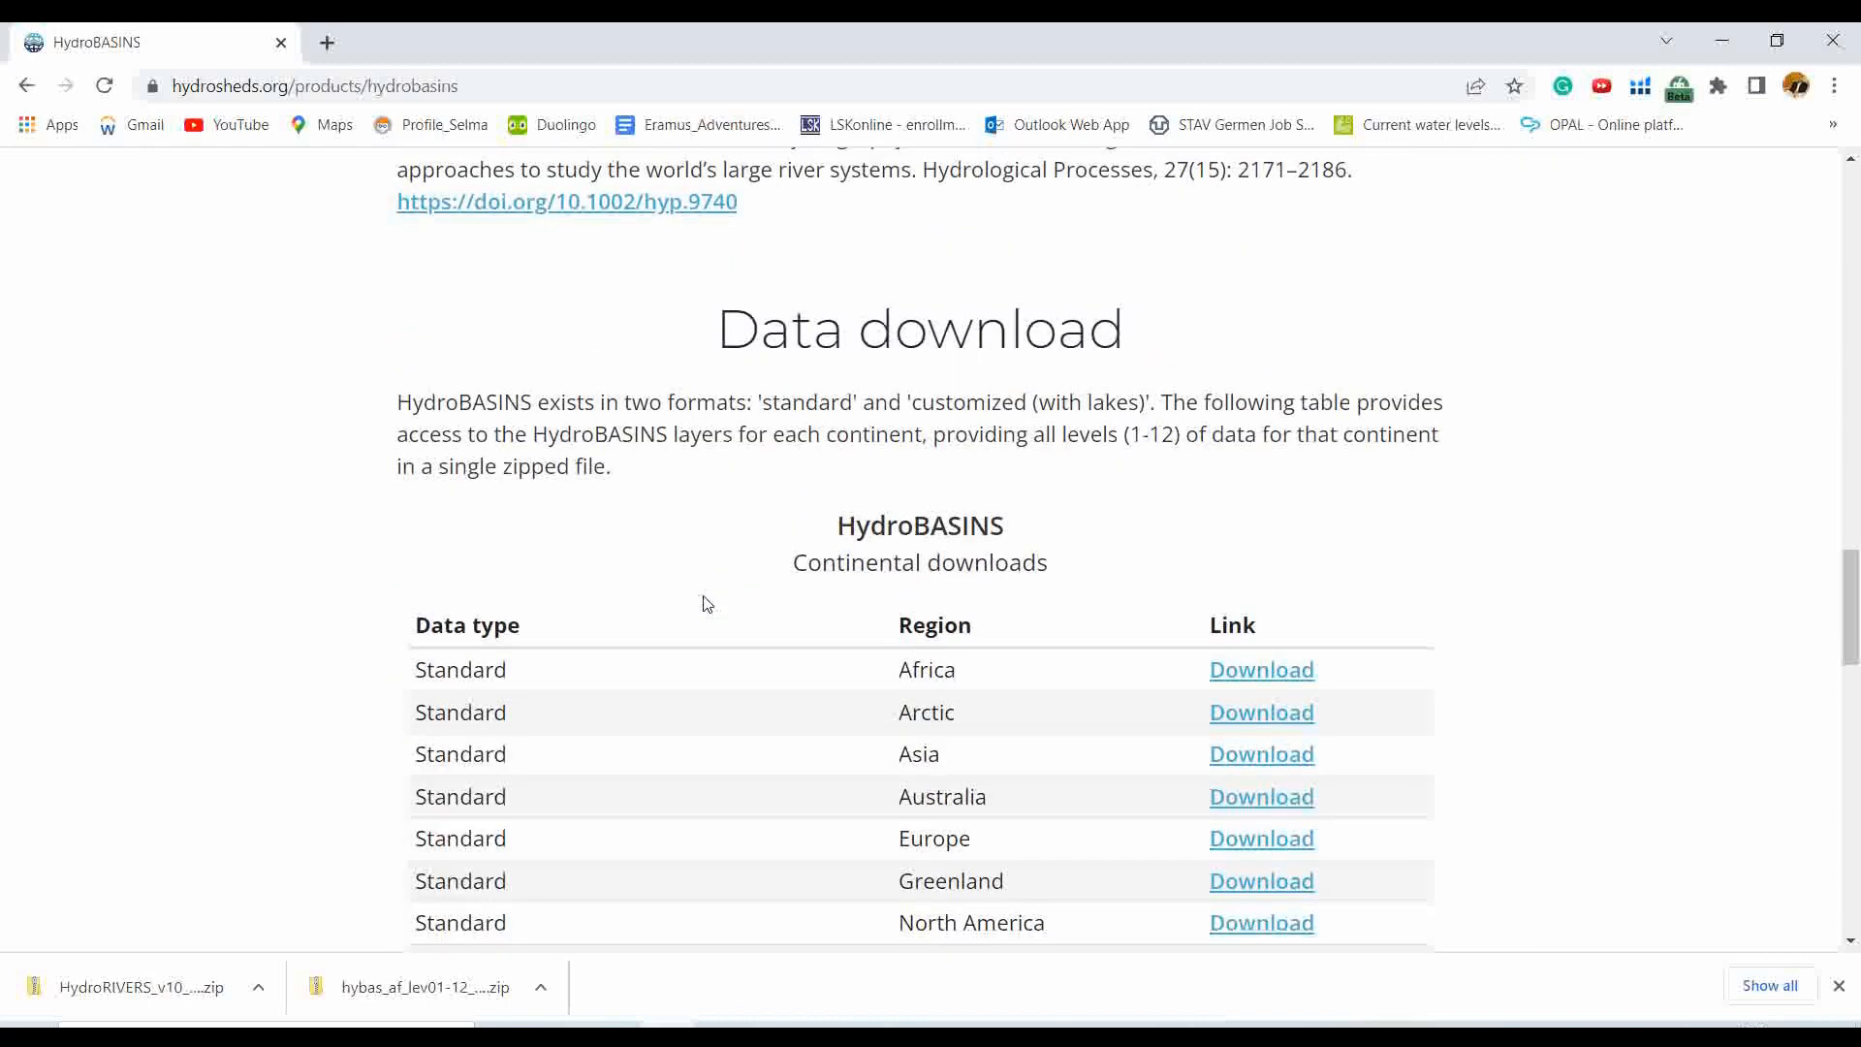
pyautogui.scroll(3)
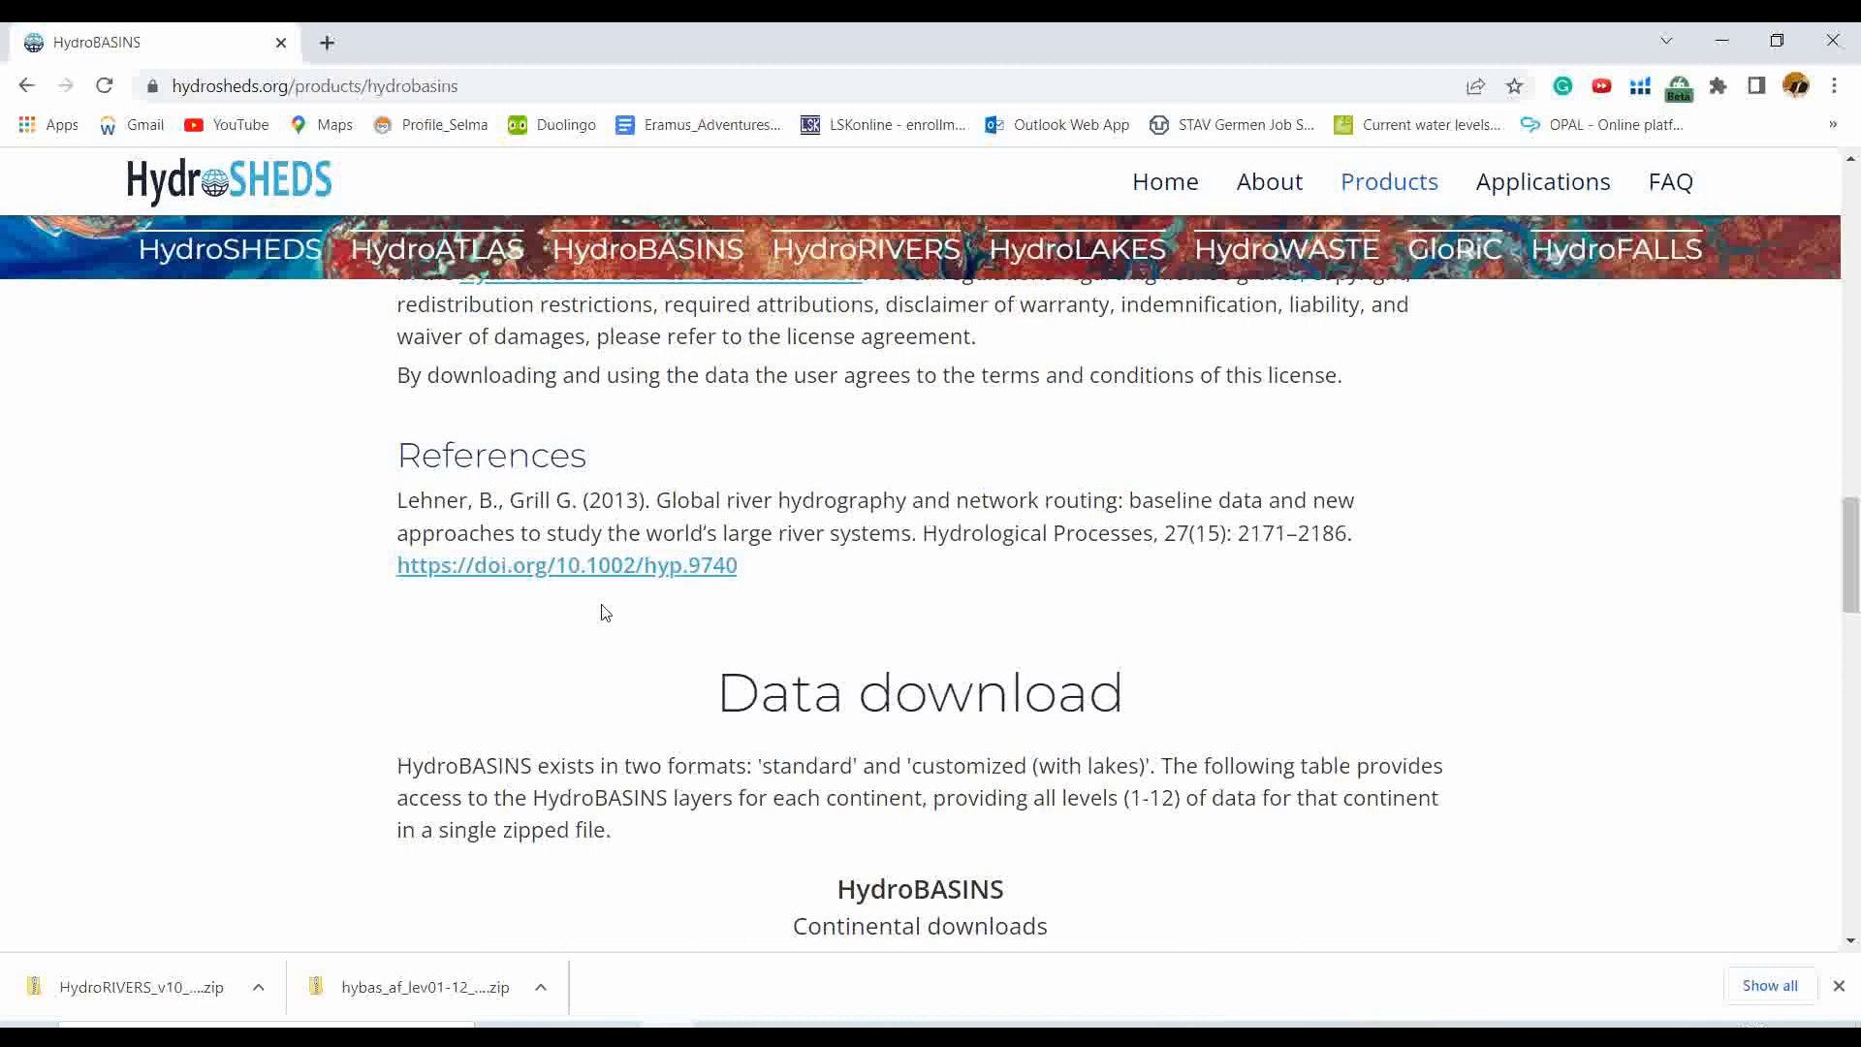
# - Download the standard HydroBASINS zip for Europe from the download table
pyautogui.scroll(-3)
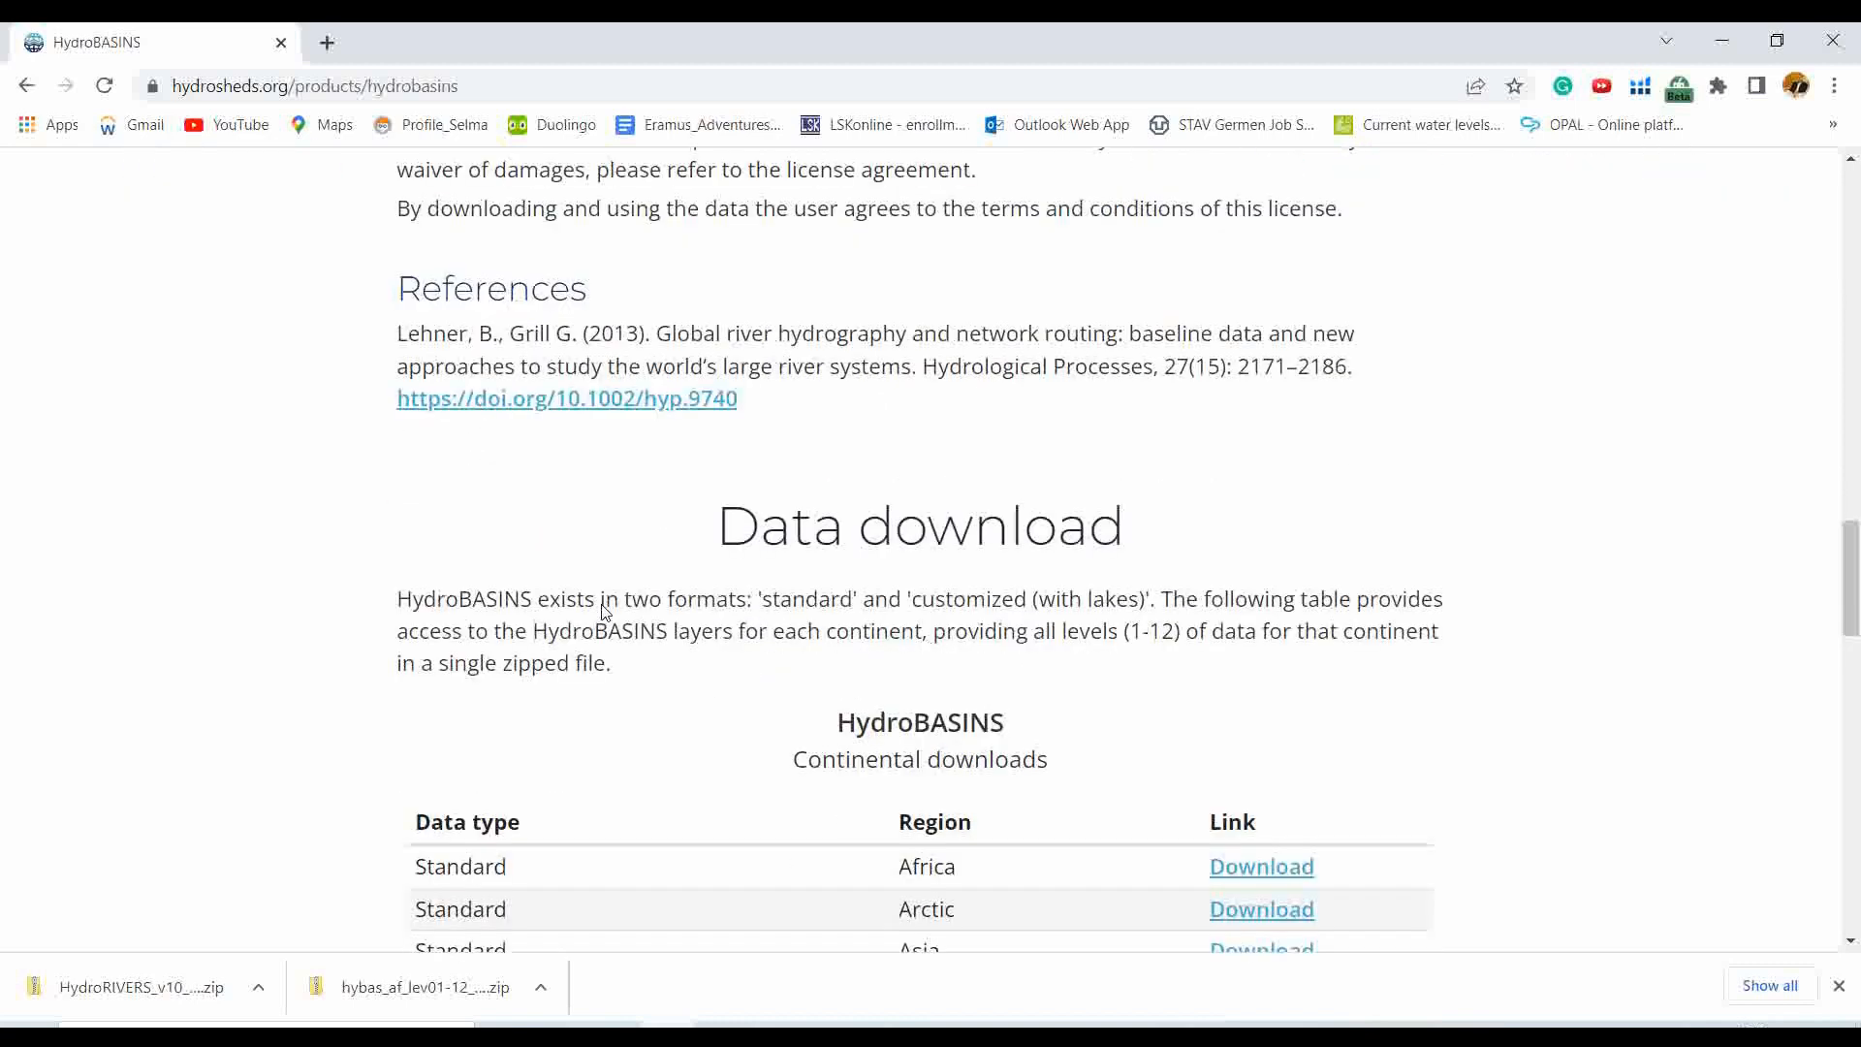
pyautogui.scroll(-3)
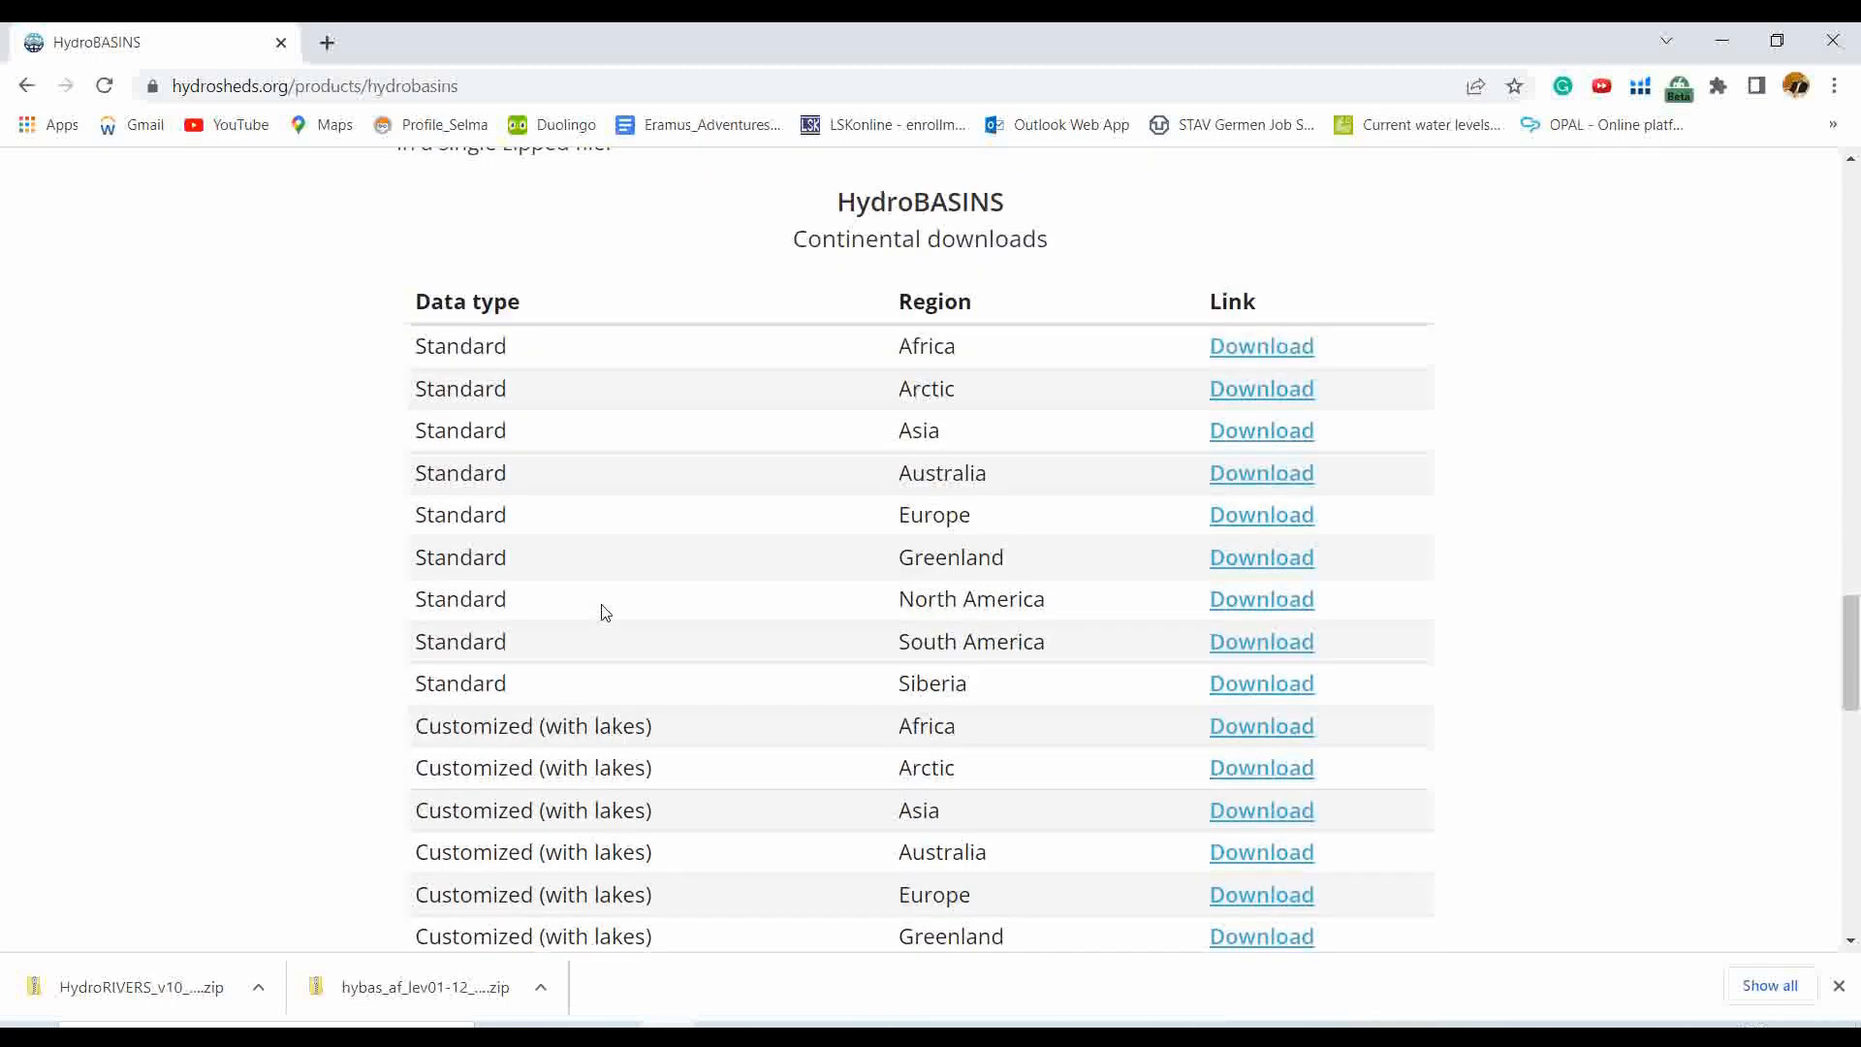
pyautogui.scroll(-3)
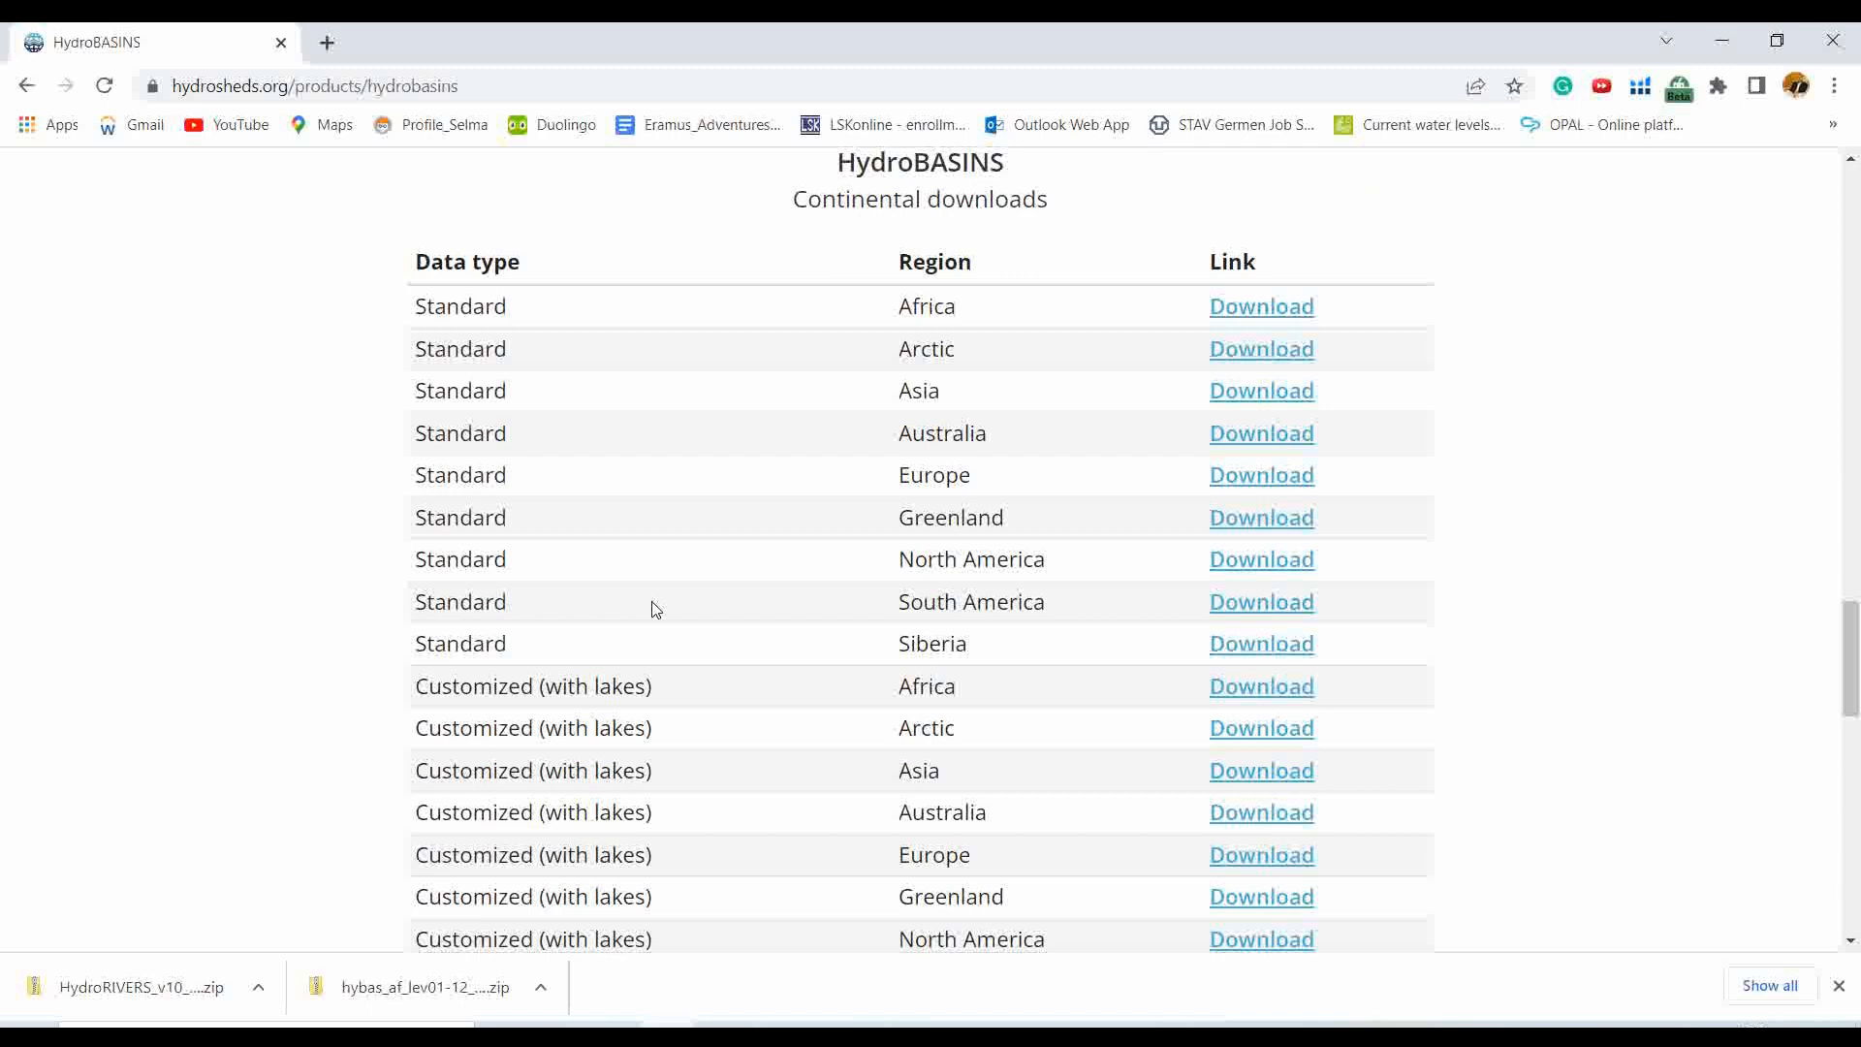
pyautogui.moveTo(981, 500)
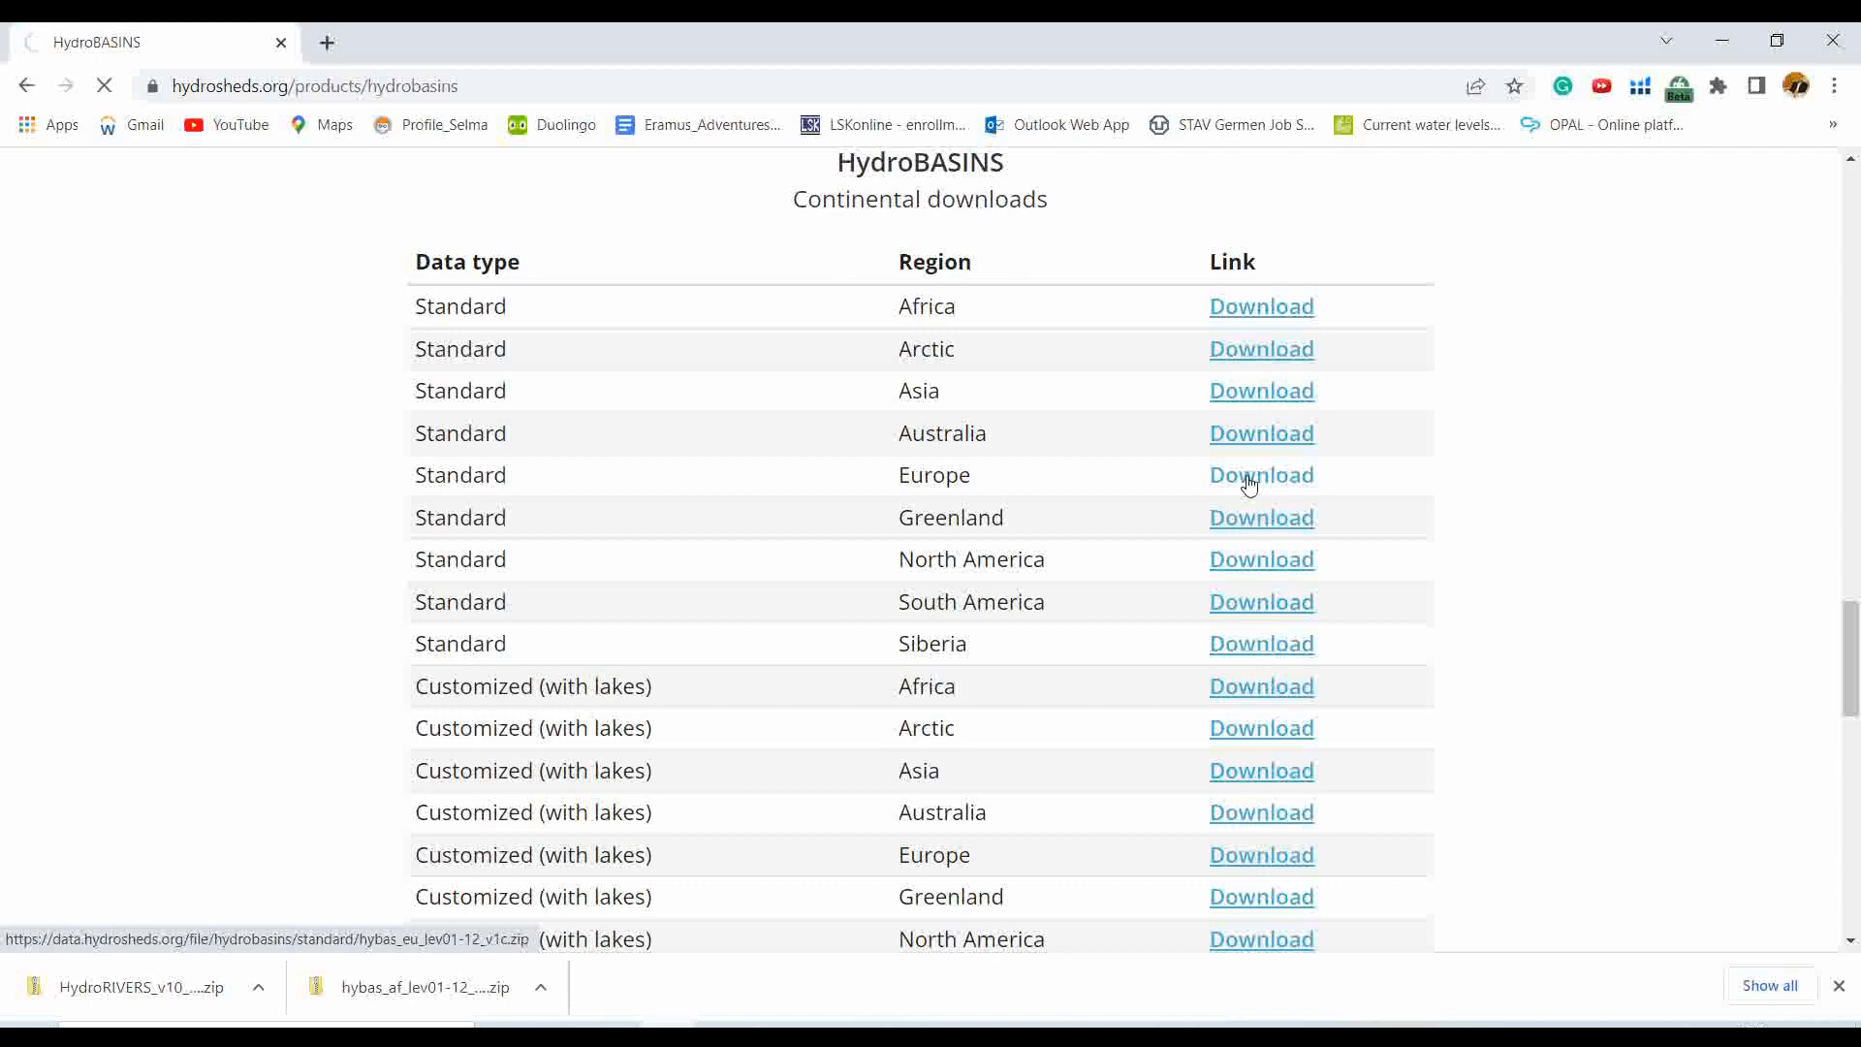
pyautogui.click(1261, 475)
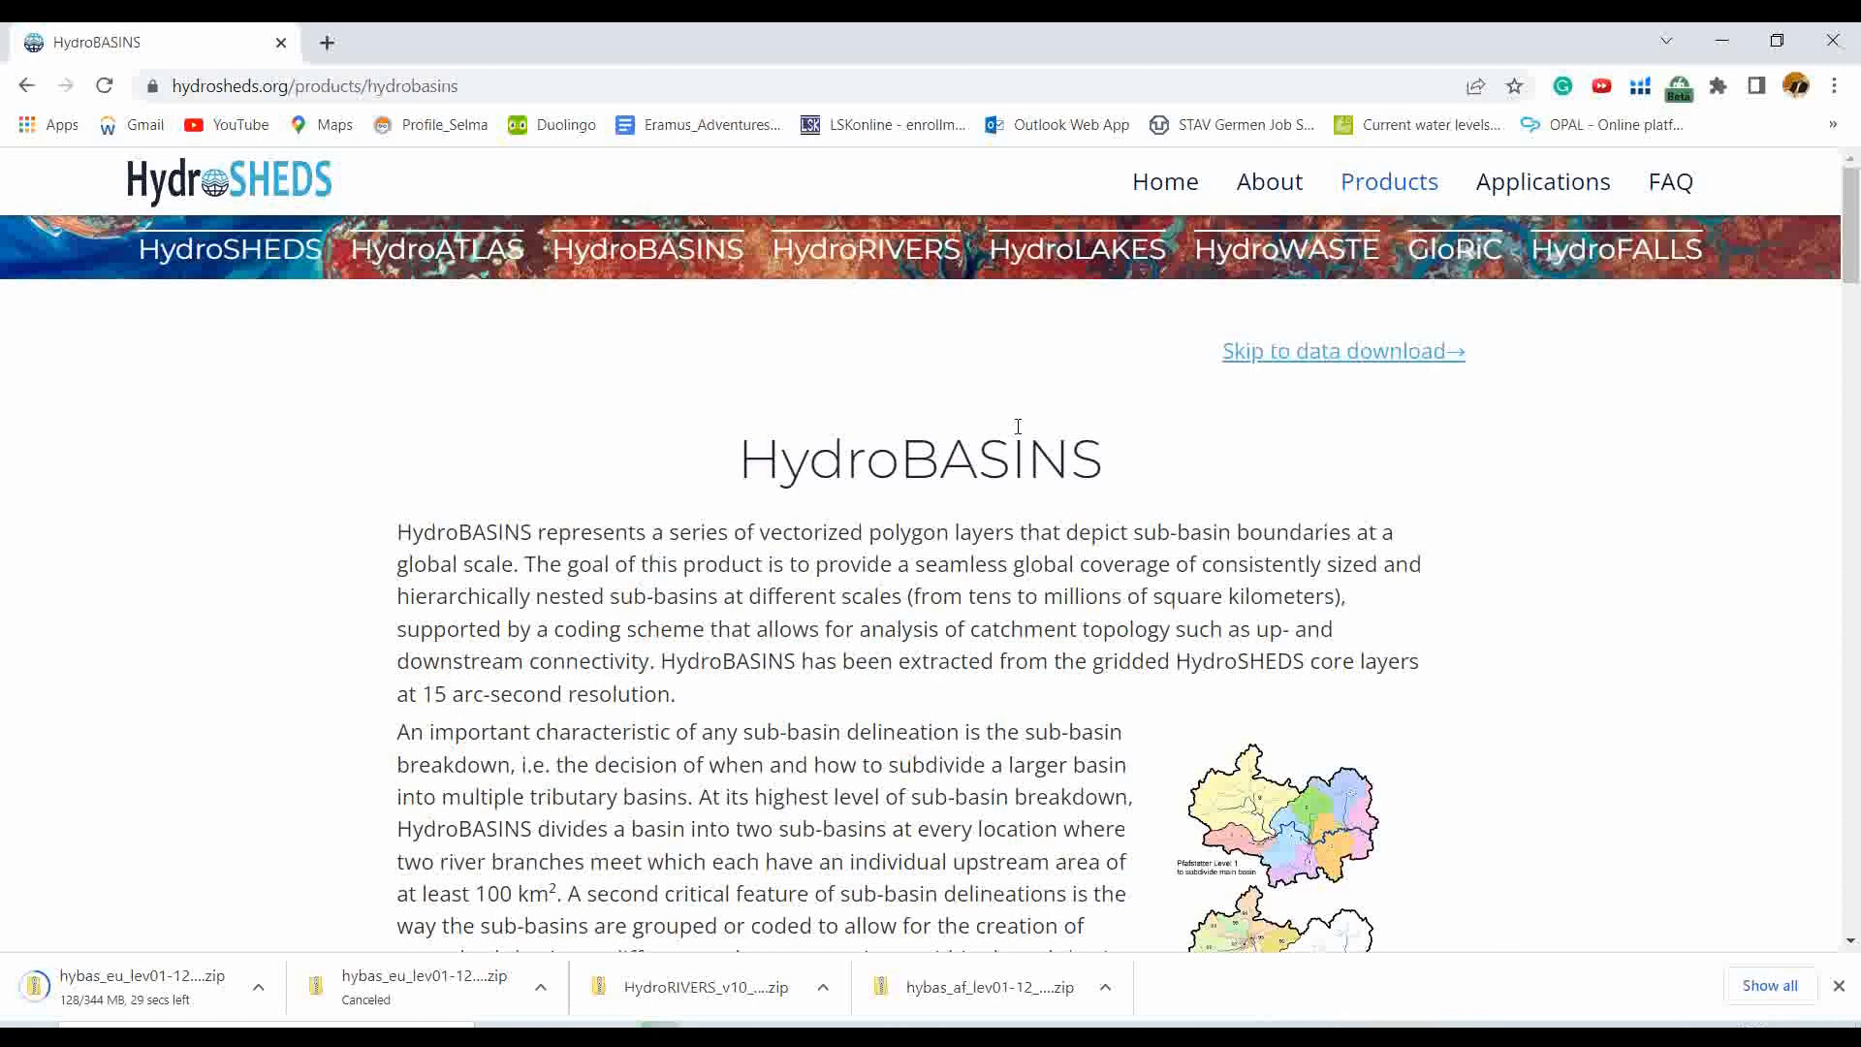
pyautogui.moveTo(923, 373)
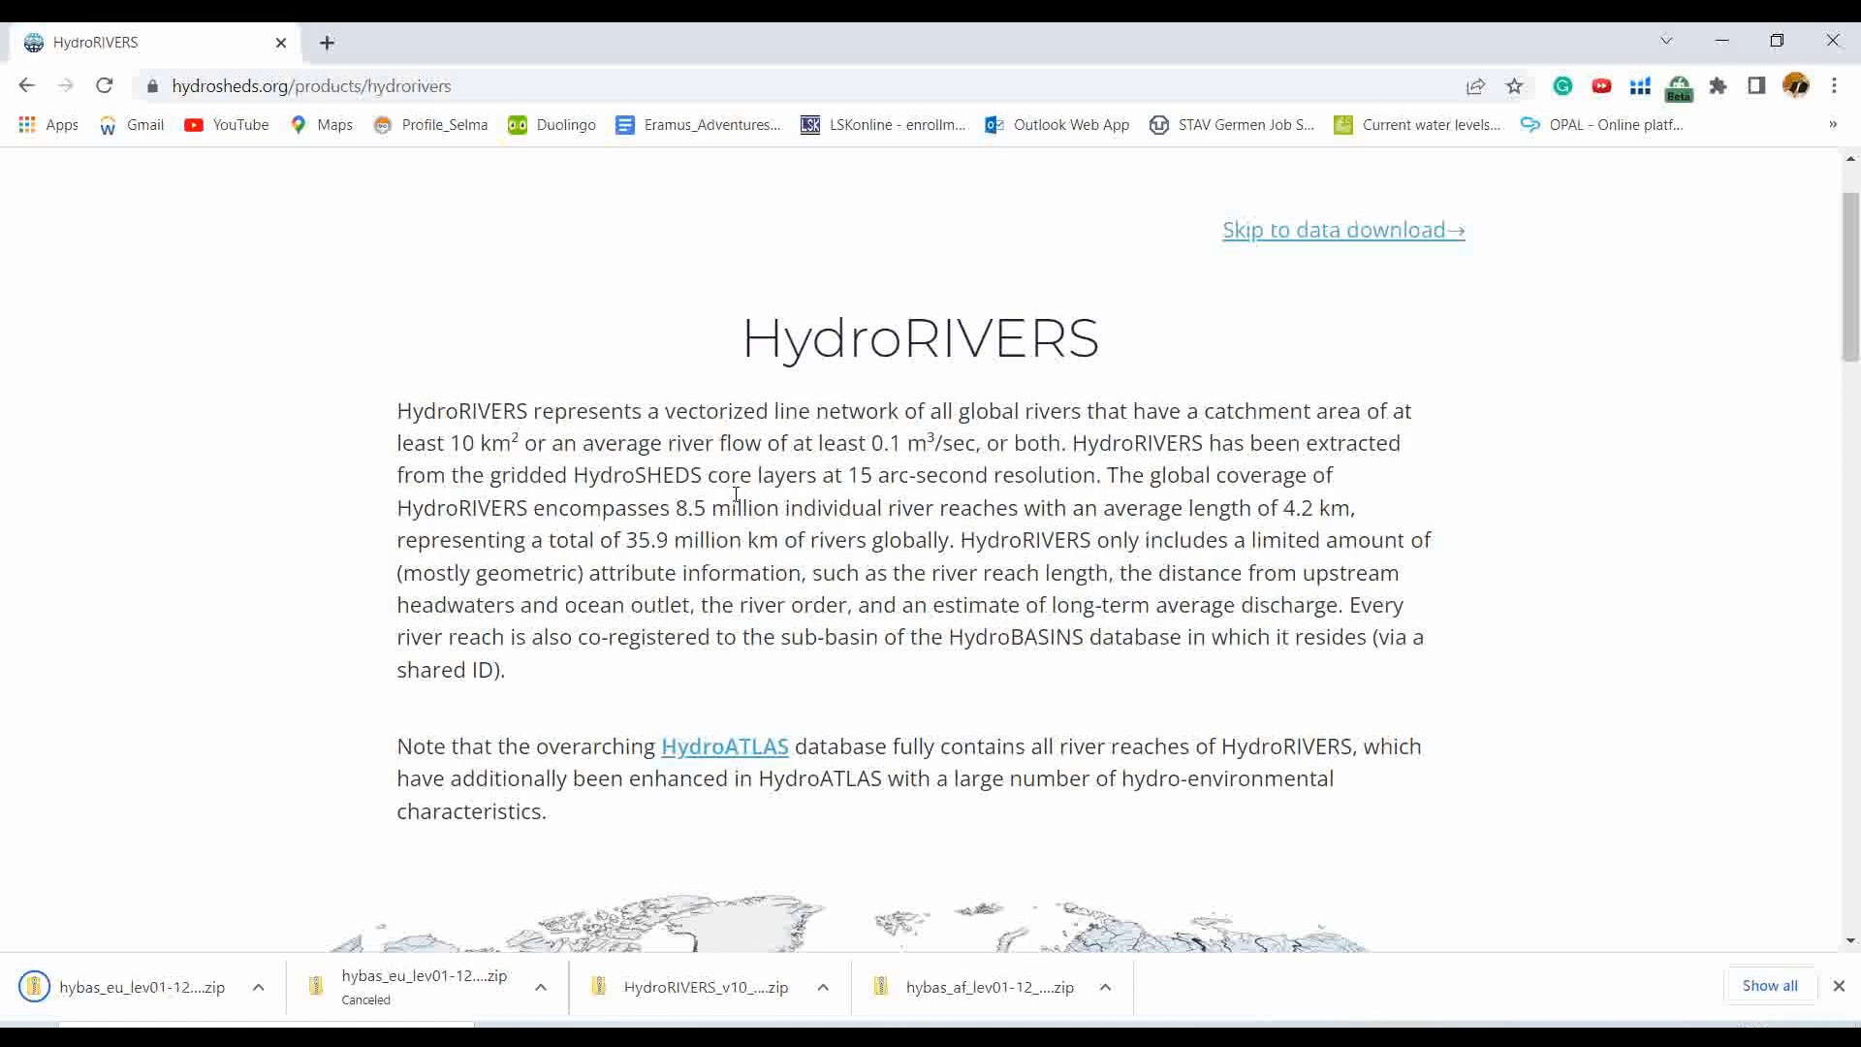
# - Scroll the HydroRIVERS page past the Geodatabase rows to the regional Shapefile download rows
pyautogui.scroll(-3)
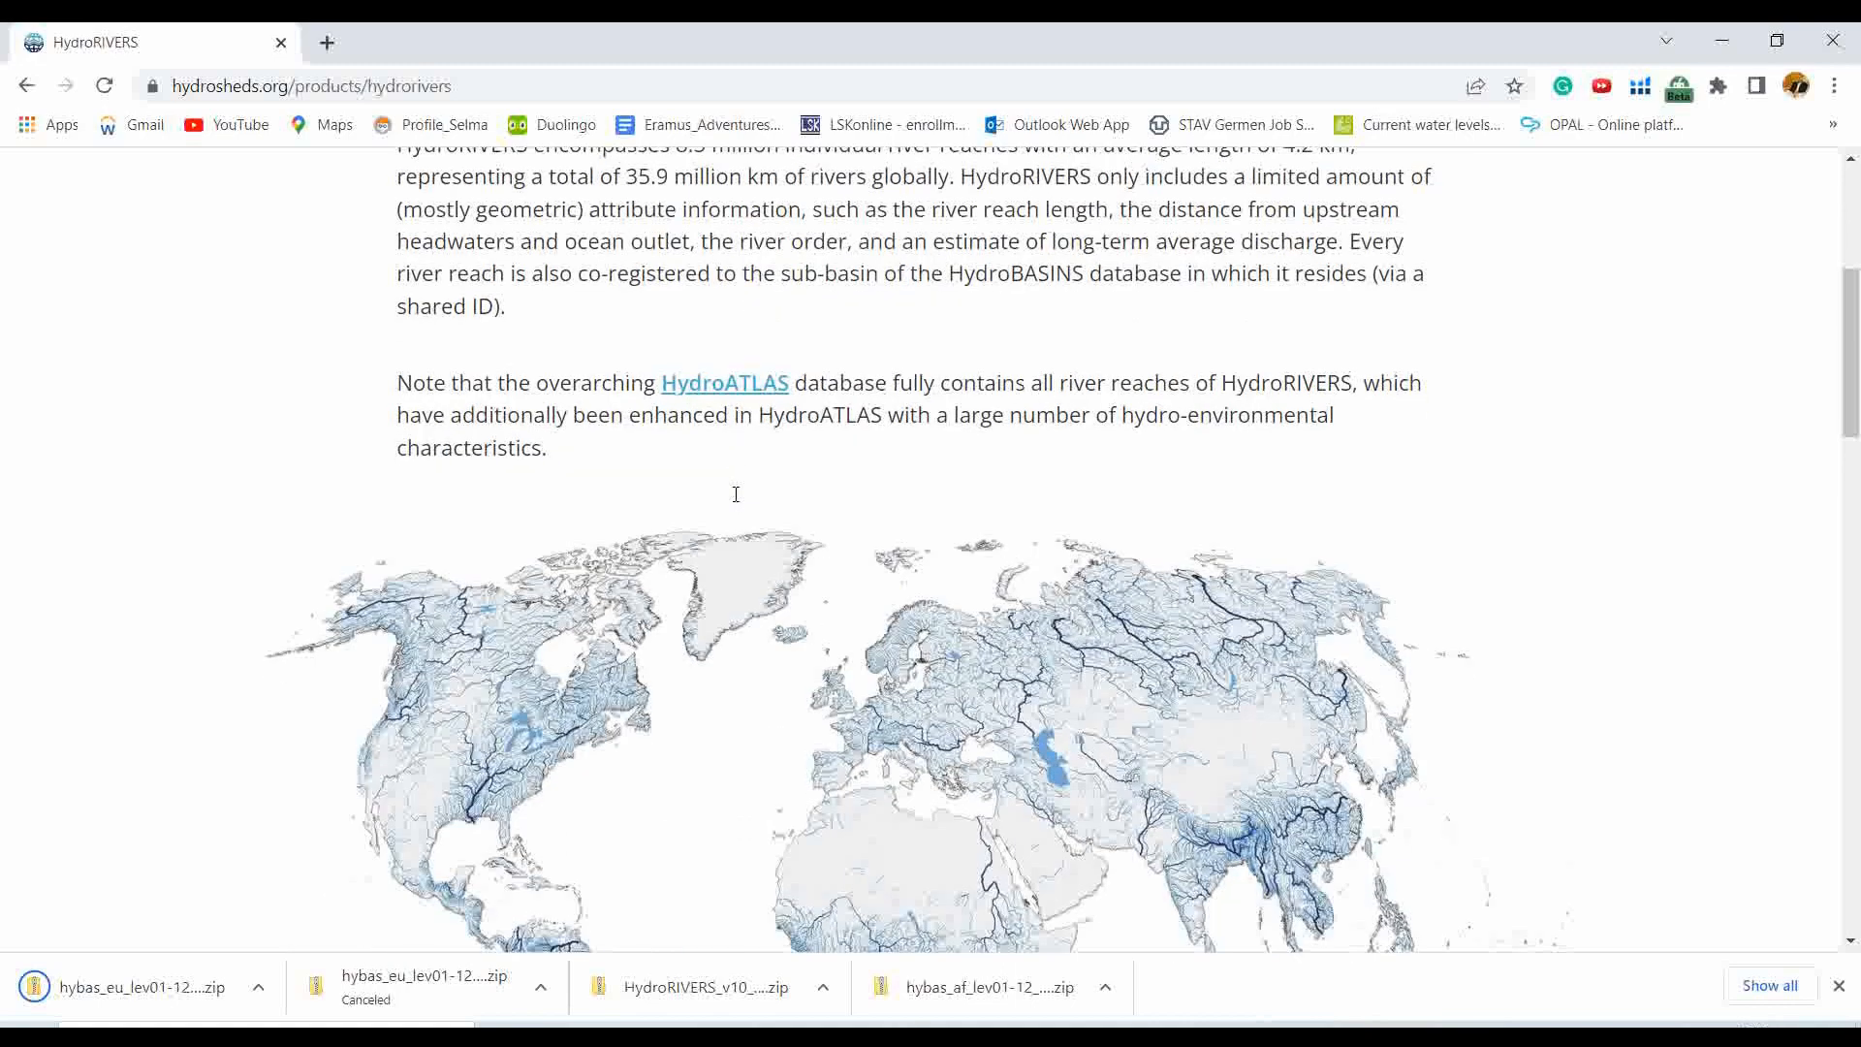
pyautogui.scroll(-3)
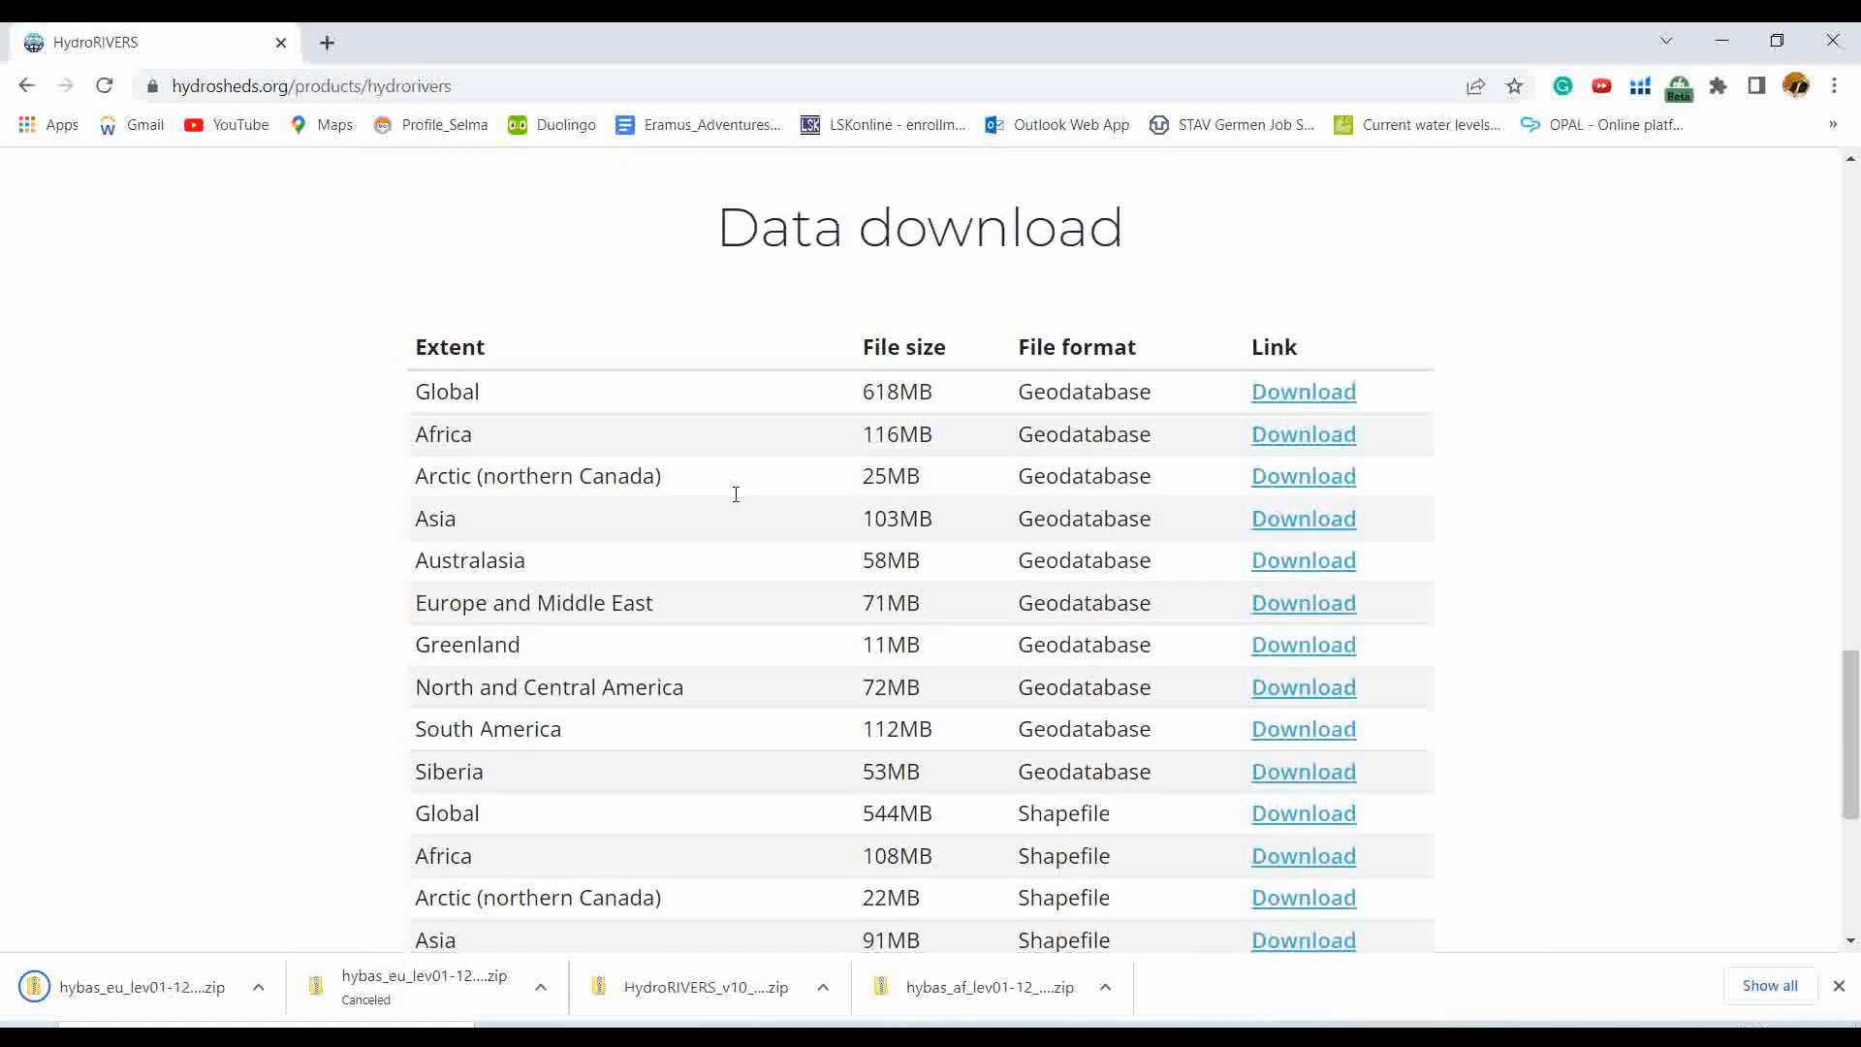
pyautogui.scroll(-3)
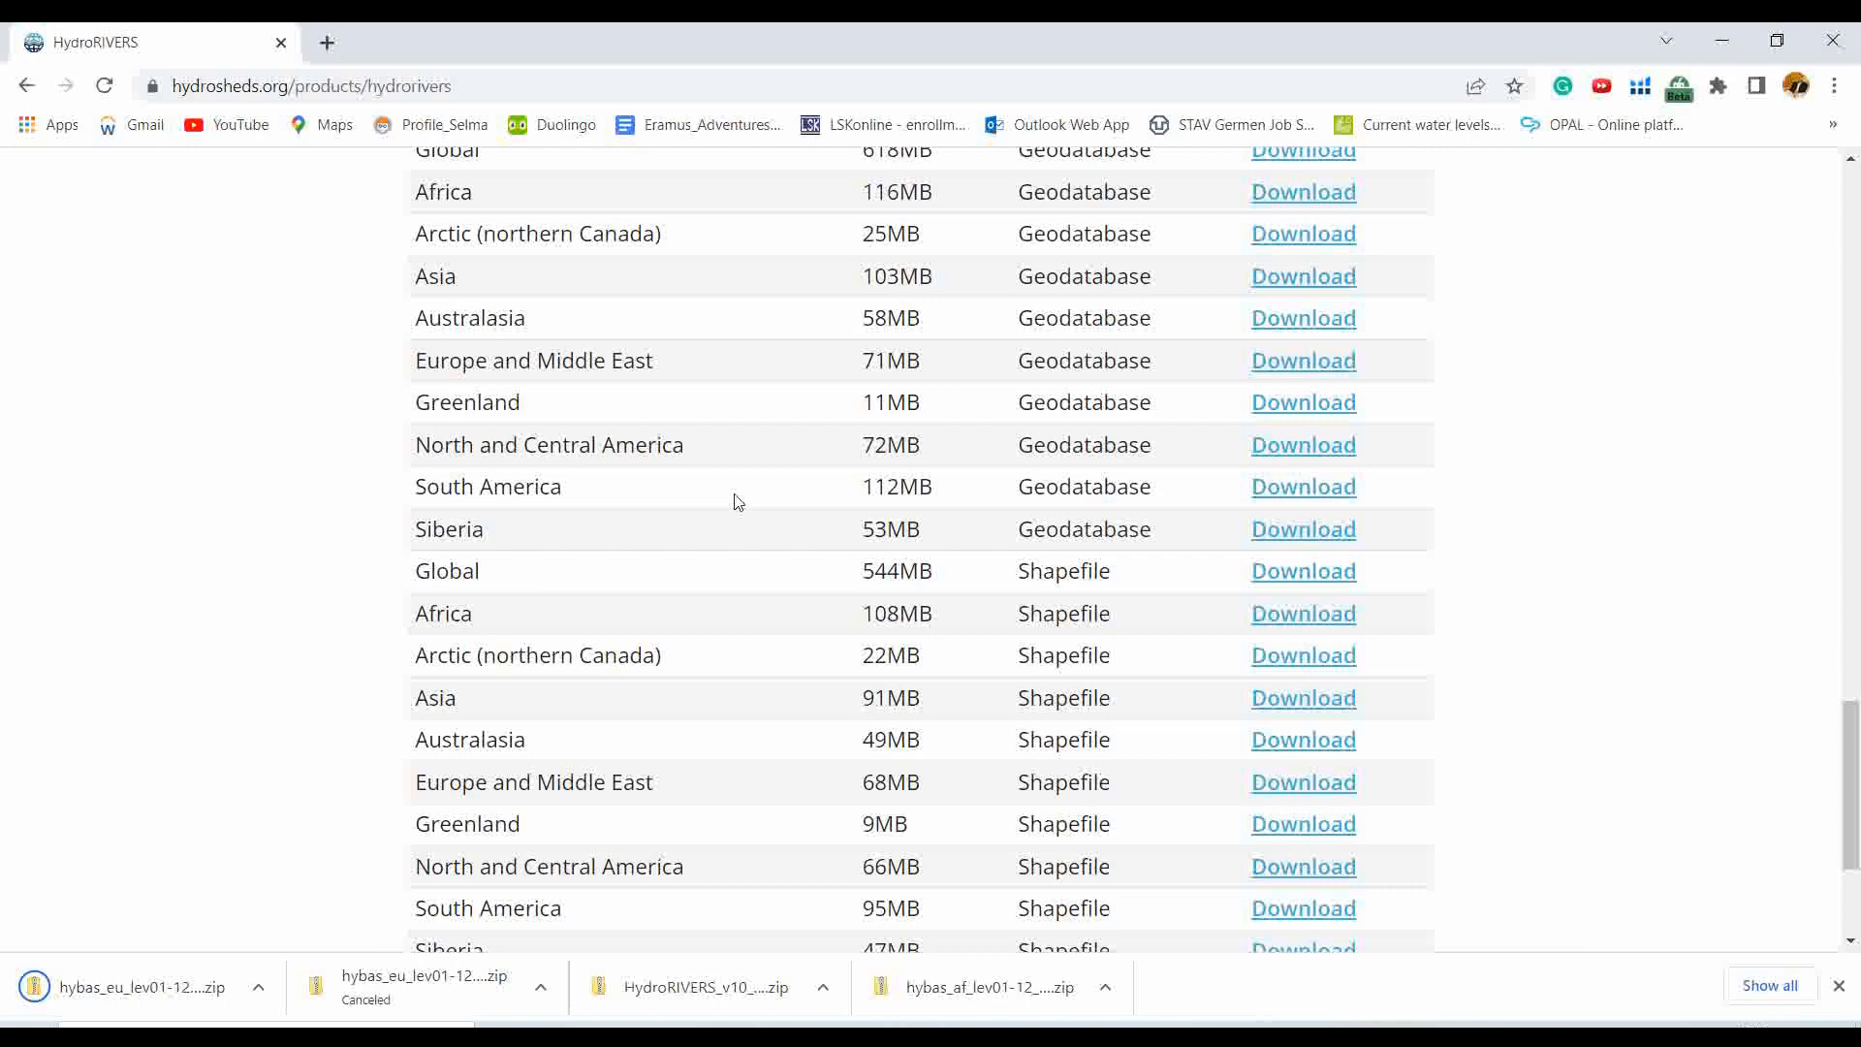
pyautogui.scroll(-3)
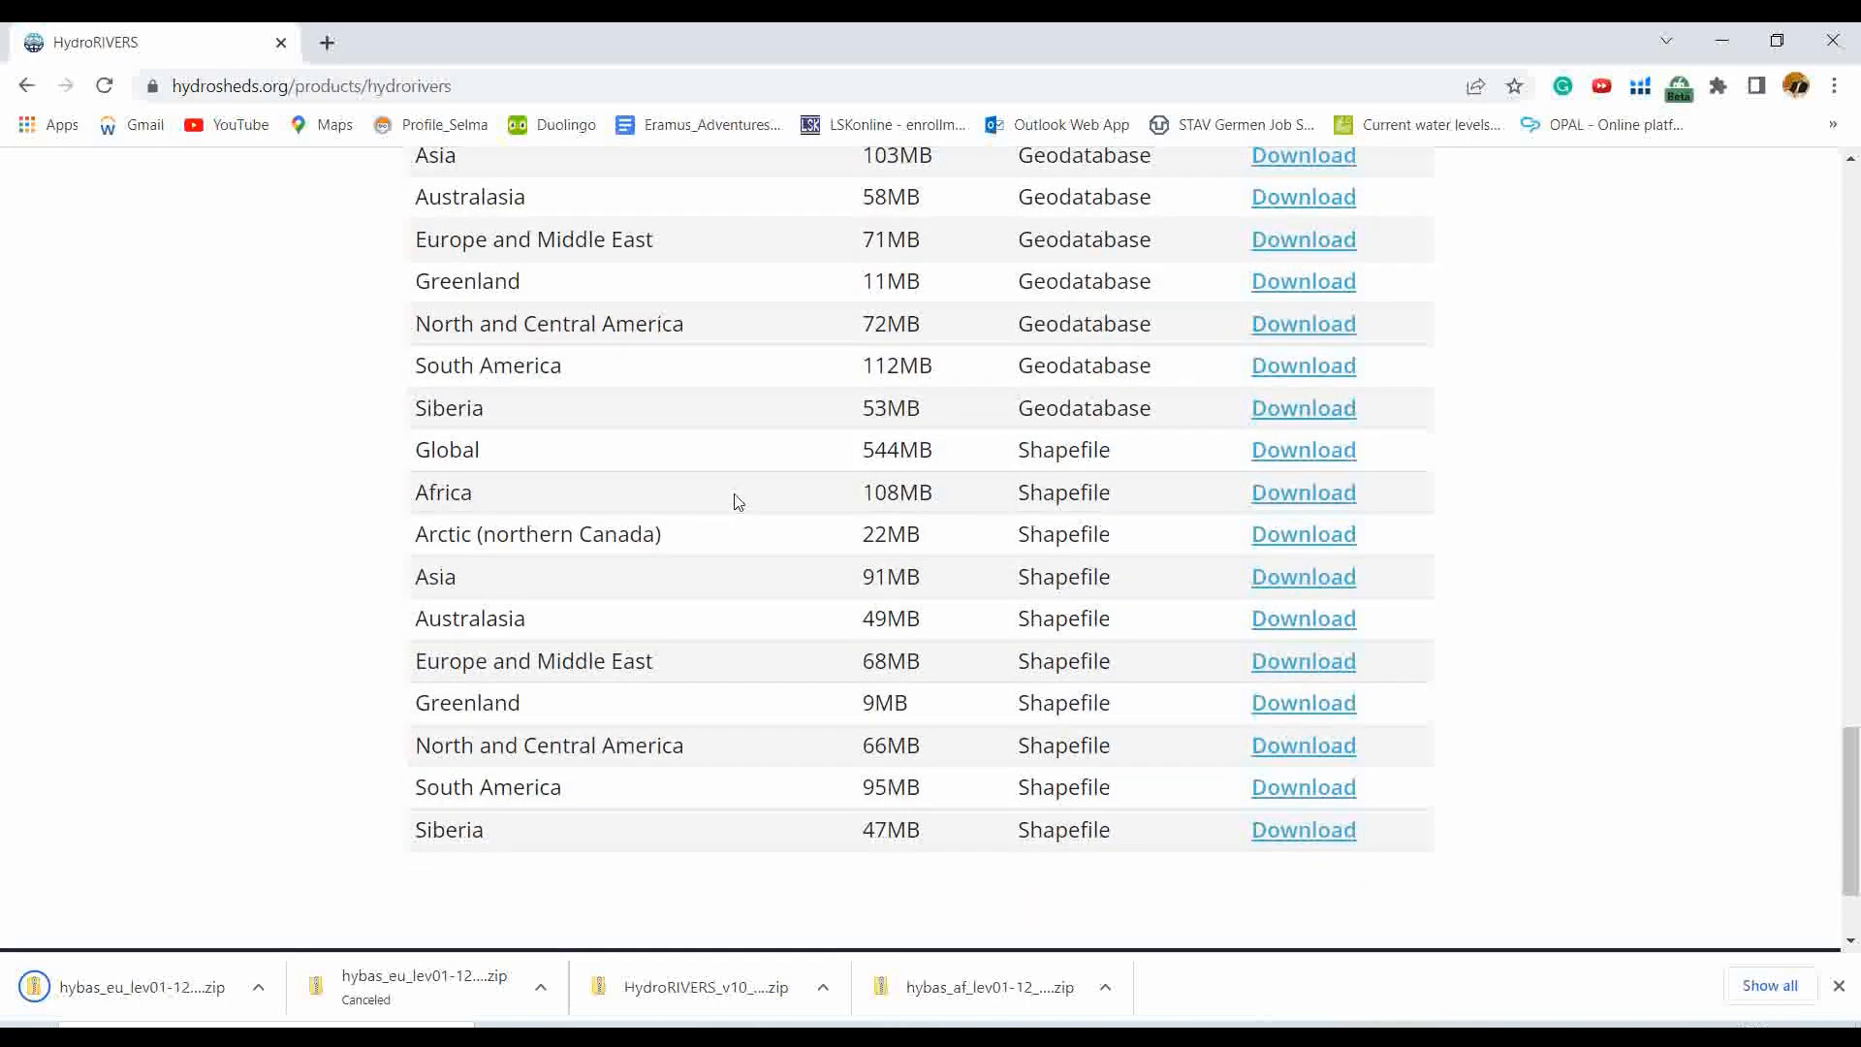
pyautogui.moveTo(780, 516)
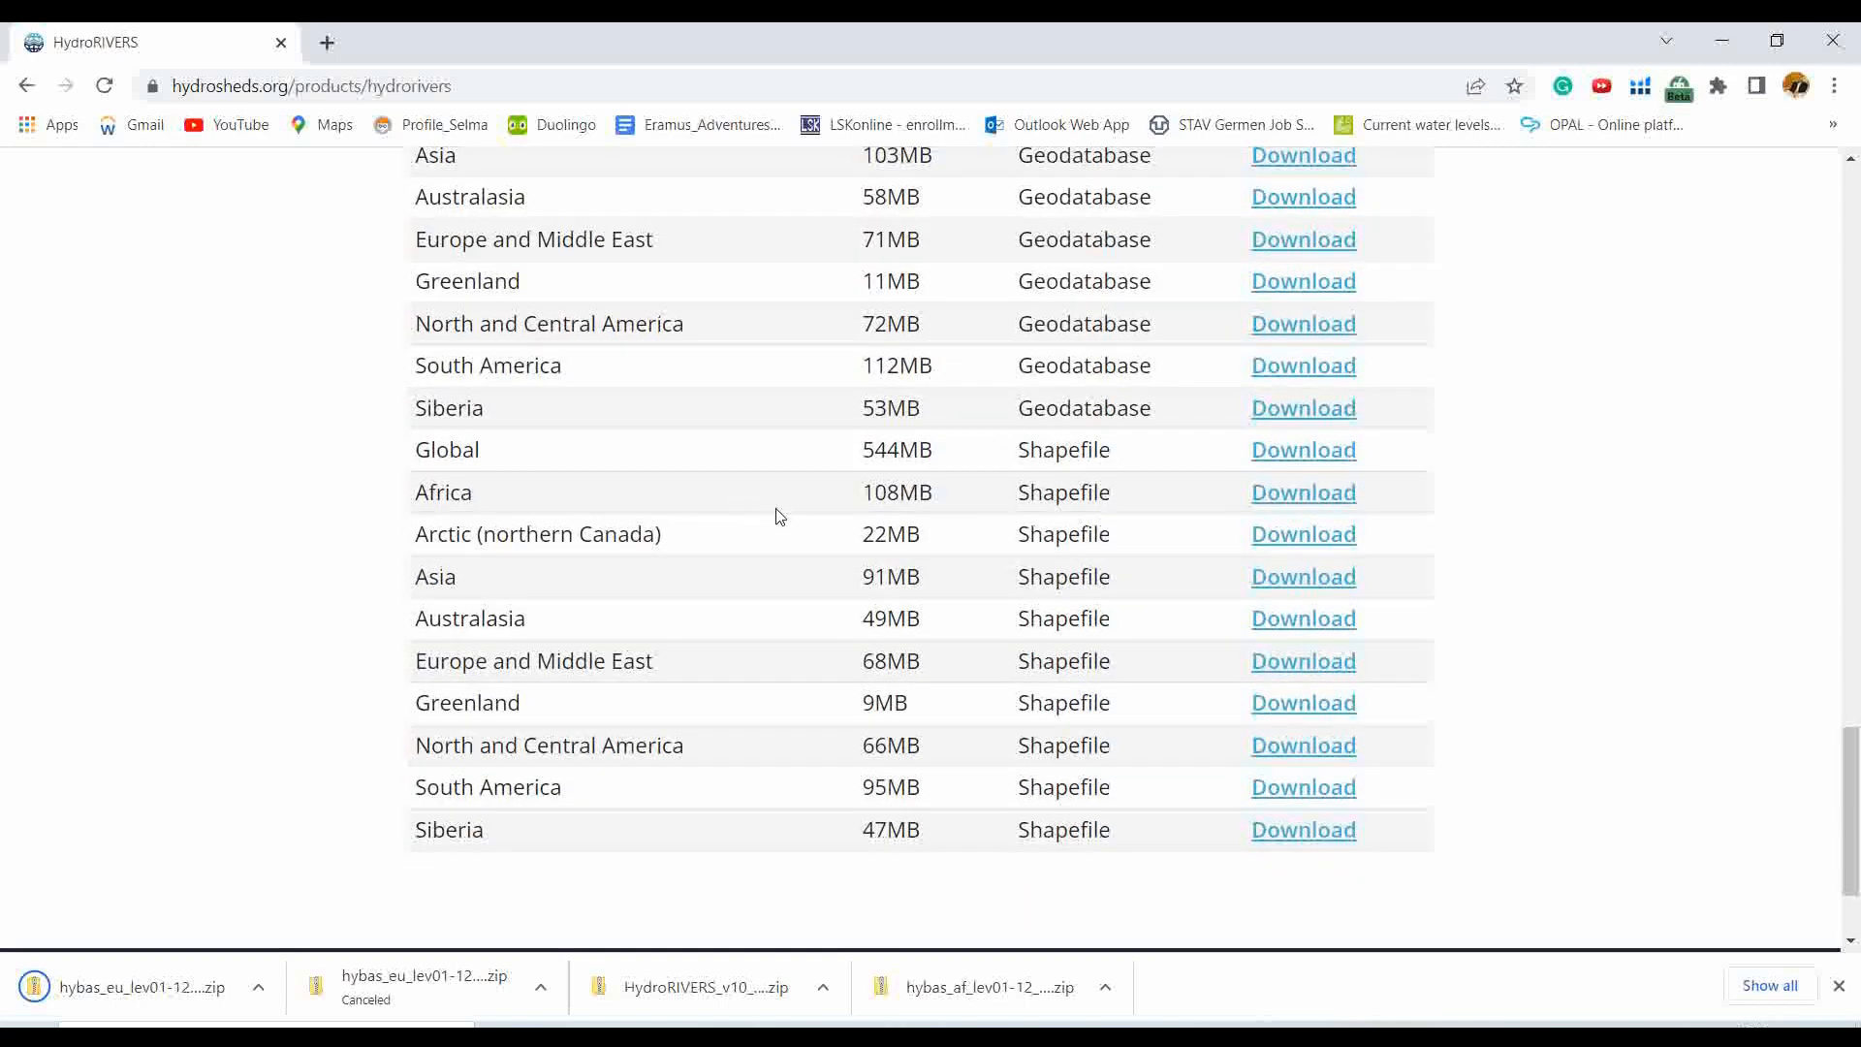
pyautogui.moveTo(1051, 606)
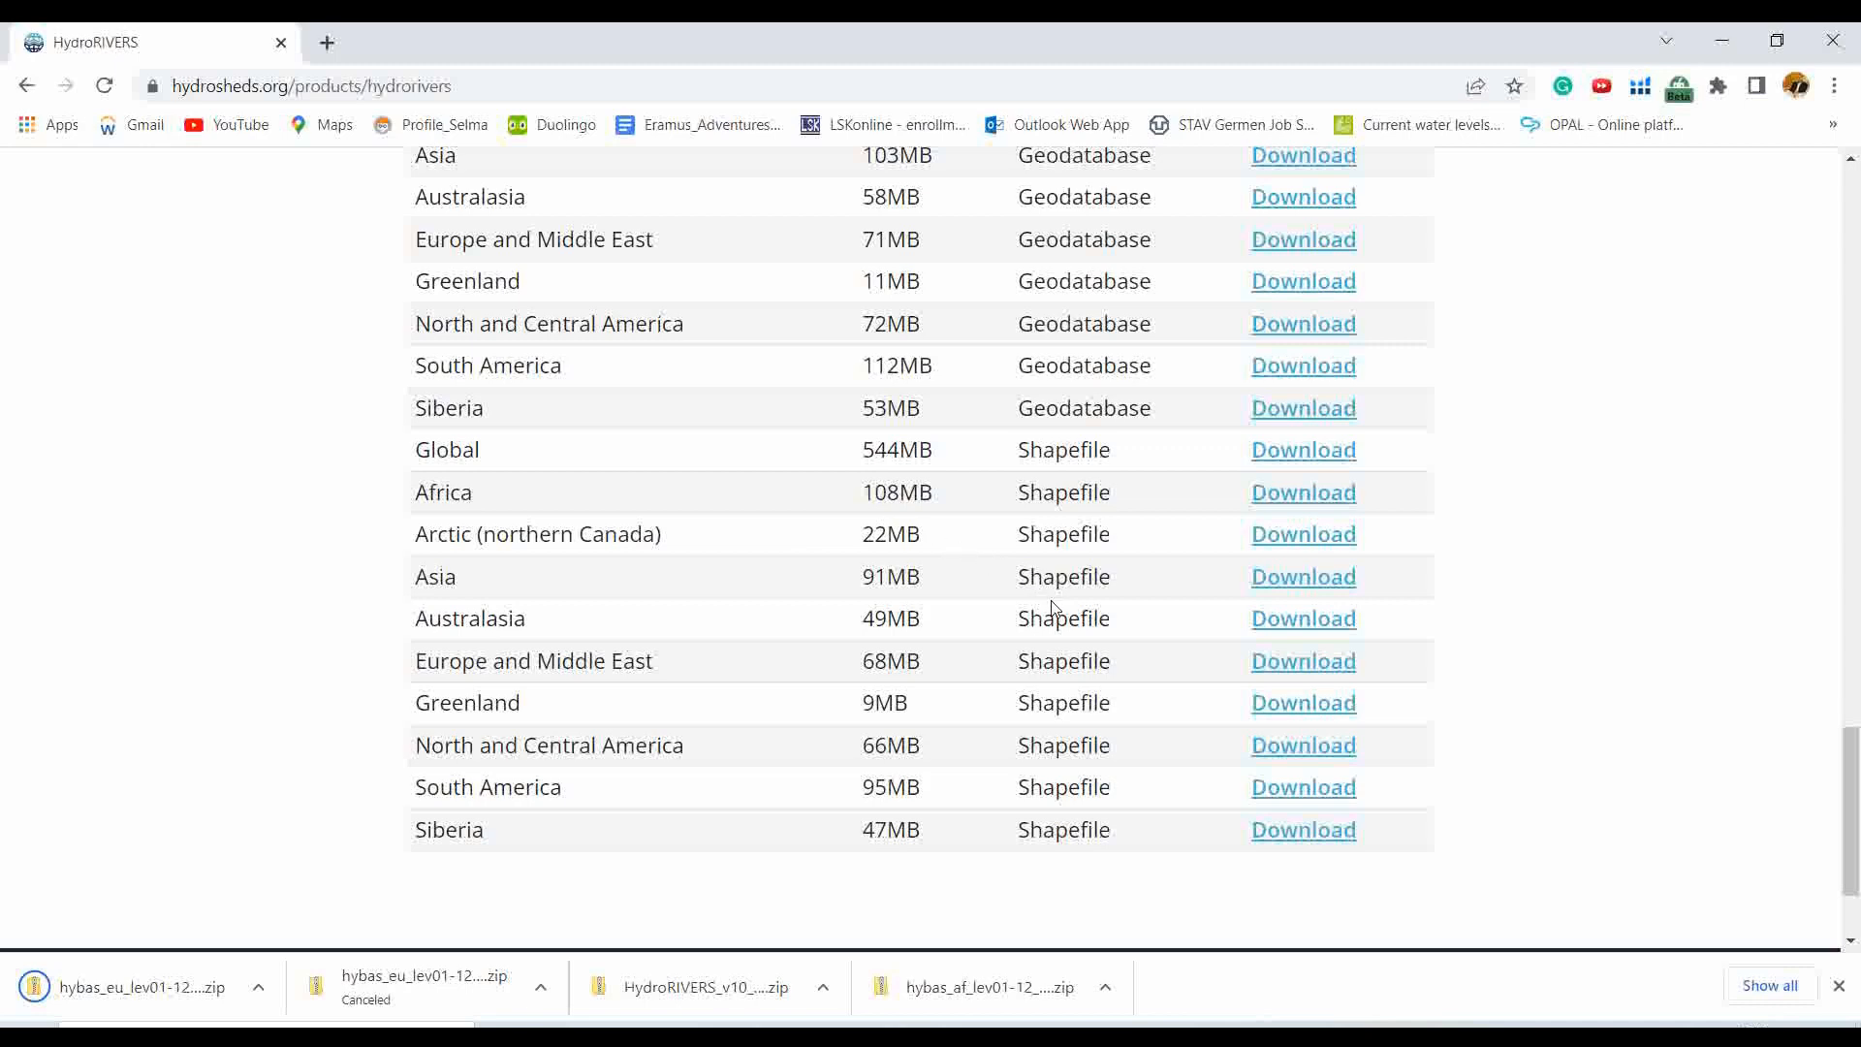
pyautogui.scroll(3)
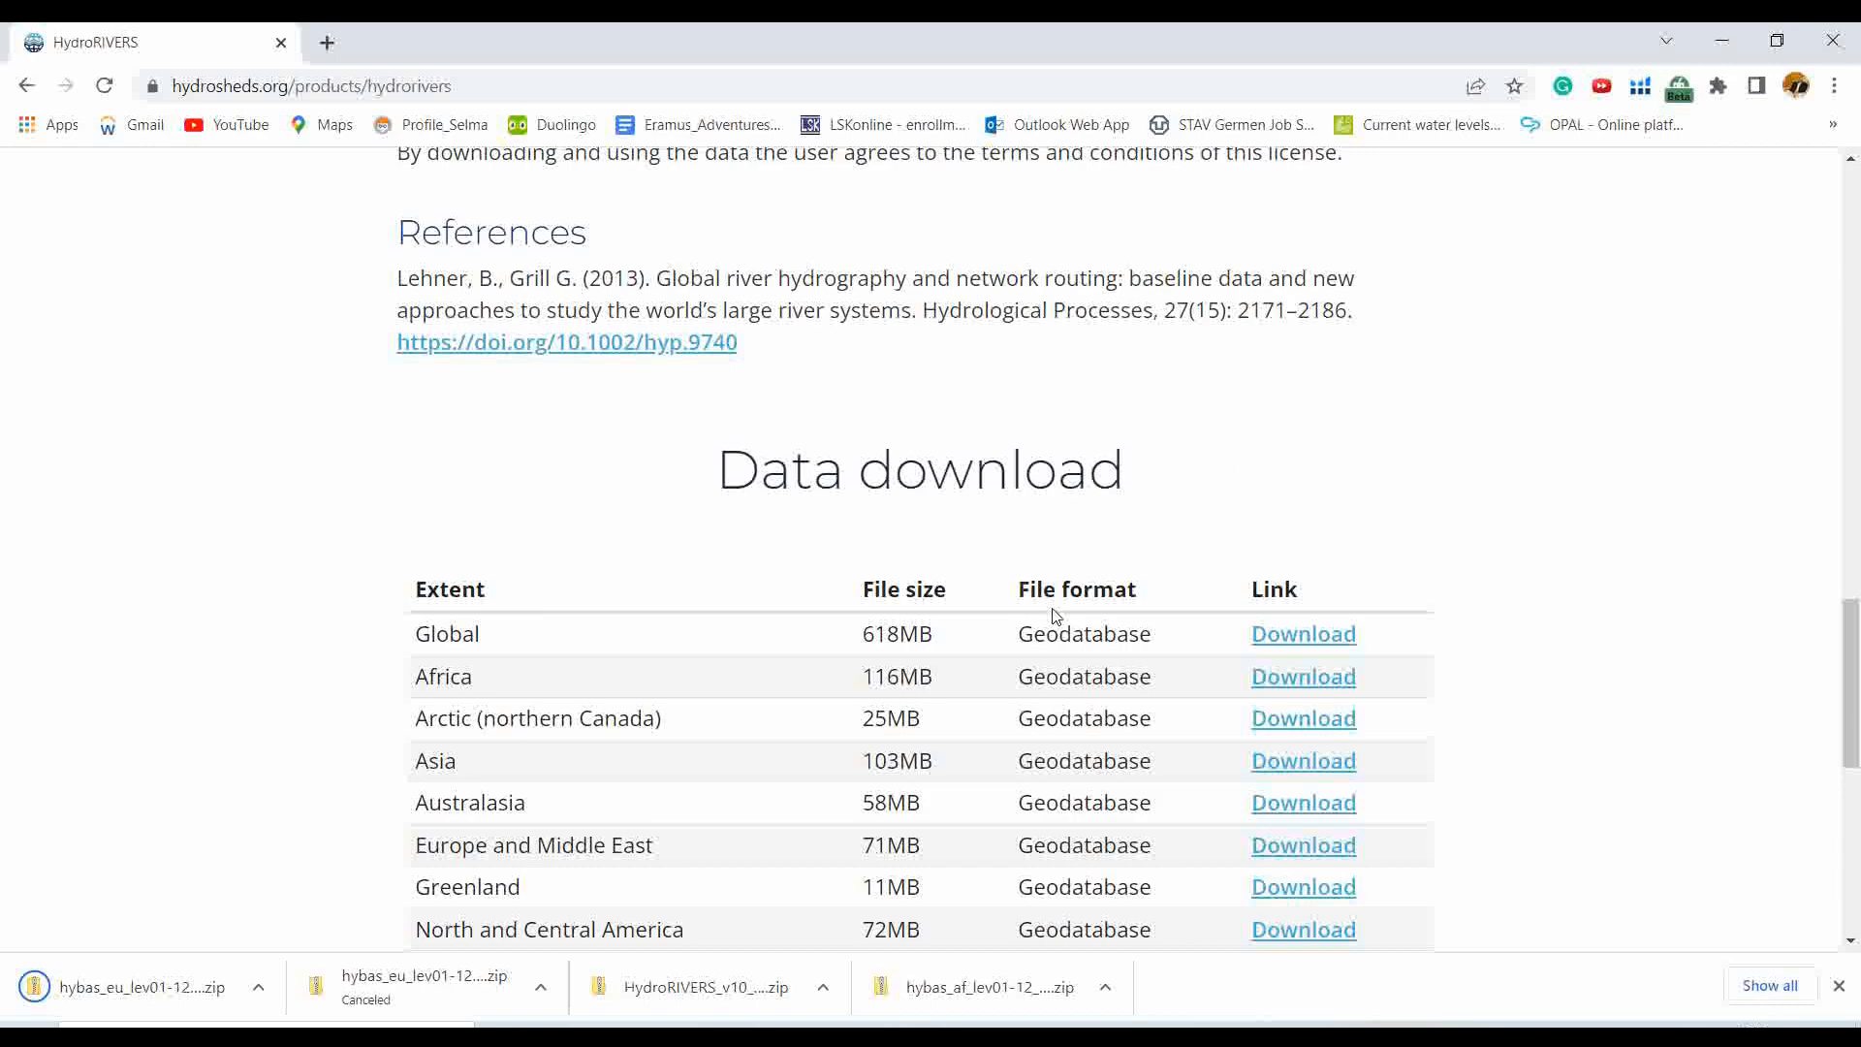
pyautogui.scroll(-3)
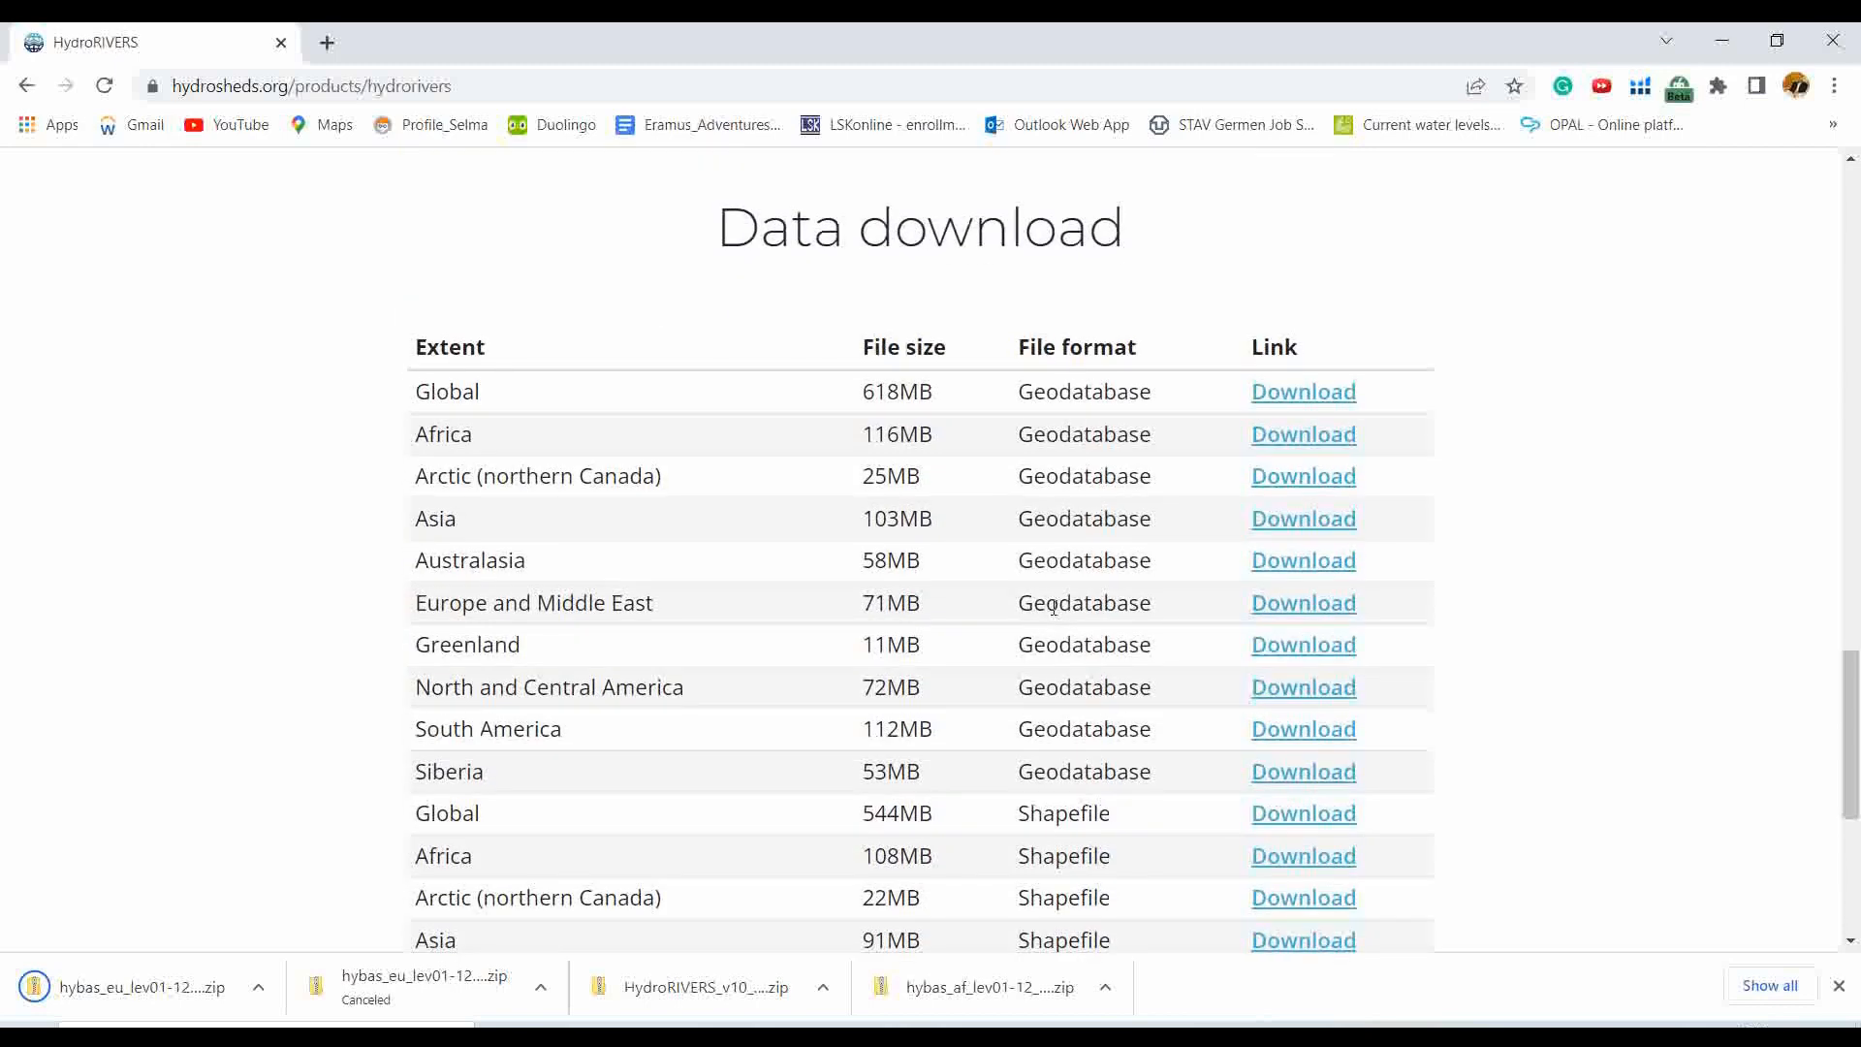
pyautogui.scroll(-3)
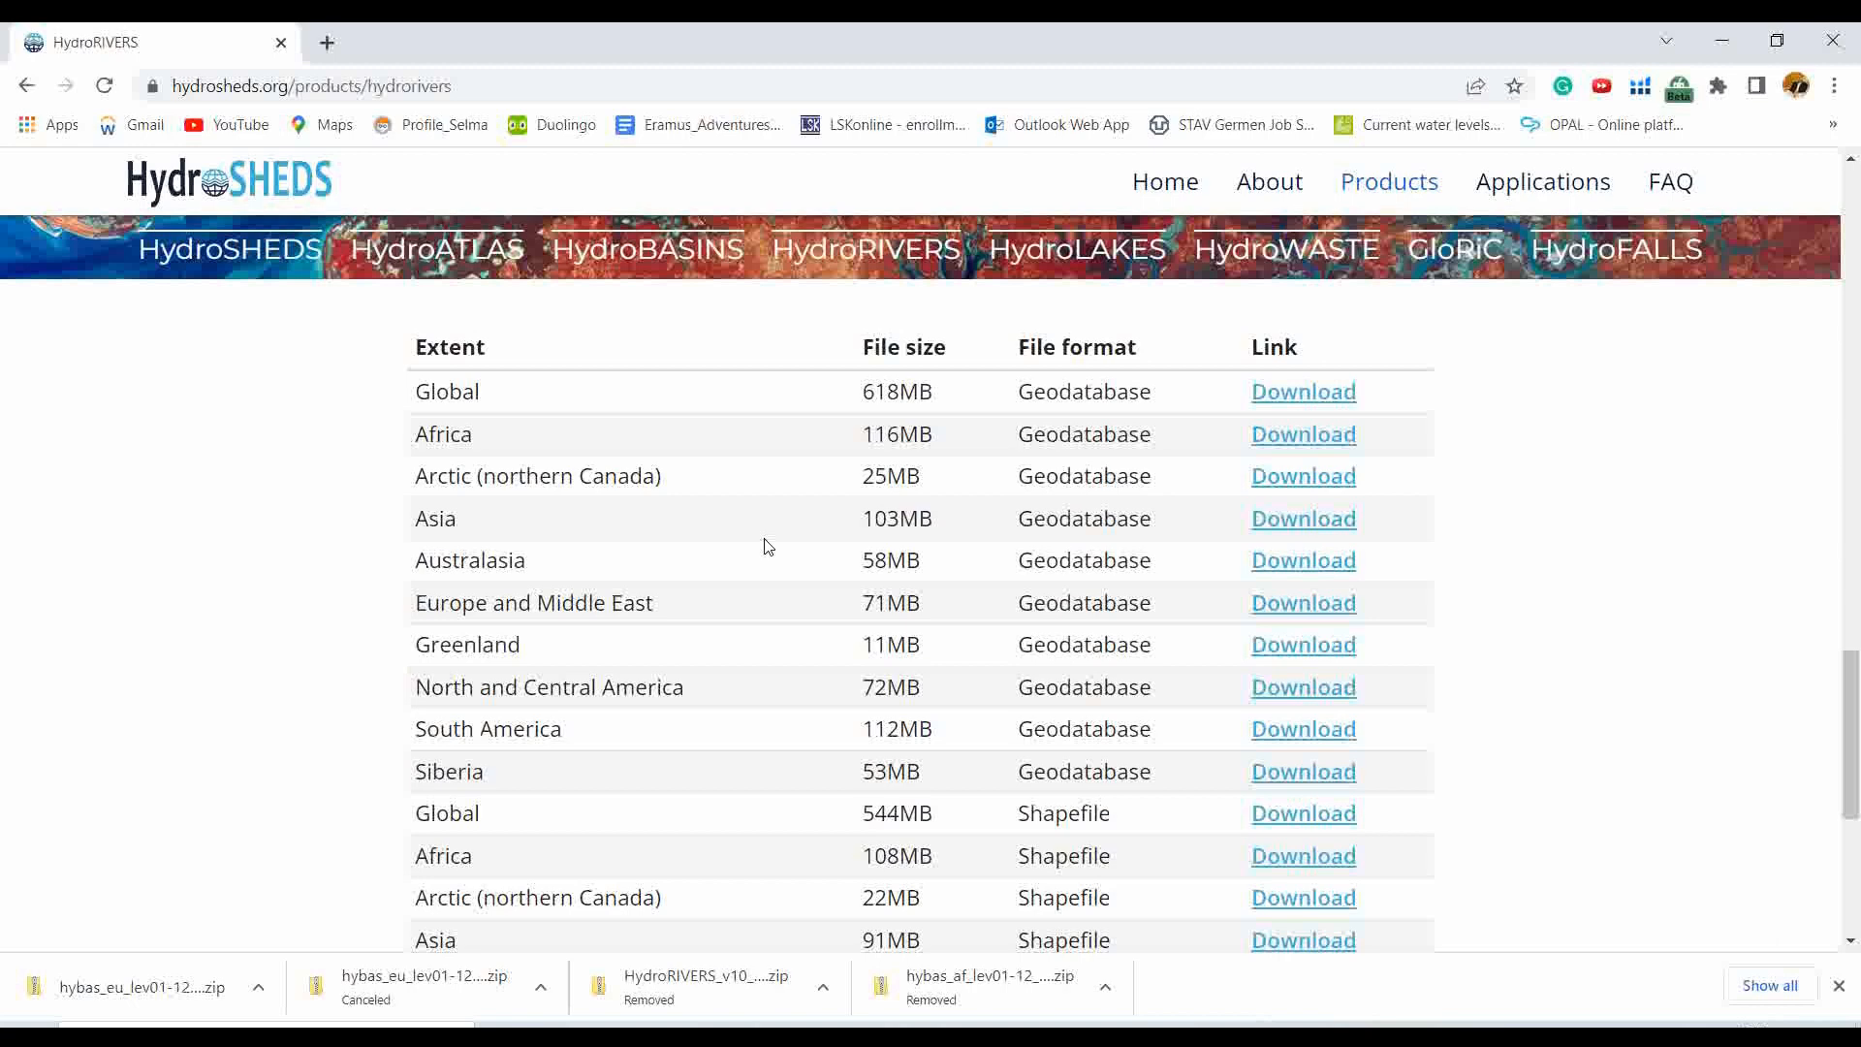
pyautogui.moveTo(559, 462)
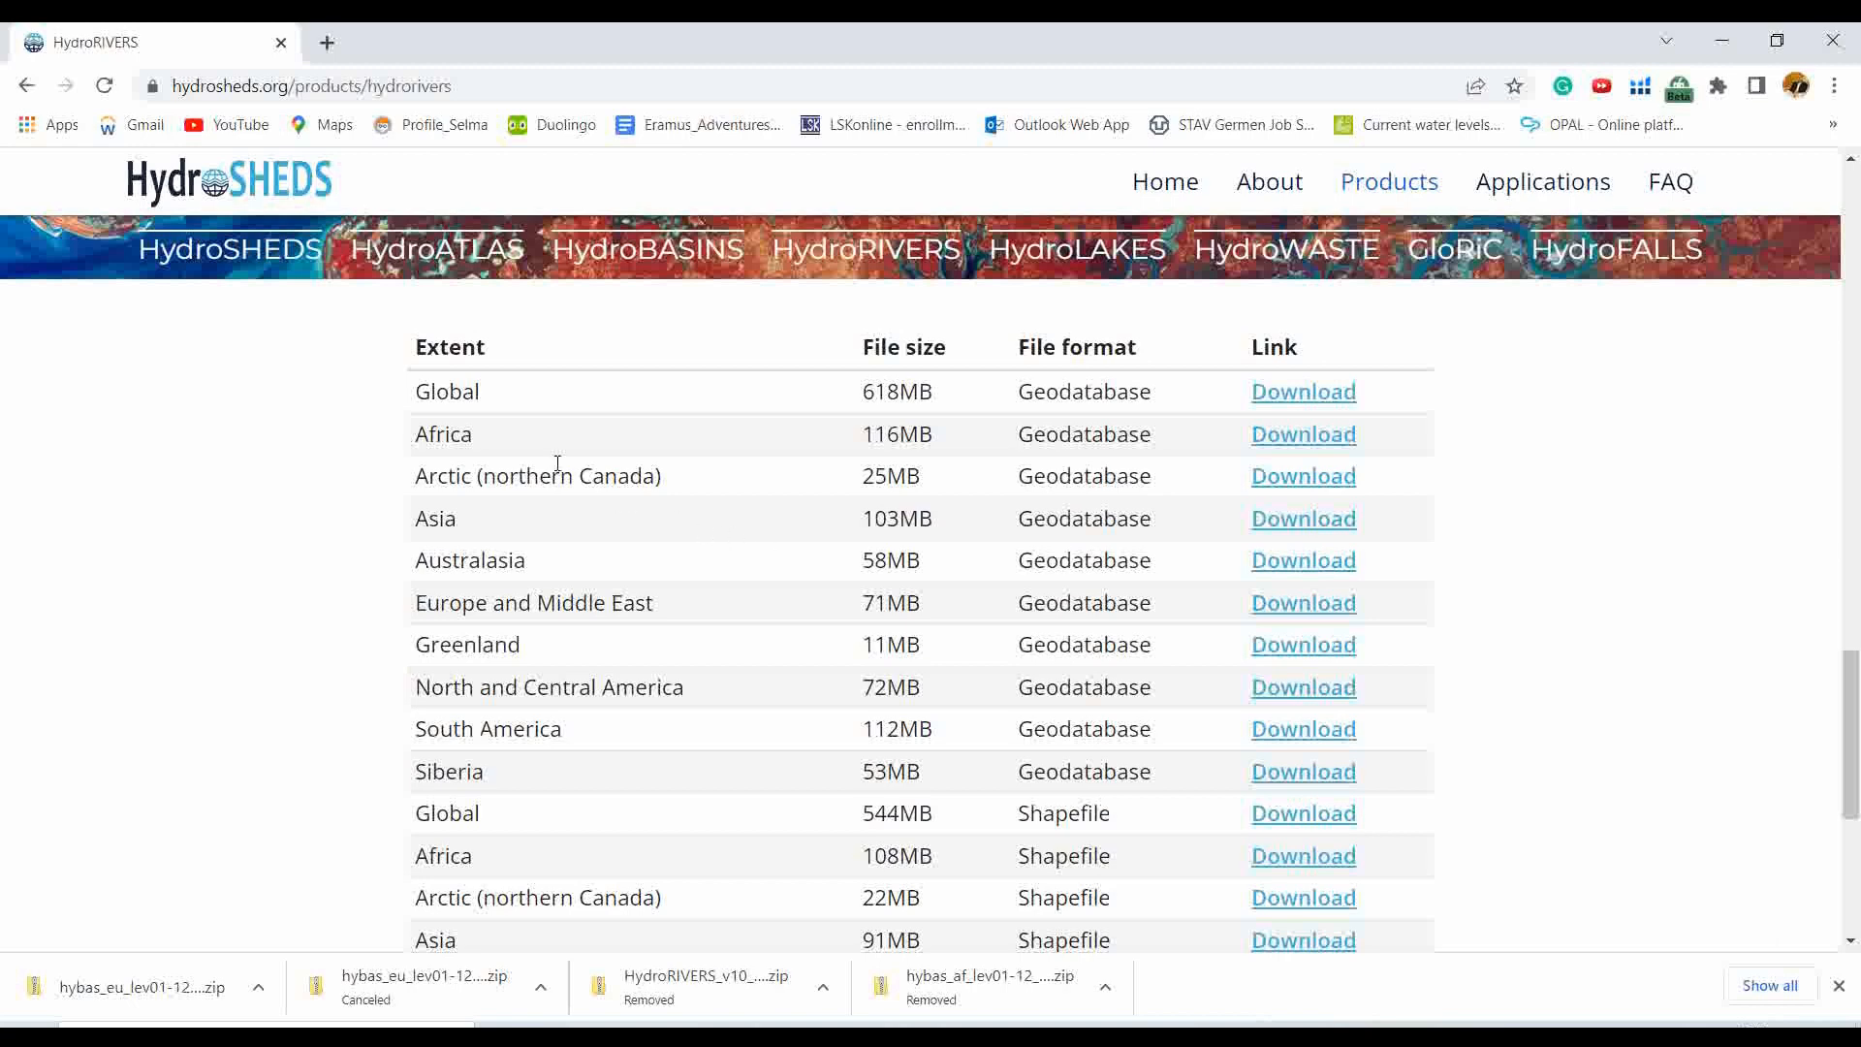
pyautogui.moveTo(603, 610)
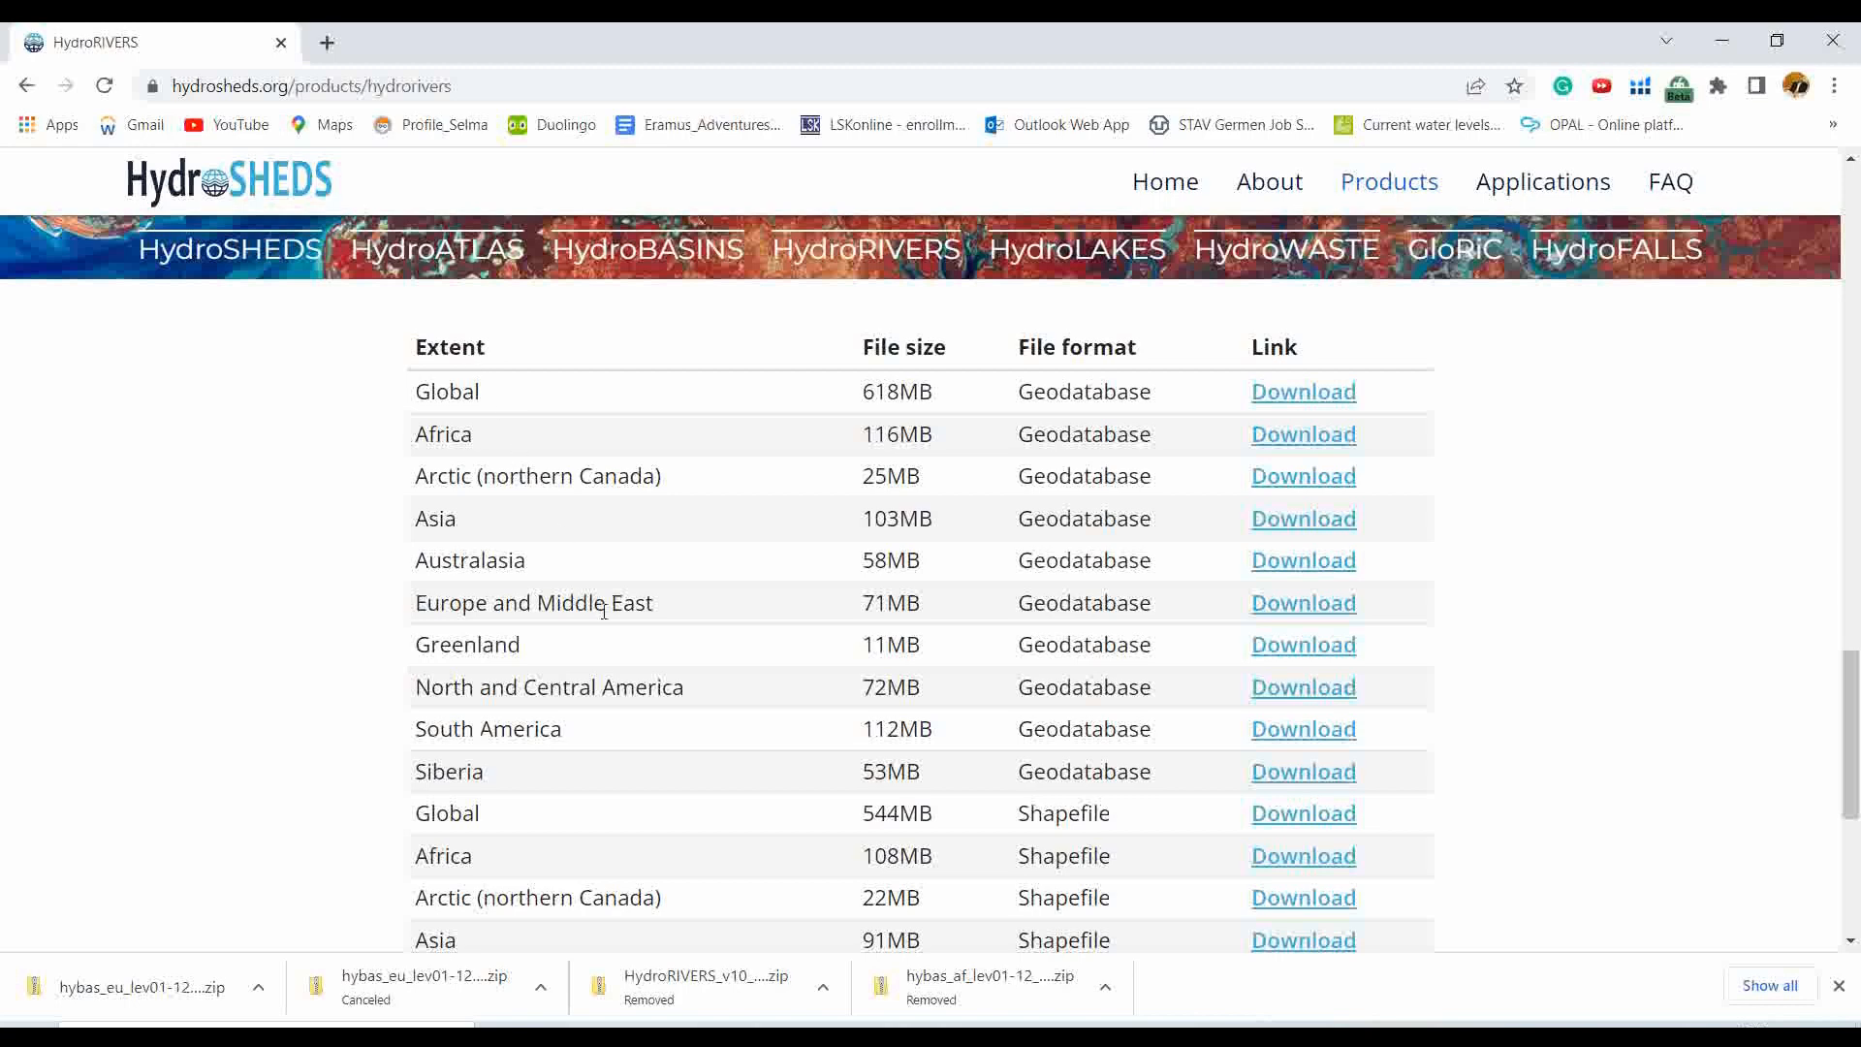
pyautogui.moveTo(1094, 630)
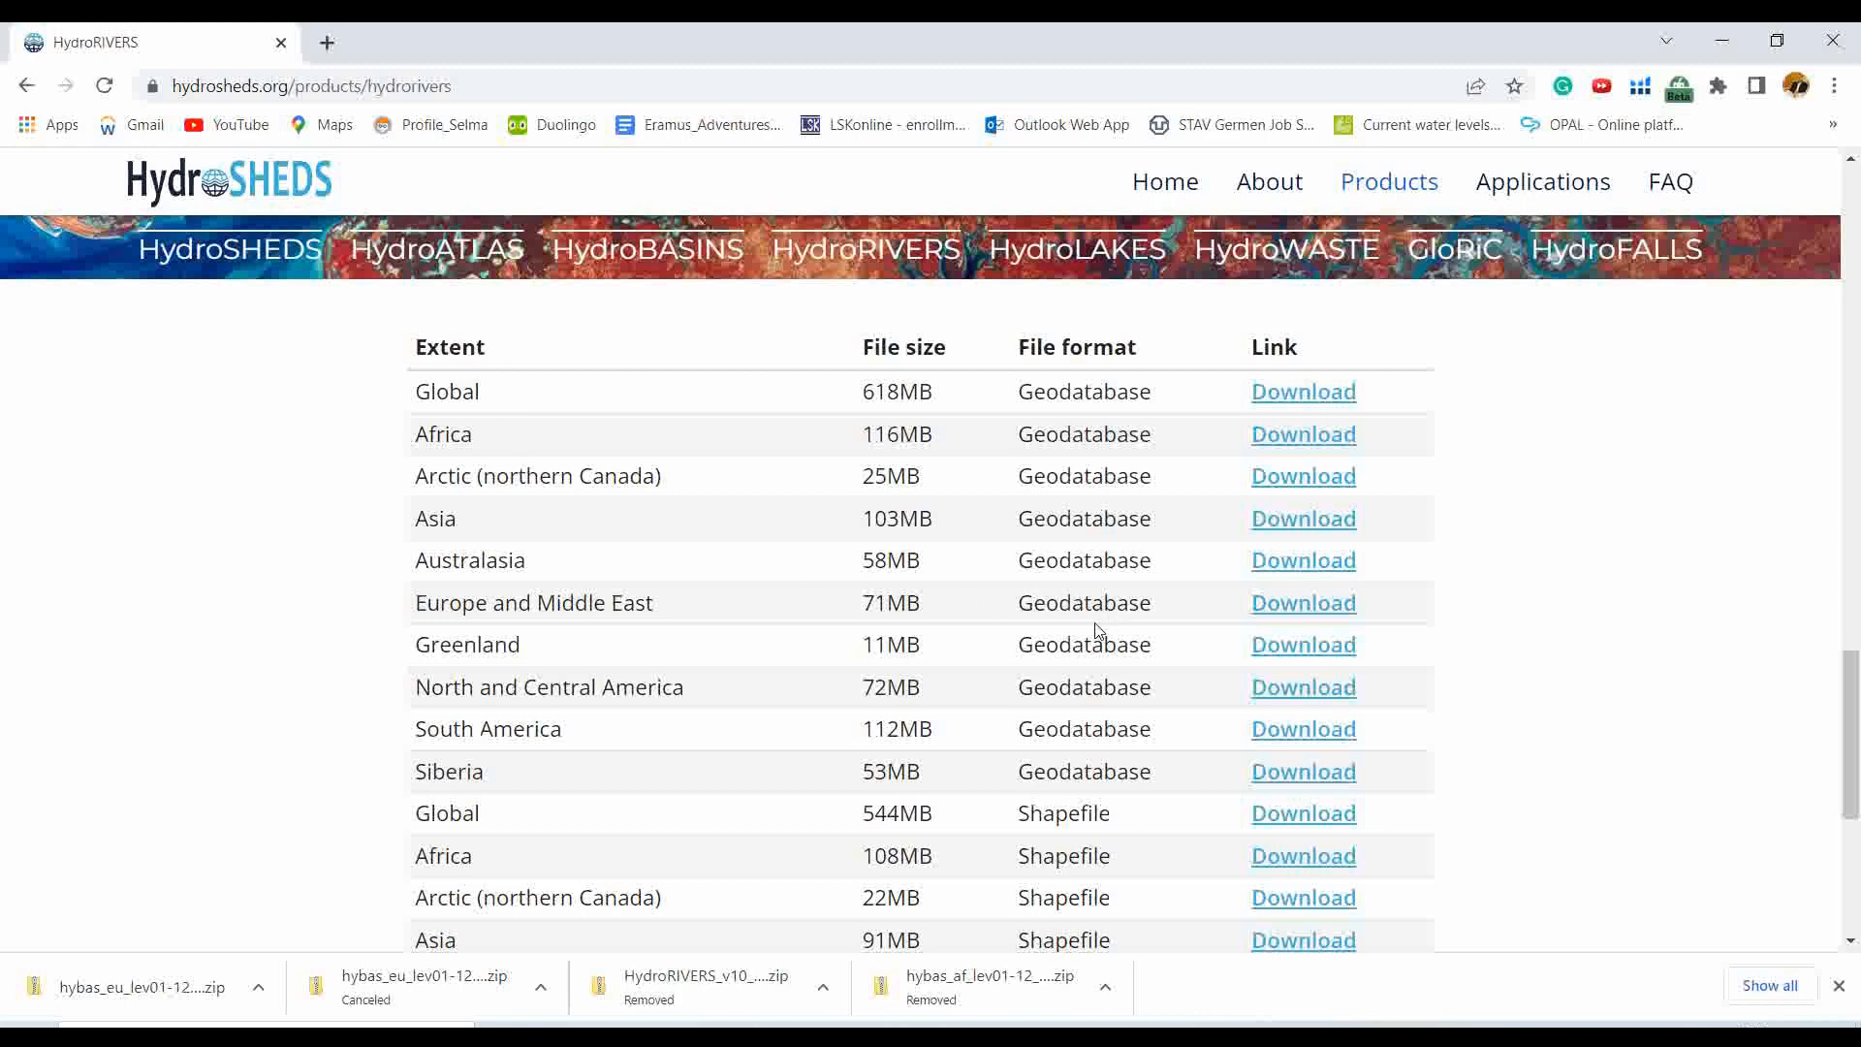
pyautogui.scroll(-3)
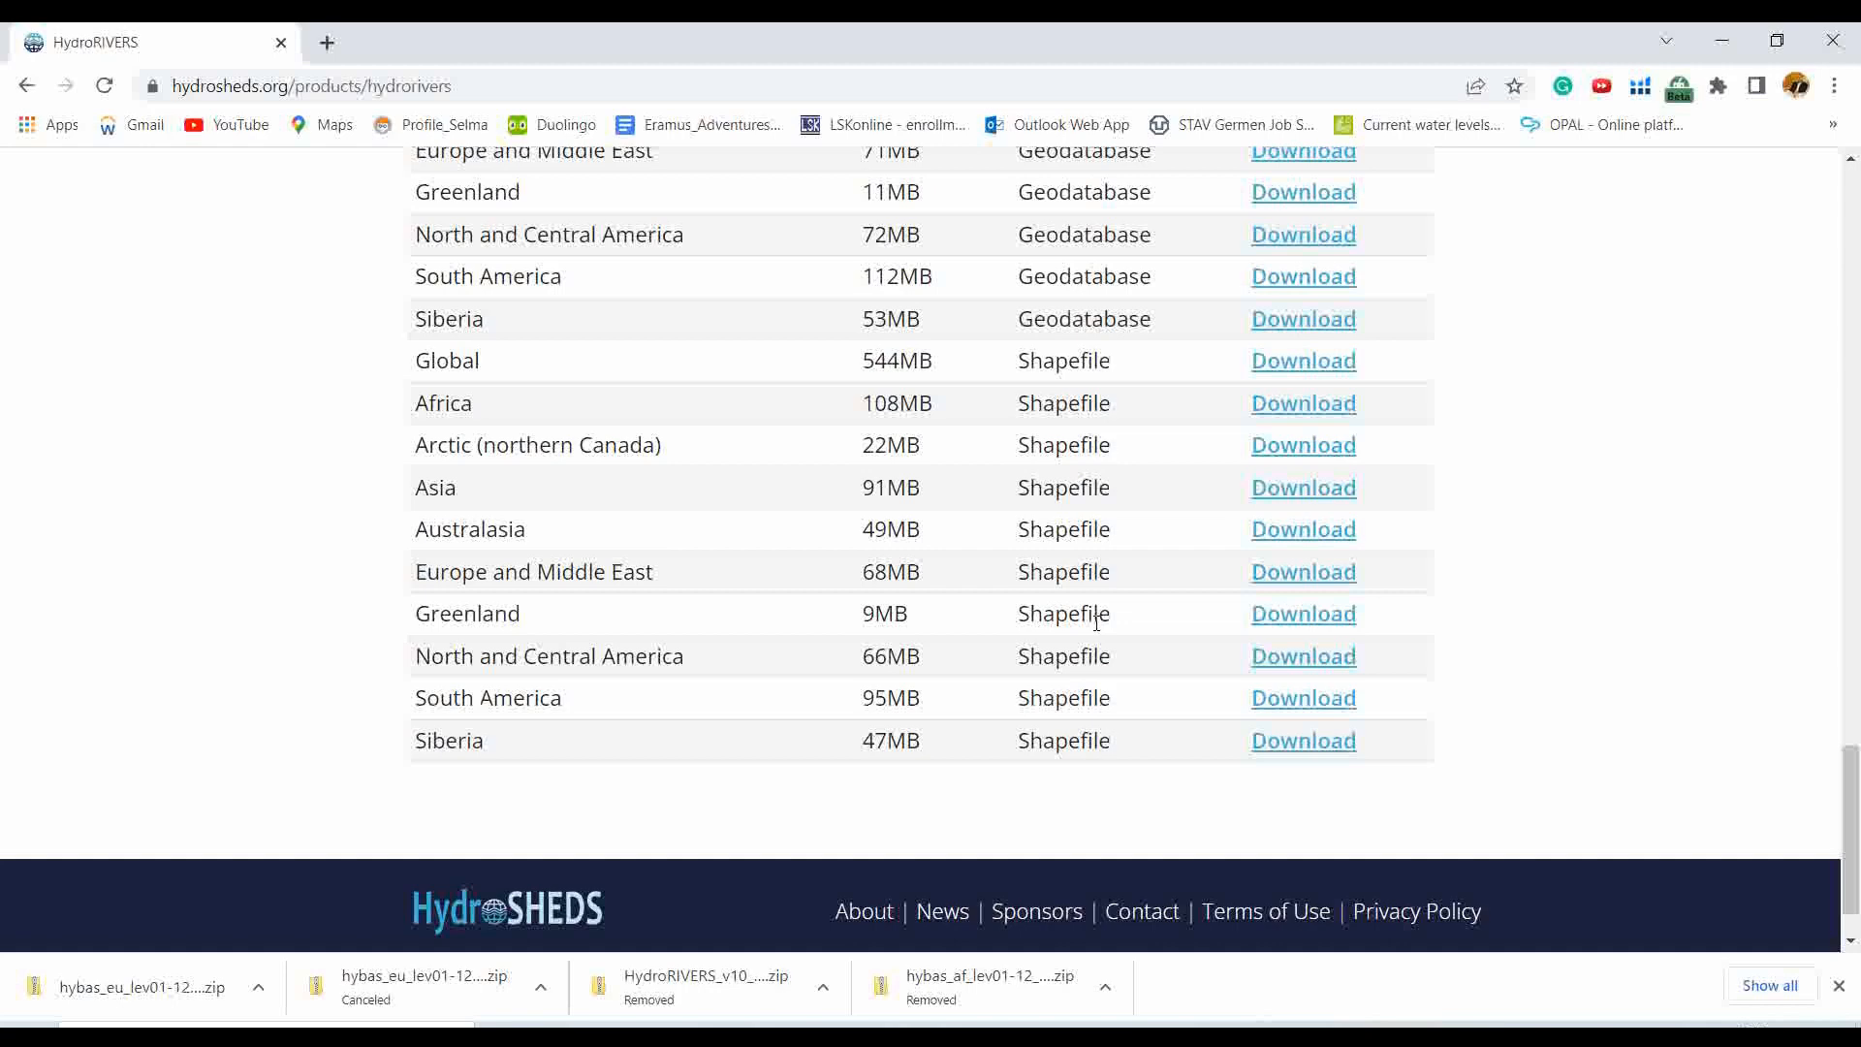
pyautogui.scroll(-3)
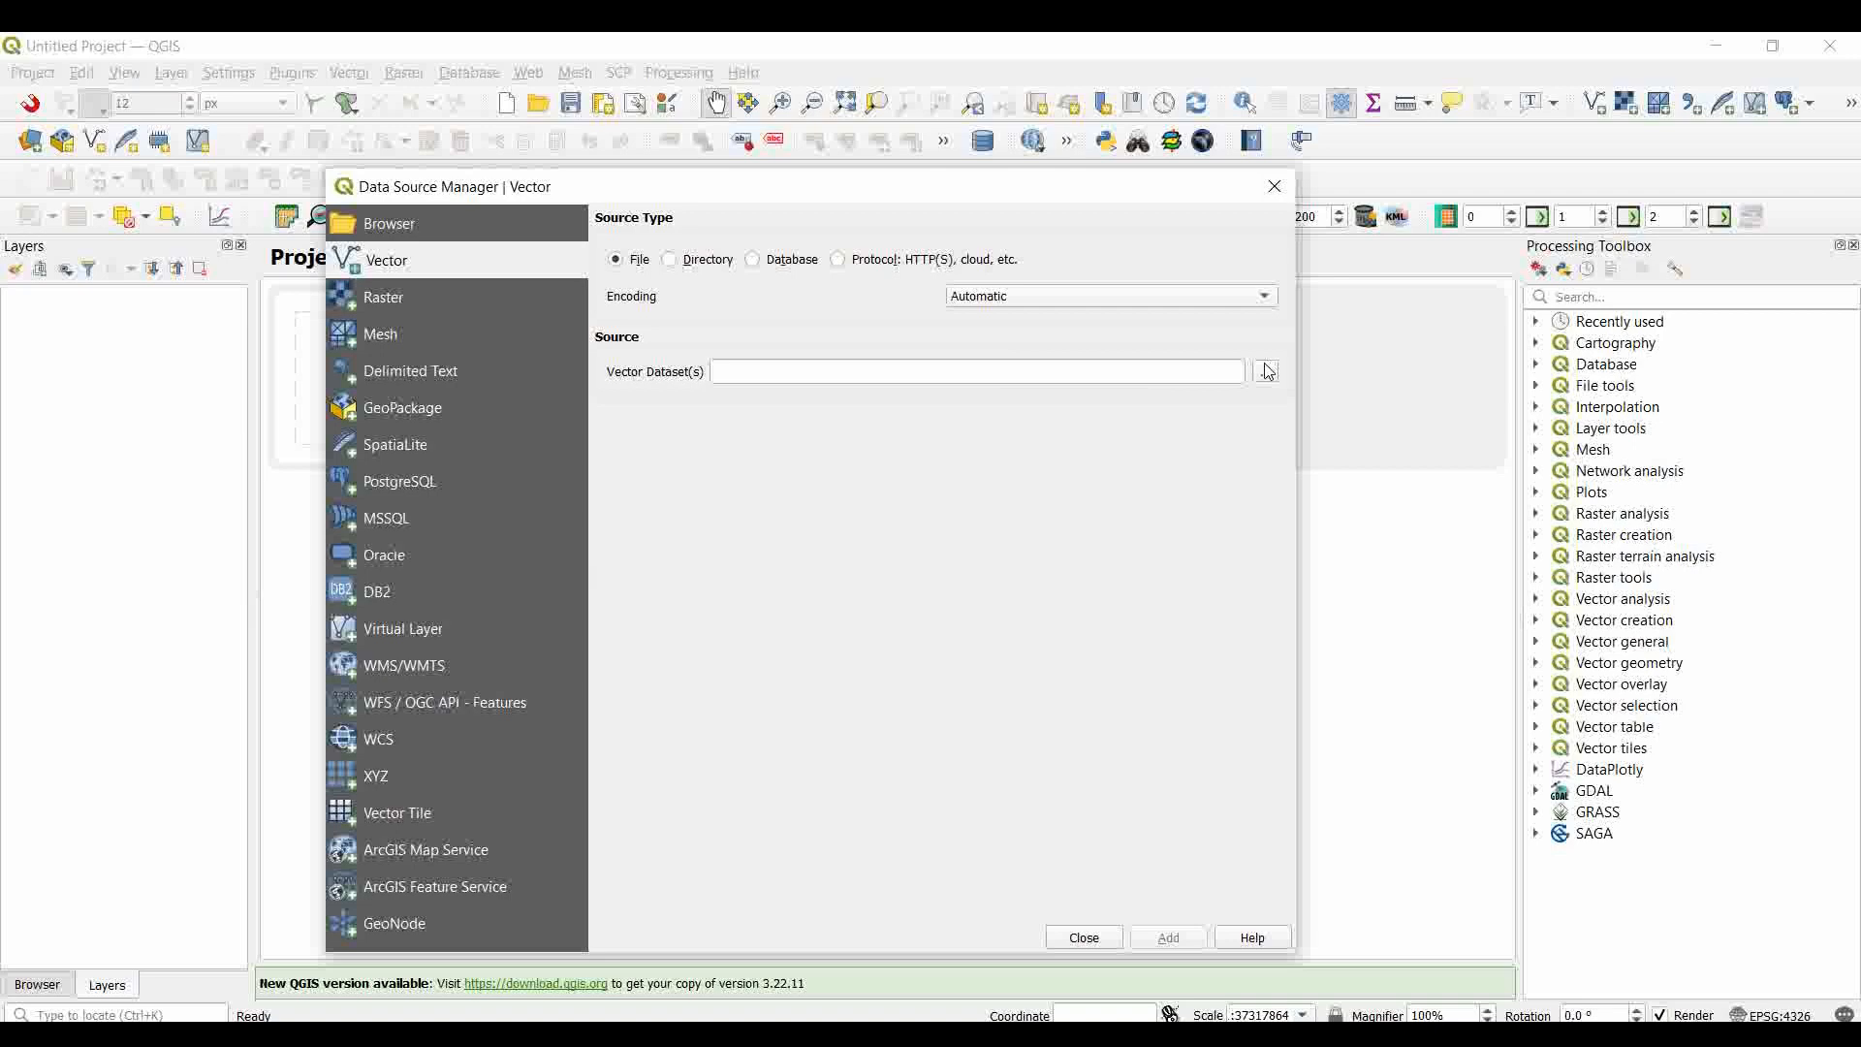
# - Browse for a vector dataset, reaching the Raw Materials folder with the HydroBASINS and HydroRIVERS downloads
pyautogui.click(1264, 371)
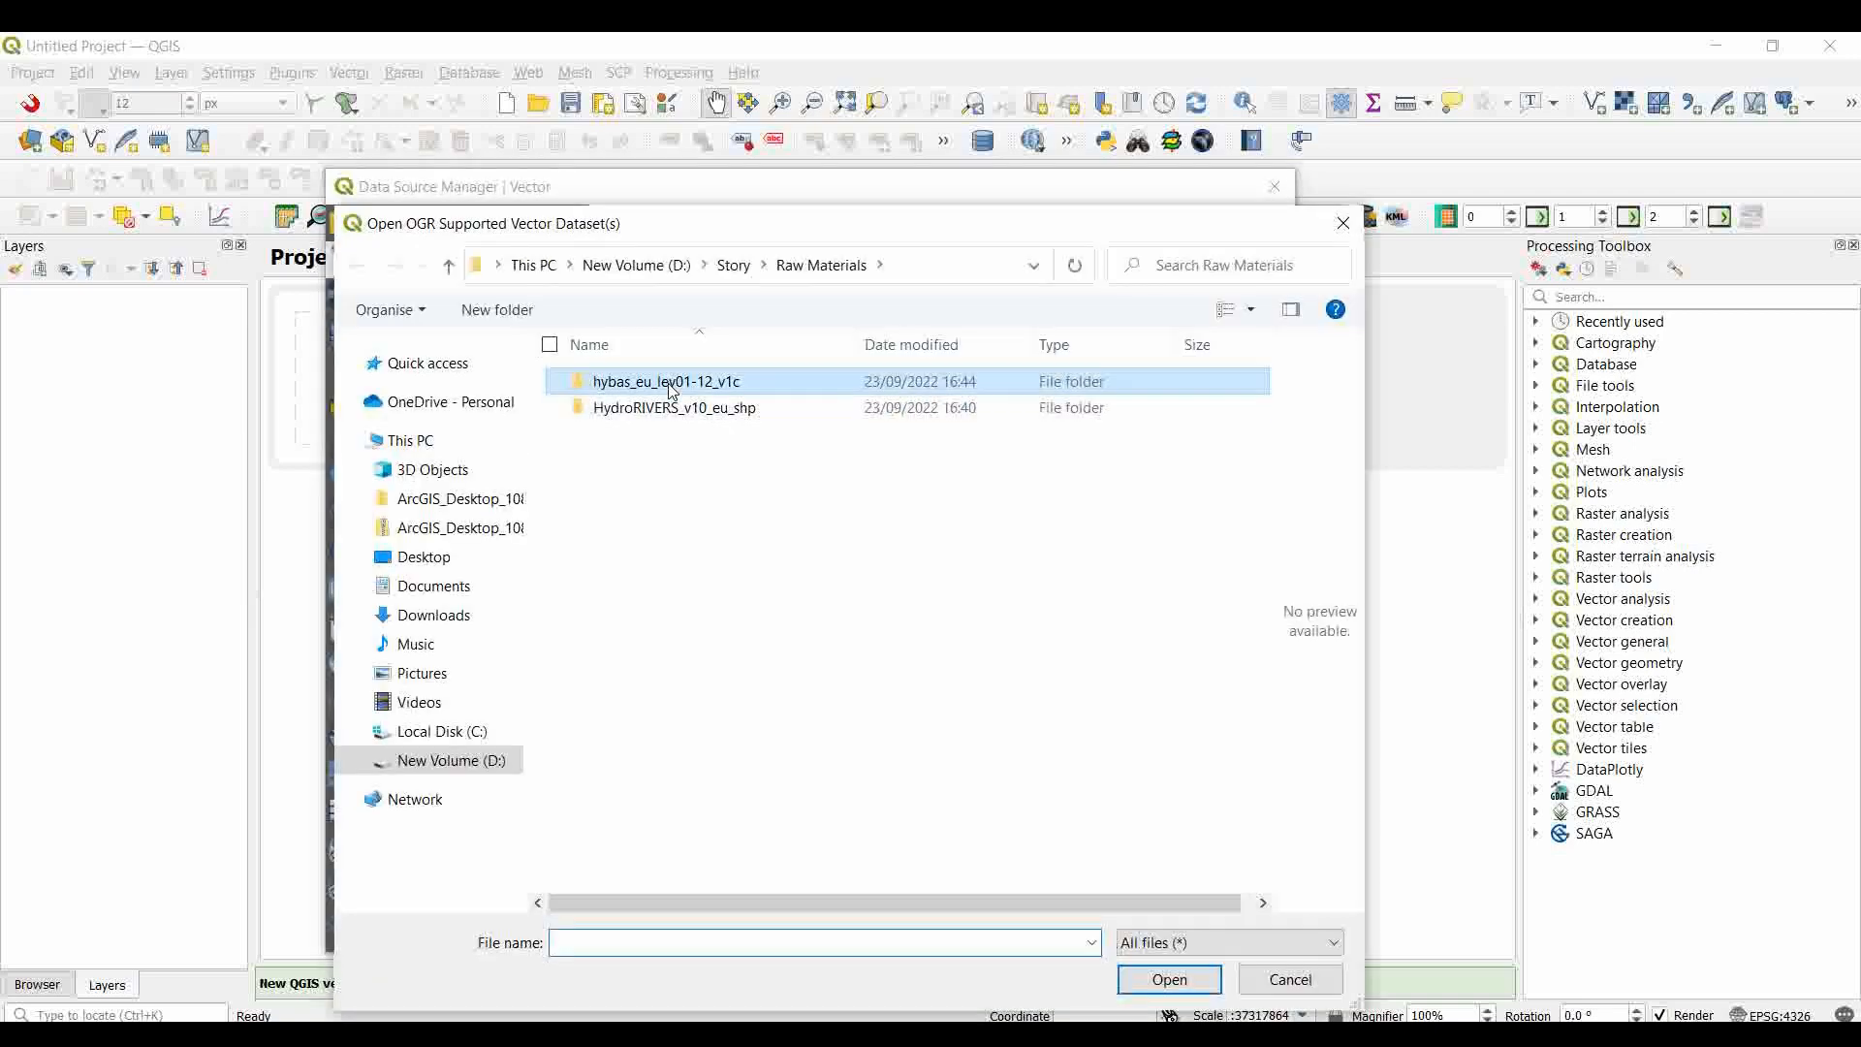
# - Search the hybas_eu folder for 'shp' and select all twelve level shapefiles
pyautogui.doubleClick(665, 382)
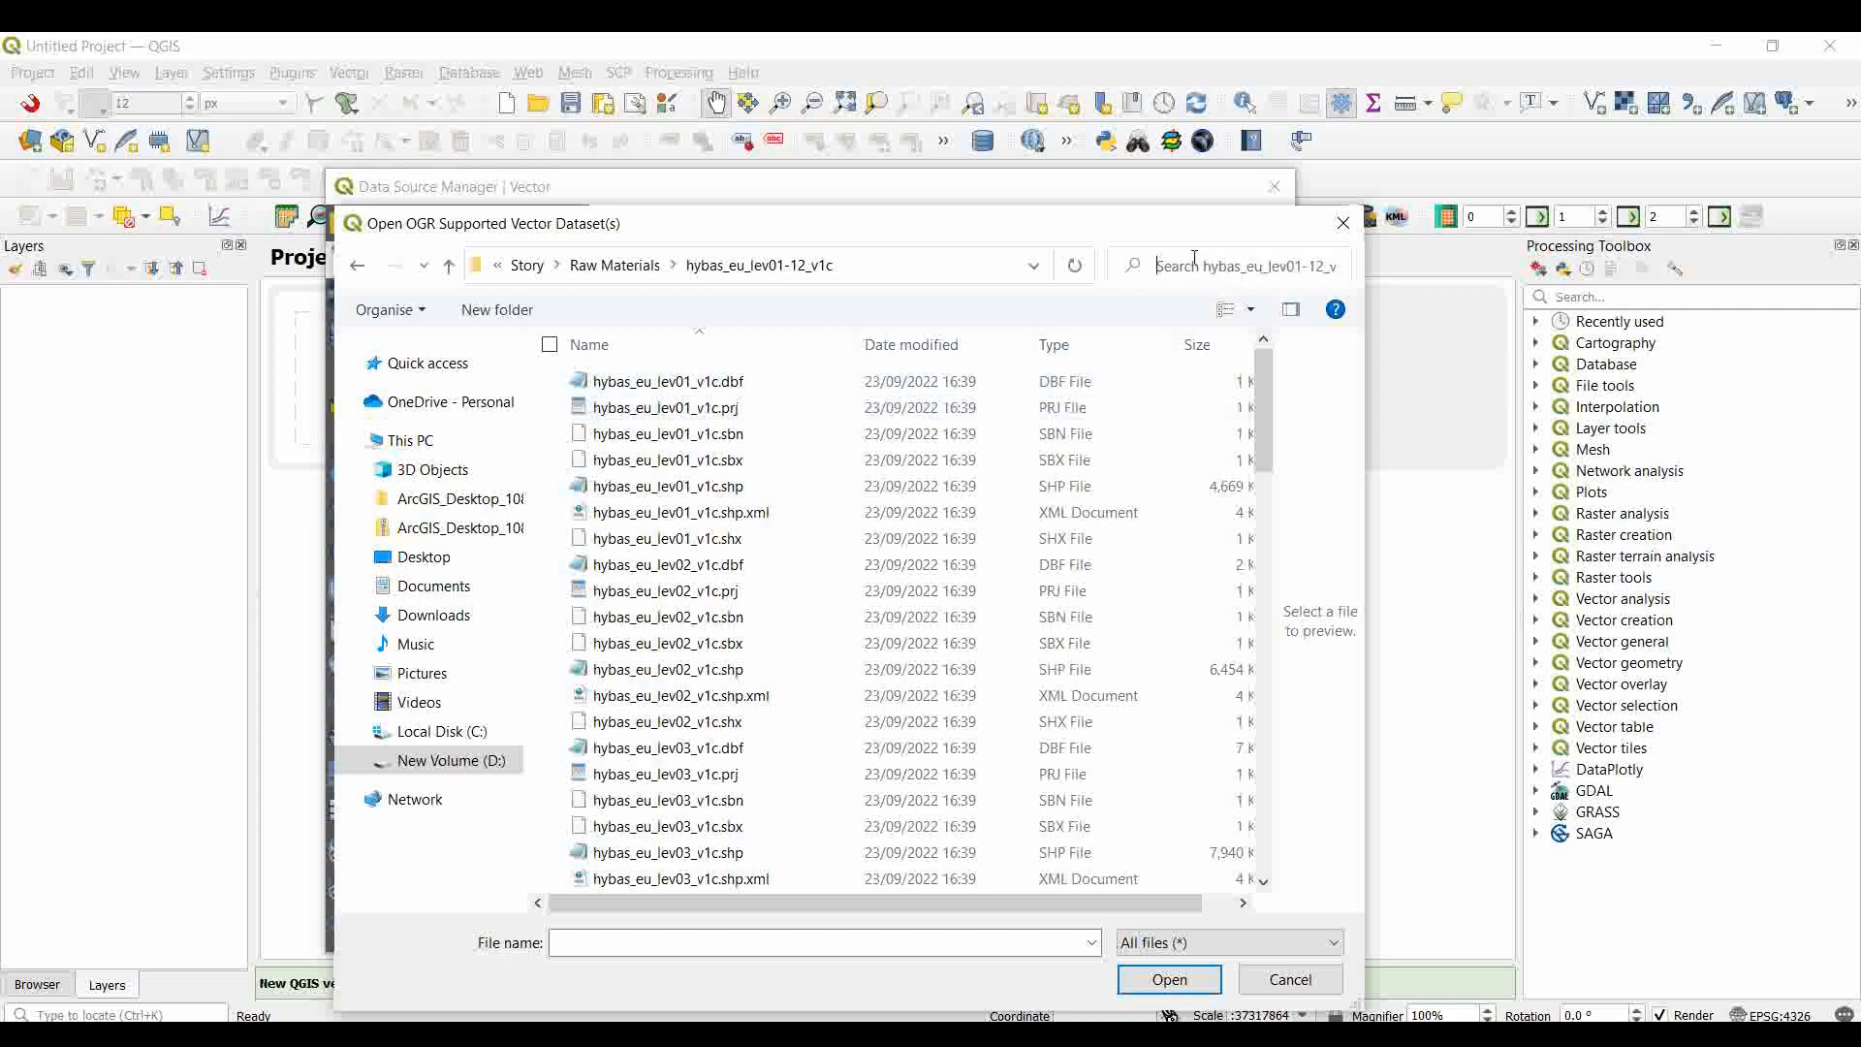
pyautogui.click(1235, 266)
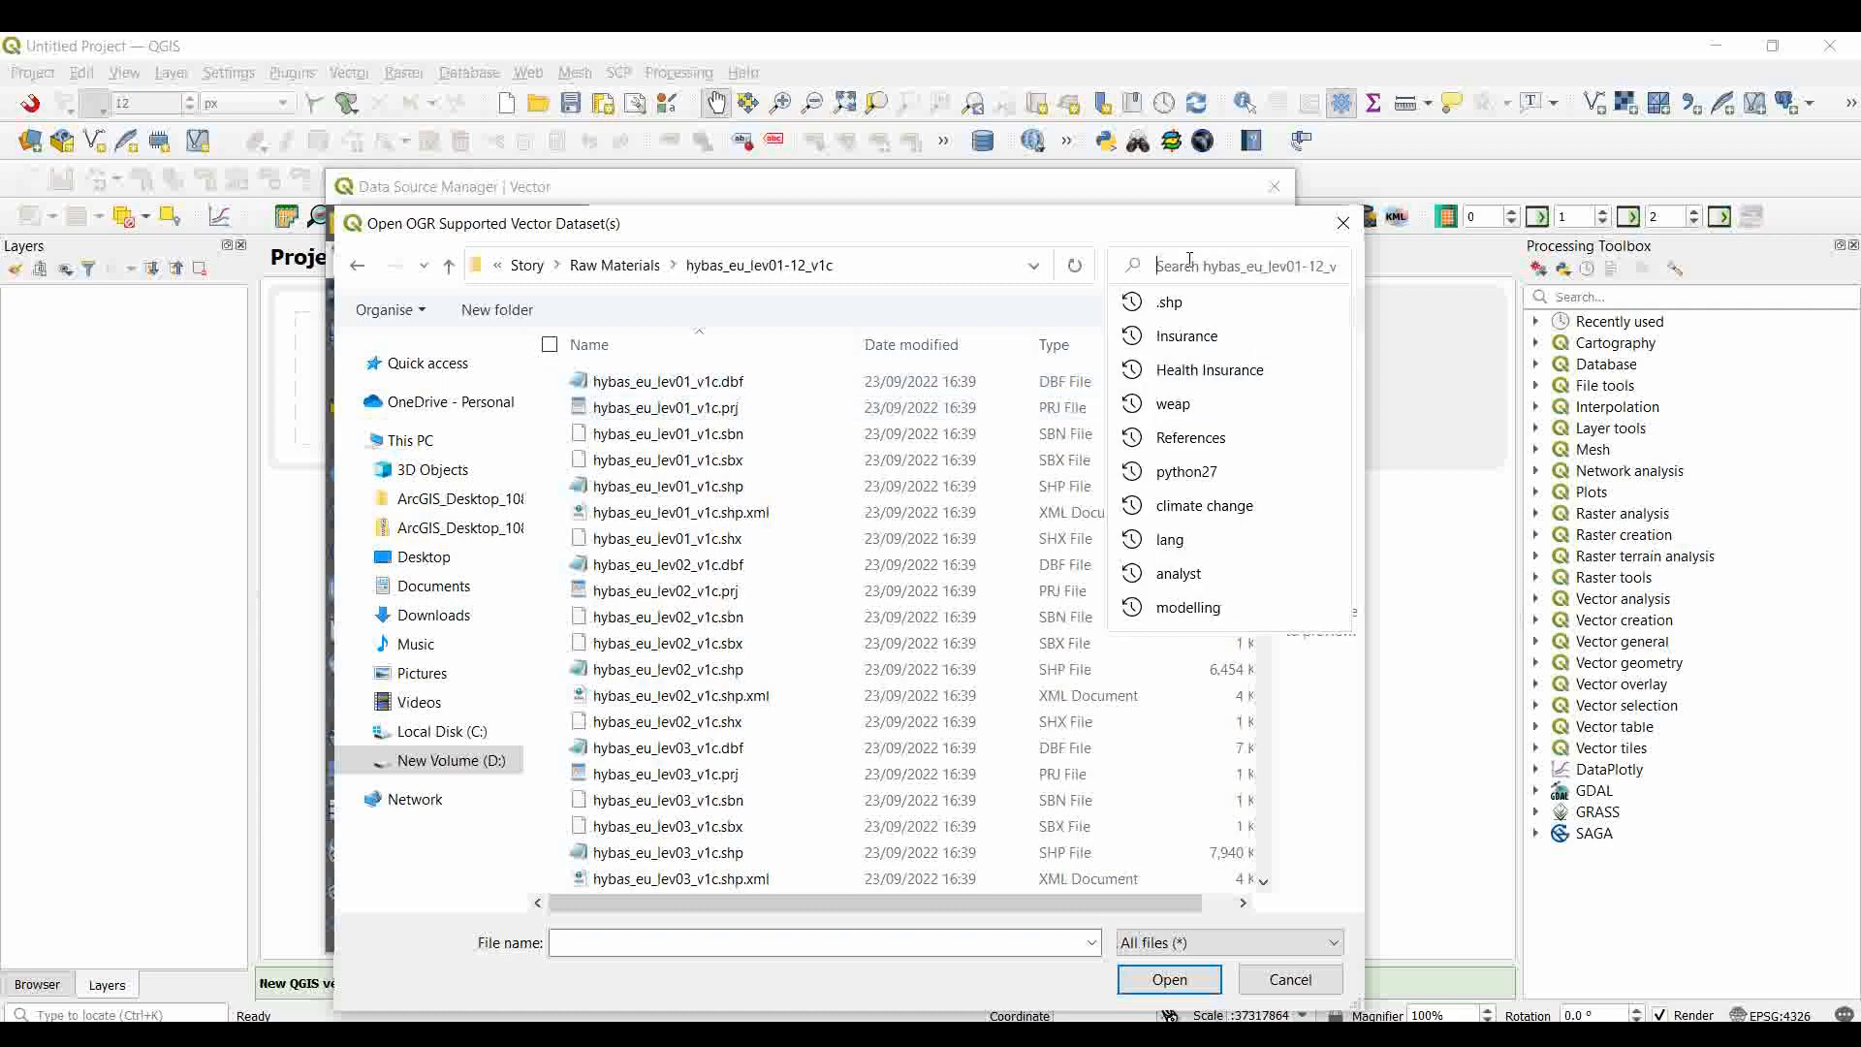
pyautogui.write('shp')
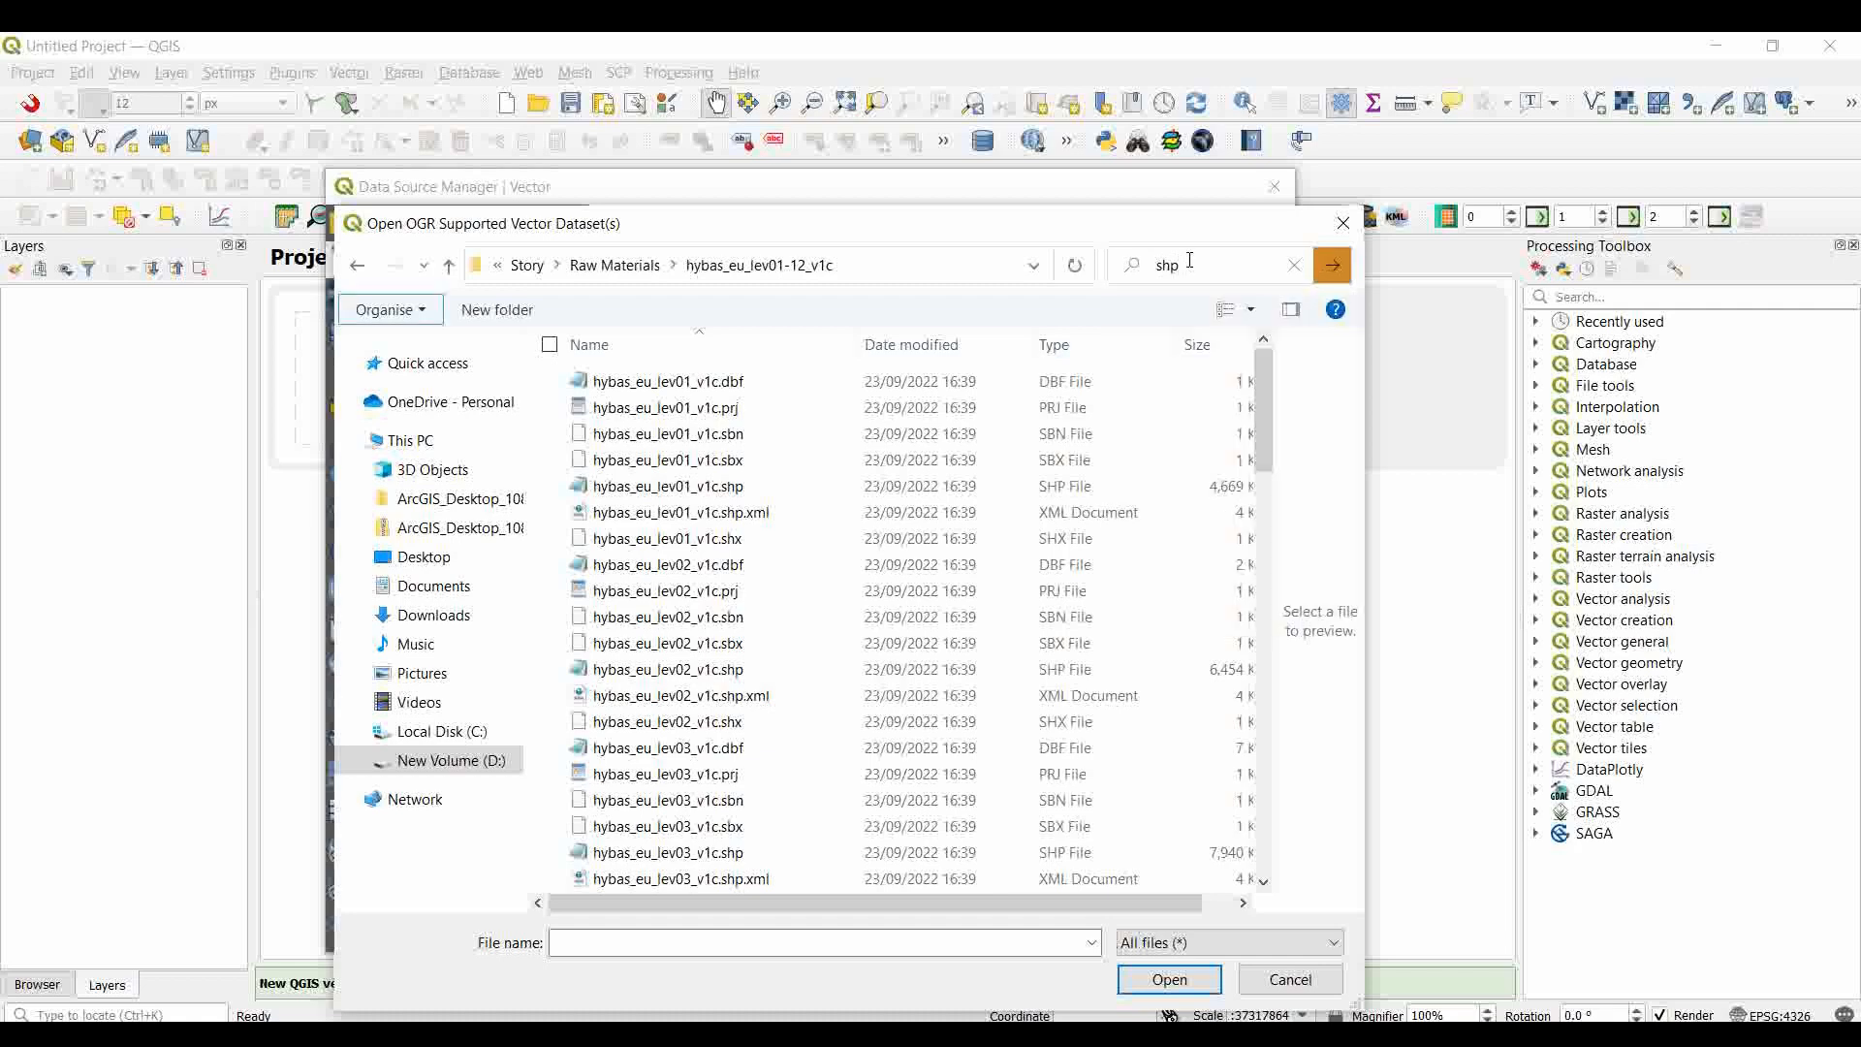
pyautogui.click(1330, 265)
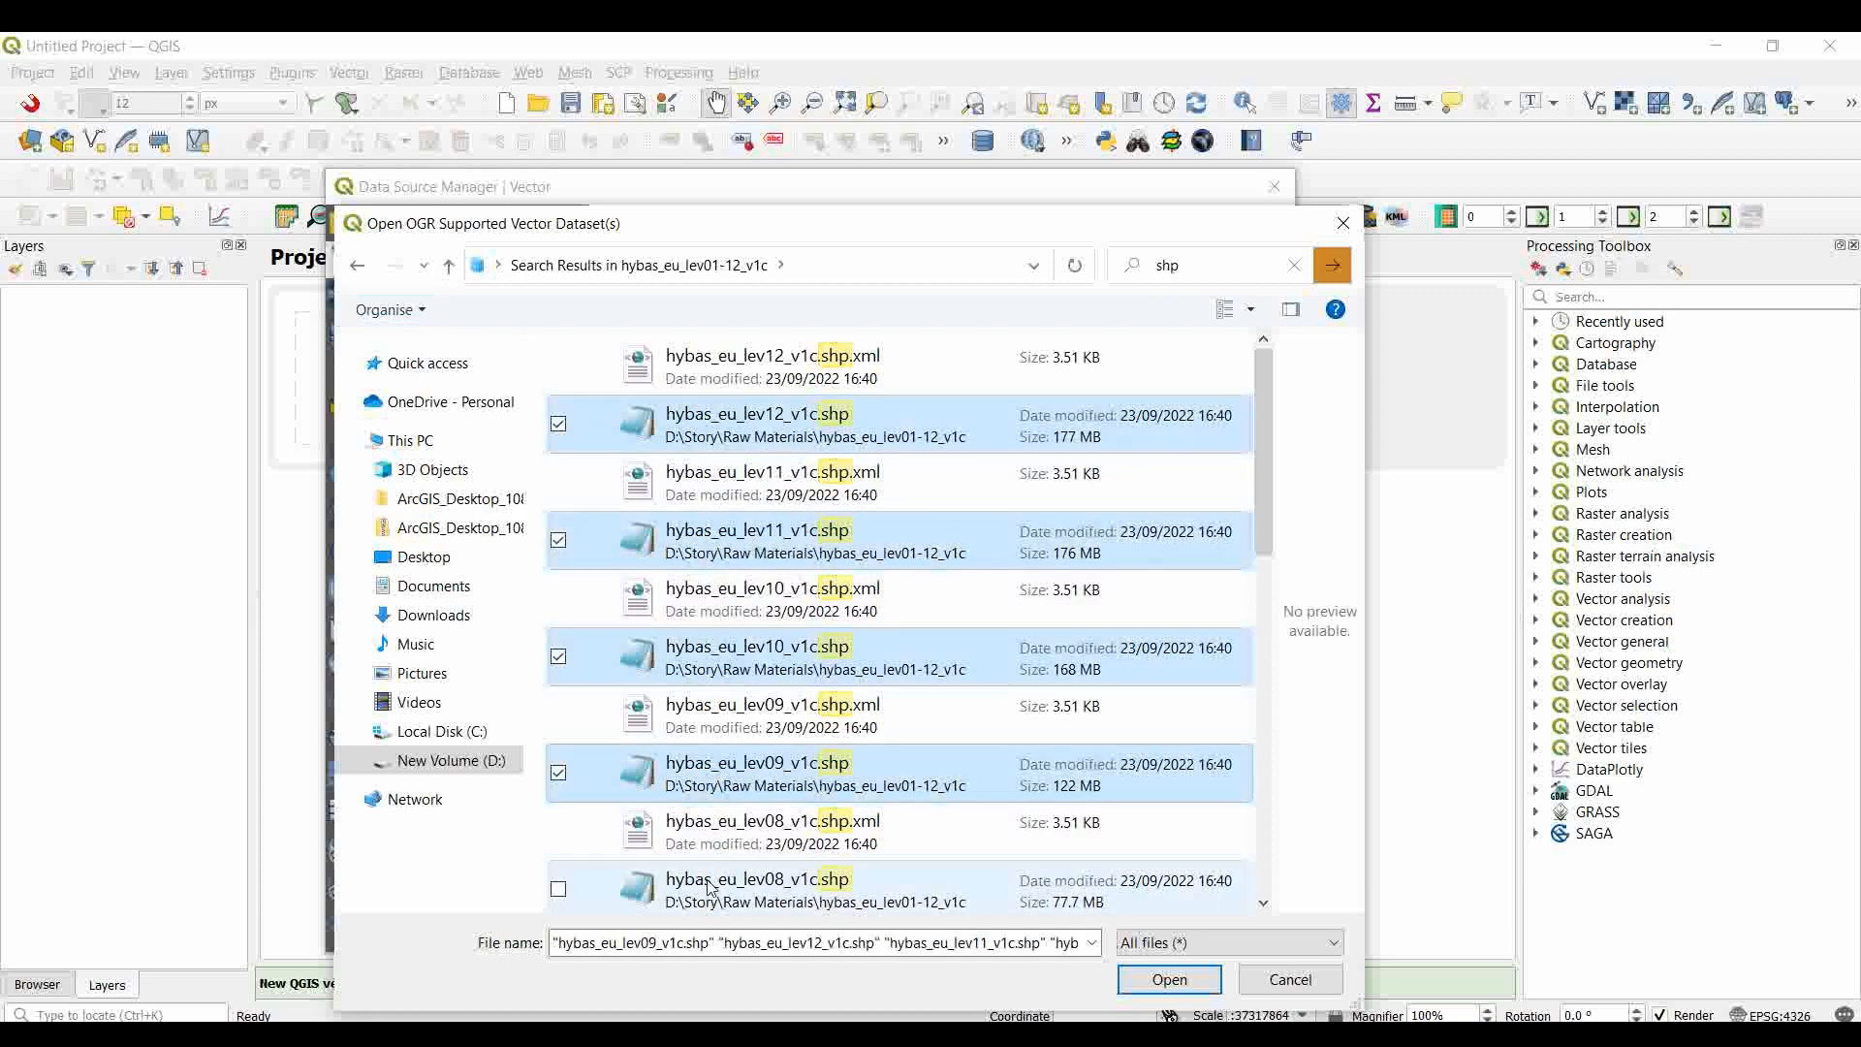
pyautogui.scroll(-3)
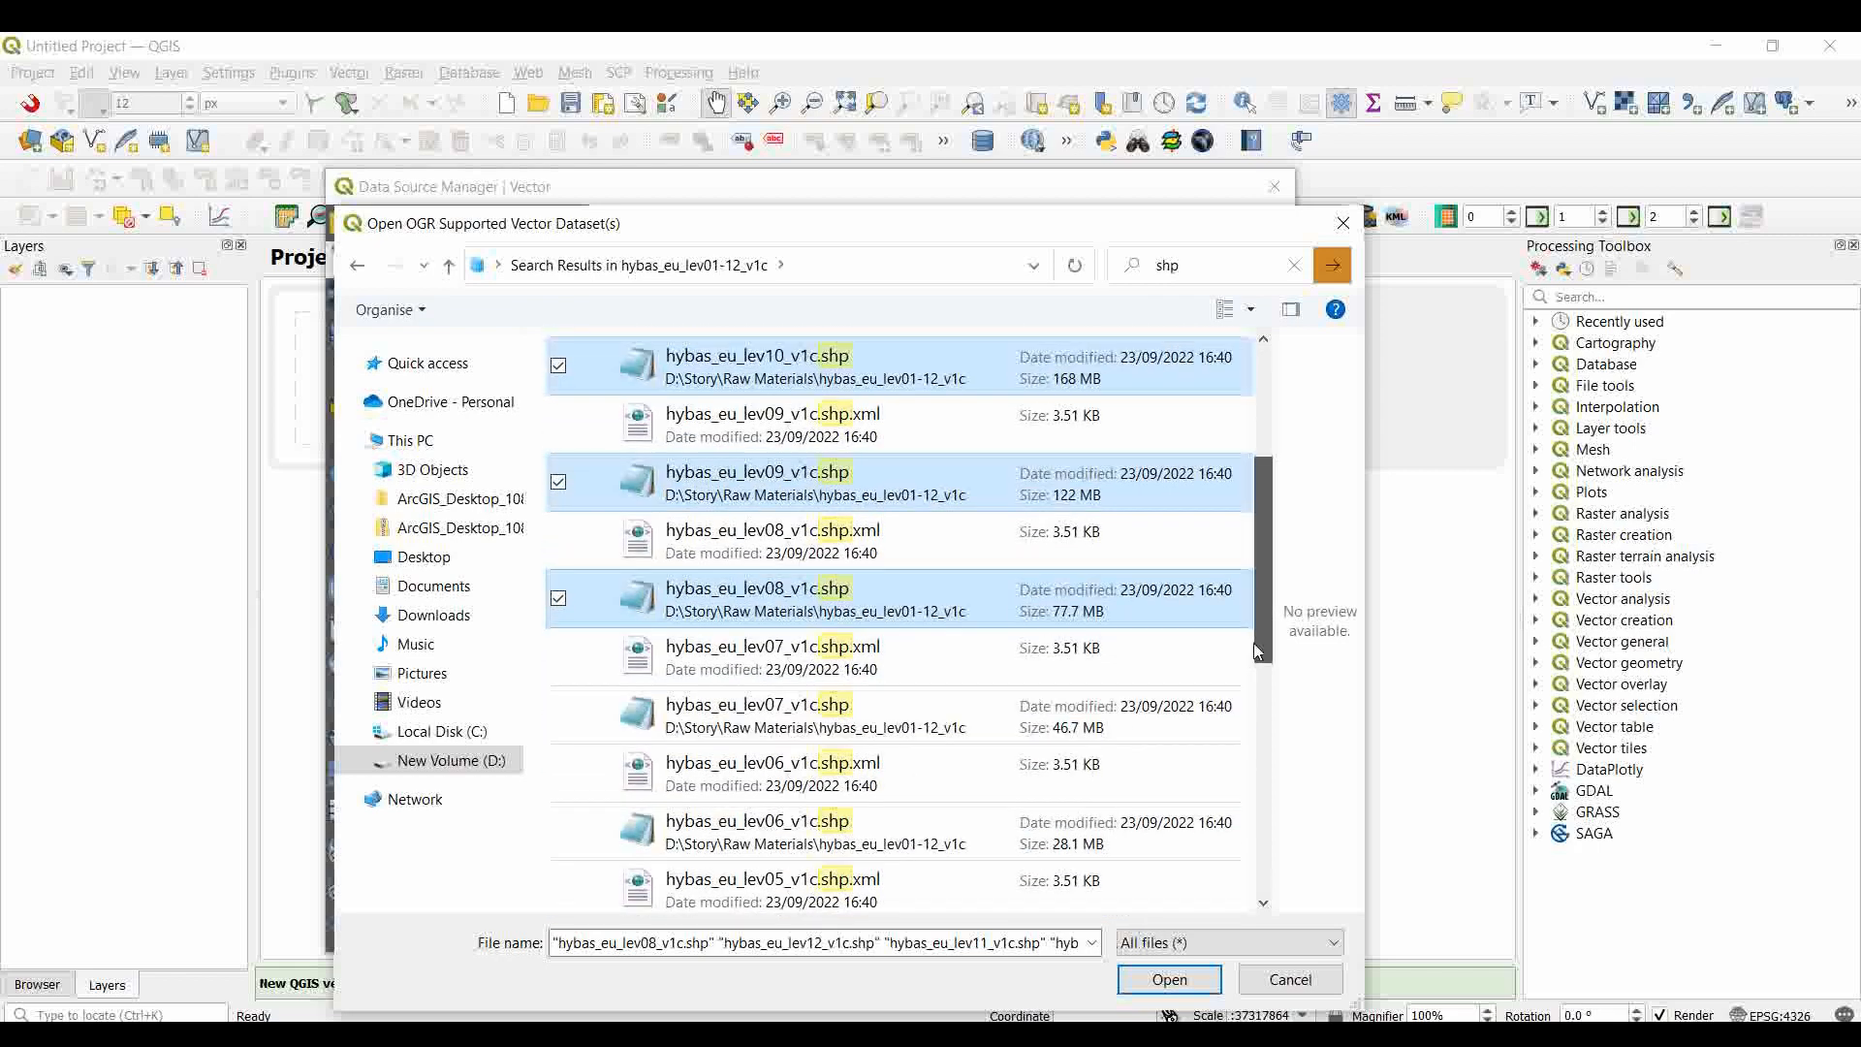
pyautogui.scroll(-3)
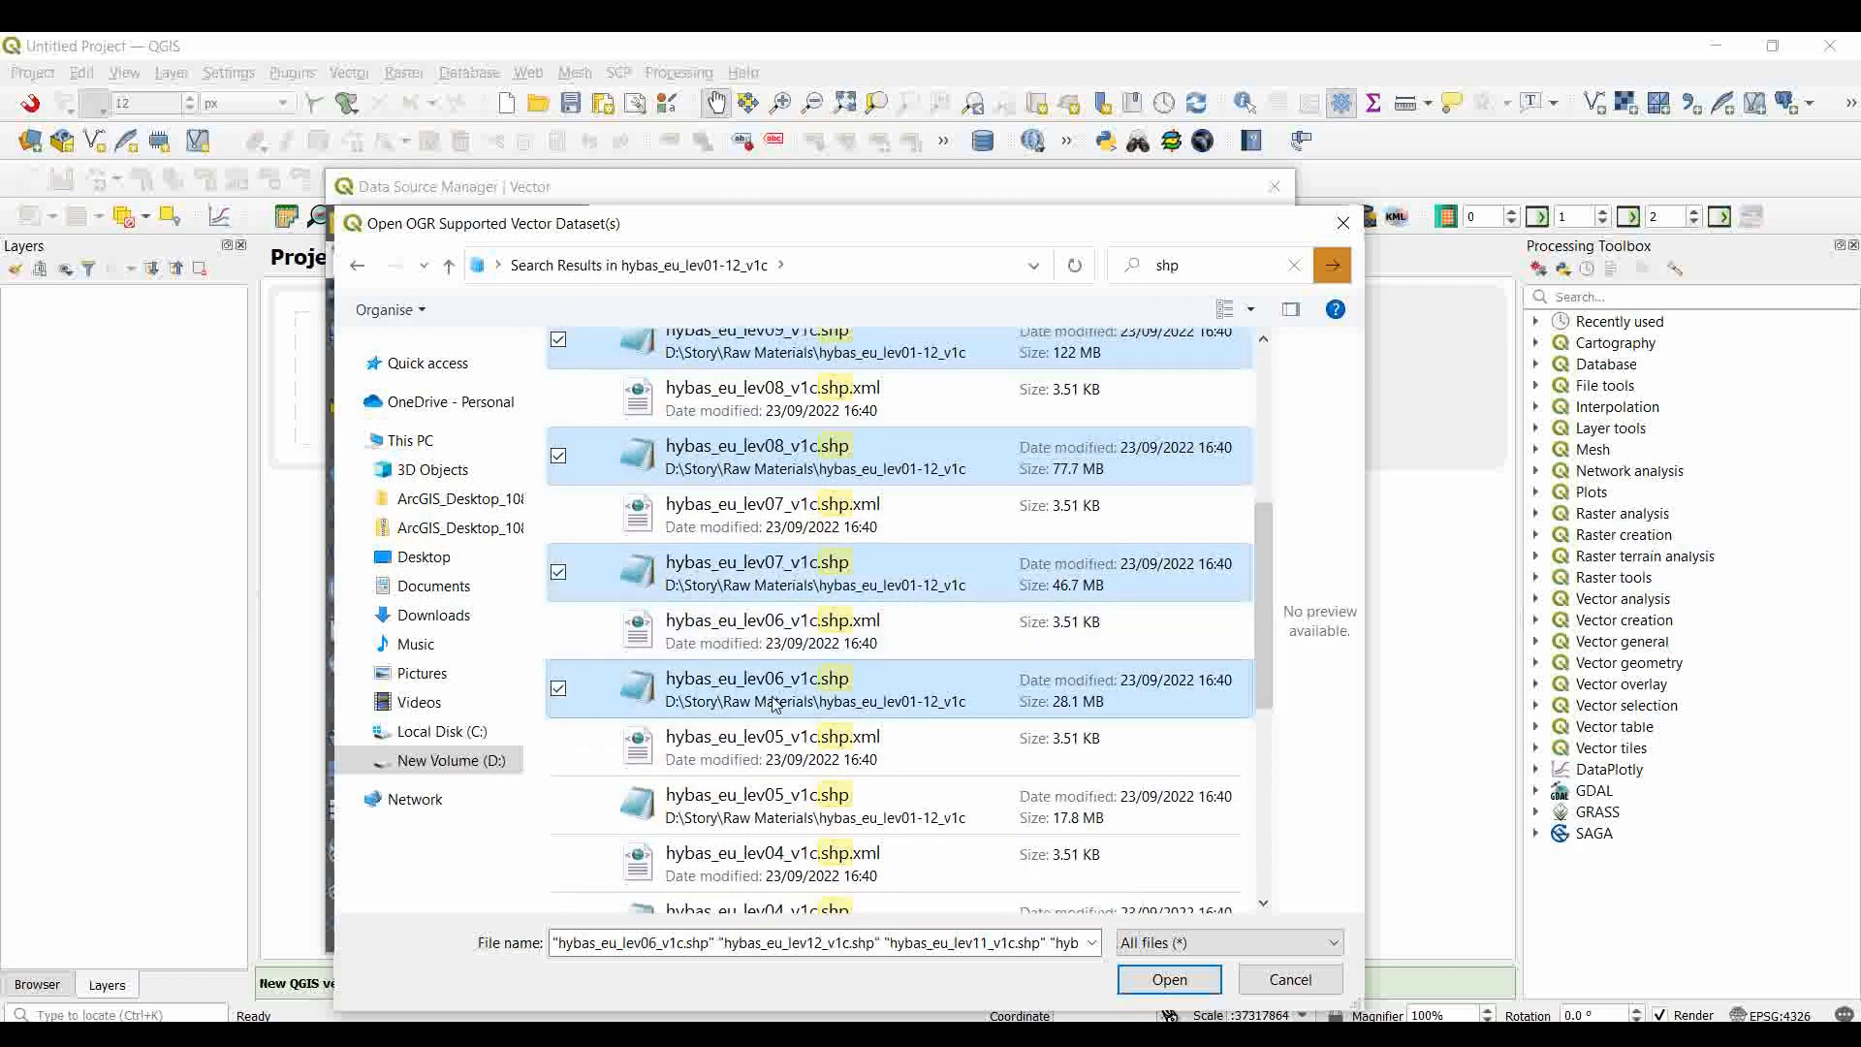
pyautogui.scroll(-3)
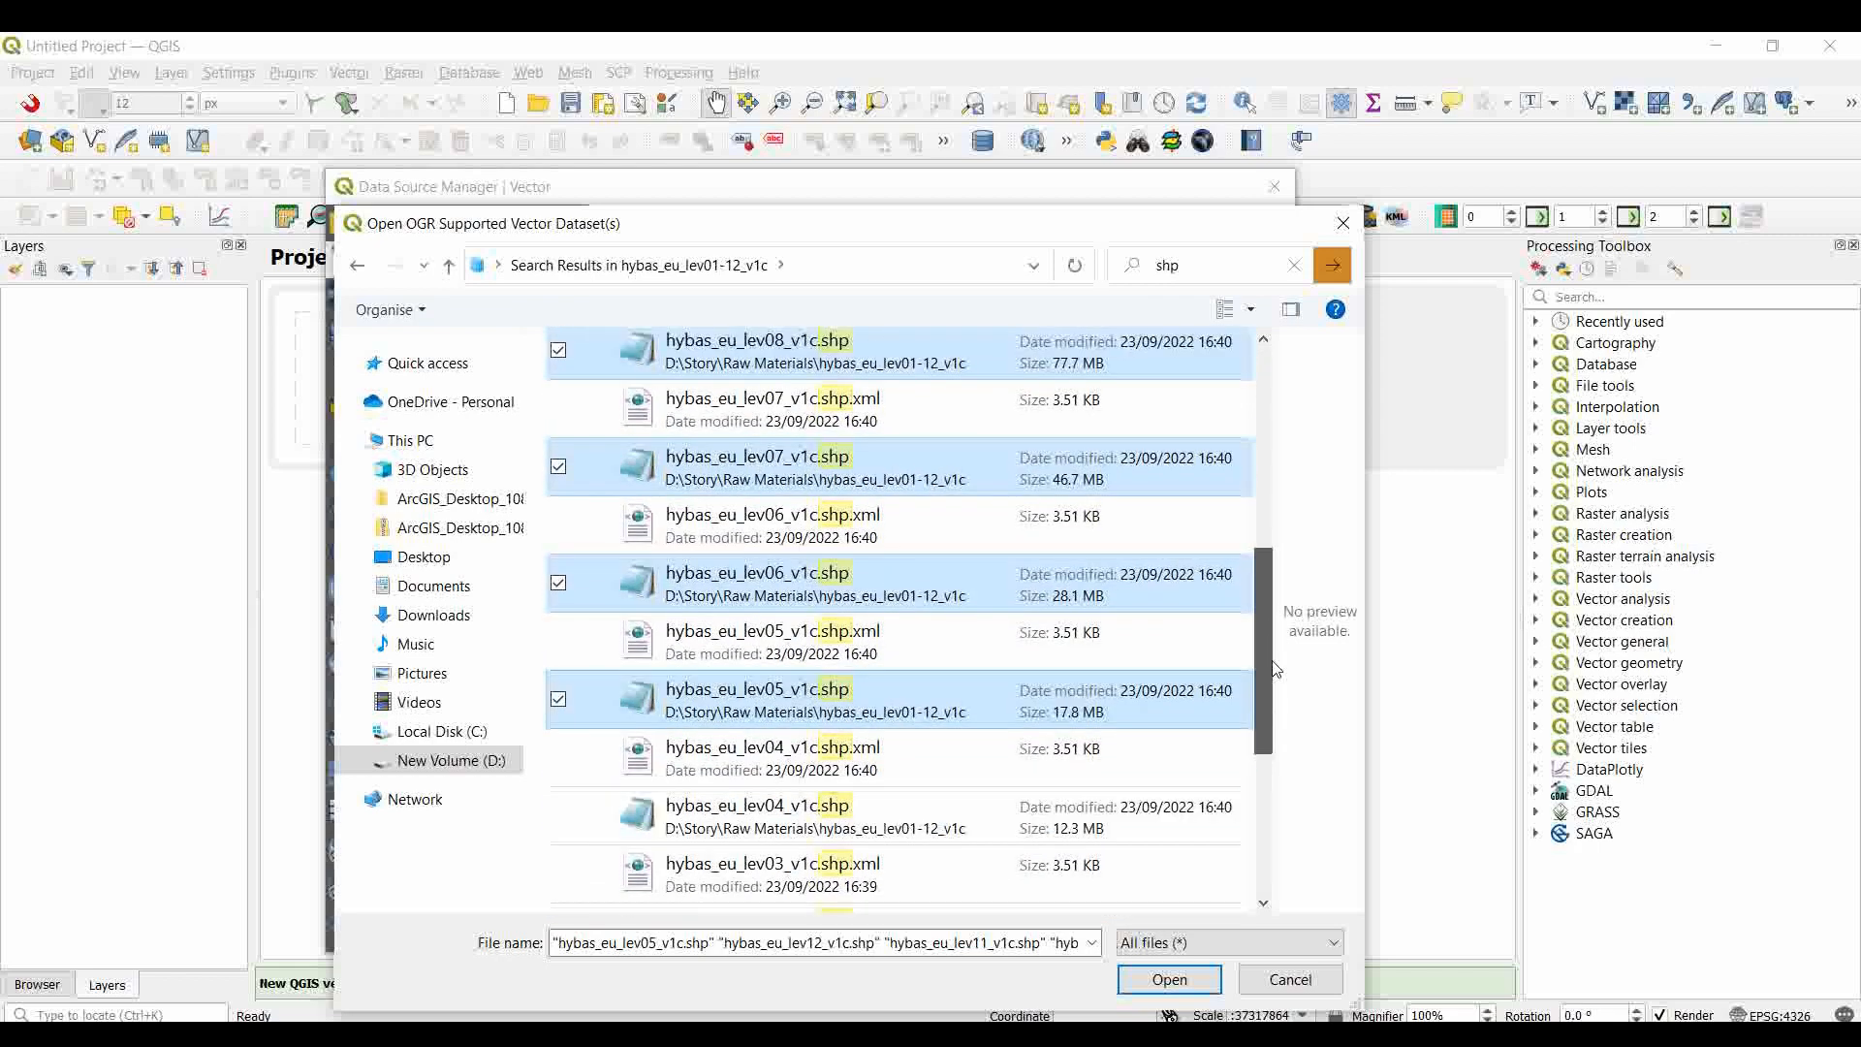
pyautogui.scroll(-3)
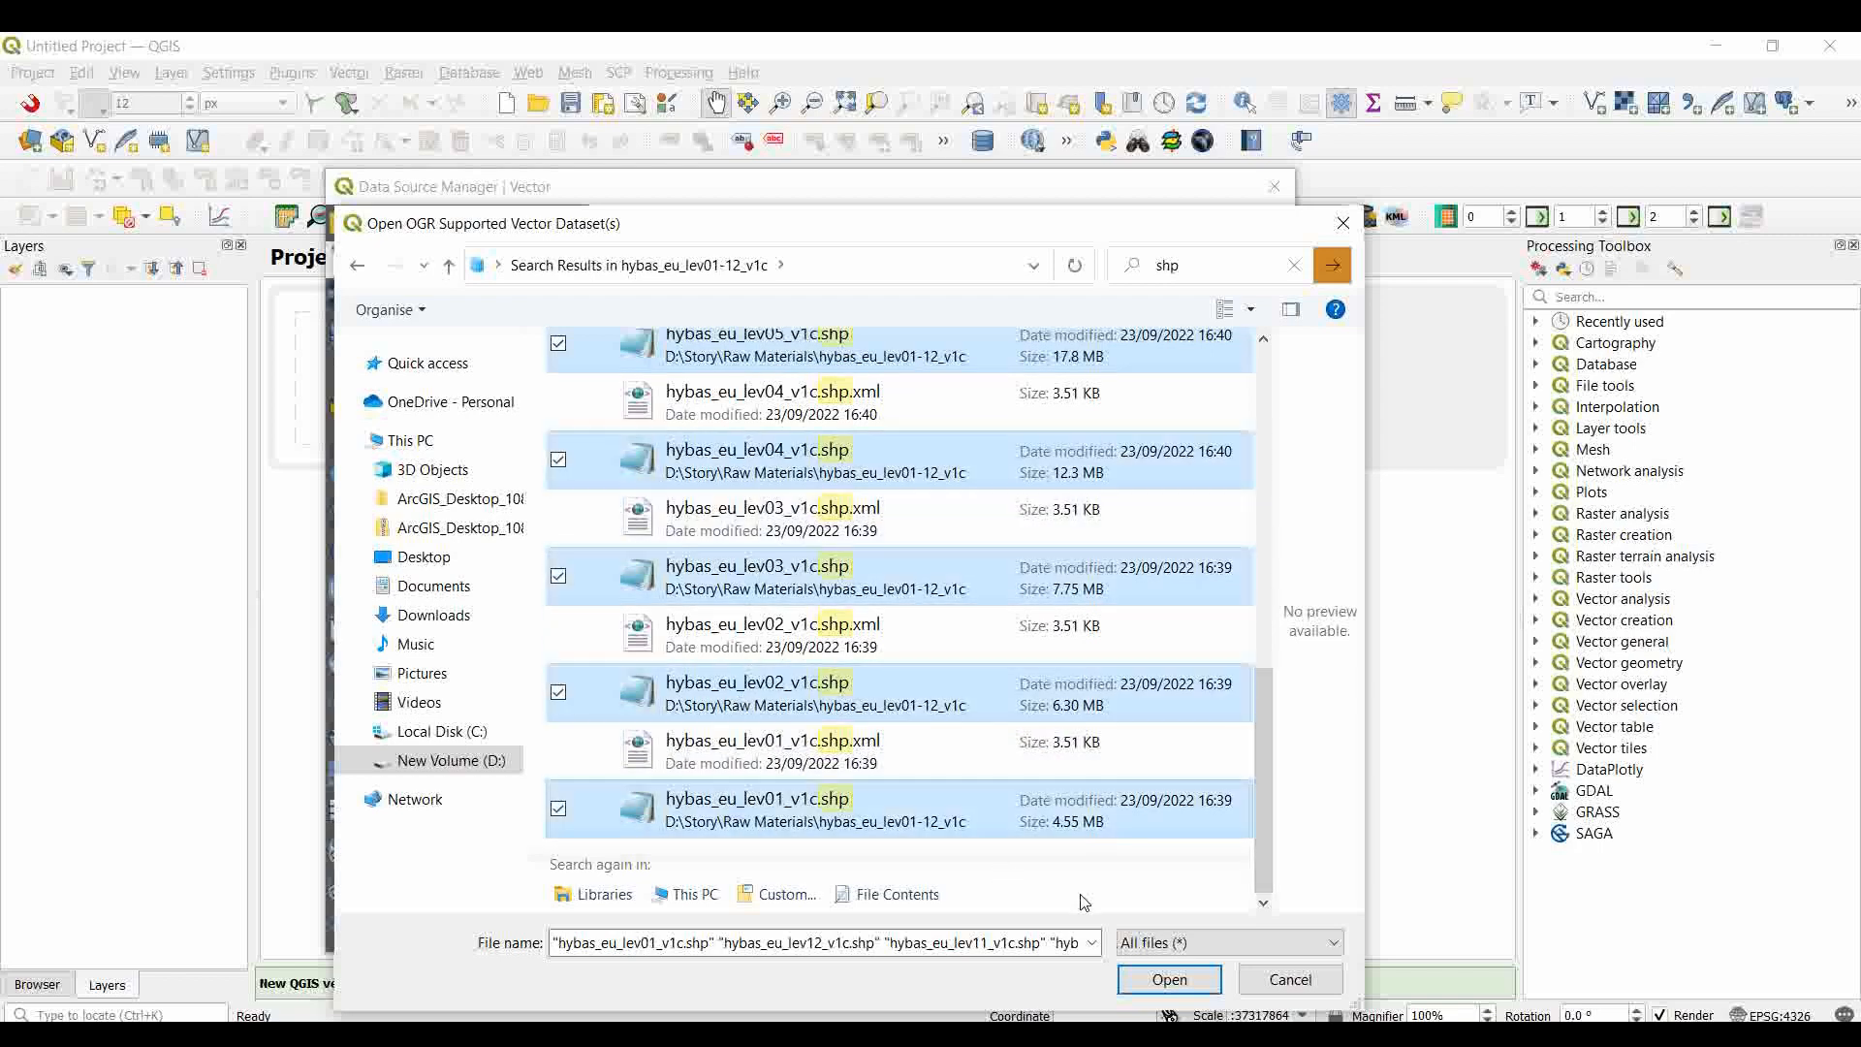
# - Add the twelve HydroBASINS Europe level layers (lev01–lev12) to the project
pyautogui.click(1167, 979)
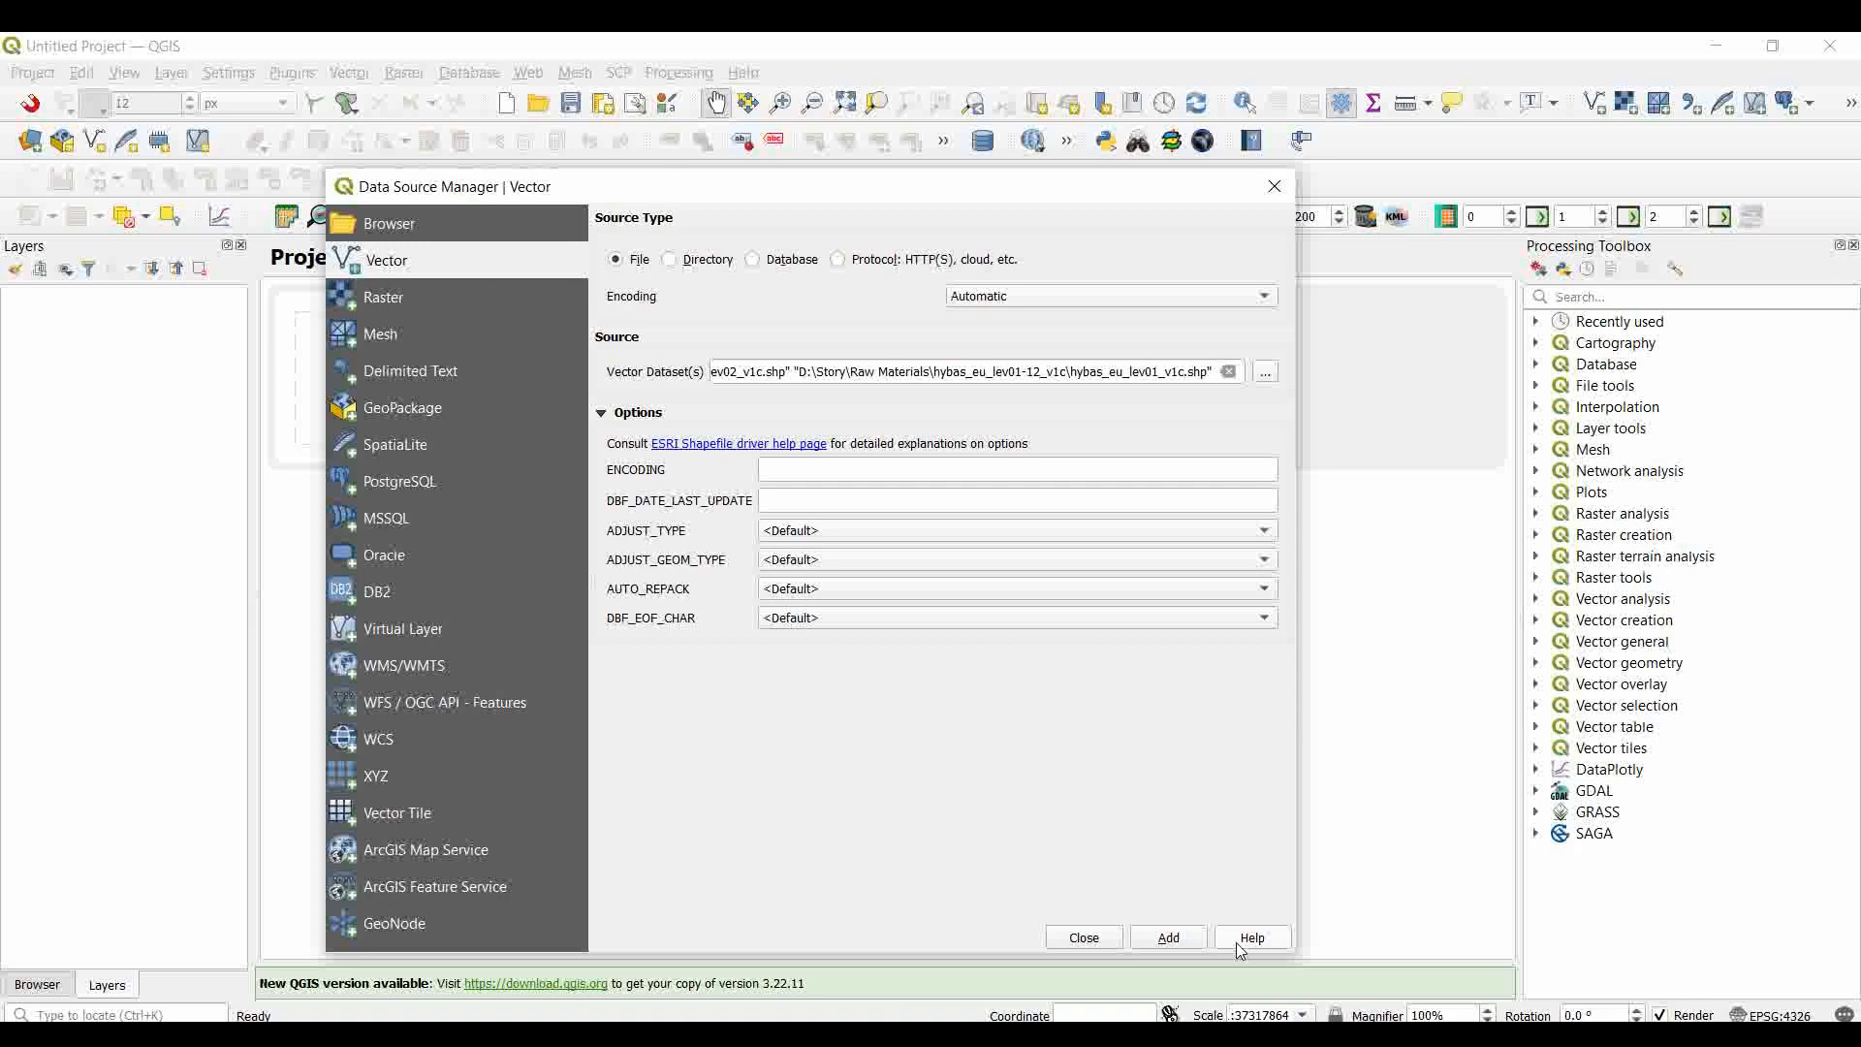
pyautogui.click(1167, 937)
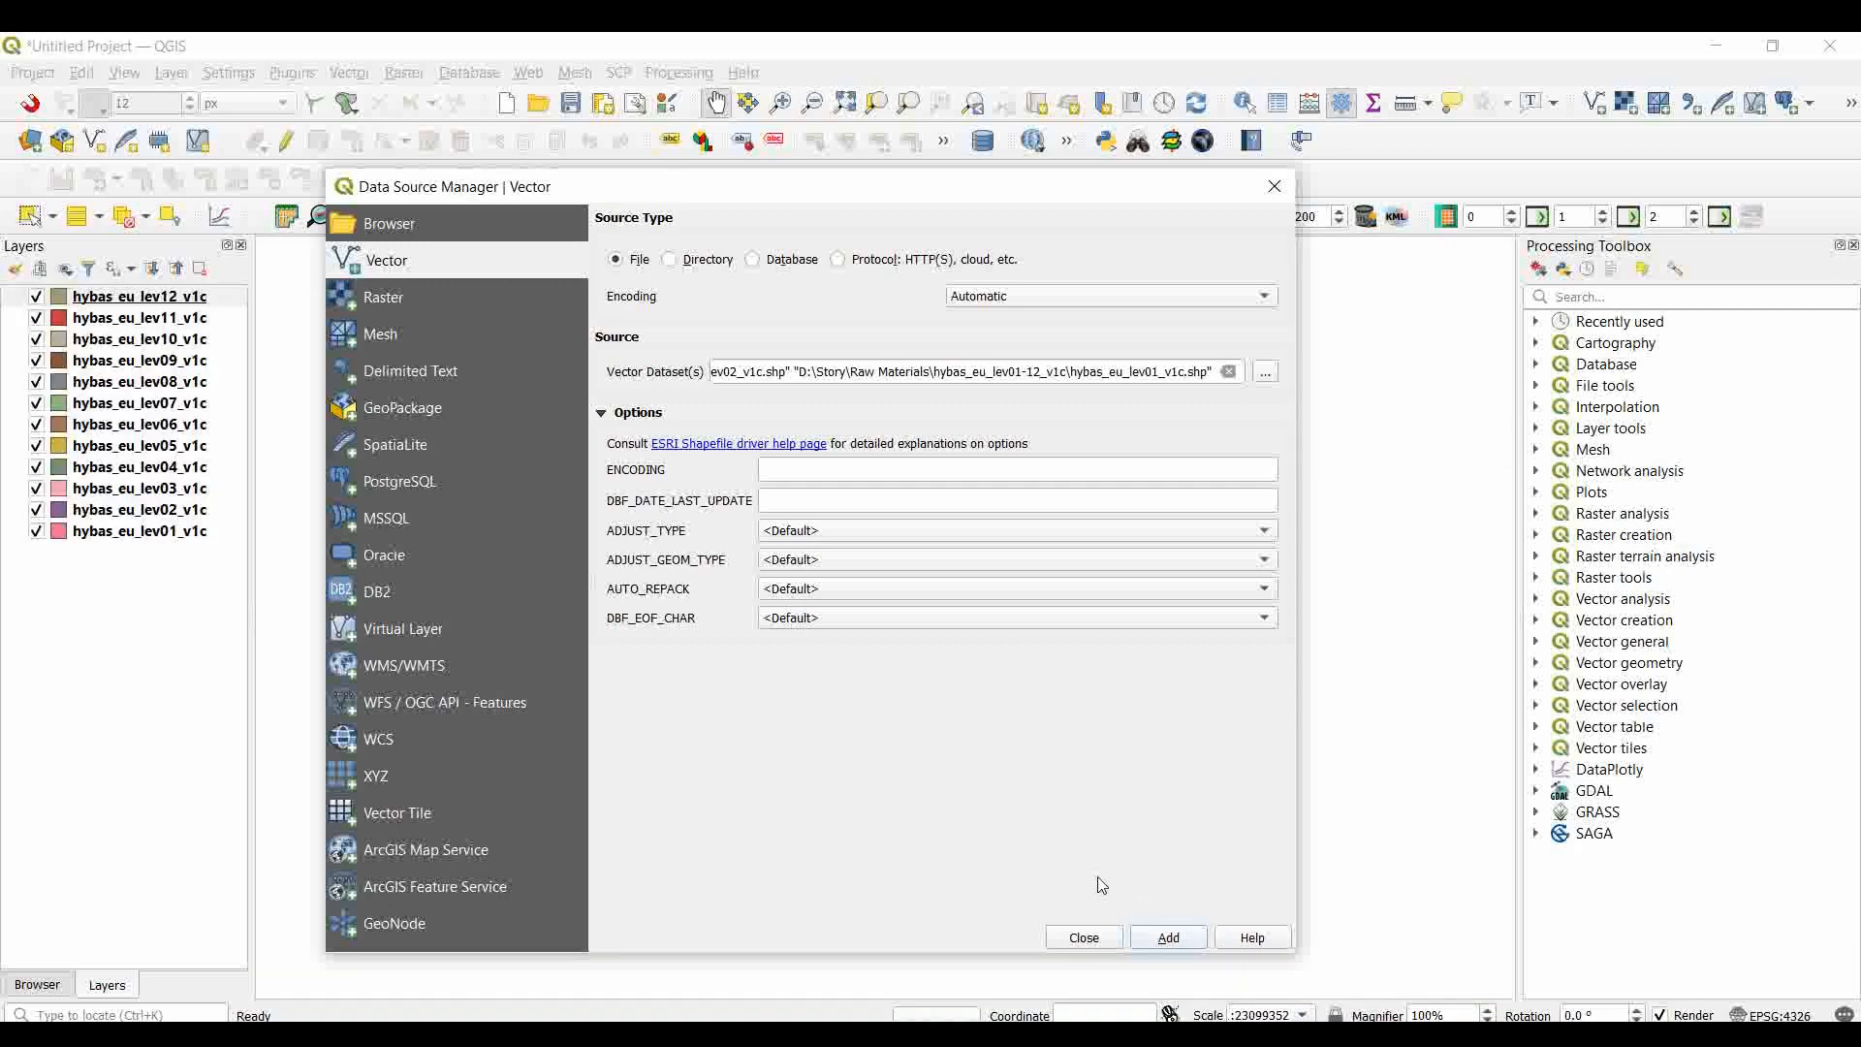
pyautogui.click(1082, 937)
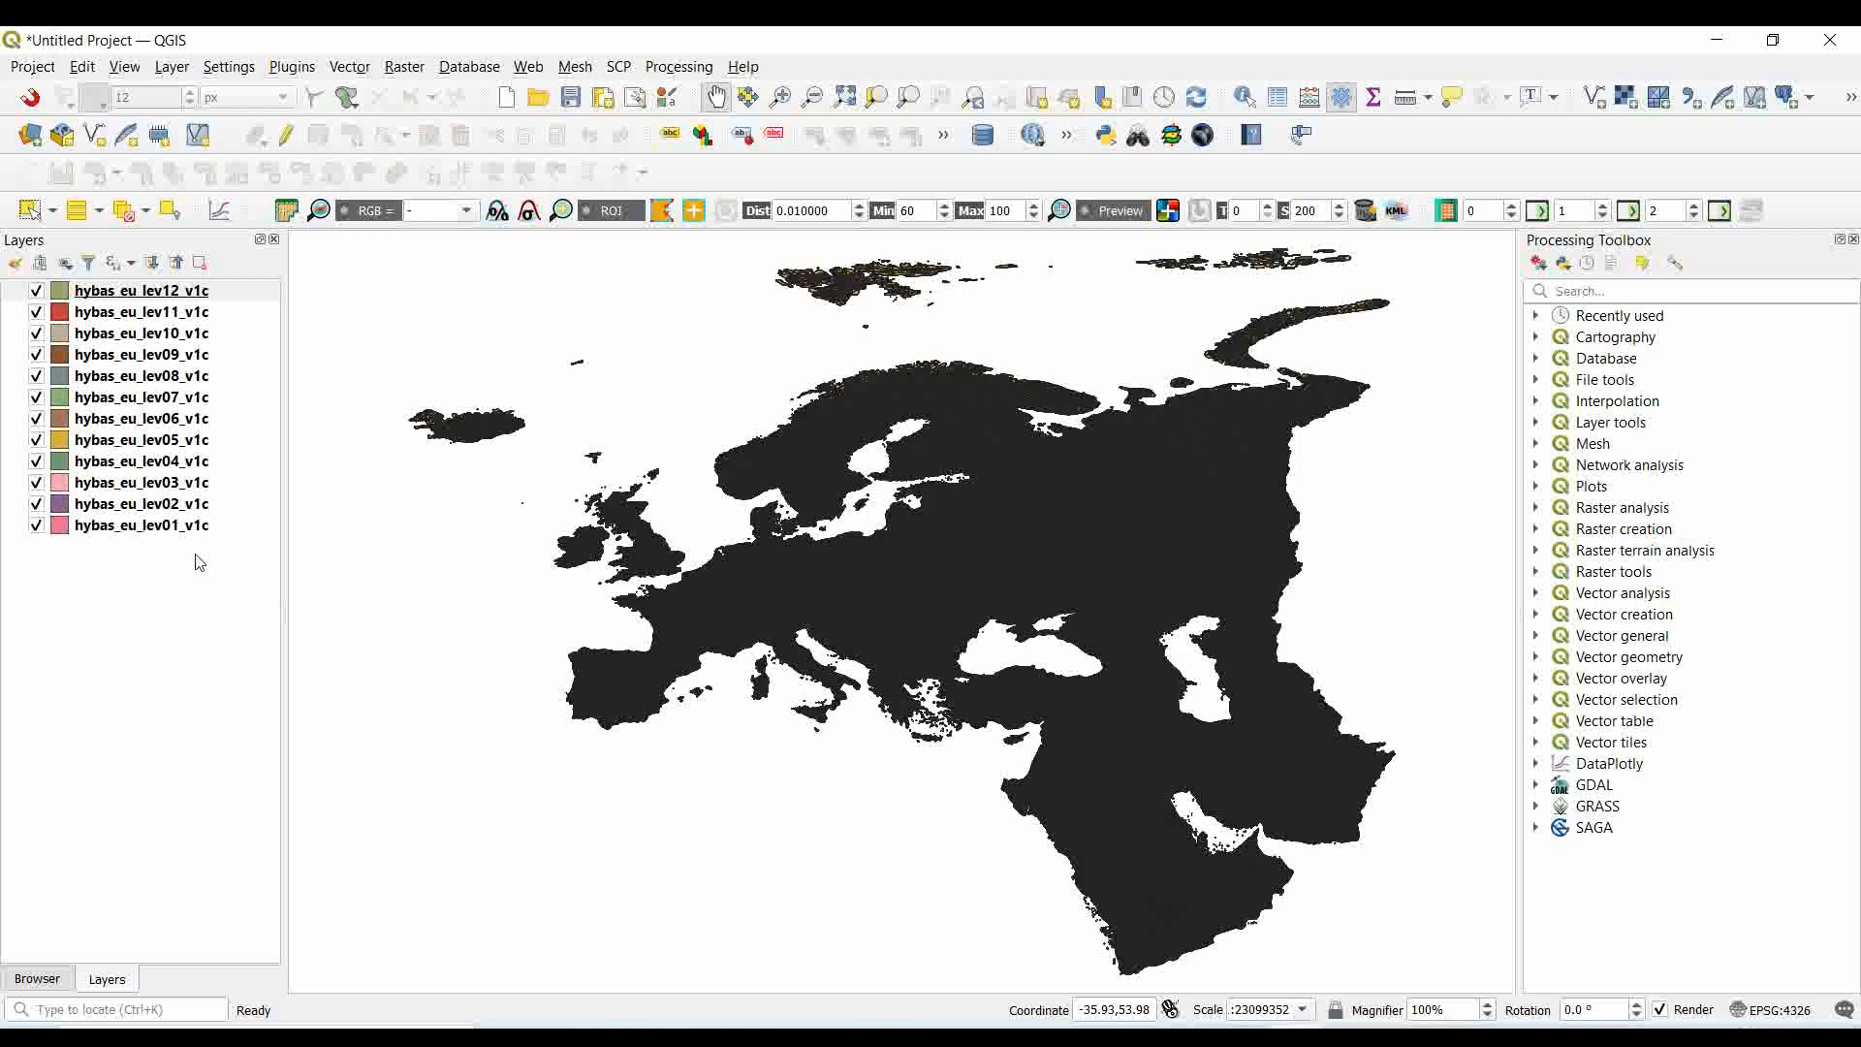
pyautogui.moveTo(100, 418)
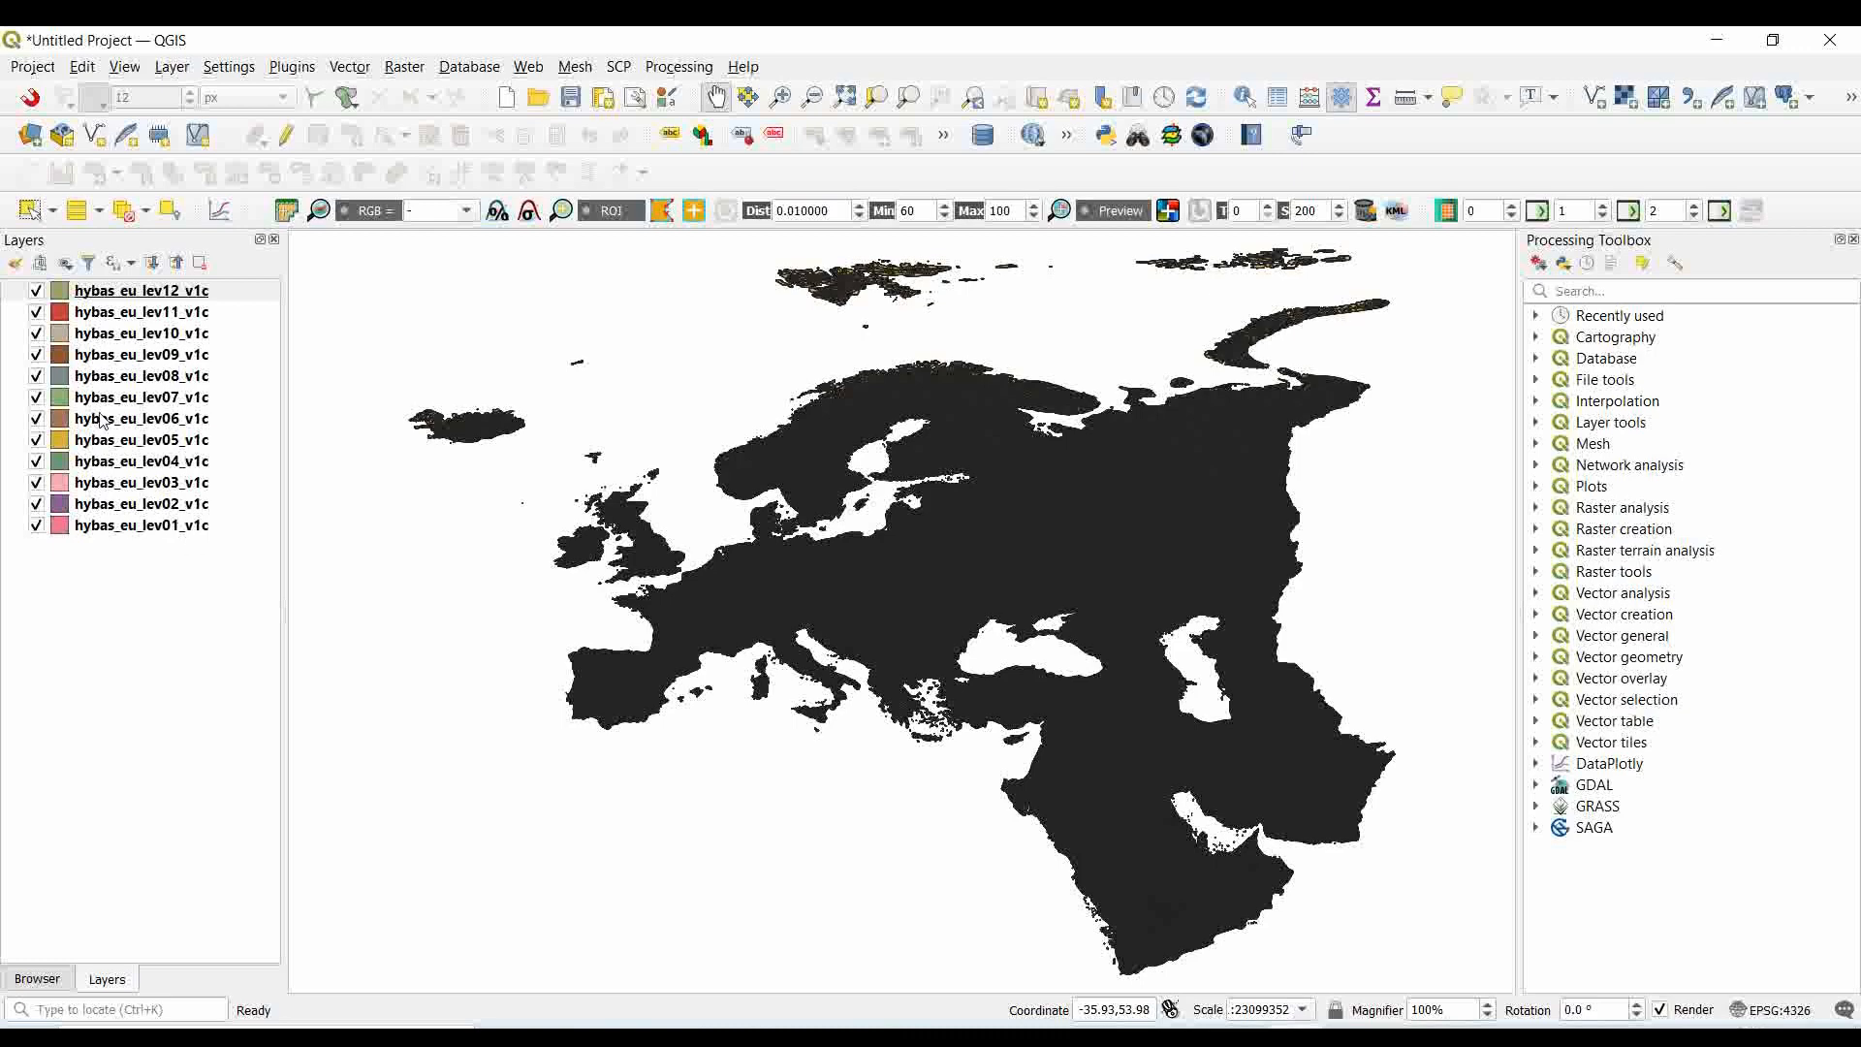
# - Hide basin levels 5–12 and 1–3 so only hybas_eu_lev04_v1c remains visible
pyautogui.click(139, 291)
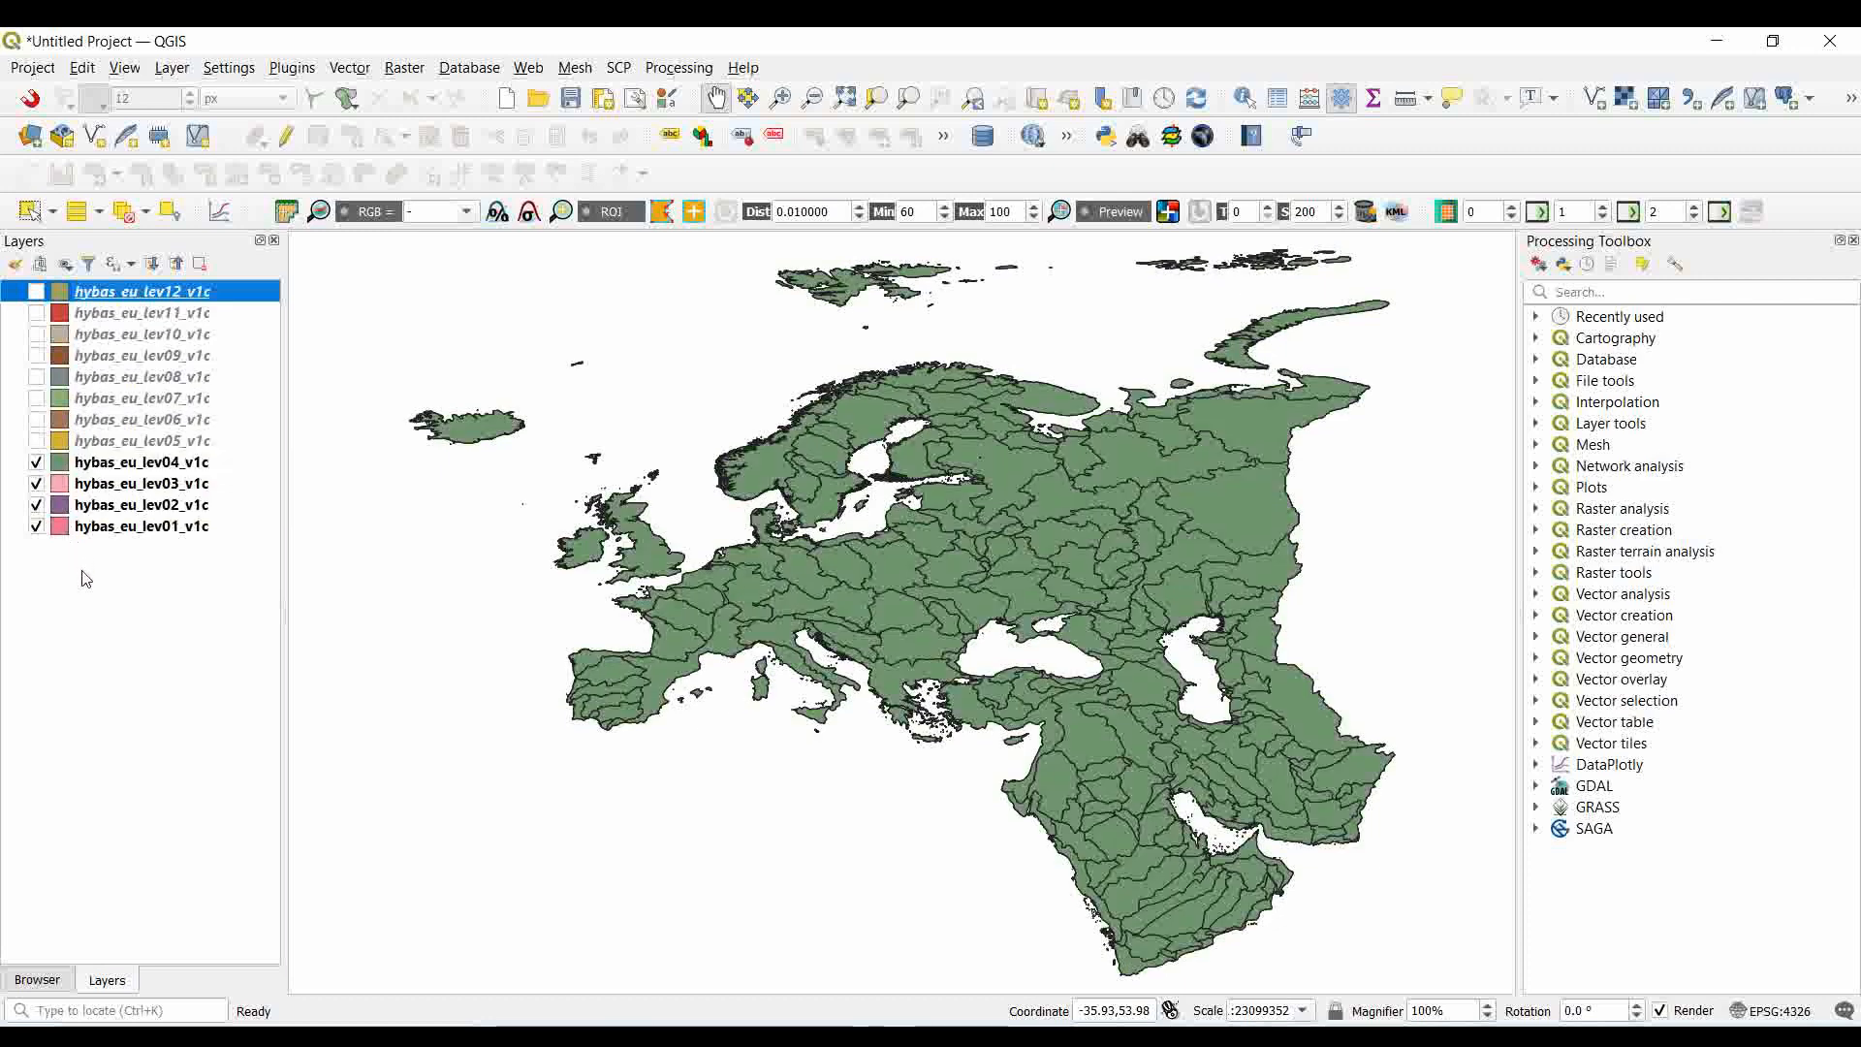
pyautogui.click(37, 504)
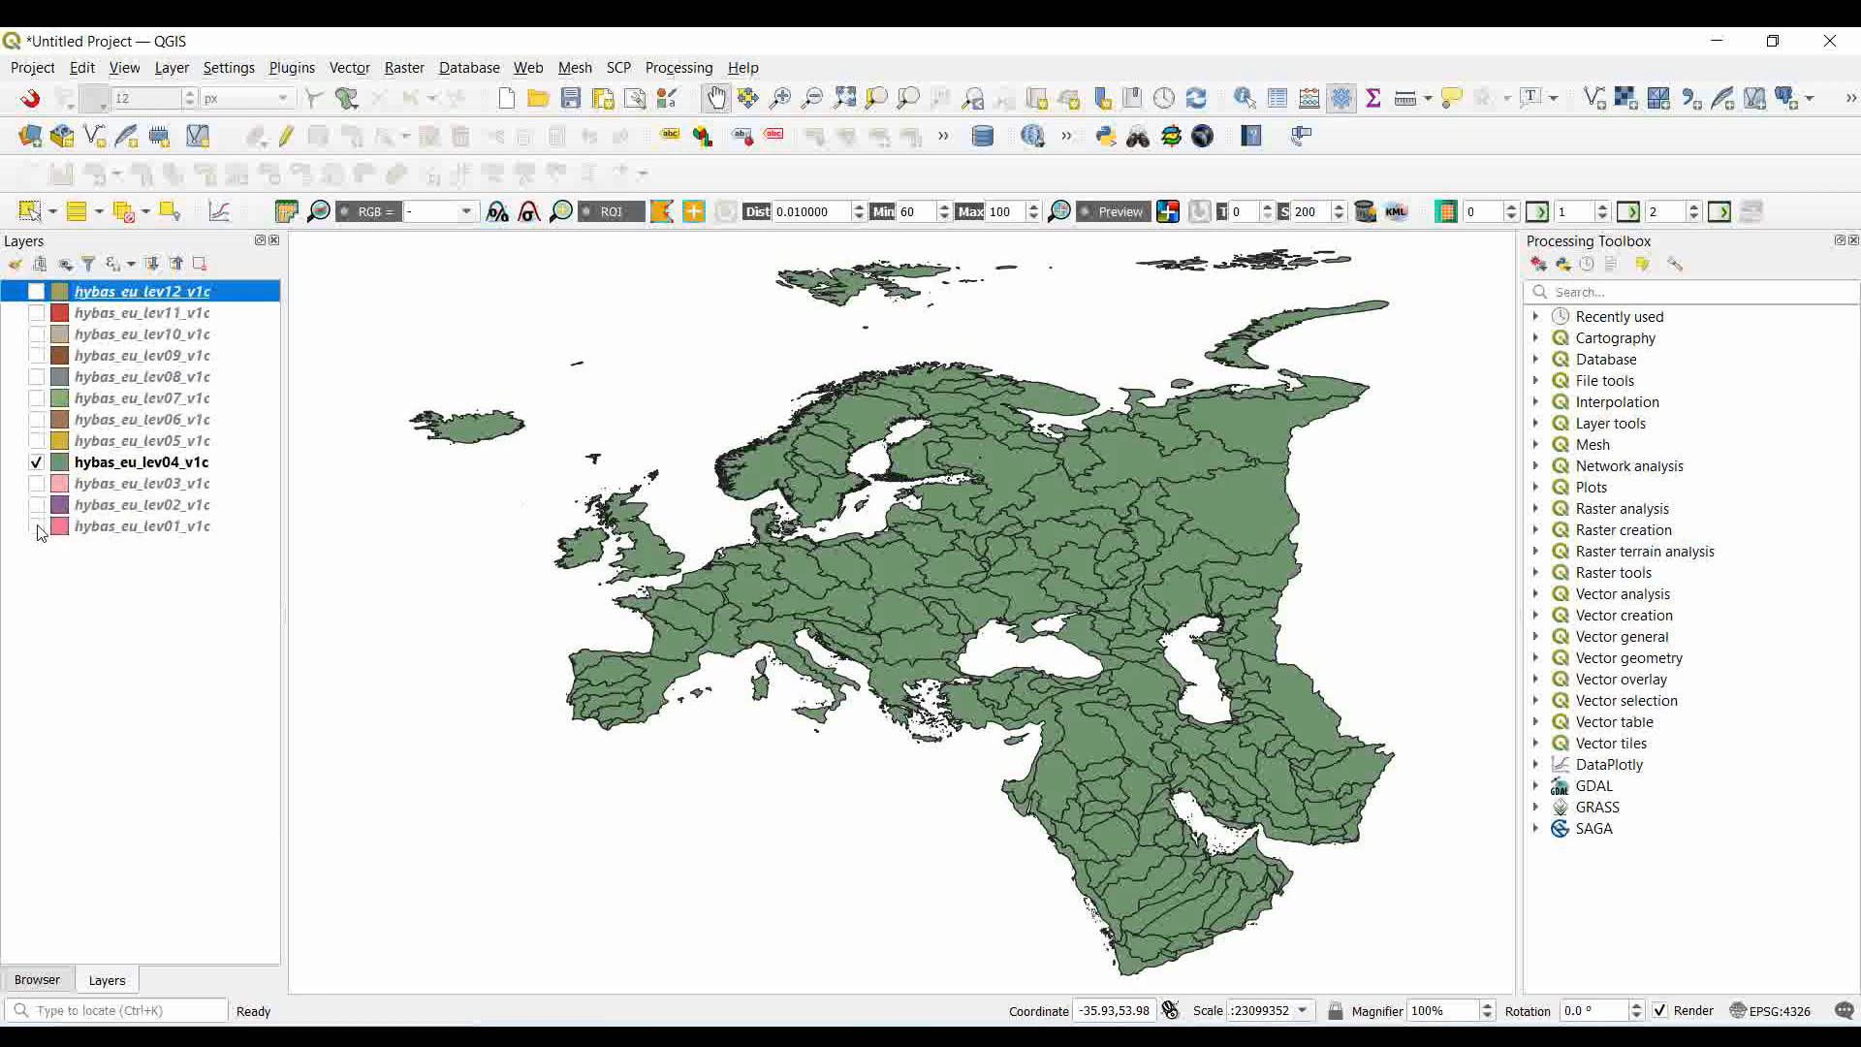
pyautogui.moveTo(142, 461)
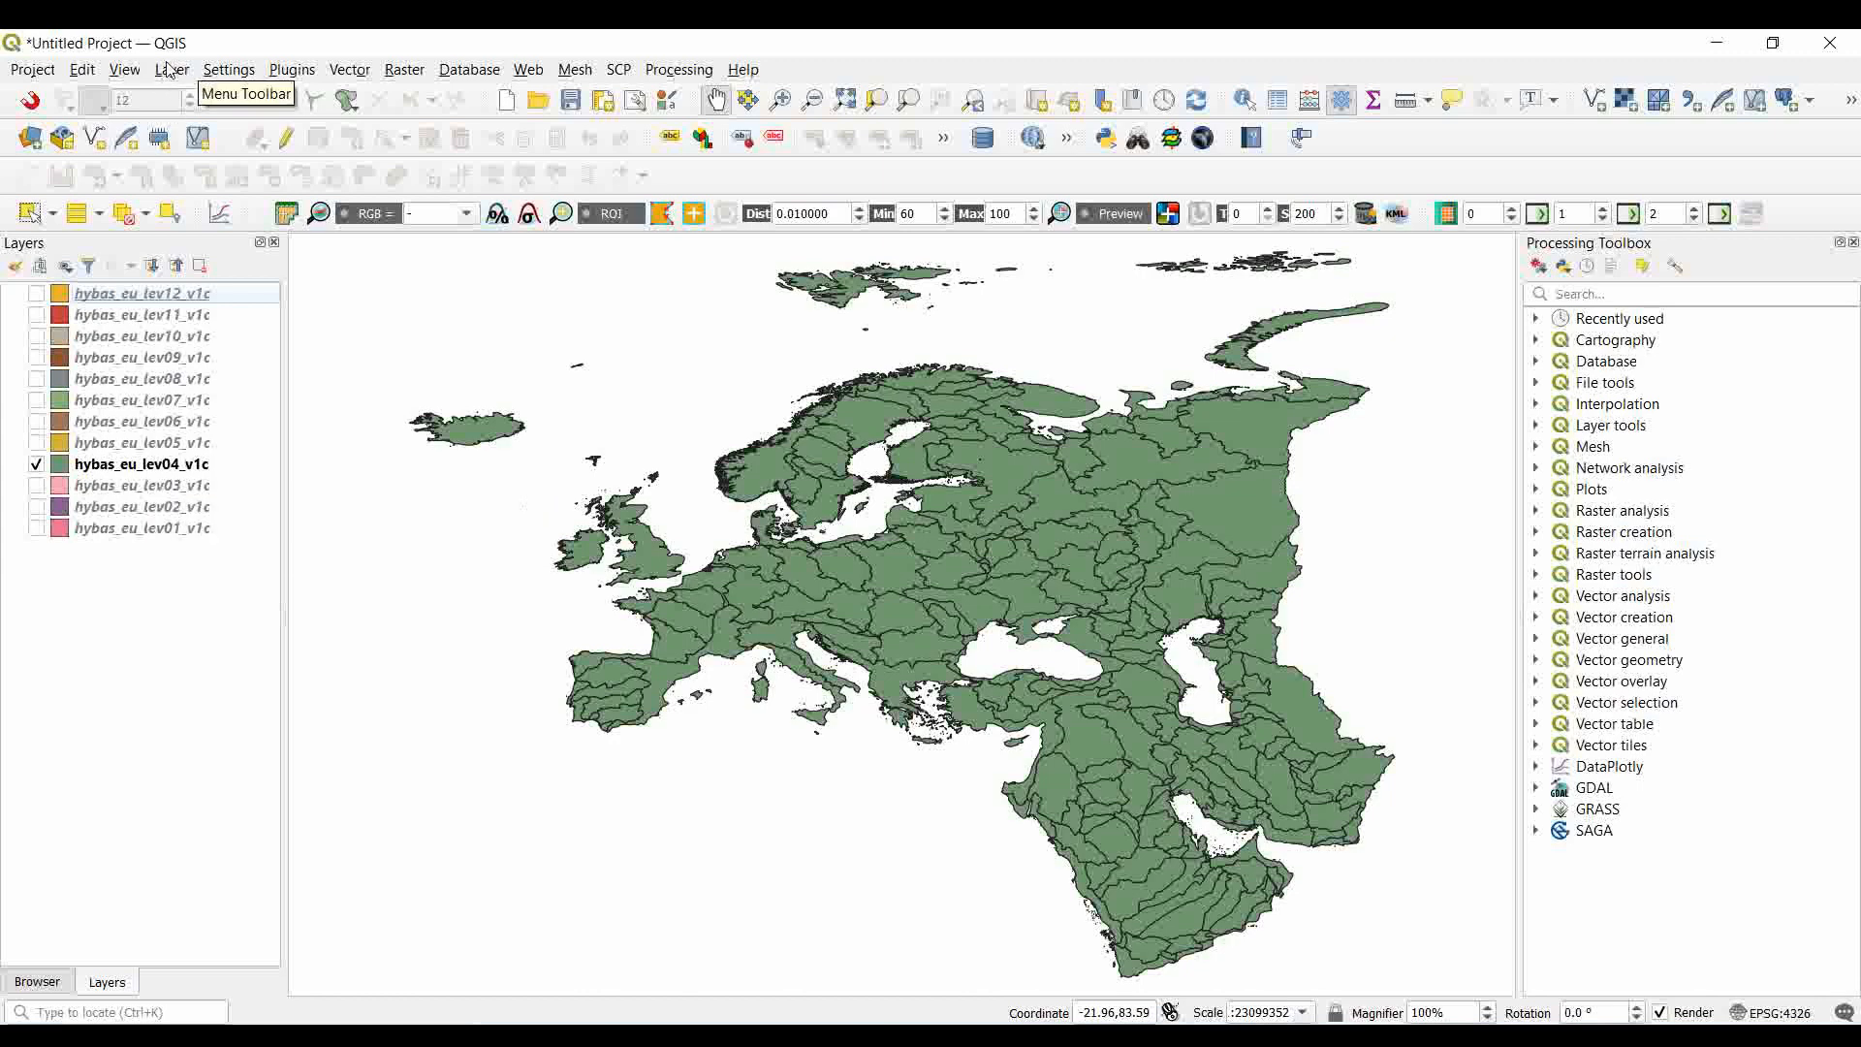
# - Start adding a vector layer and browse to the HydroRIVERS shapefile folder
pyautogui.click(171, 70)
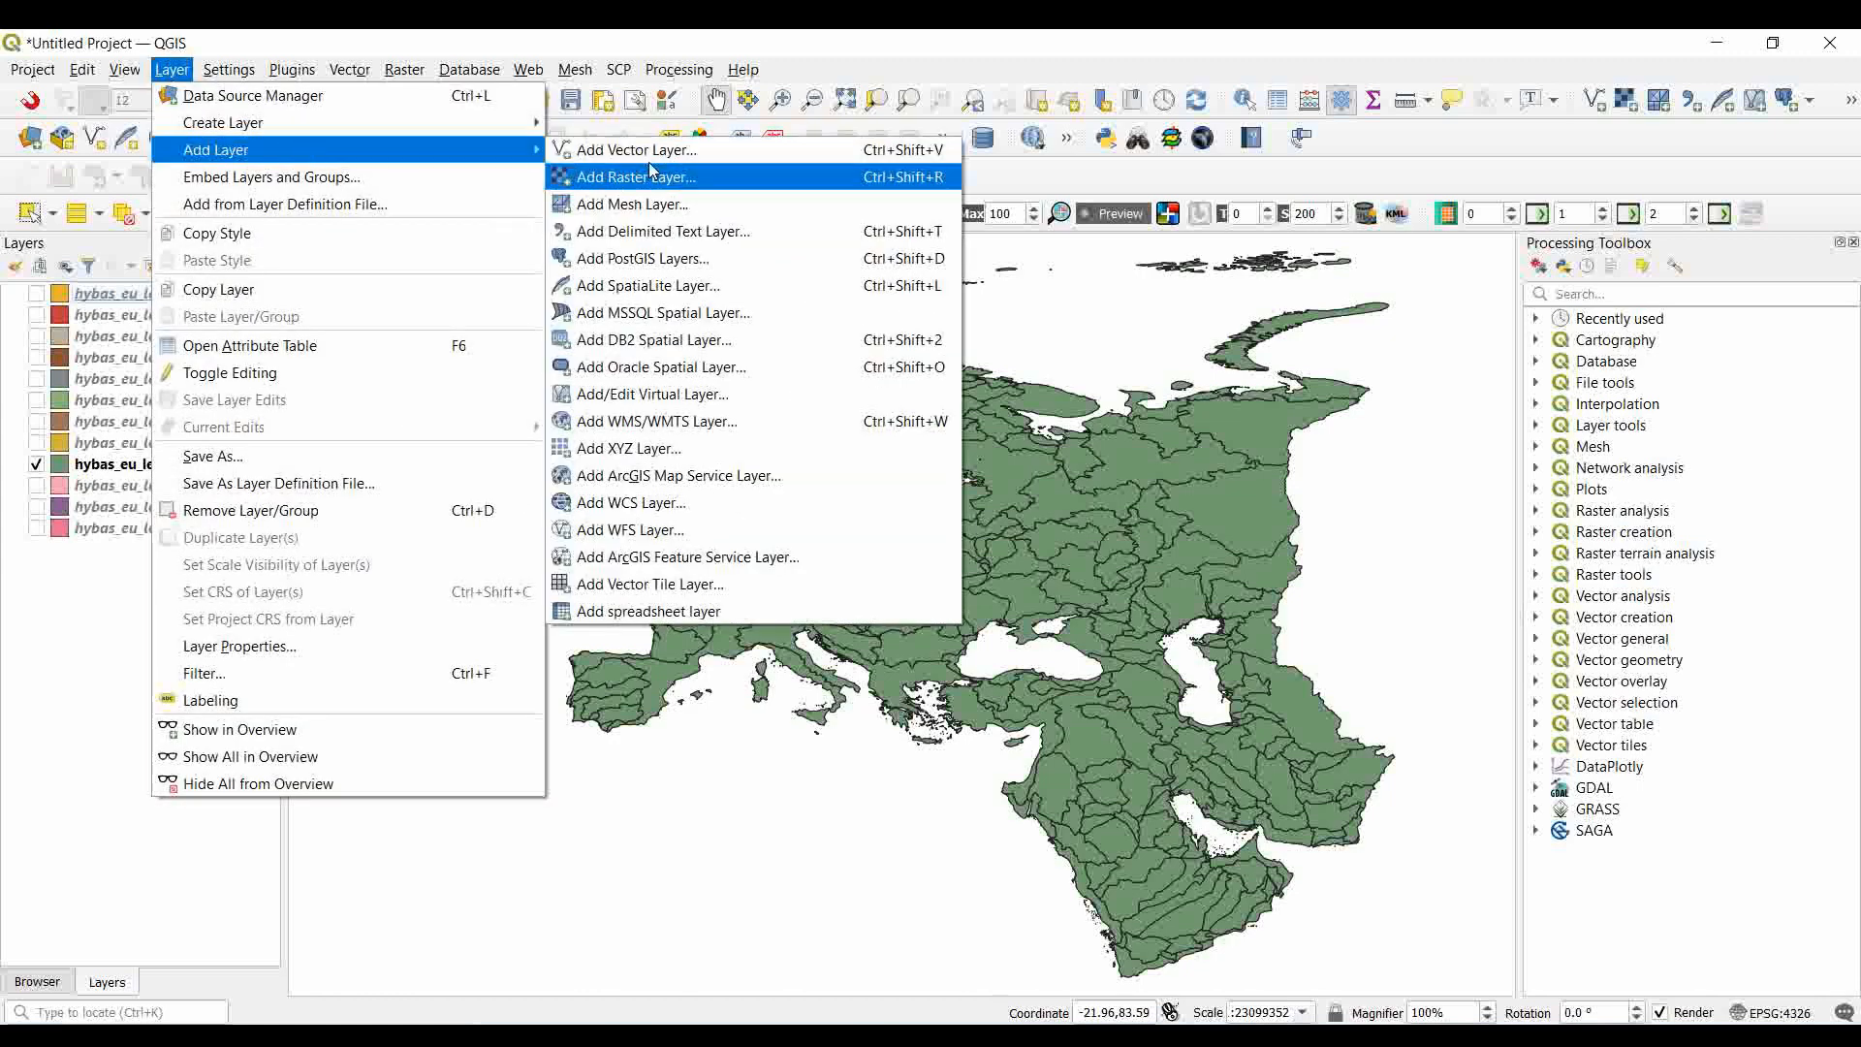
pyautogui.click(636, 149)
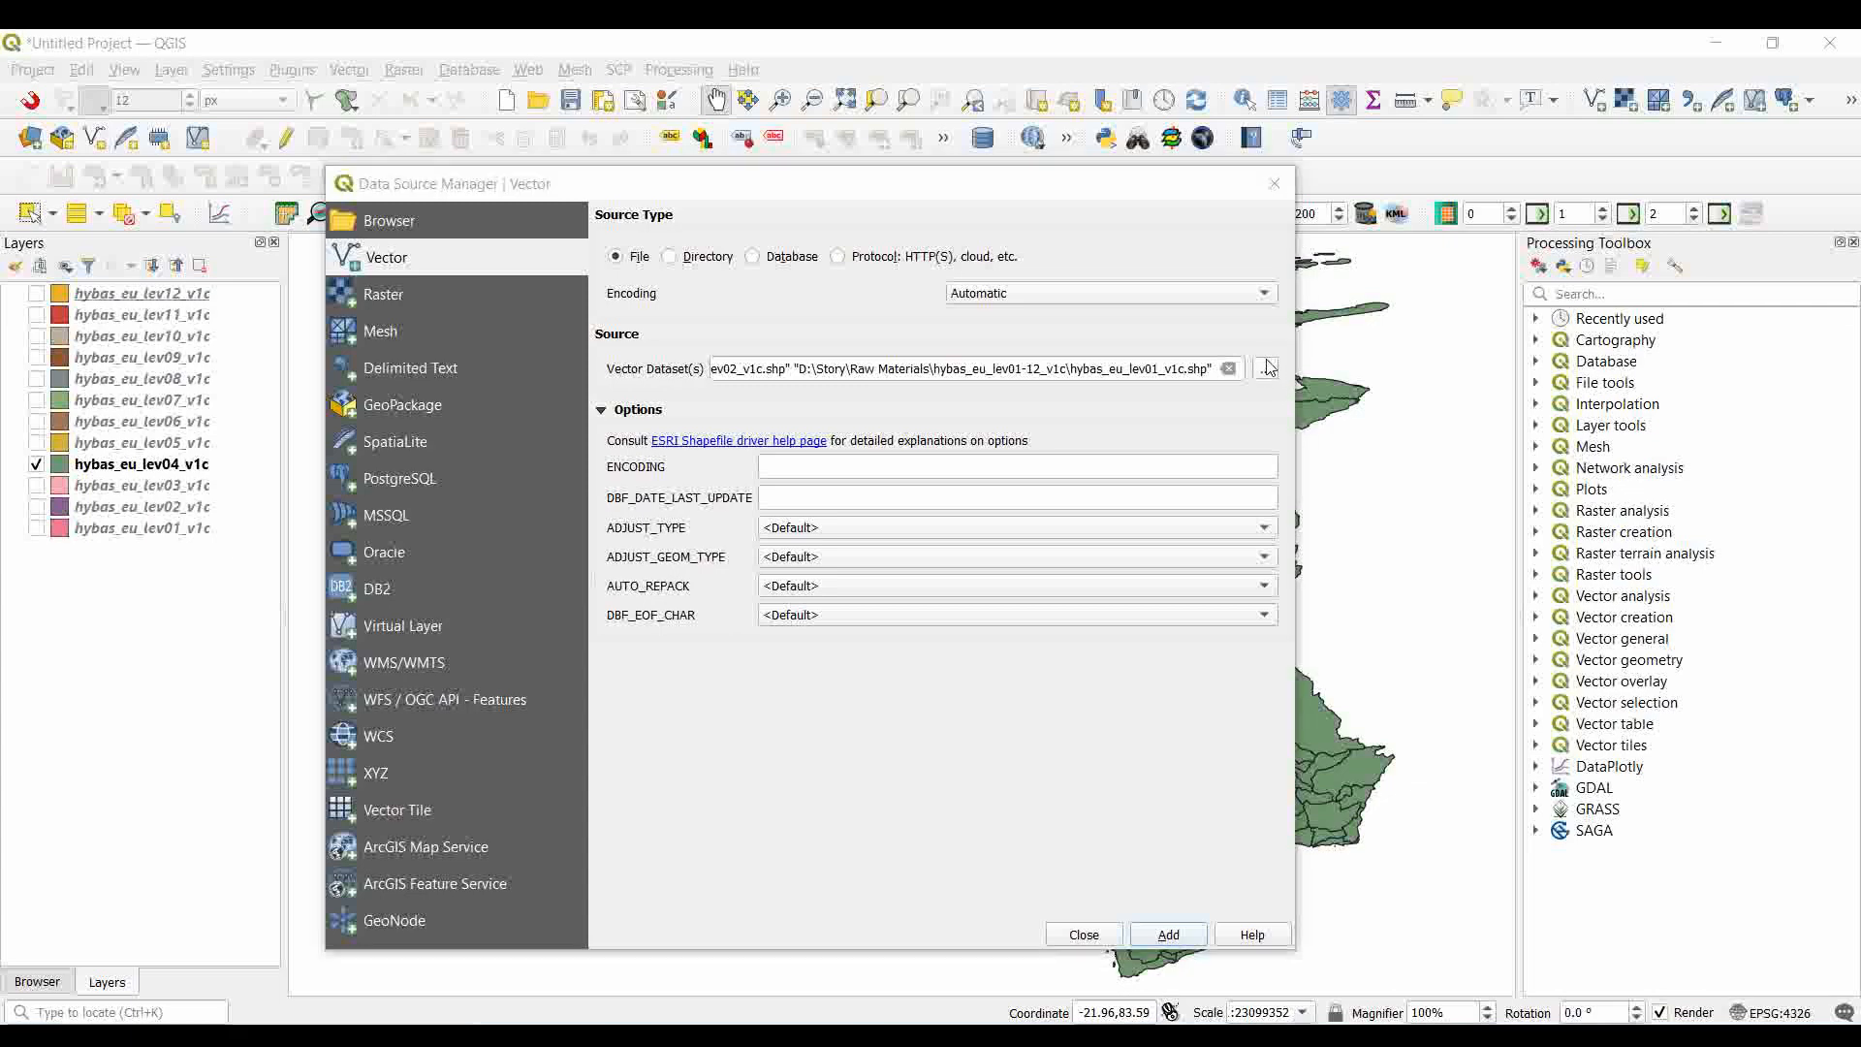
pyautogui.click(1266, 366)
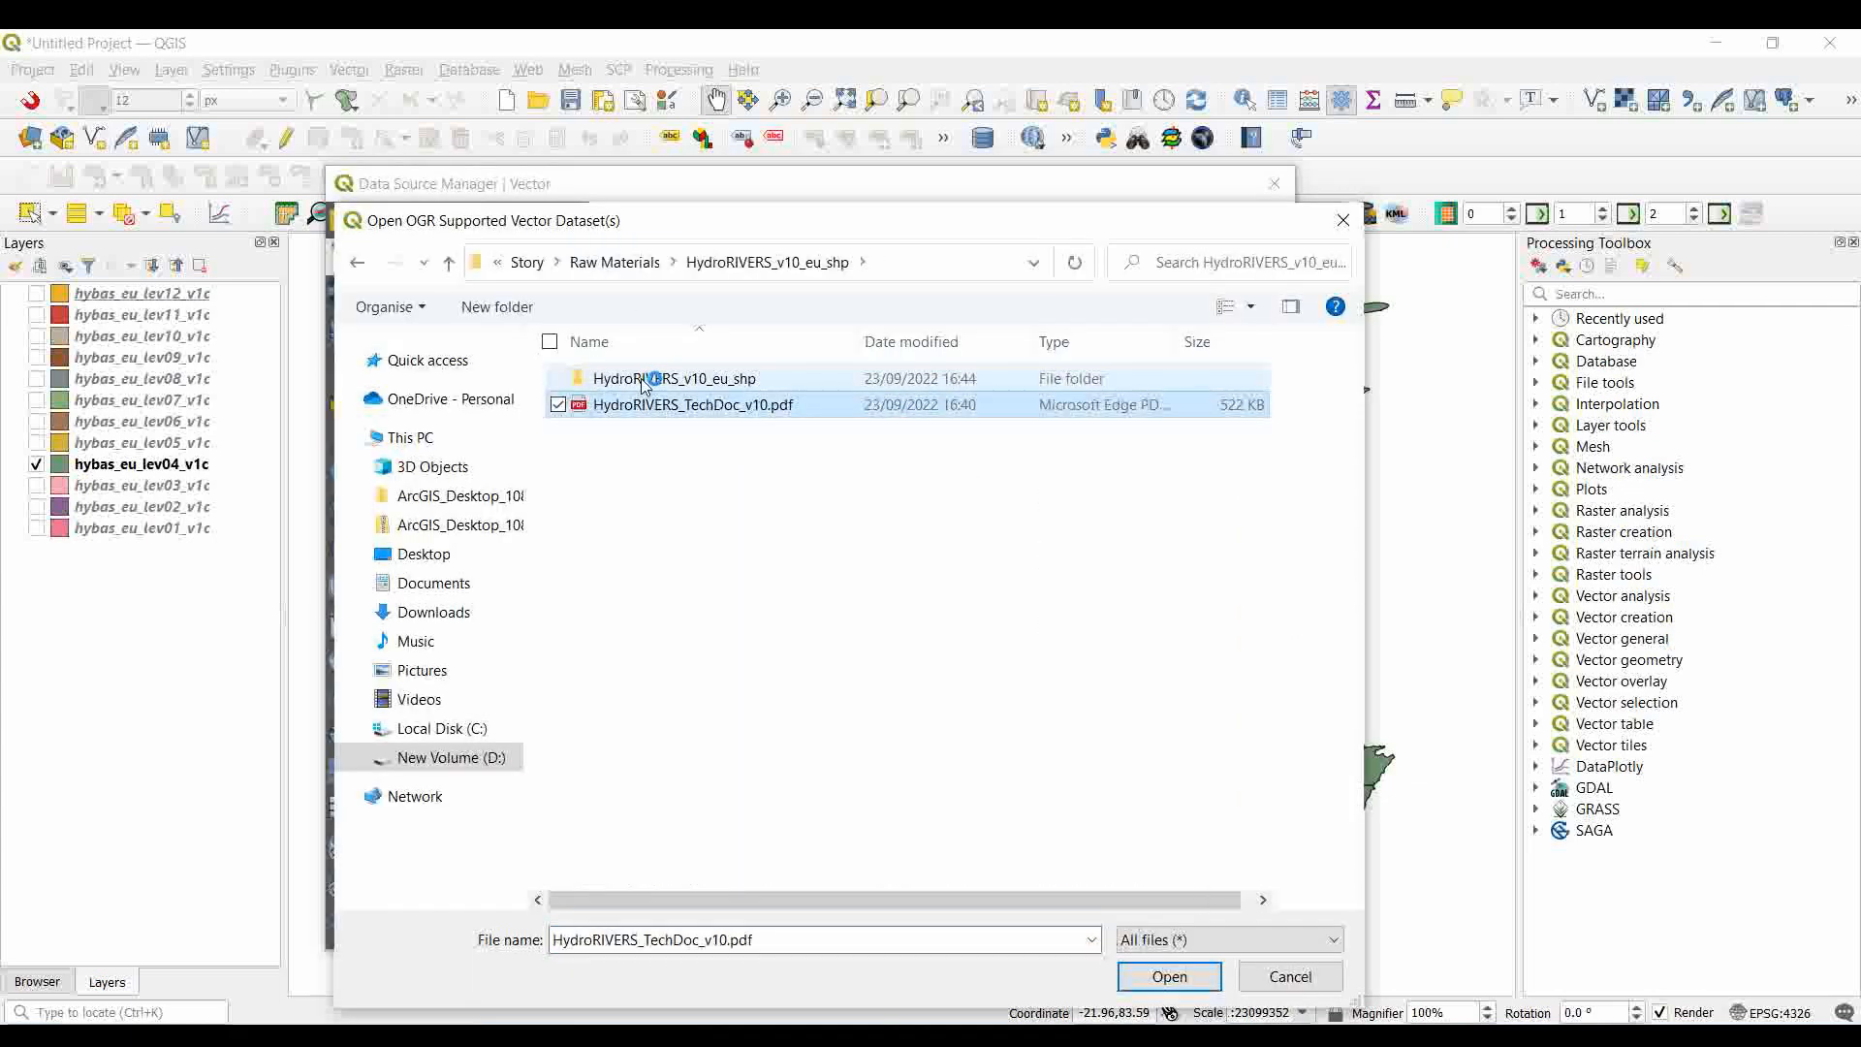
pyautogui.click(675, 378)
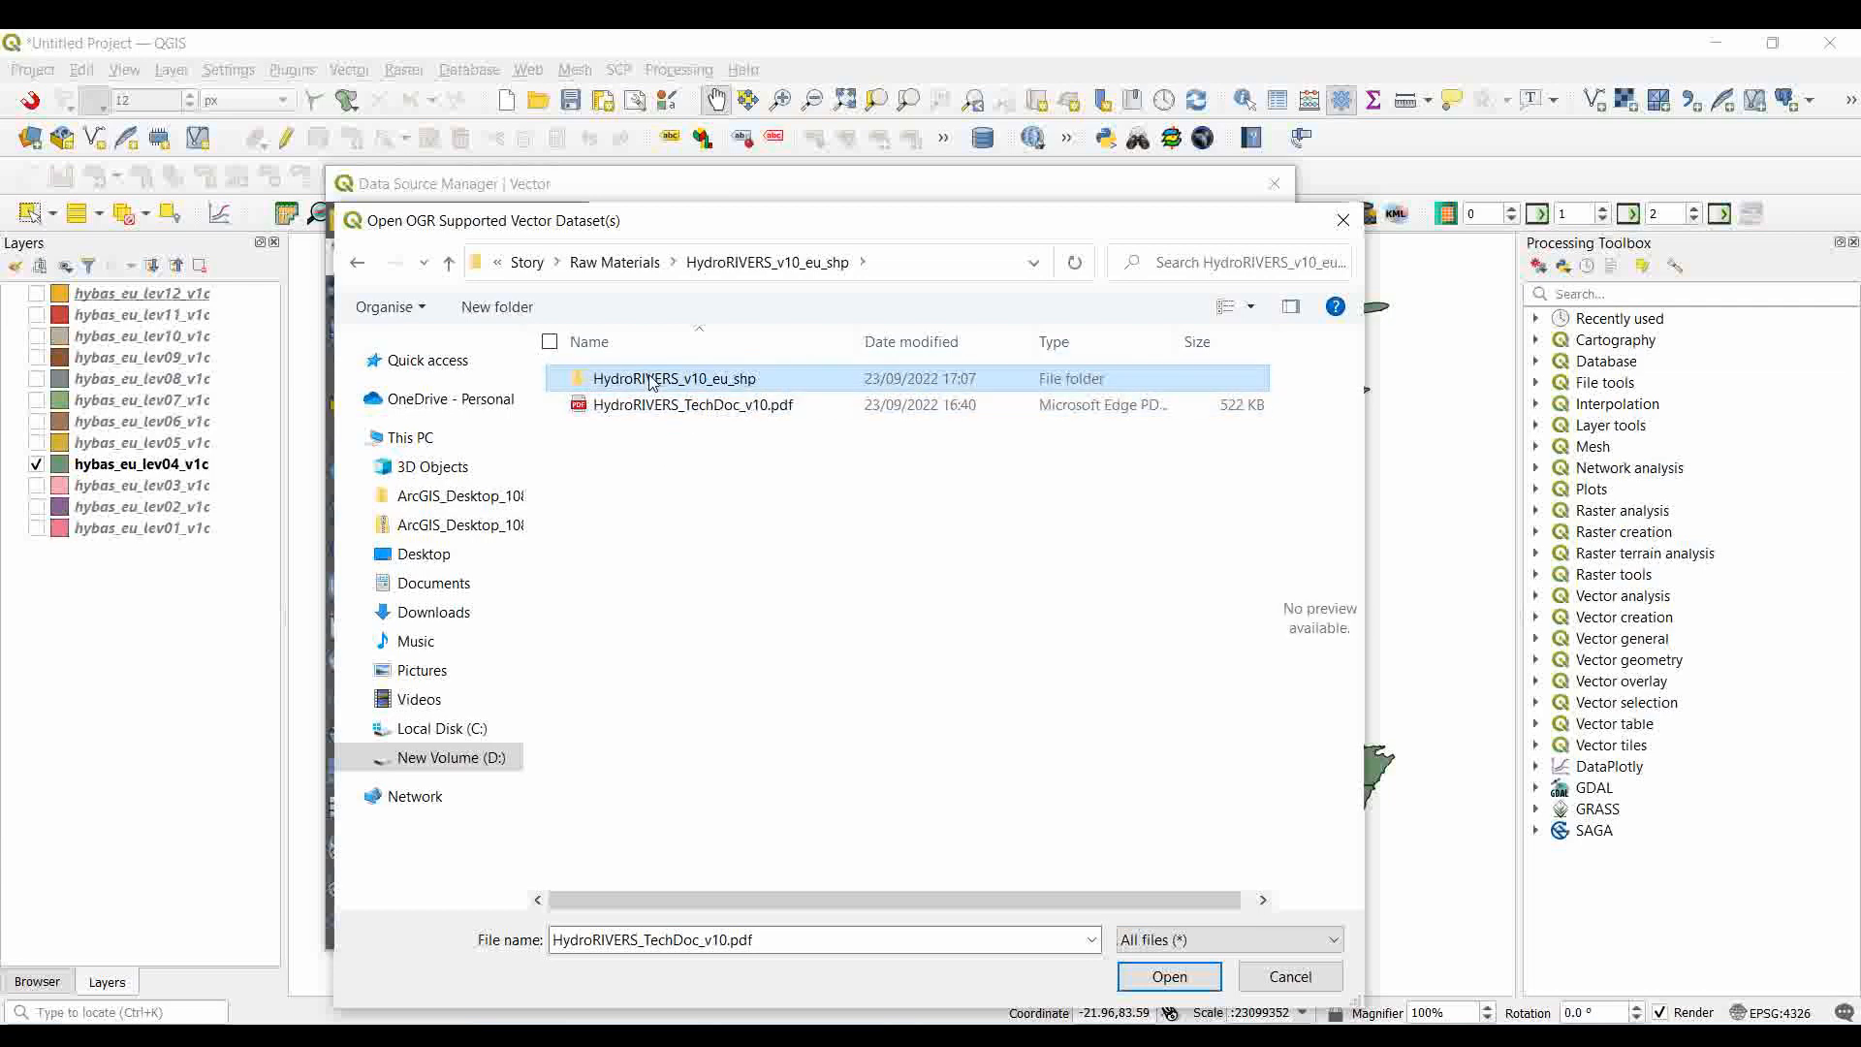
pyautogui.doubleClick(675, 378)
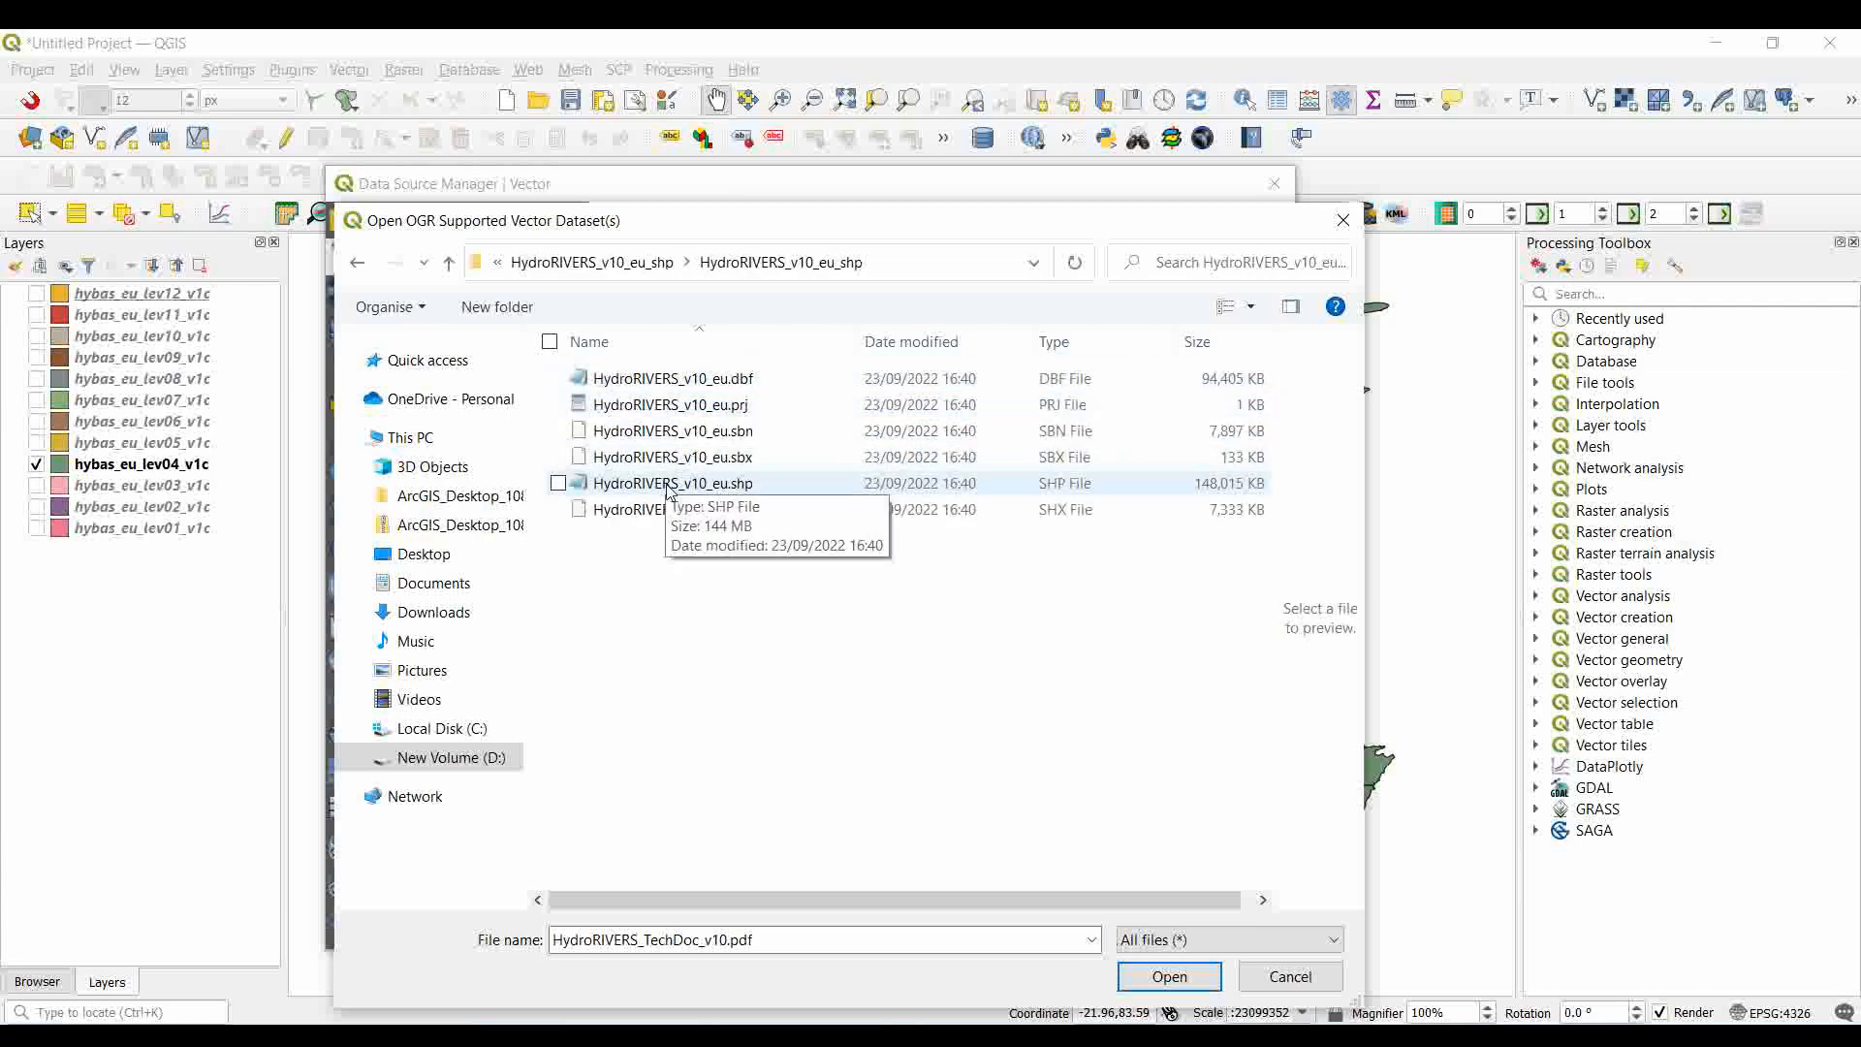
# - Add HydroRIVERS_v10_eu.shp as a layer beneath the level-4 basins
pyautogui.click(1168, 975)
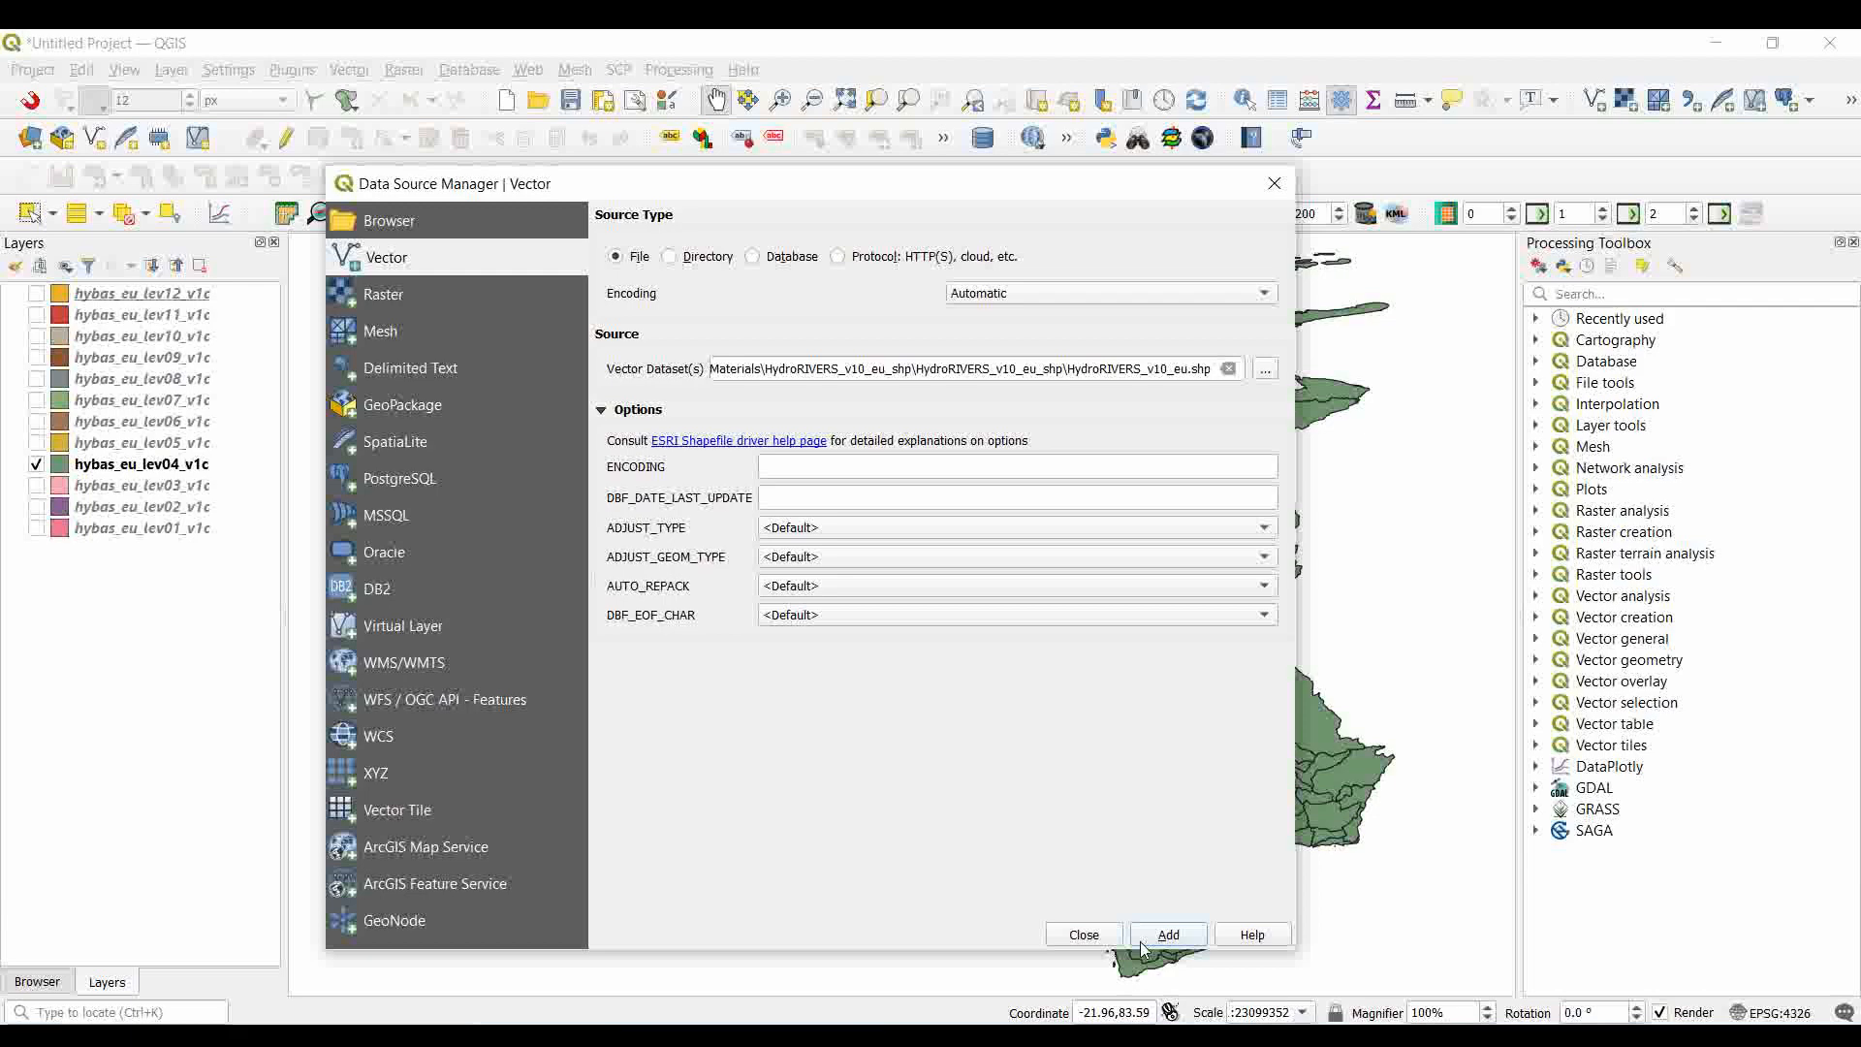
pyautogui.click(1167, 934)
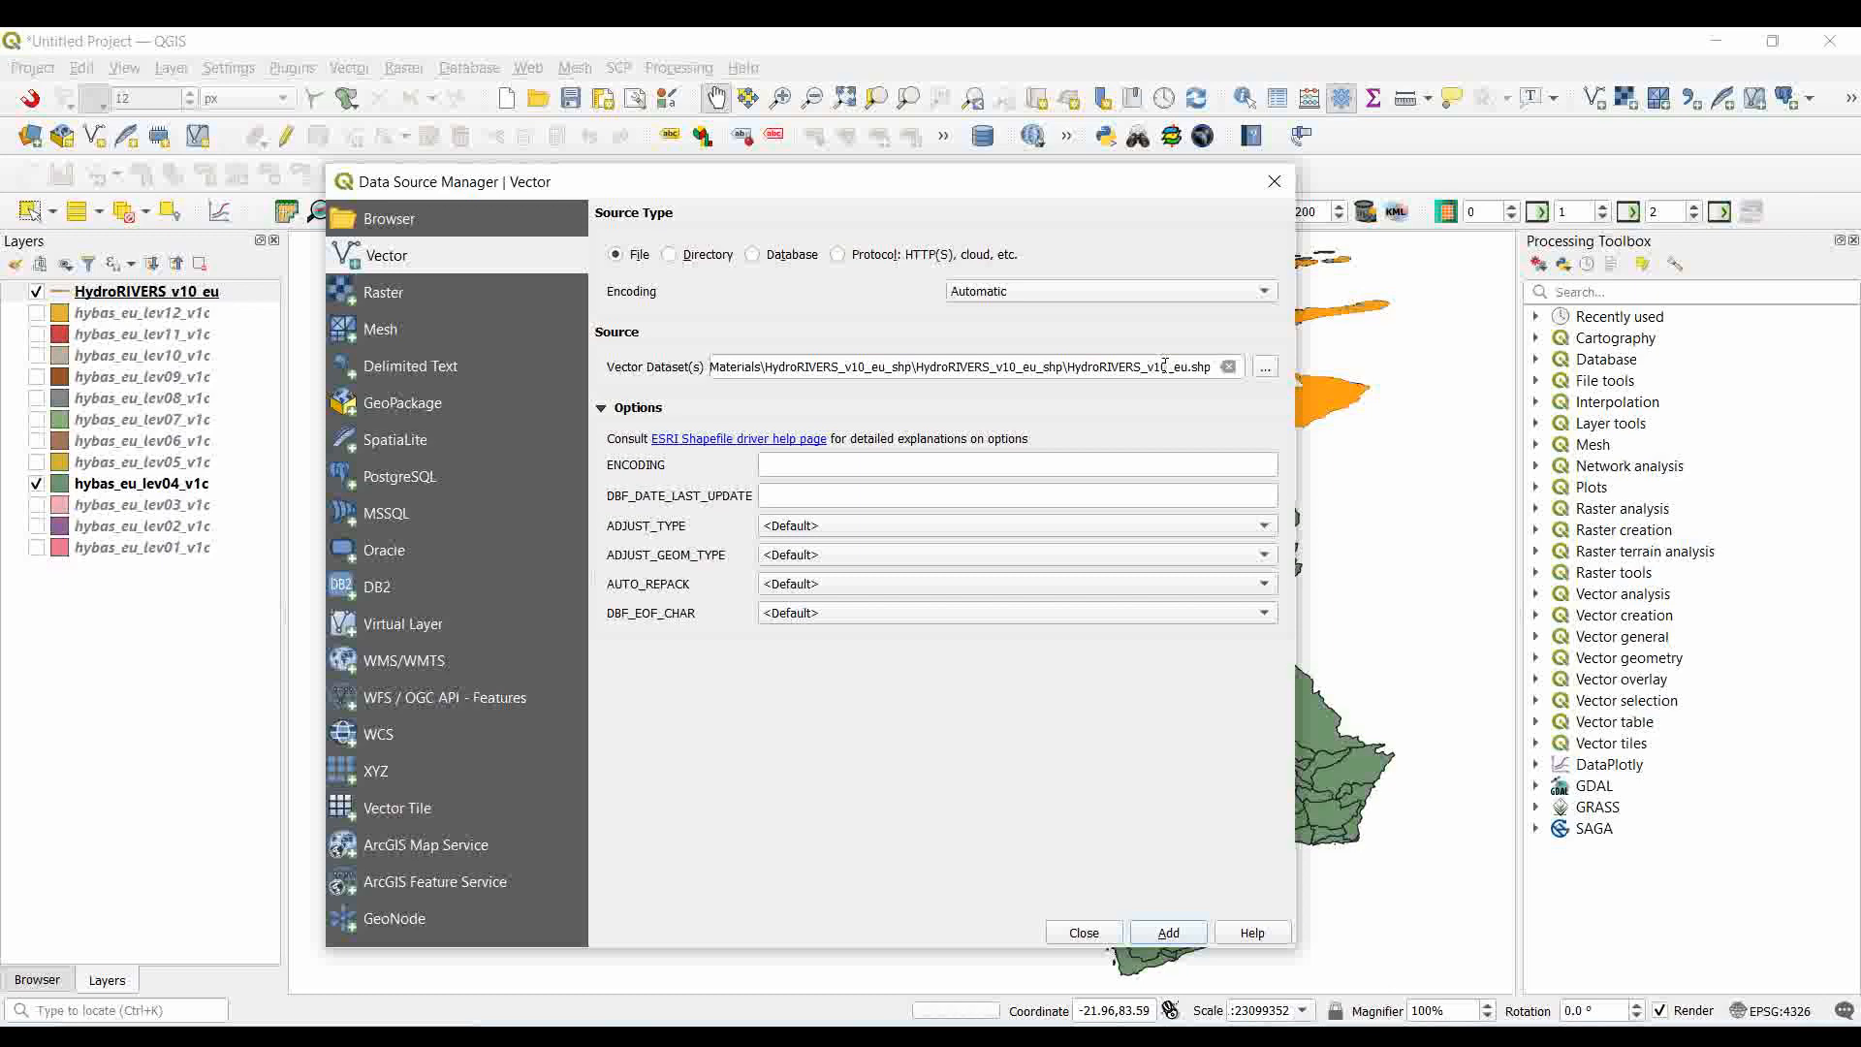
pyautogui.click(1165, 932)
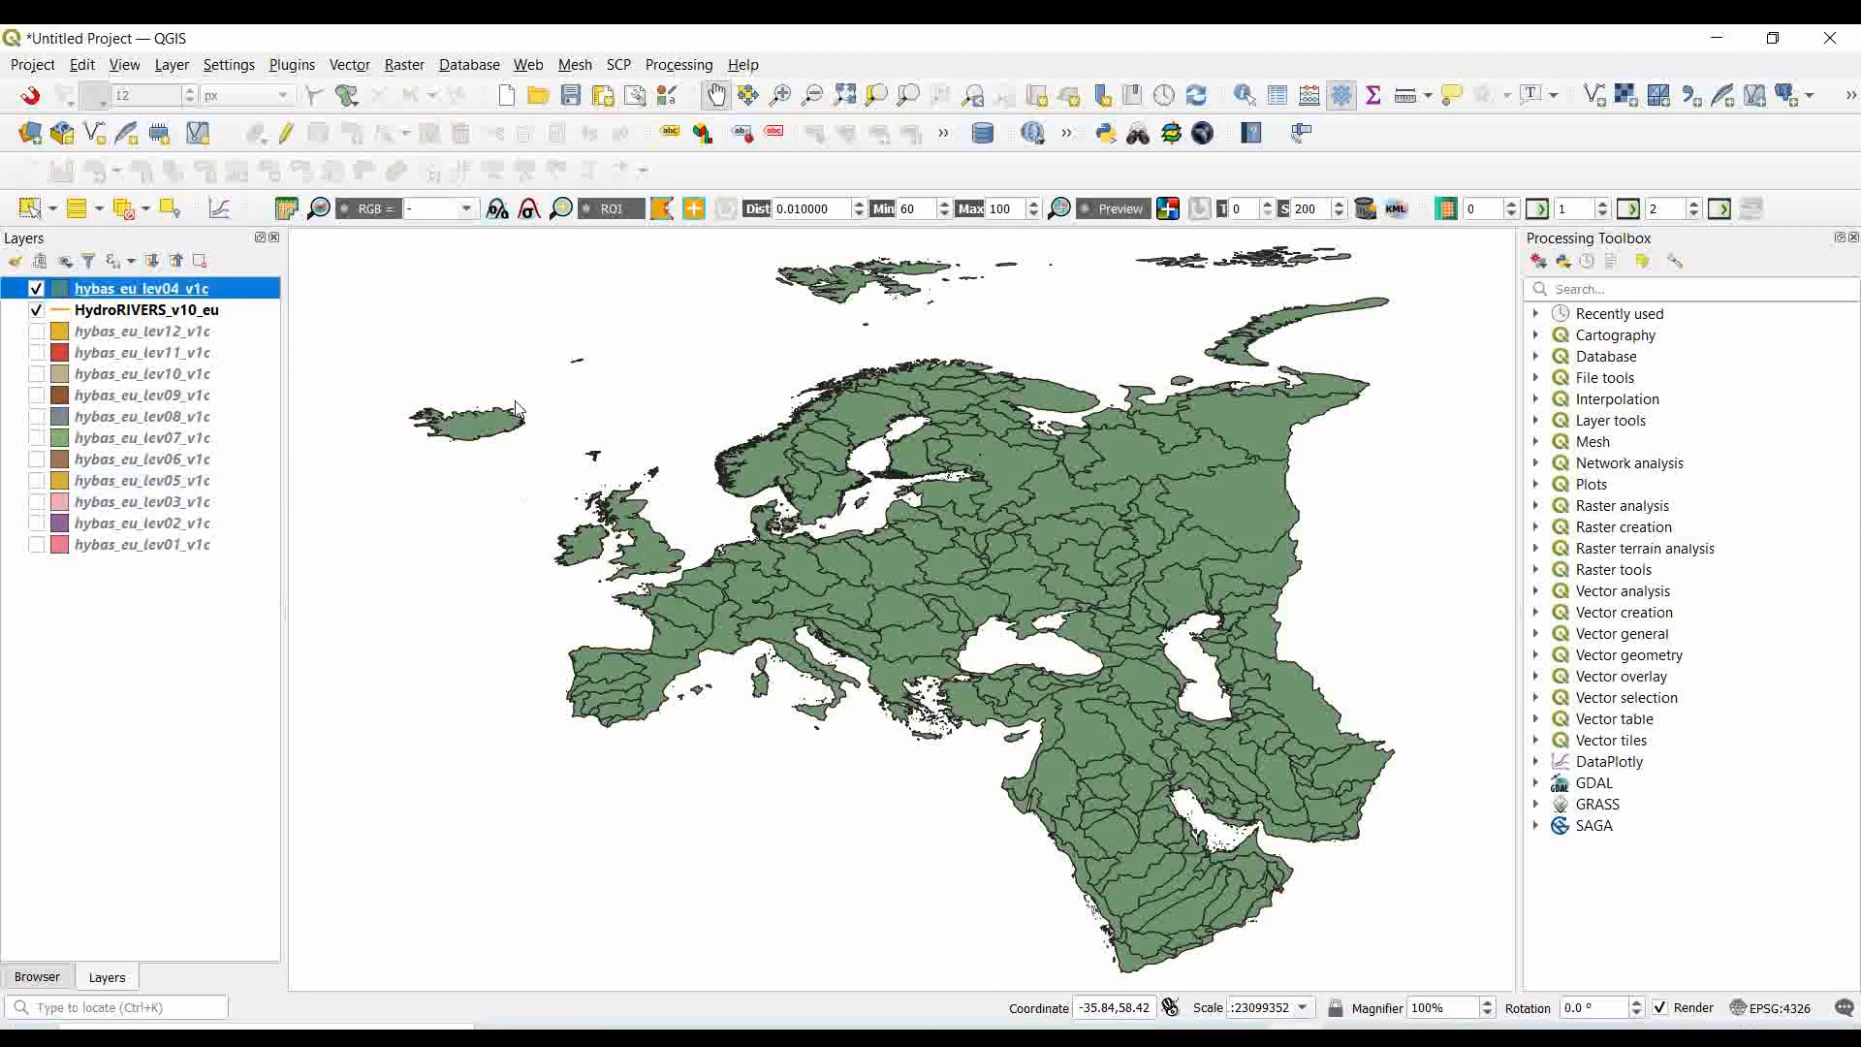
# - Style hybas_eu_lev04_v1c with transparent fill and red 0.66 mm outlines
pyautogui.doubleClick(139, 289)
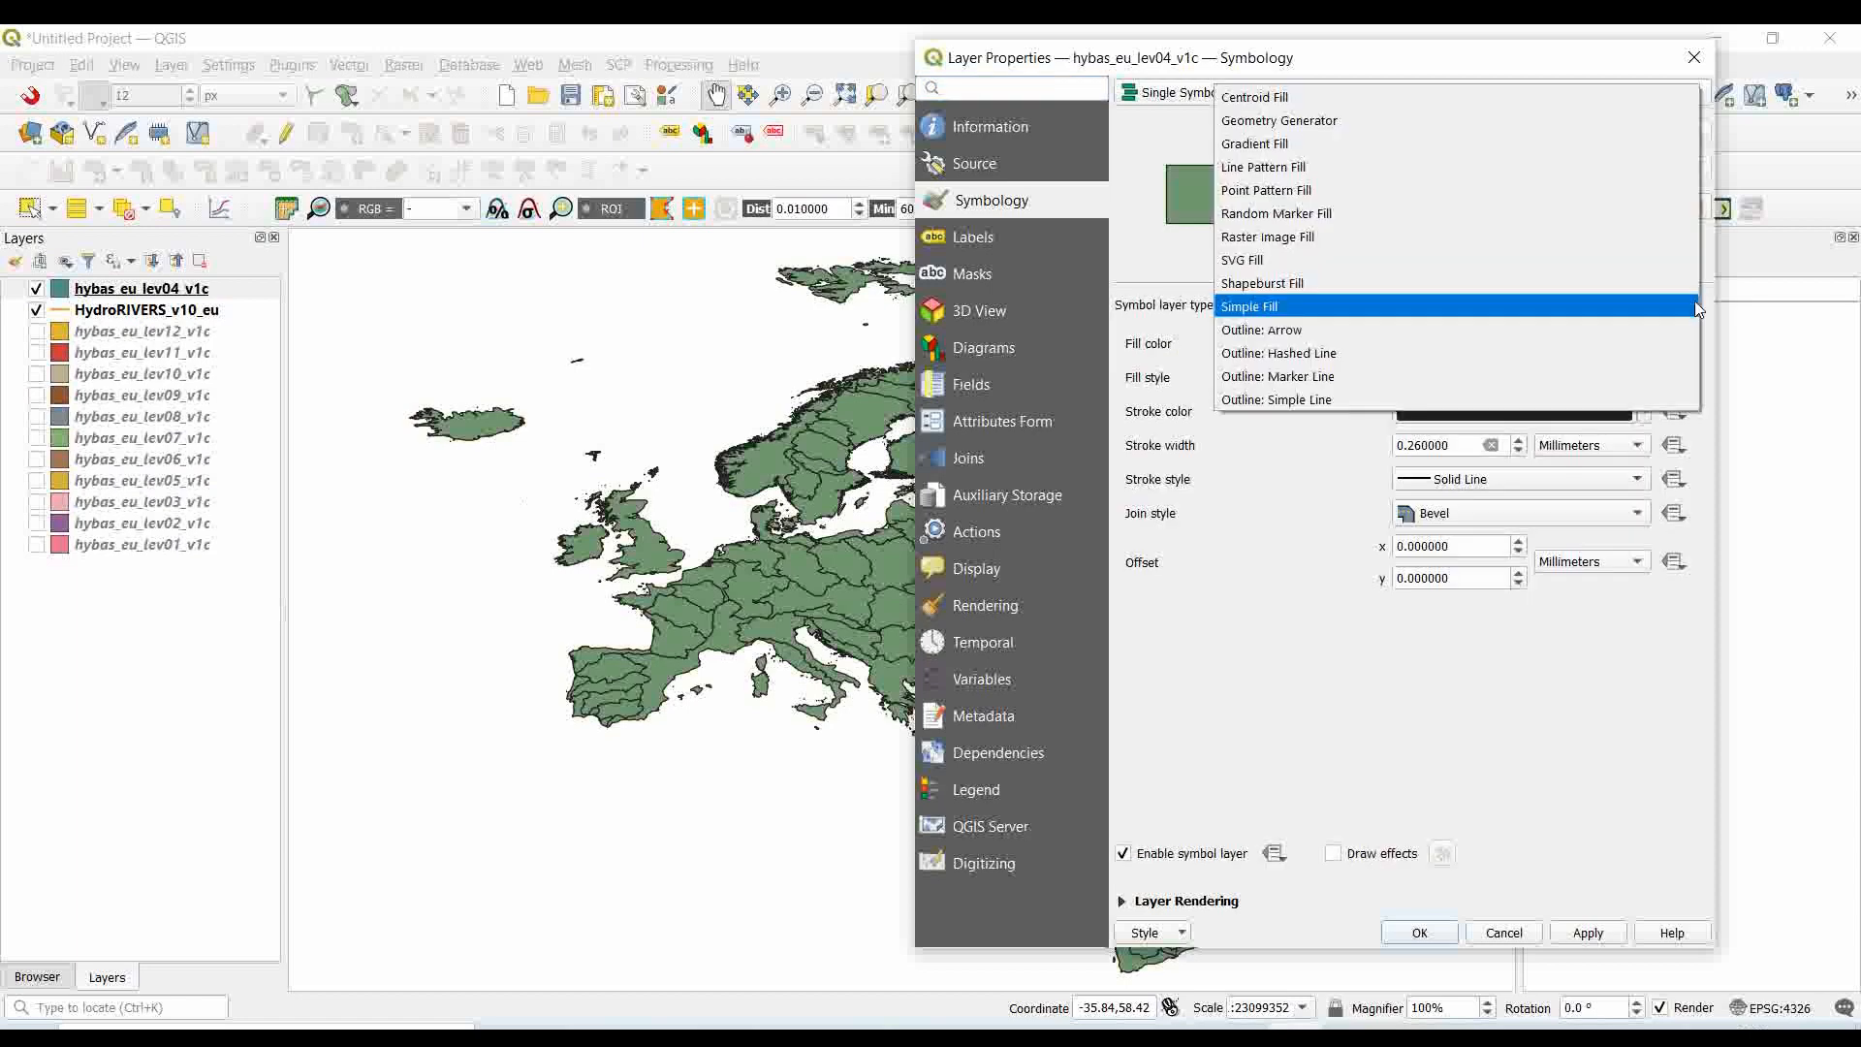
pyautogui.moveTo(1330, 306)
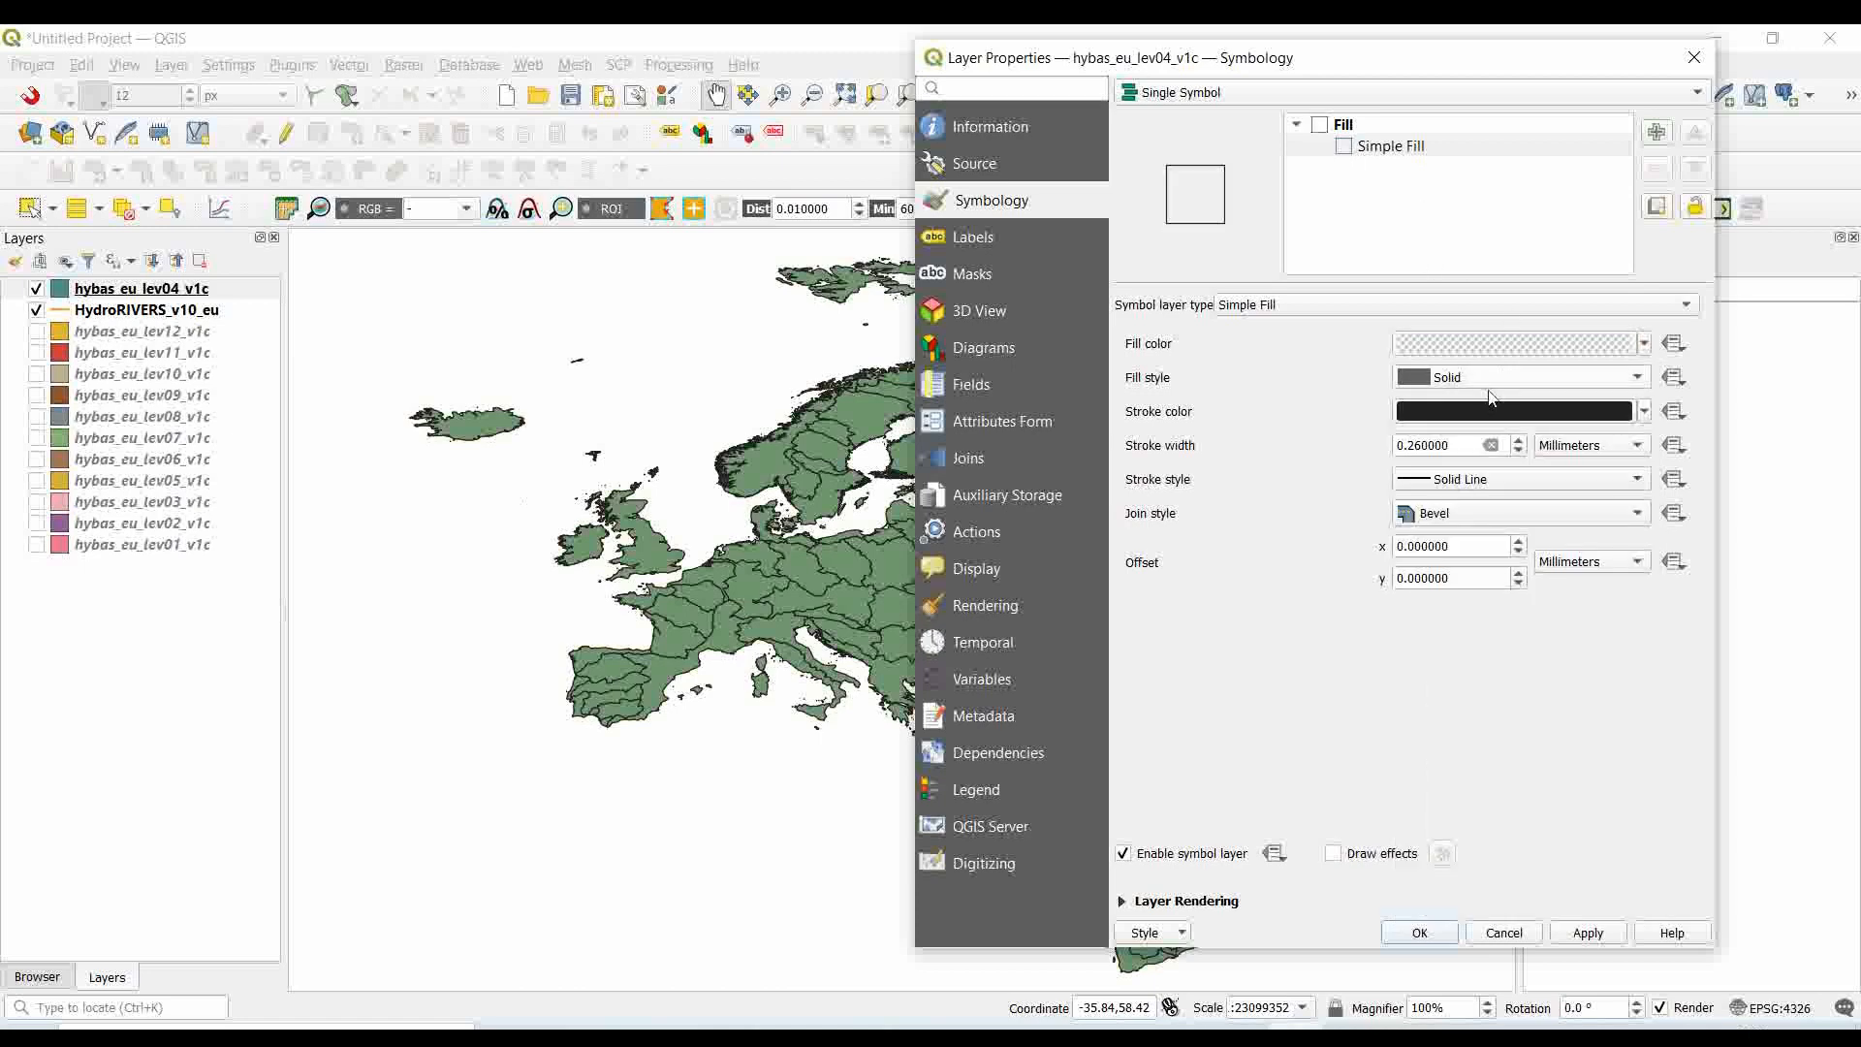
pyautogui.click(1518, 441)
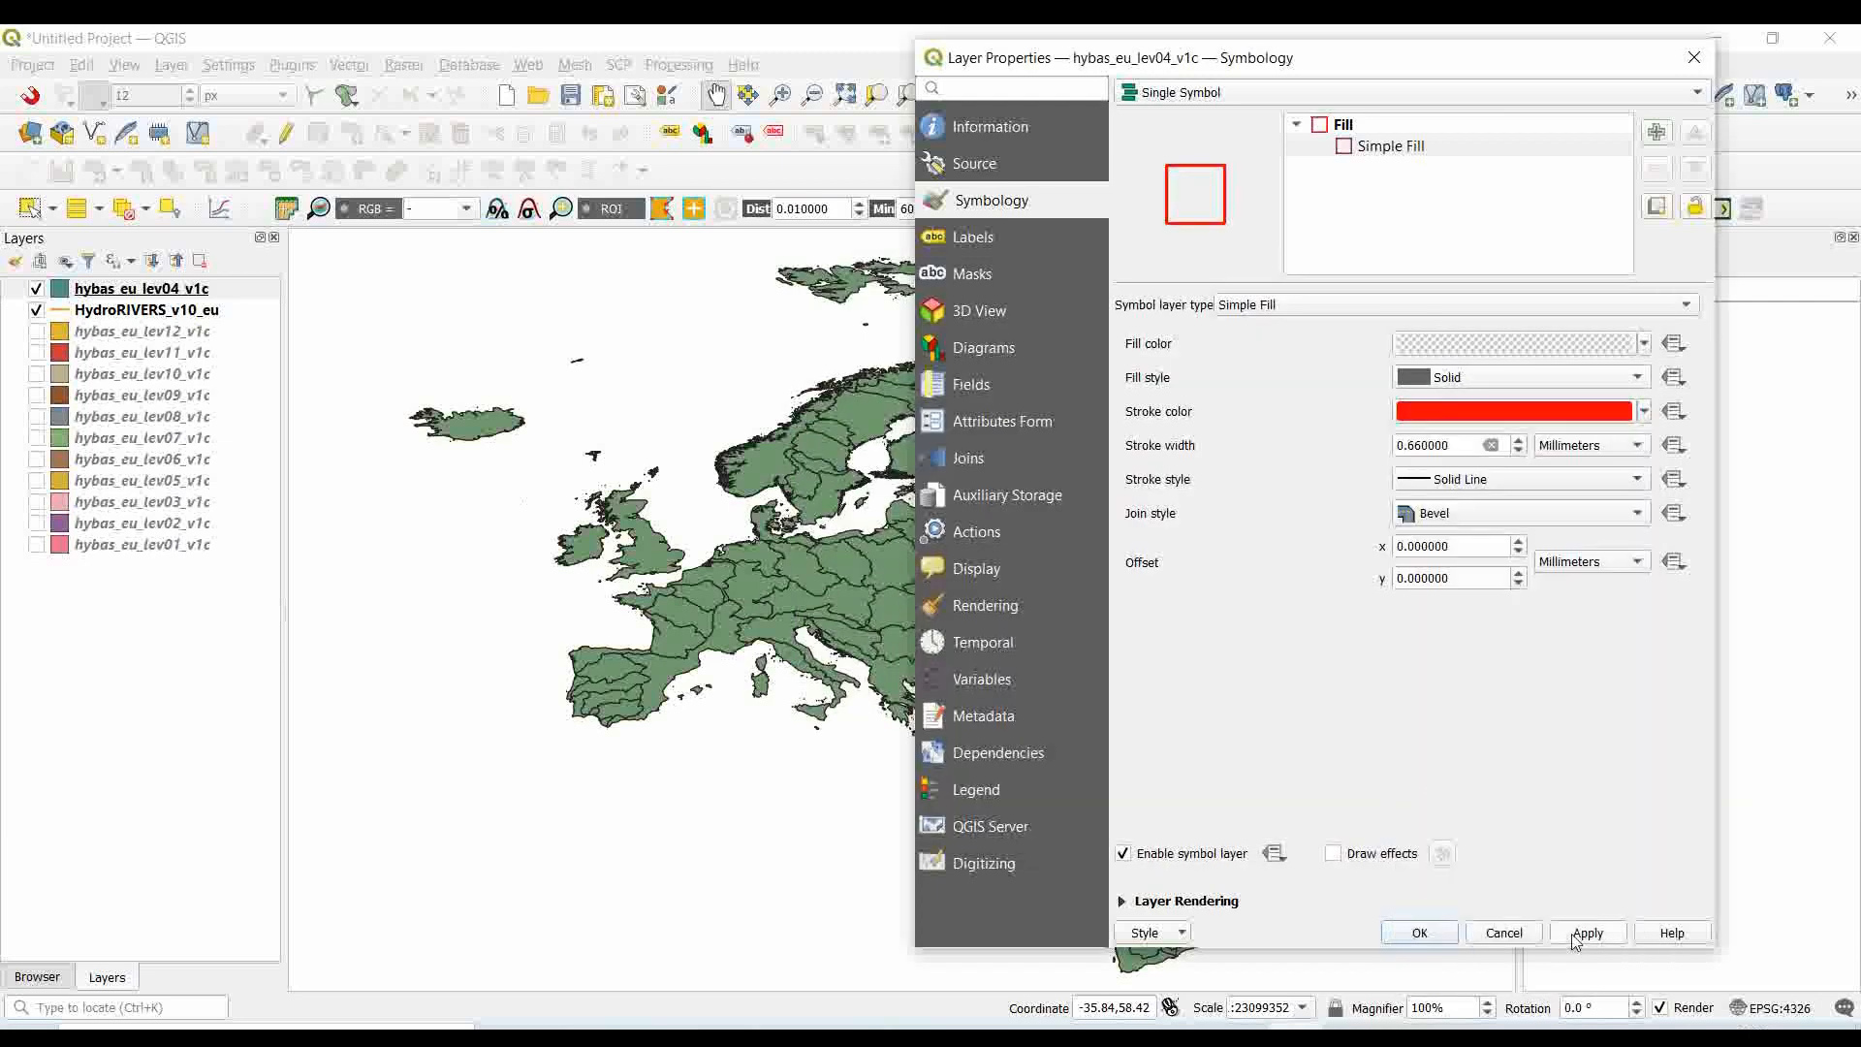
pyautogui.click(1588, 933)
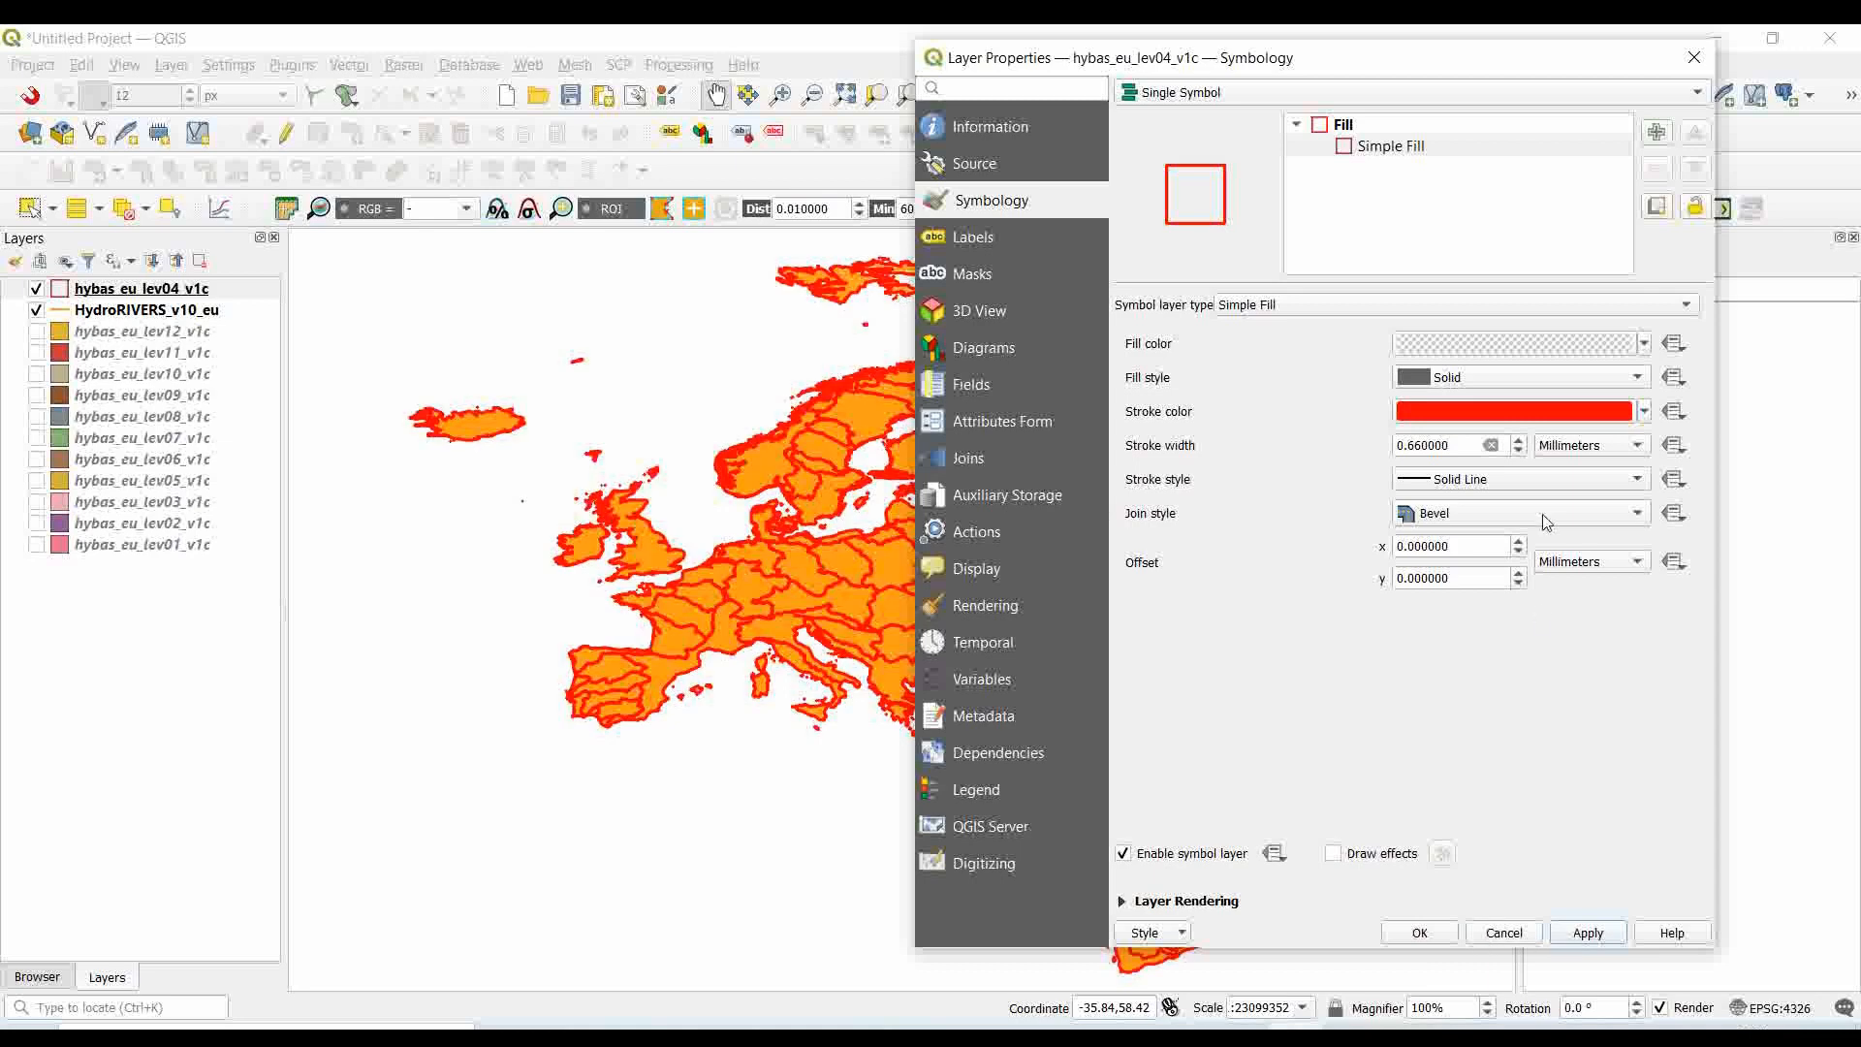
pyautogui.click(1520, 376)
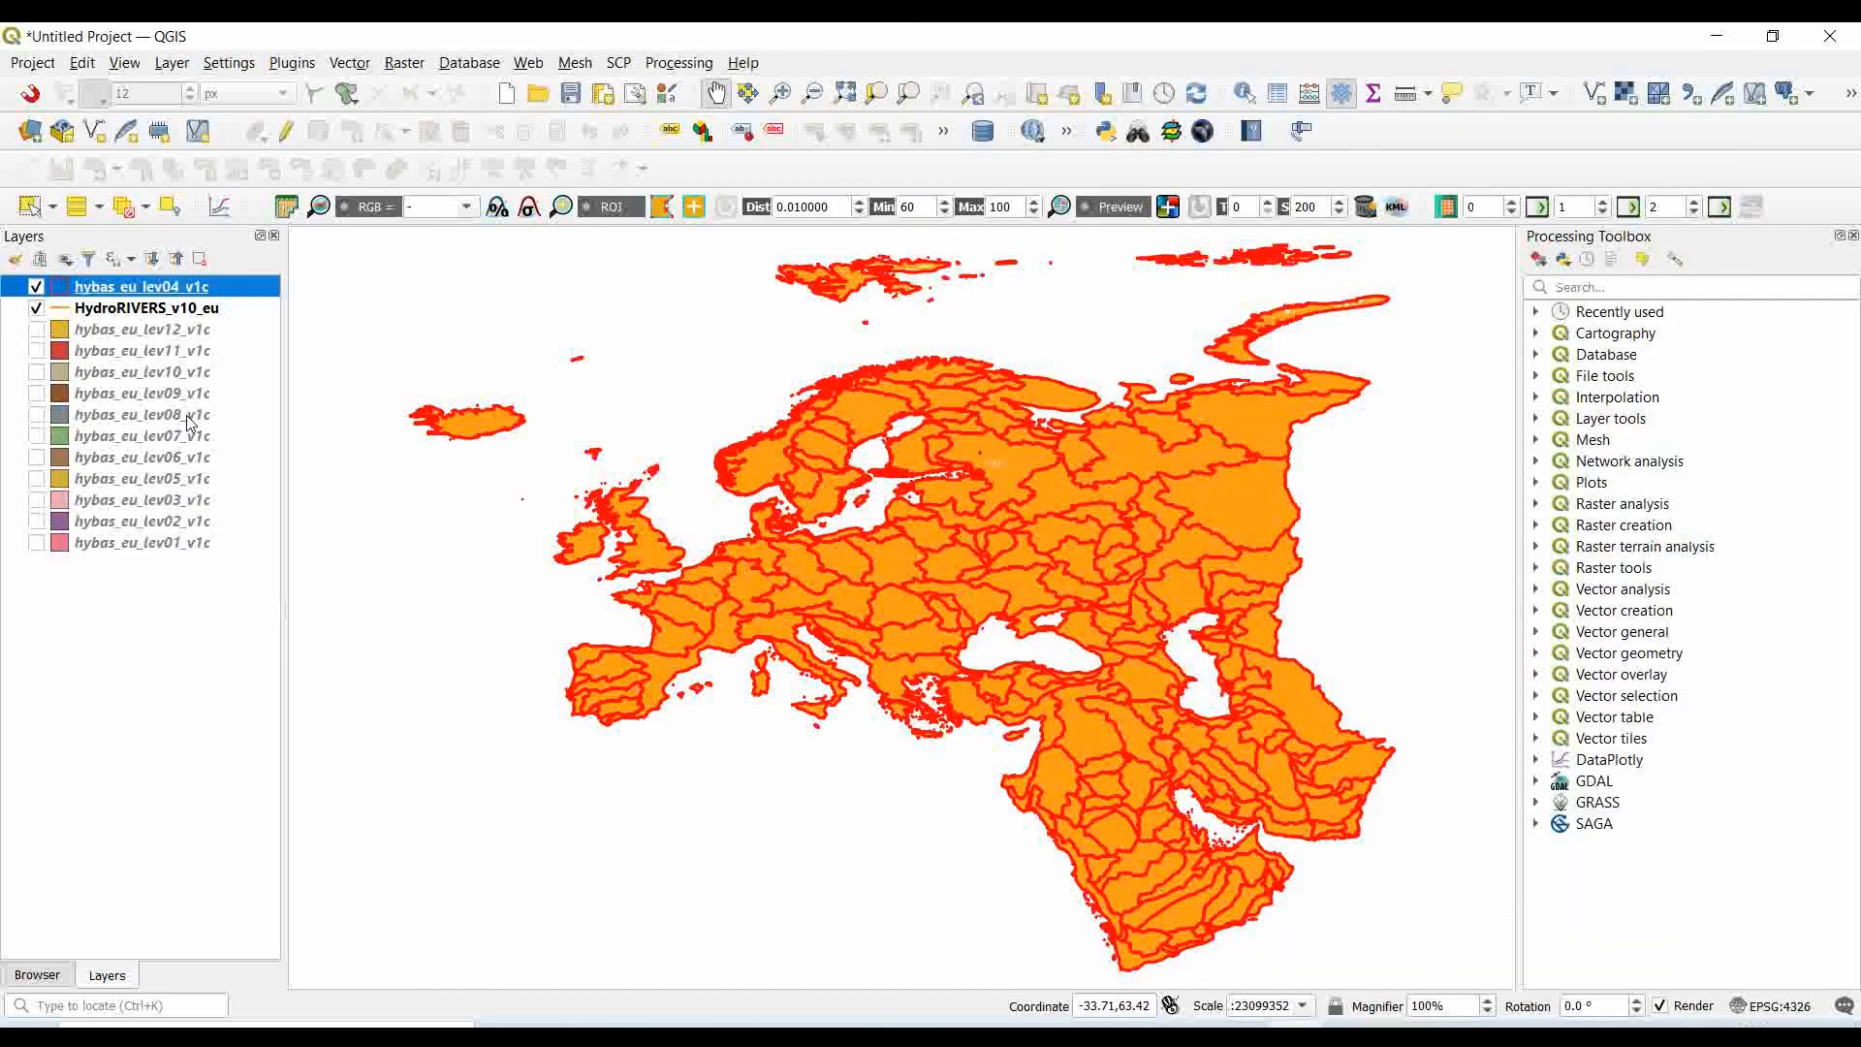
# - Set HydroRIVERS to the Graduated renderer with ORD_STRA stream order as the value
pyautogui.doubleClick(147, 309)
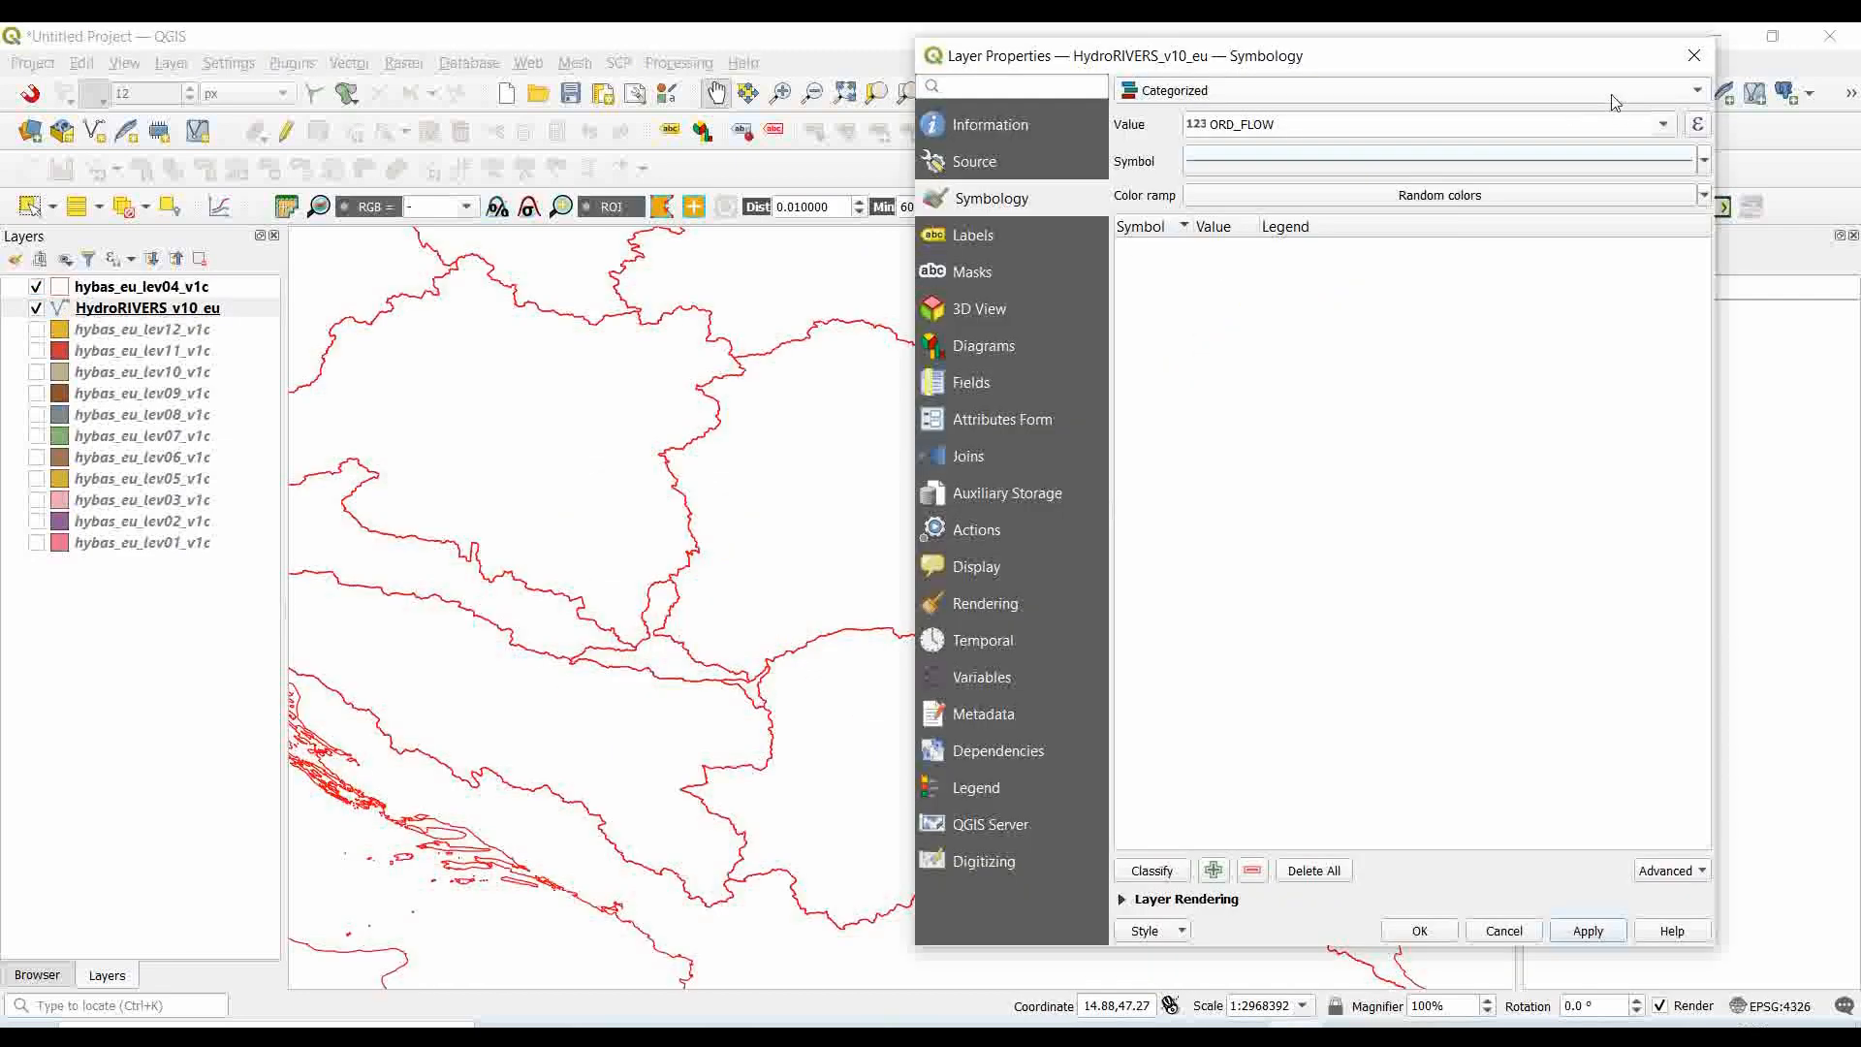
pyautogui.click(1408, 89)
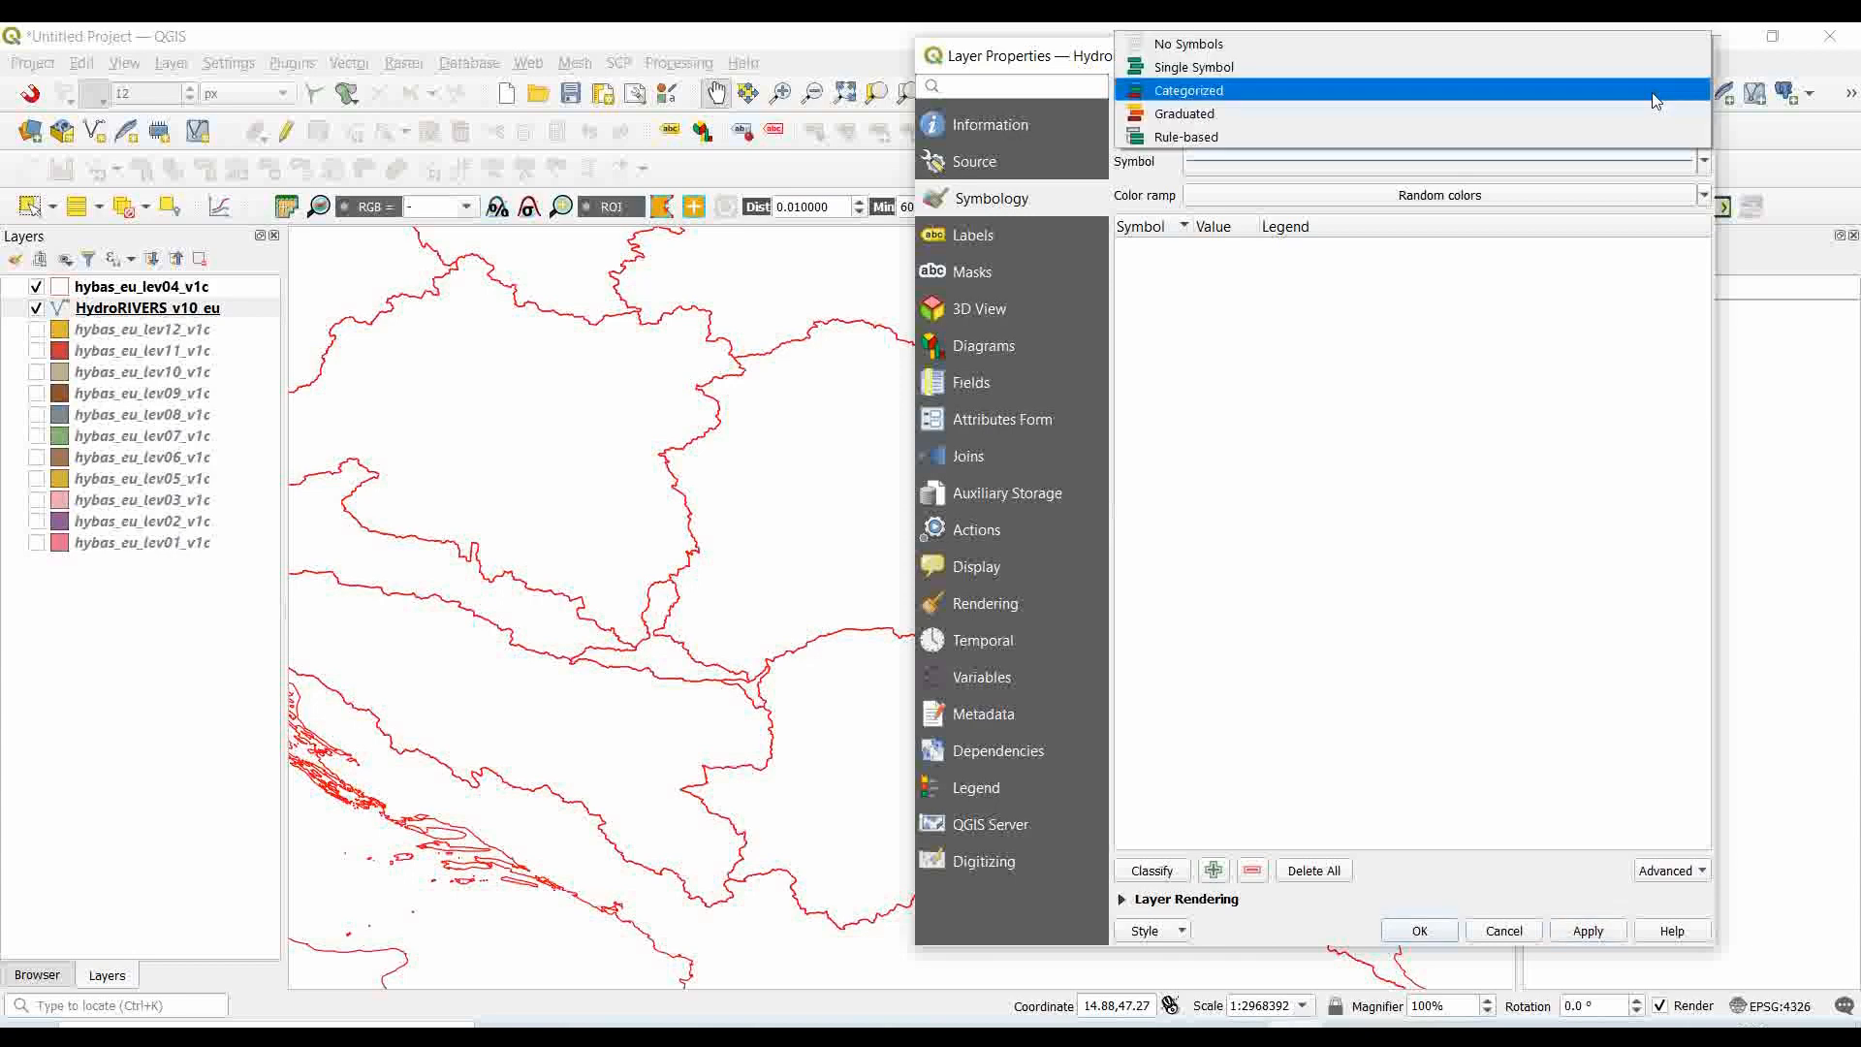
pyautogui.click(1187, 136)
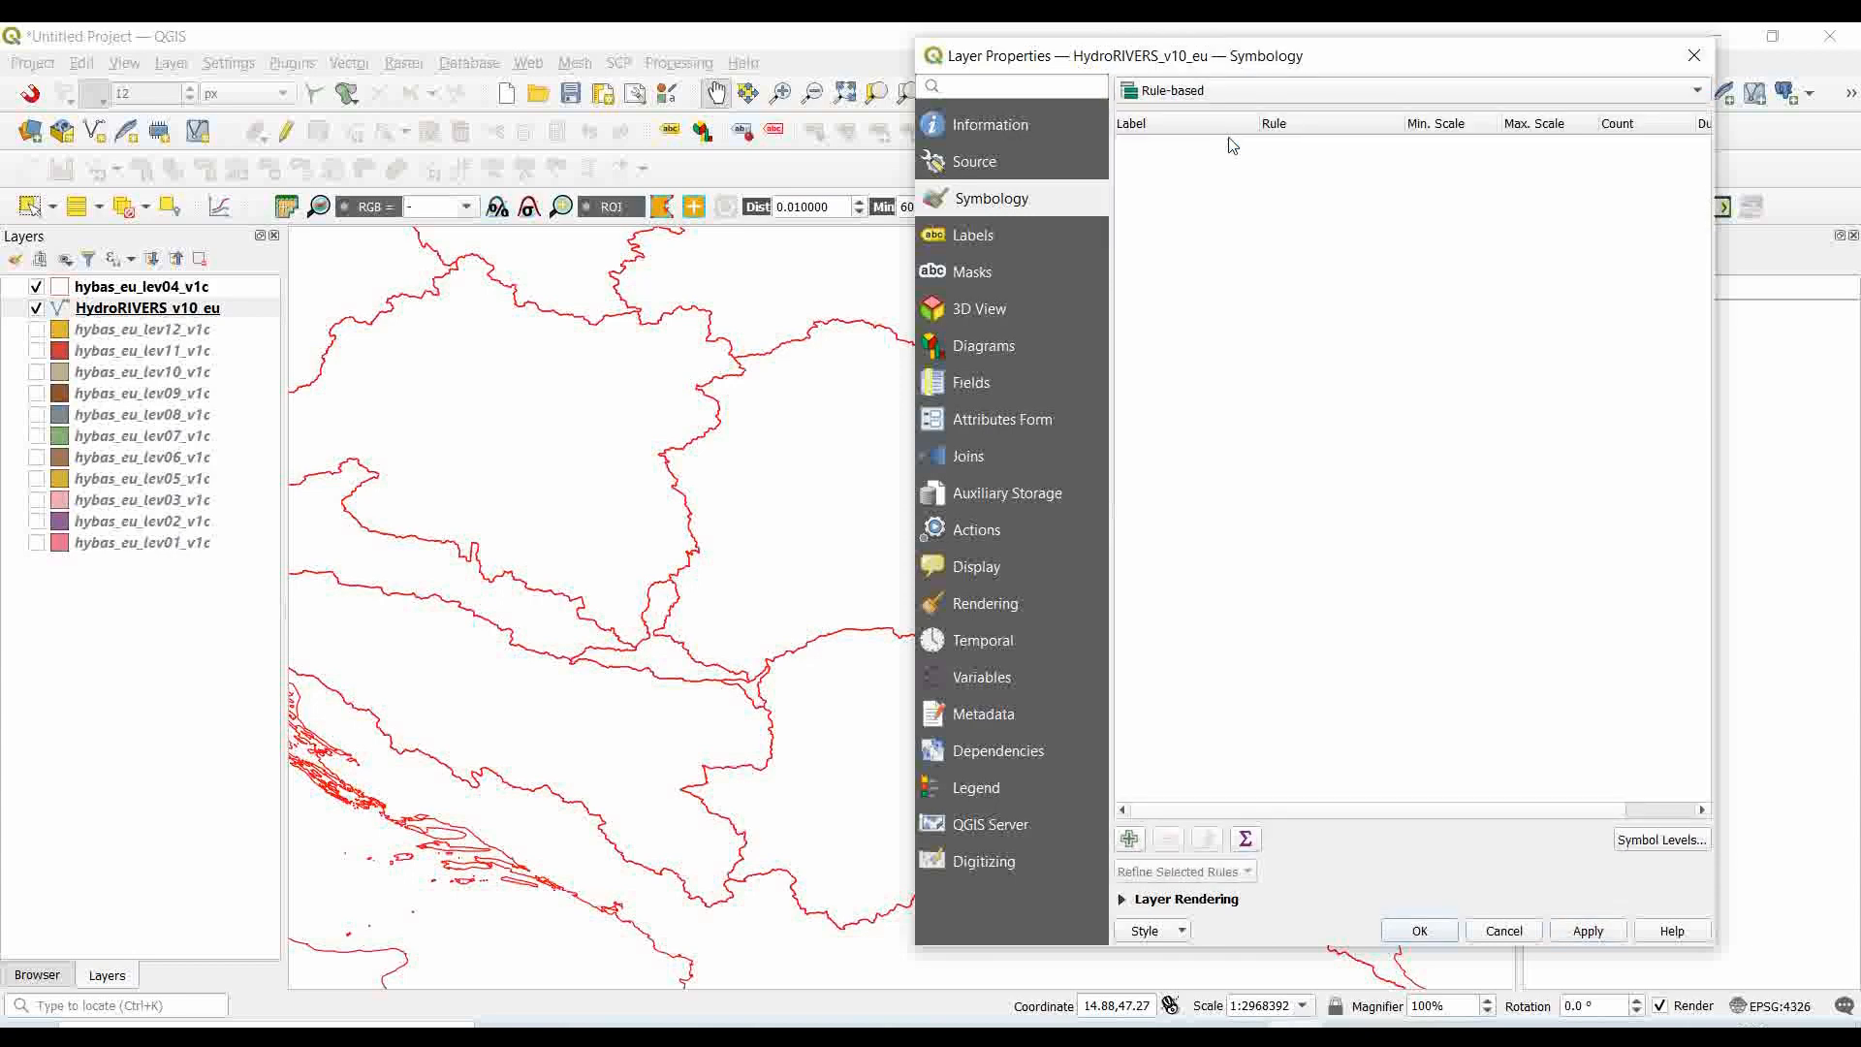
pyautogui.moveTo(1256, 149)
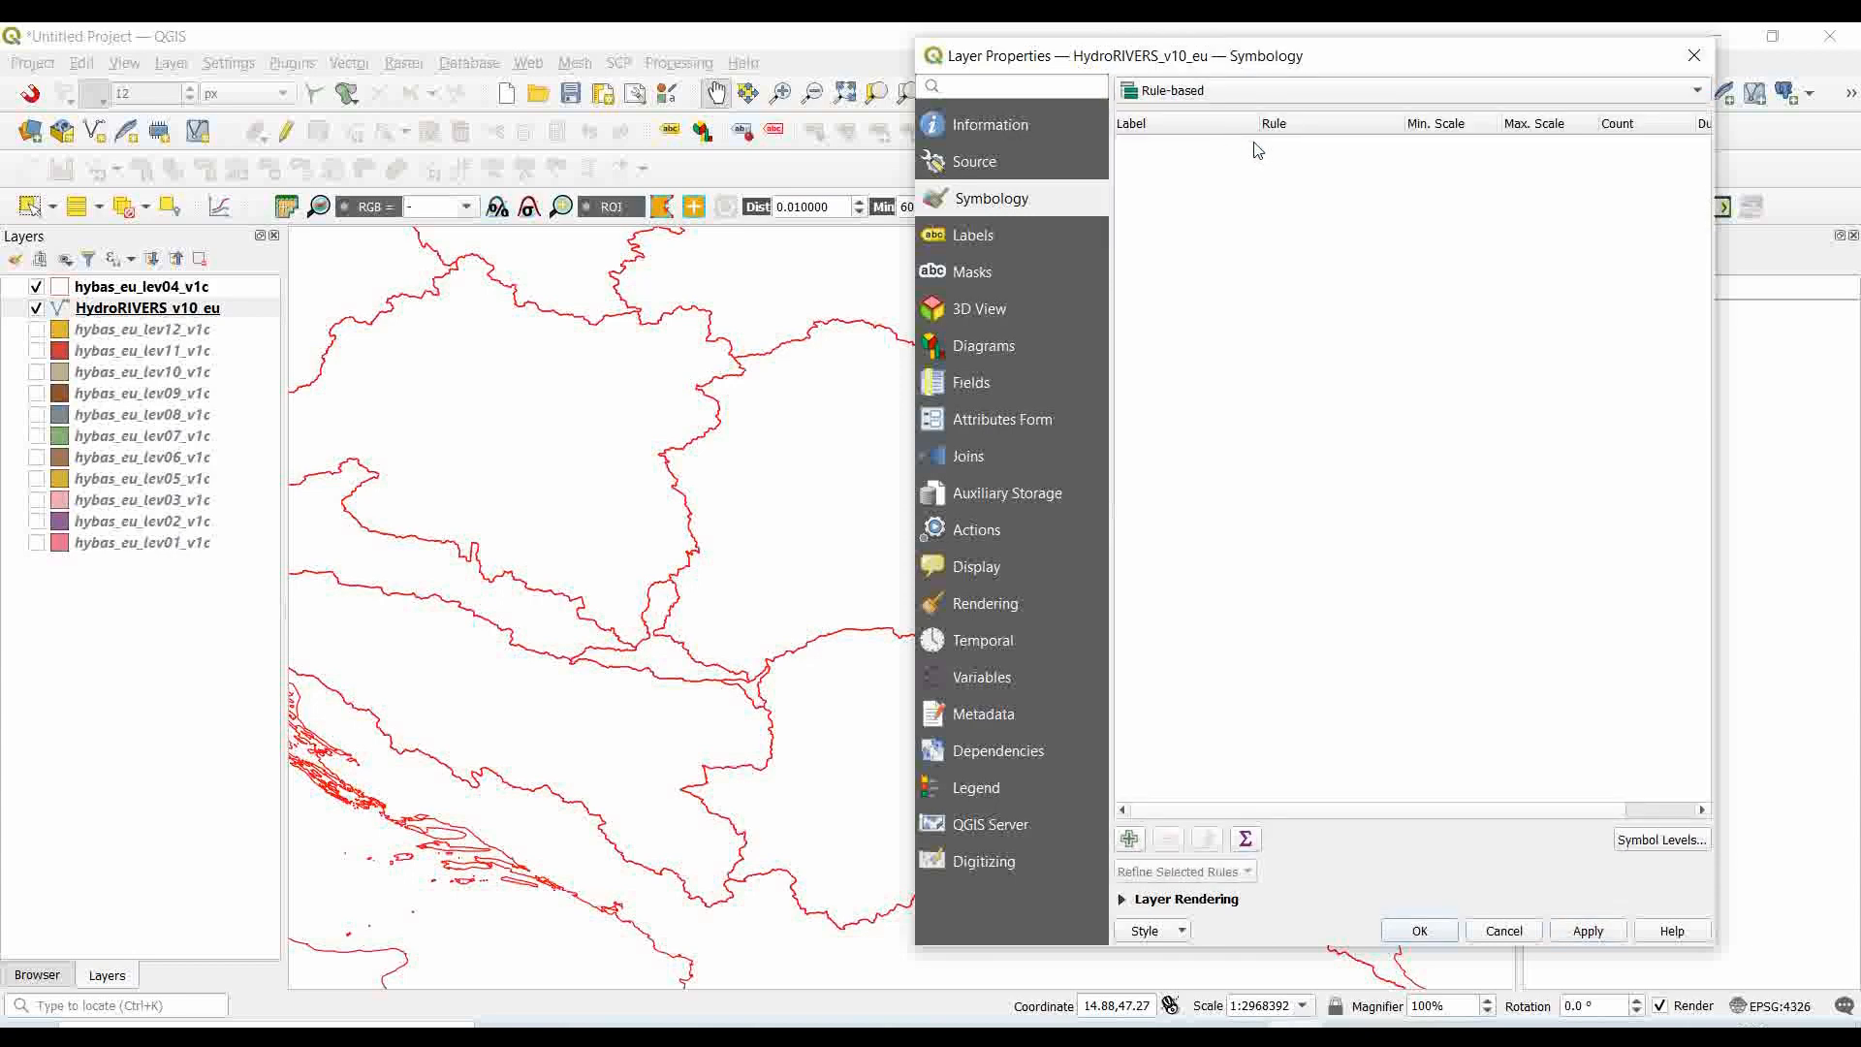
pyautogui.click(1408, 90)
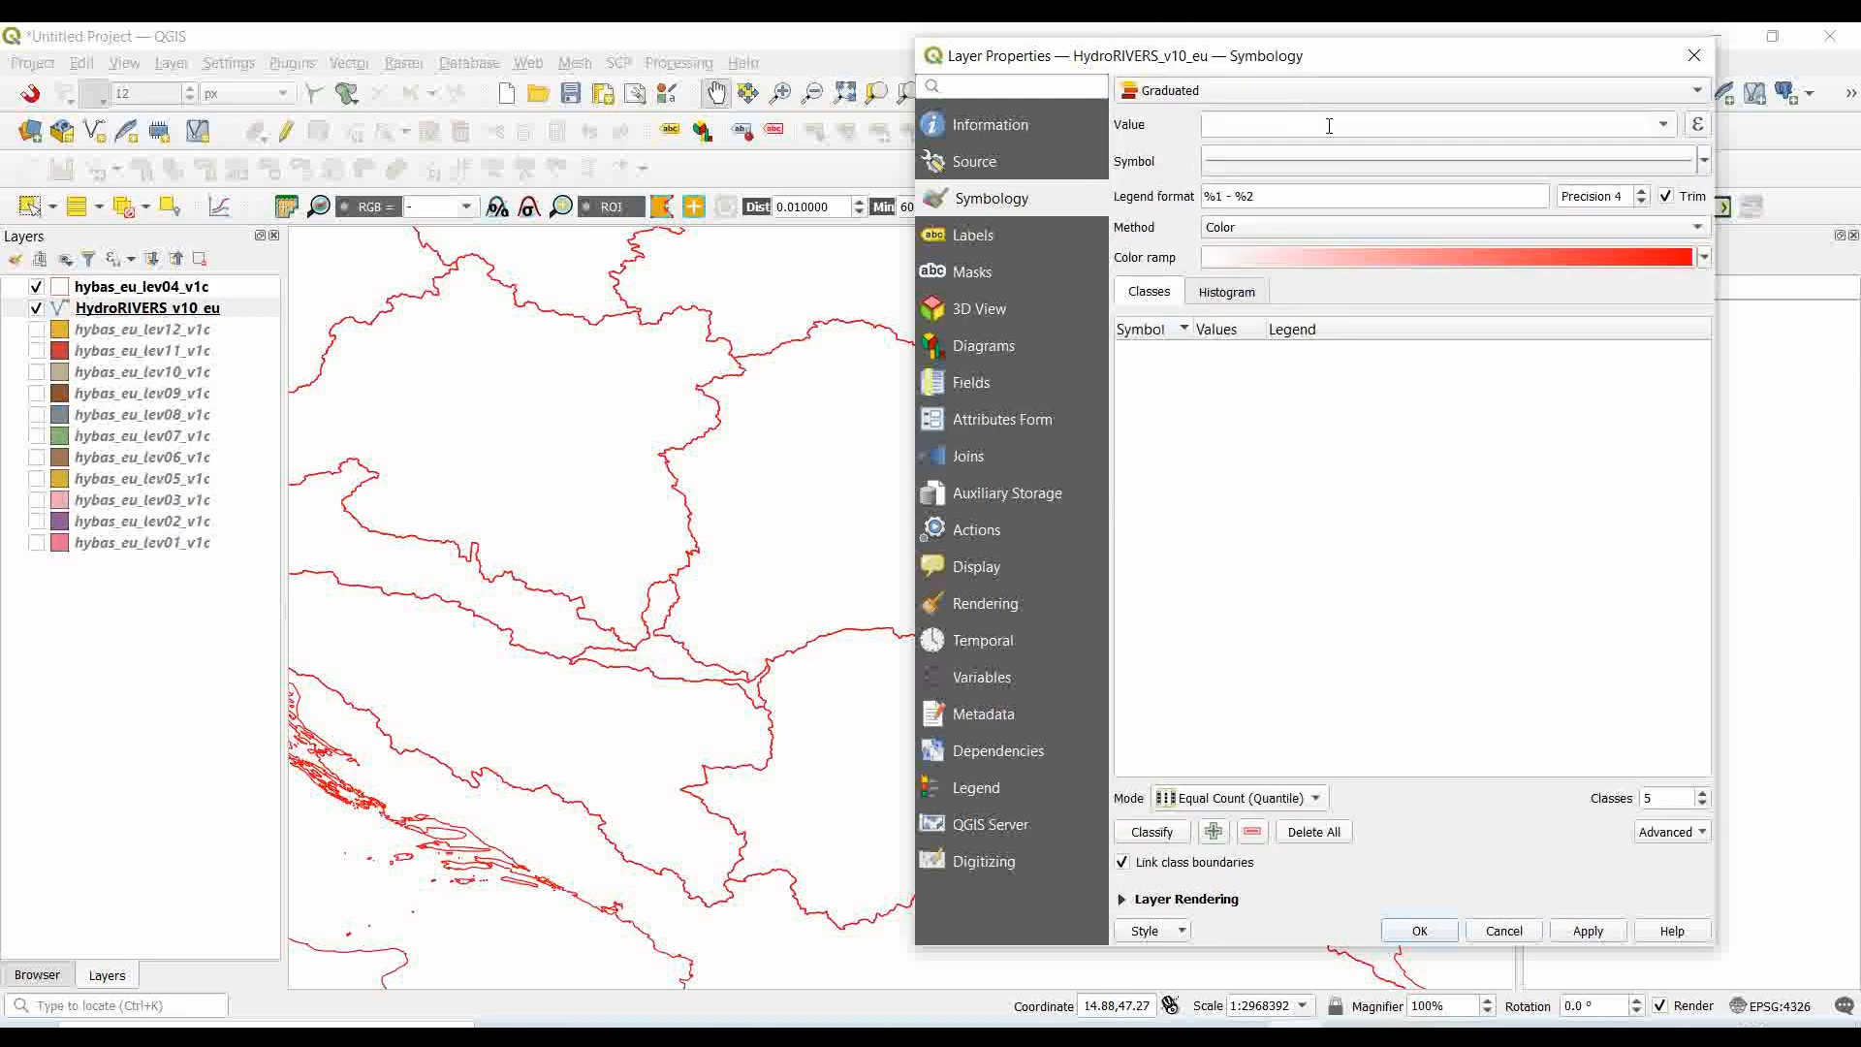
pyautogui.click(1665, 124)
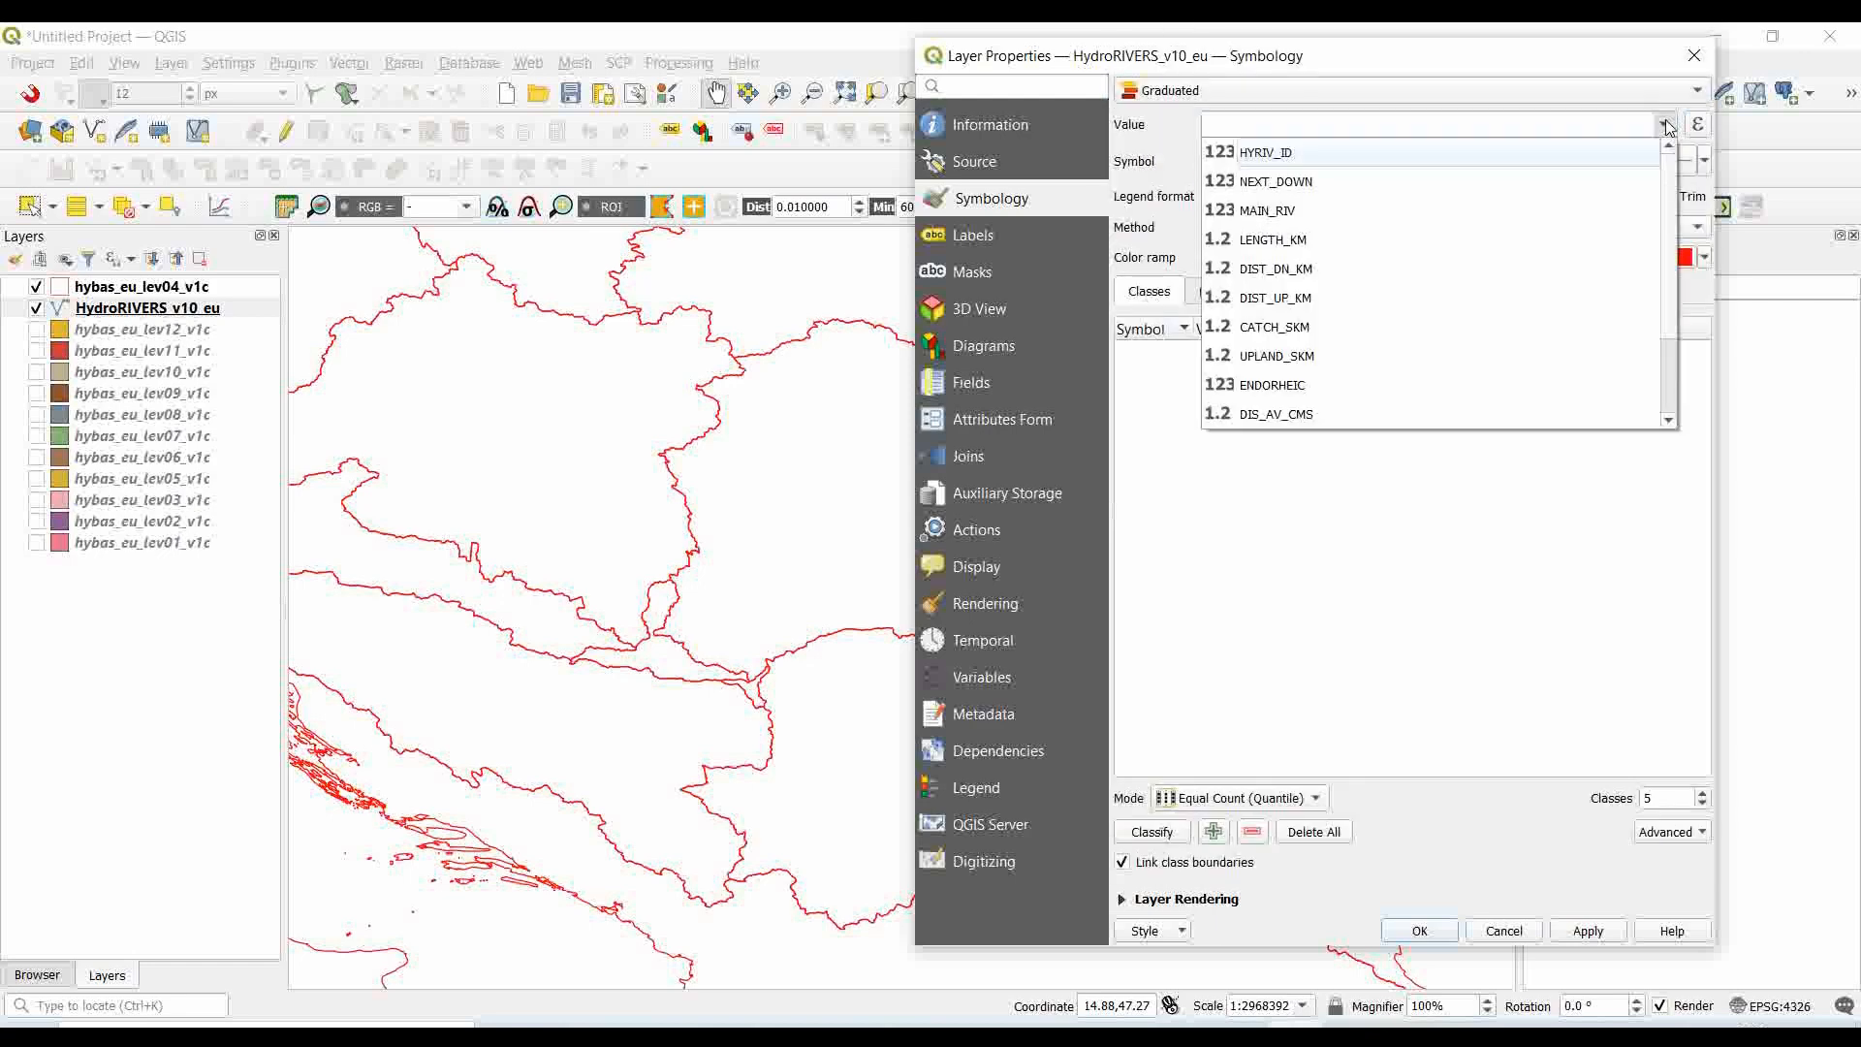
pyautogui.scroll(-3)
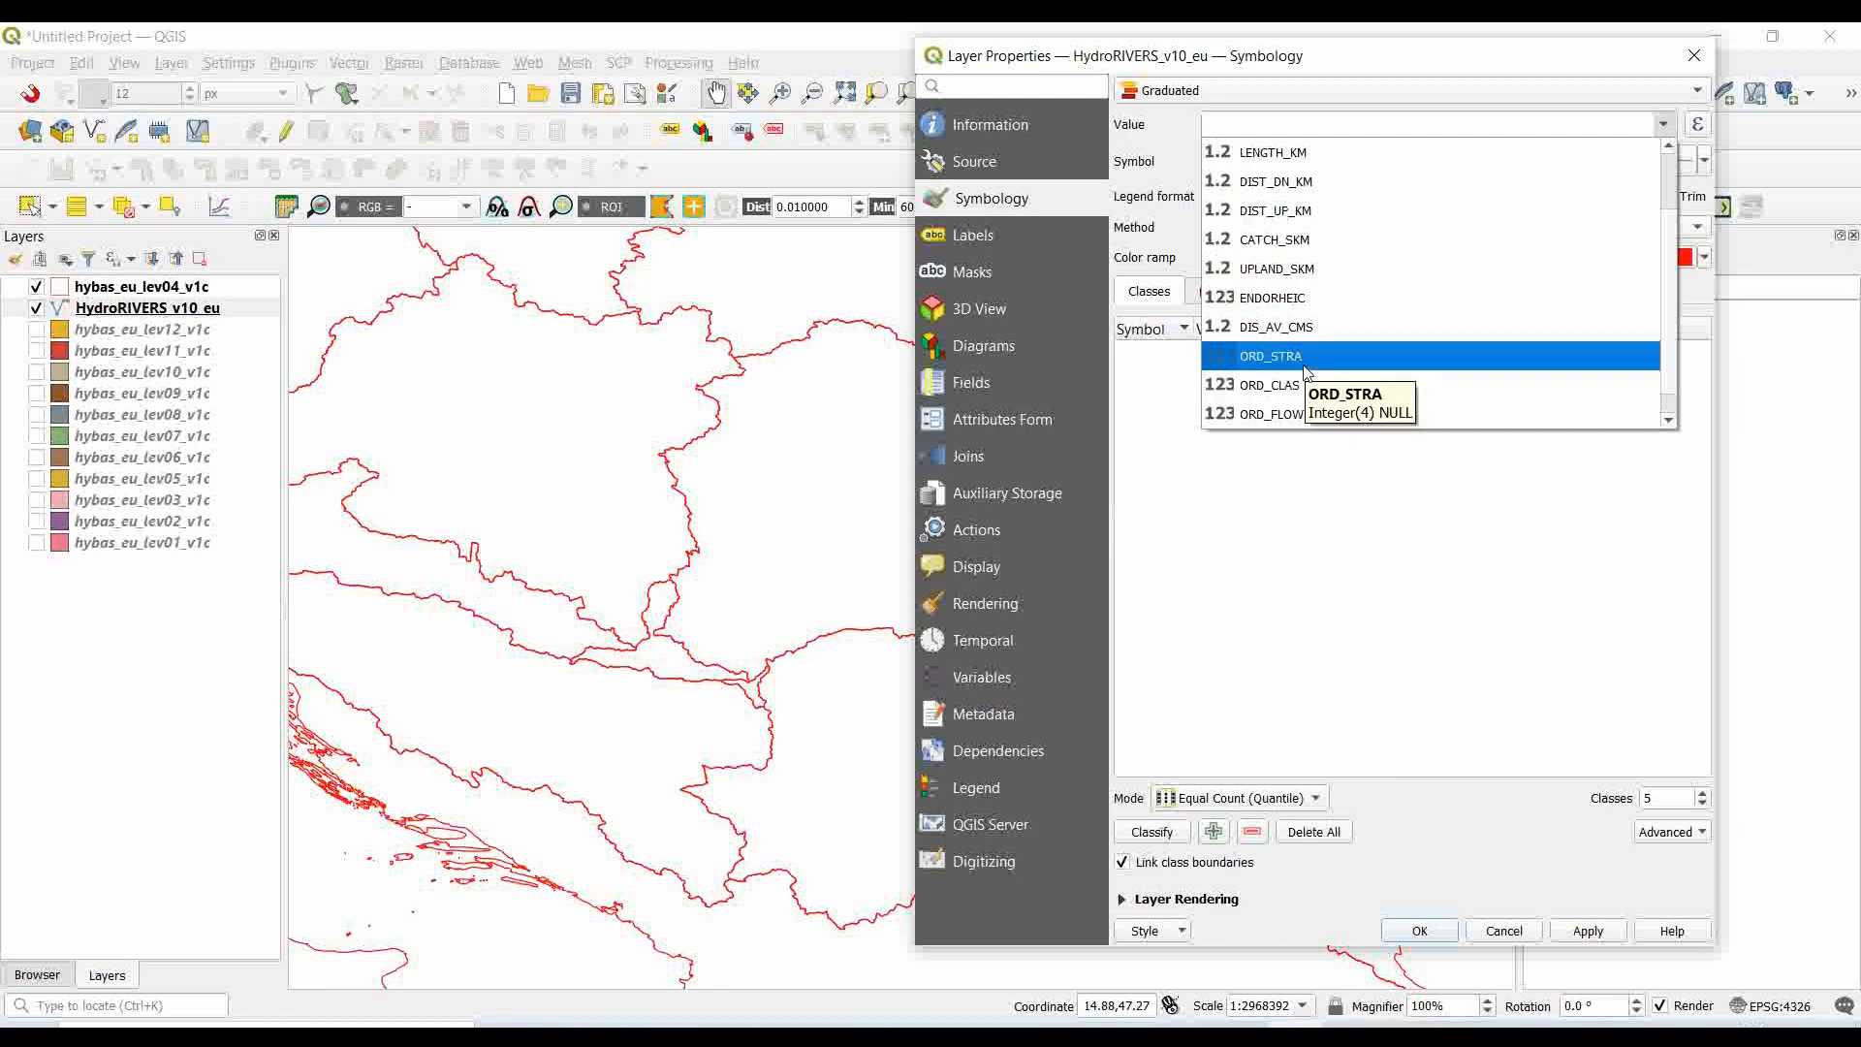
pyautogui.click(1270, 355)
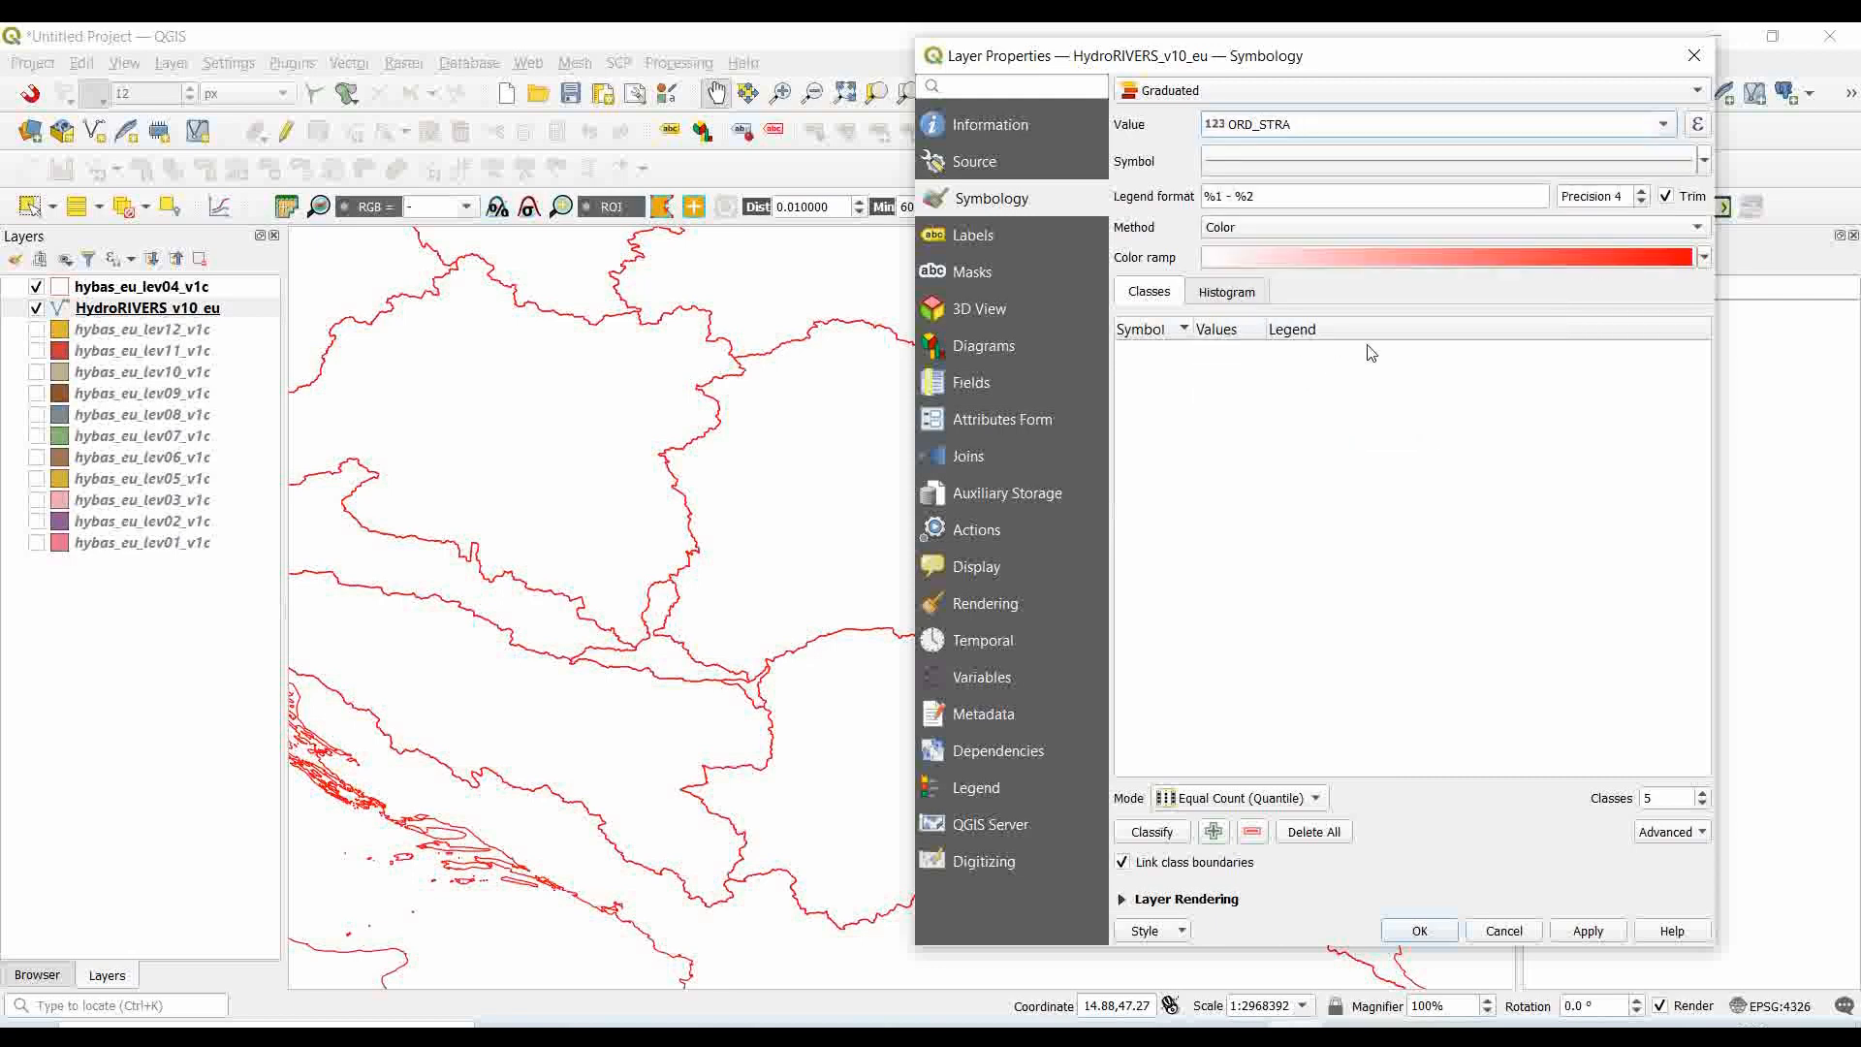
# - Classify the rivers into five Blues ramp classes and apply the style to the map
pyautogui.click(1700, 255)
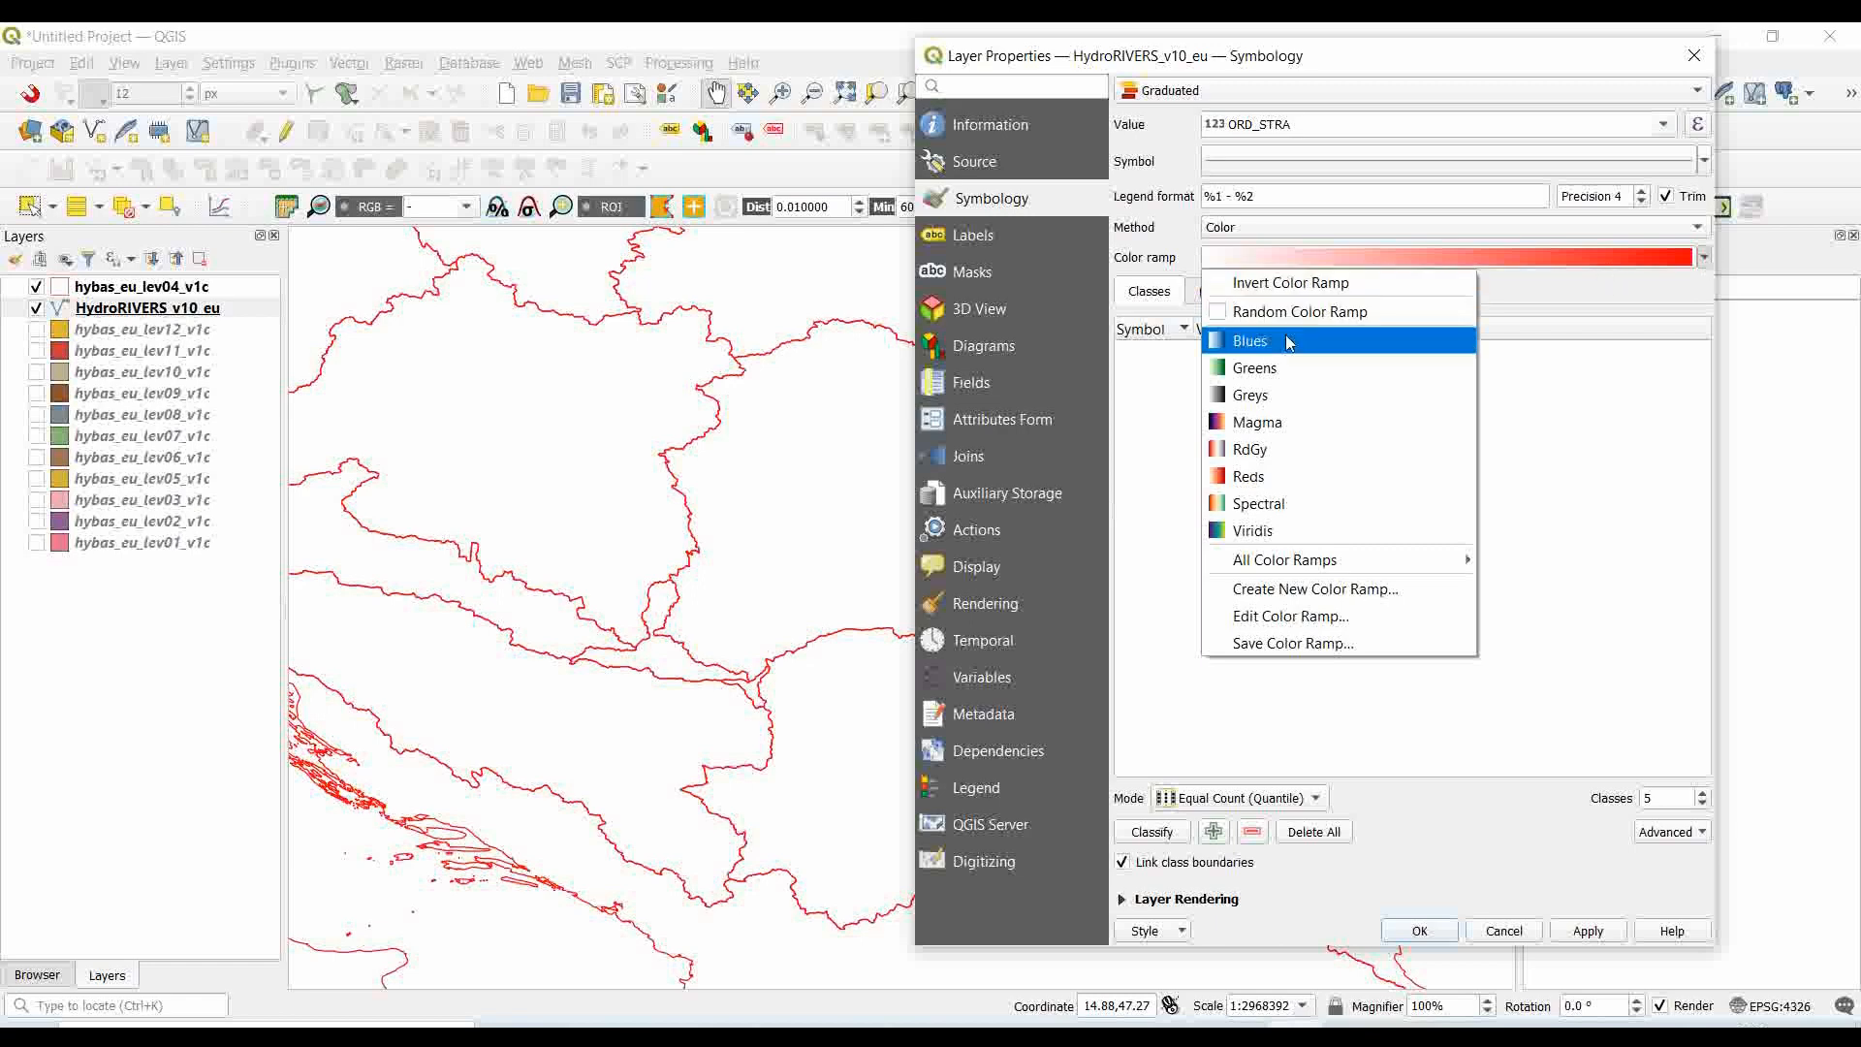
pyautogui.click(1251, 341)
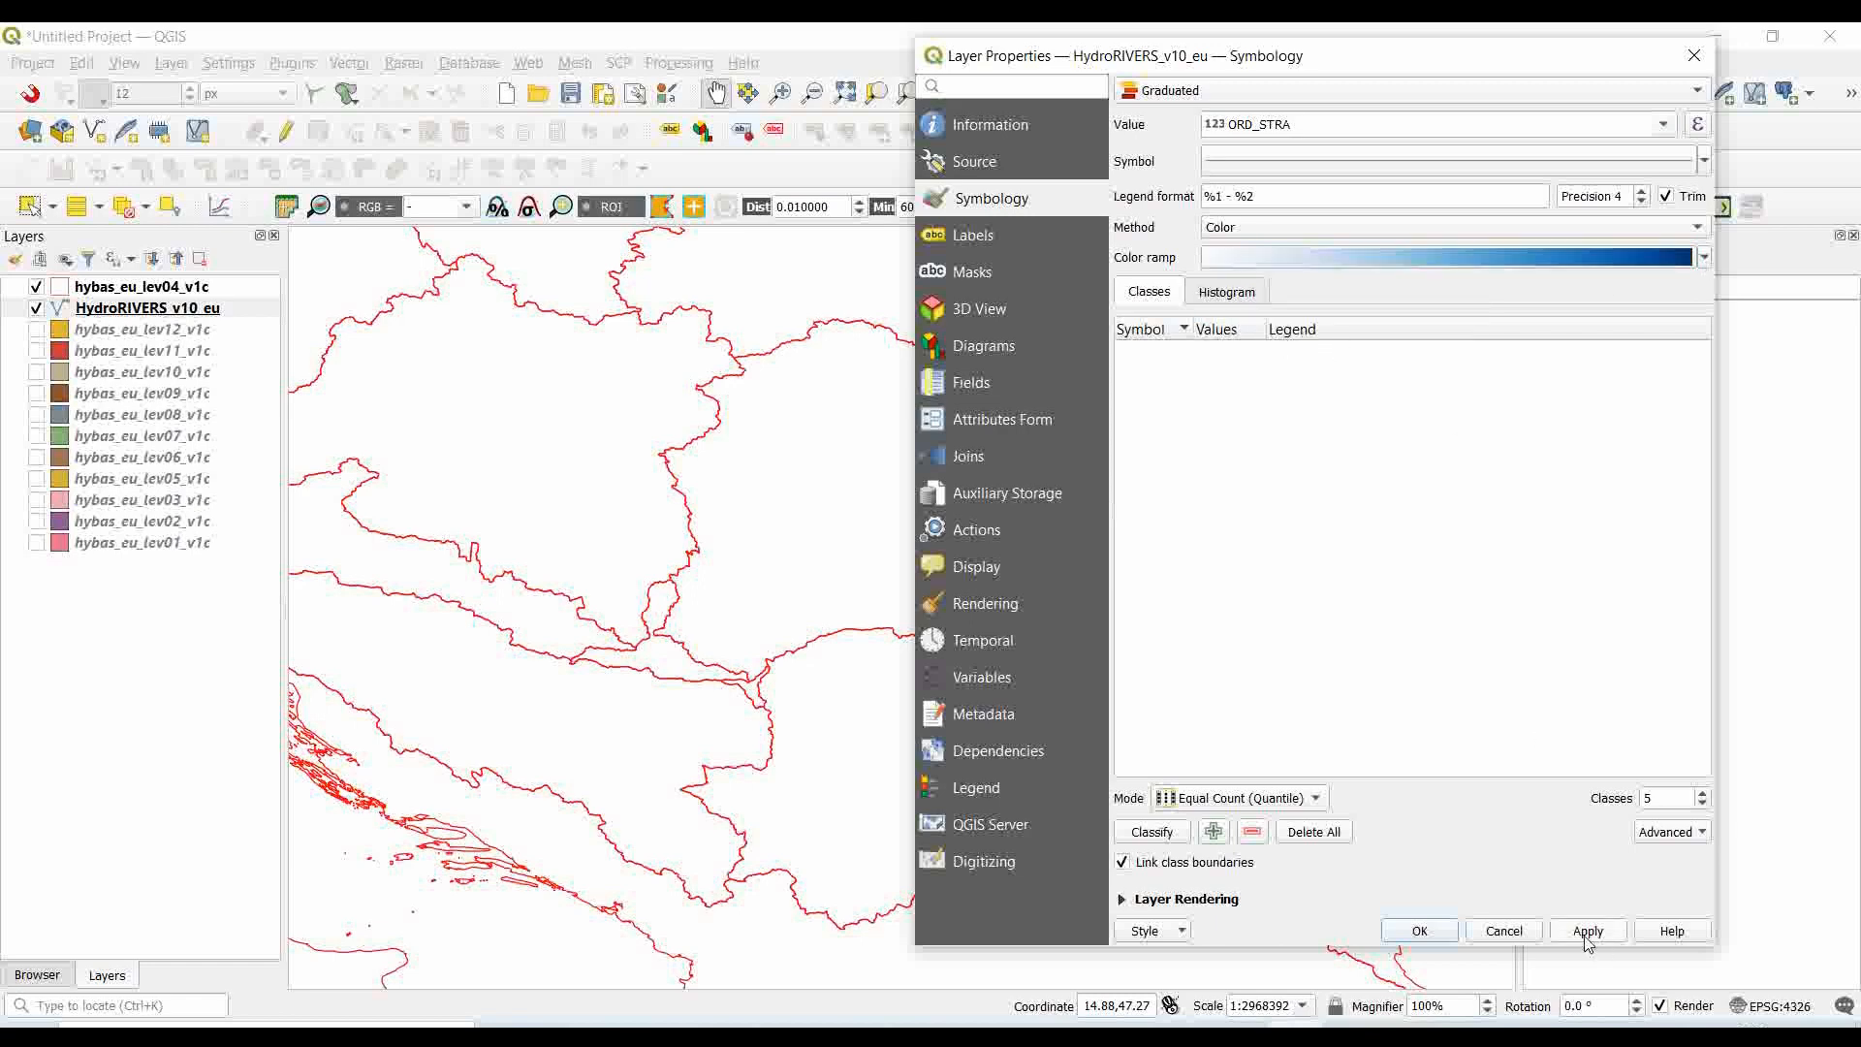
pyautogui.click(1150, 832)
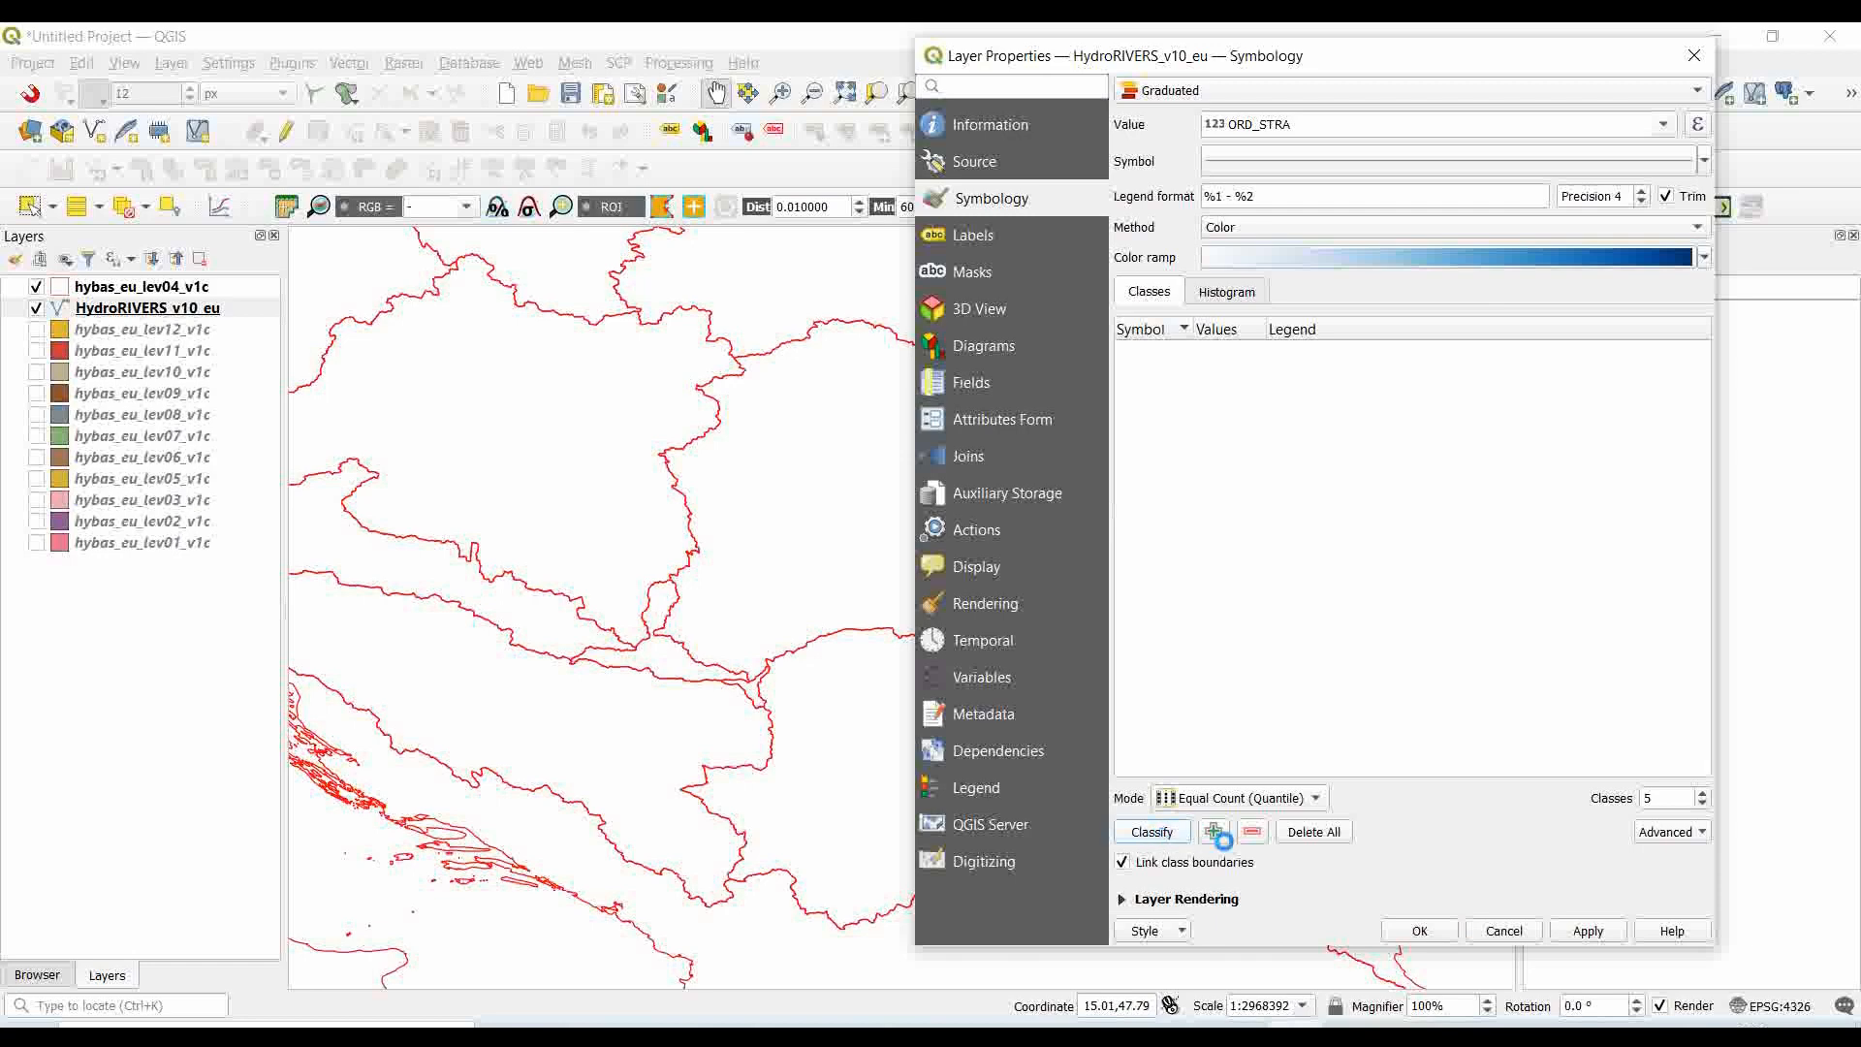
pyautogui.click(1149, 831)
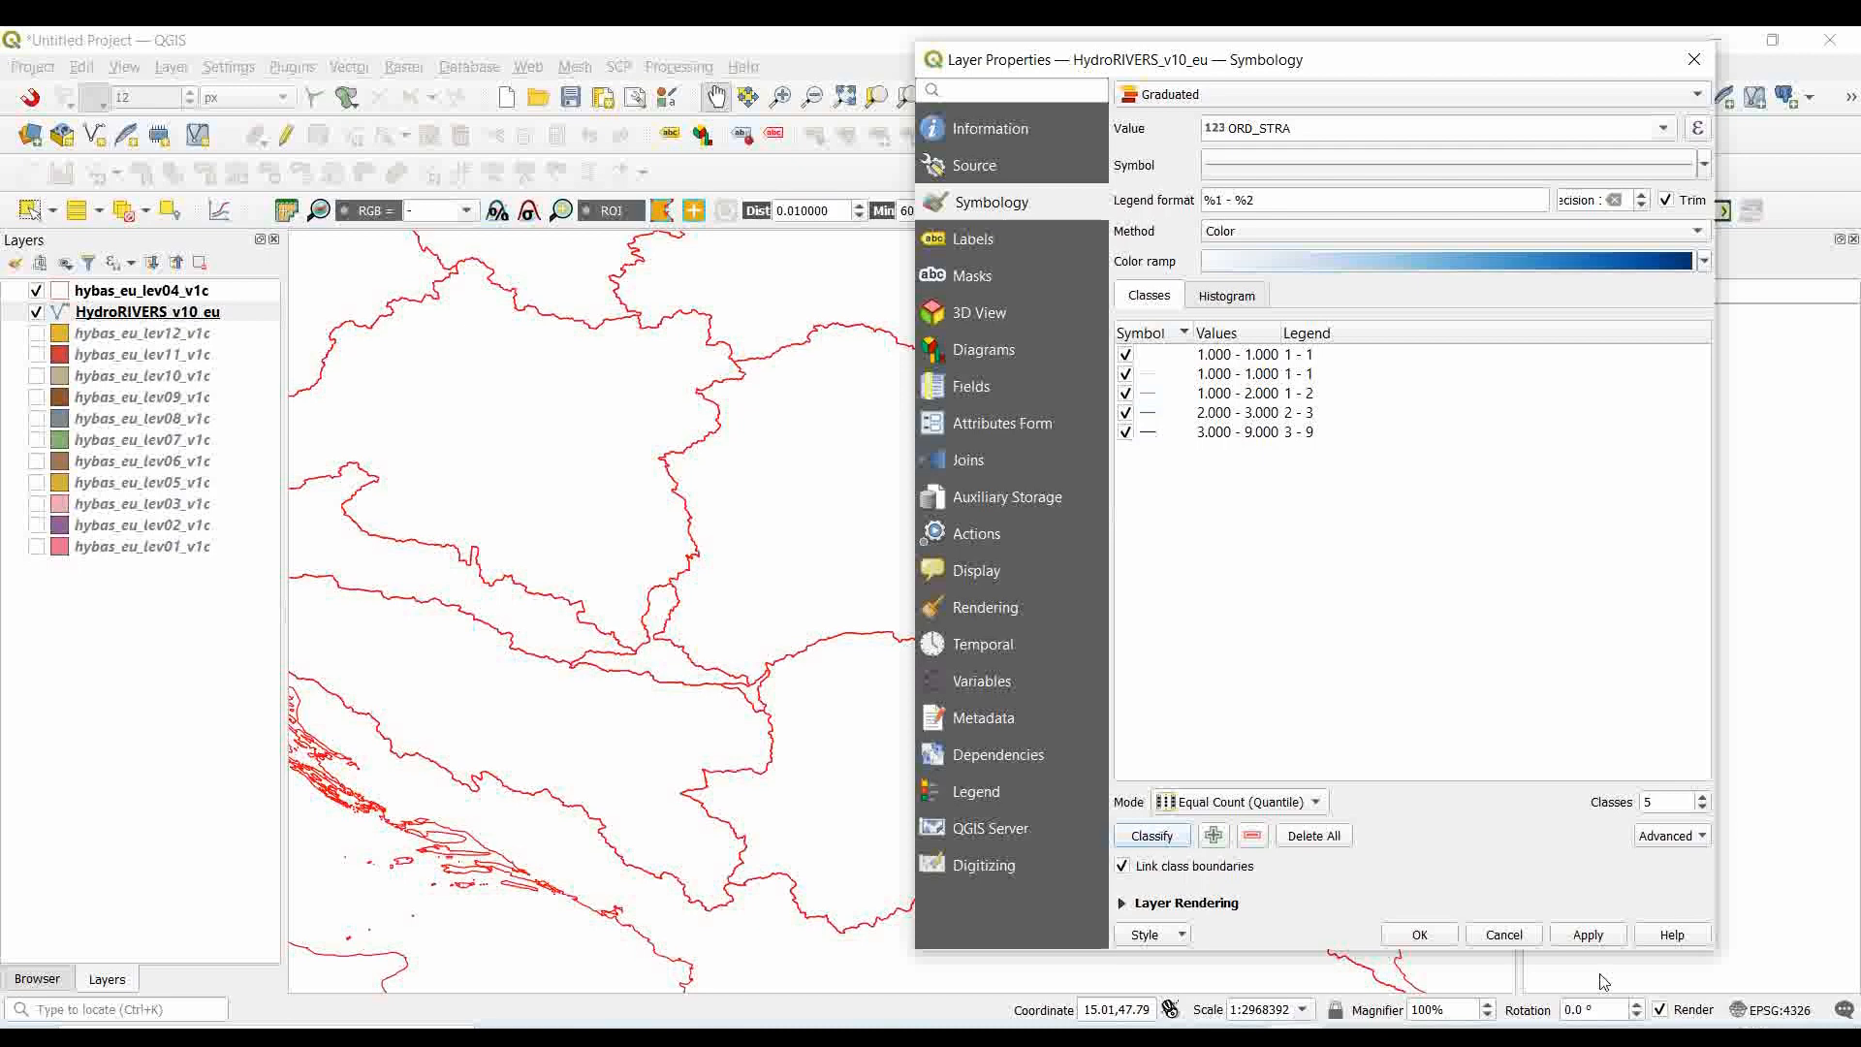
pyautogui.click(1588, 934)
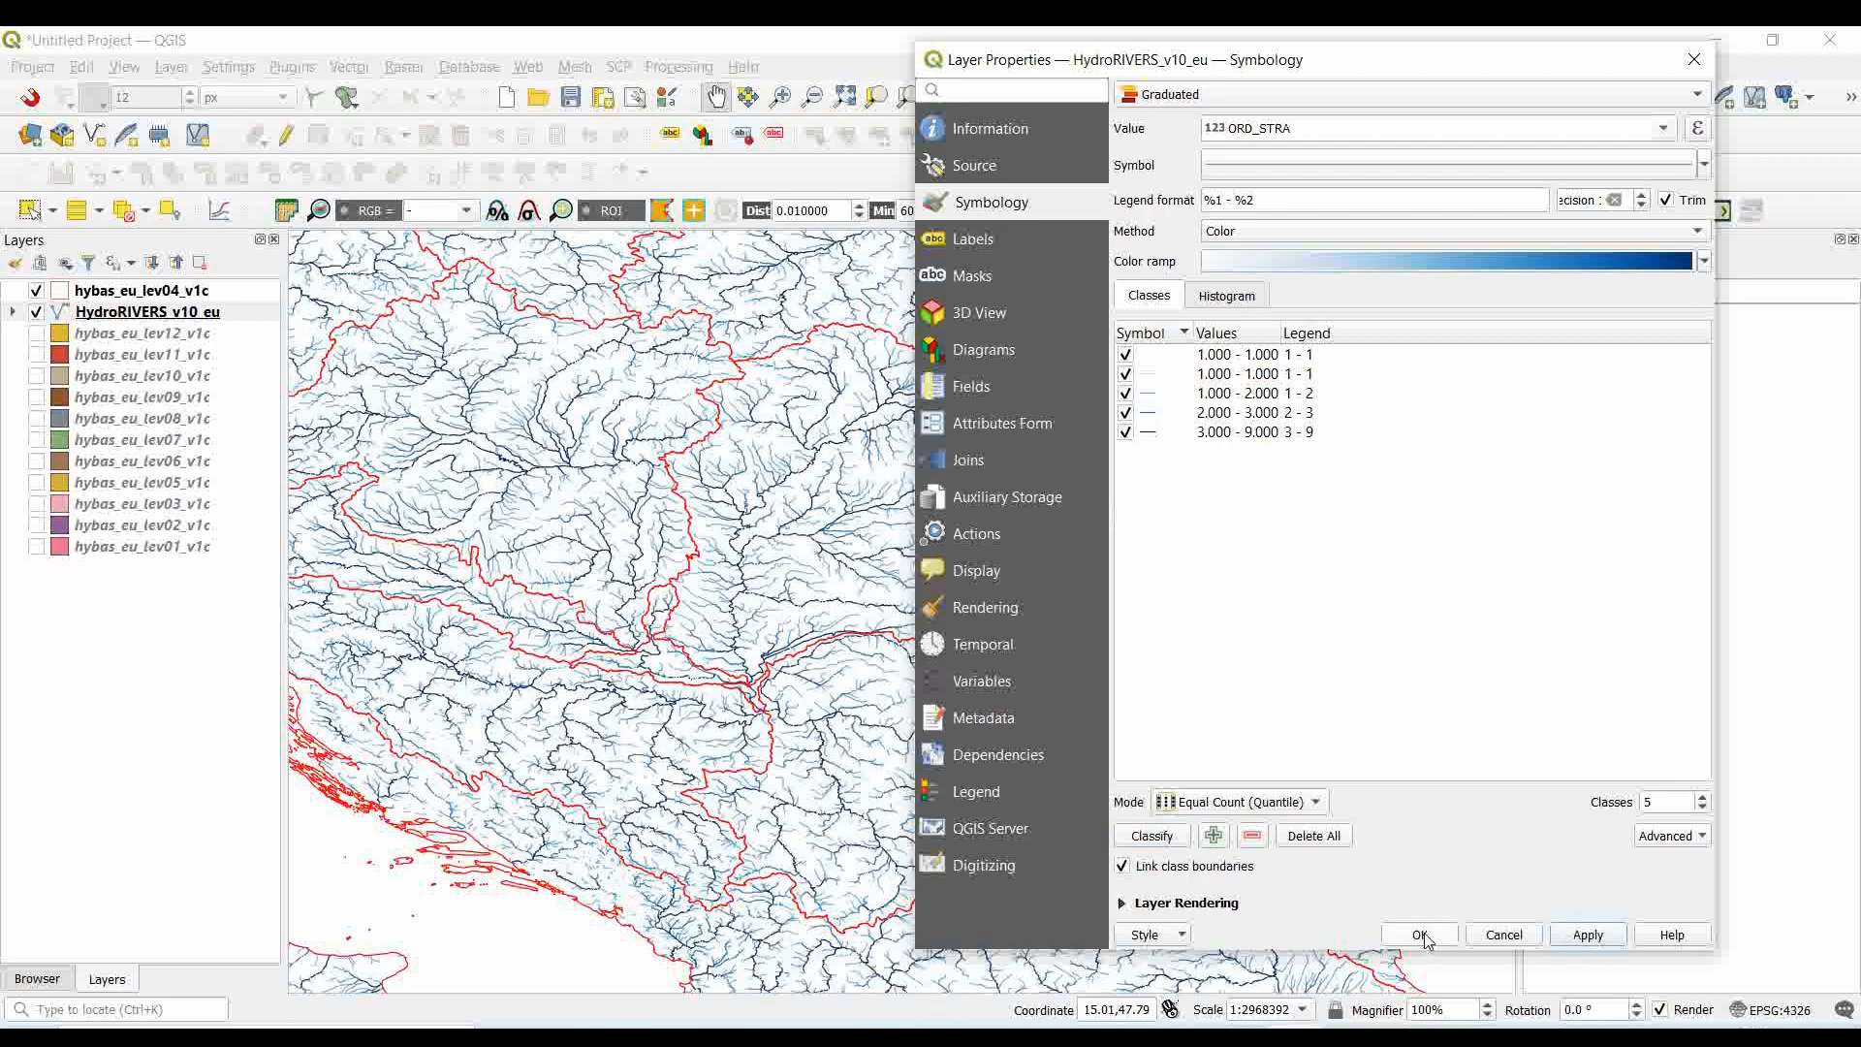
pyautogui.click(1417, 935)
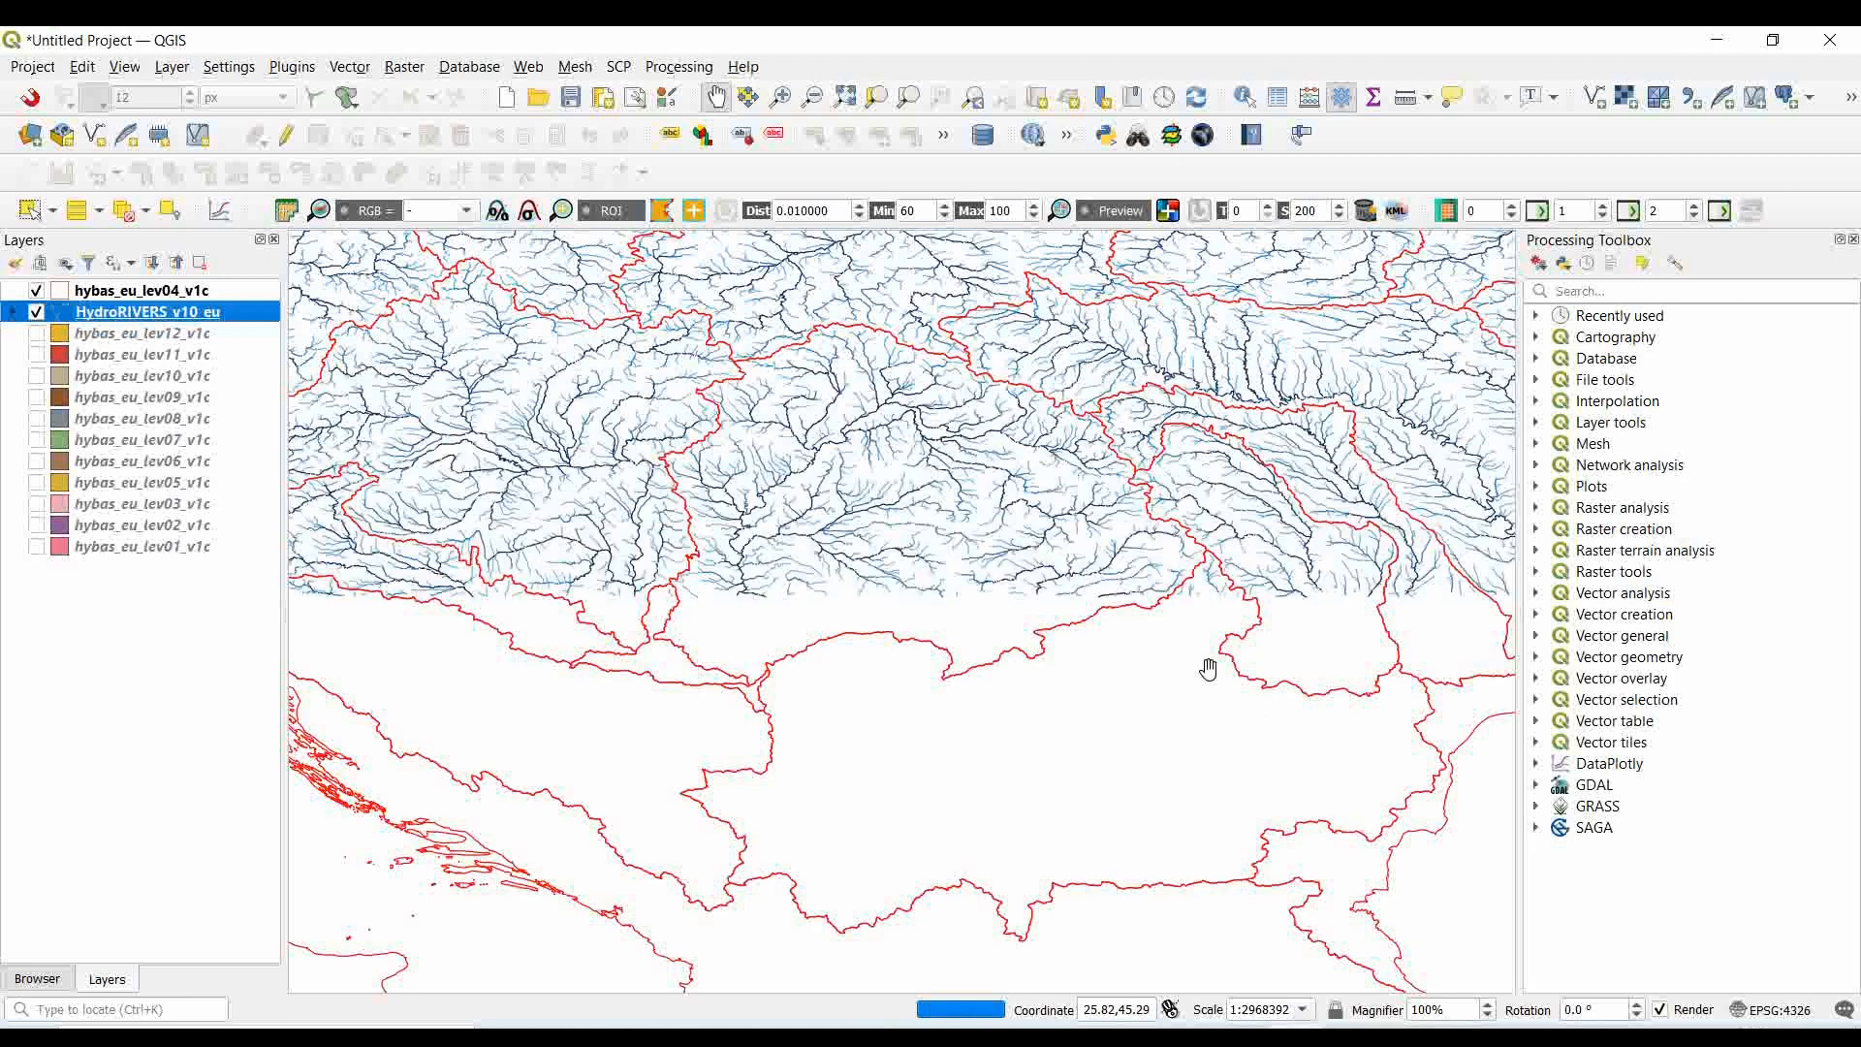
# - Pan across the river network to inspect the blue stream-order shading inside the red basins
pyautogui.moveTo(1208, 667); pyautogui.dragTo(946, 638)
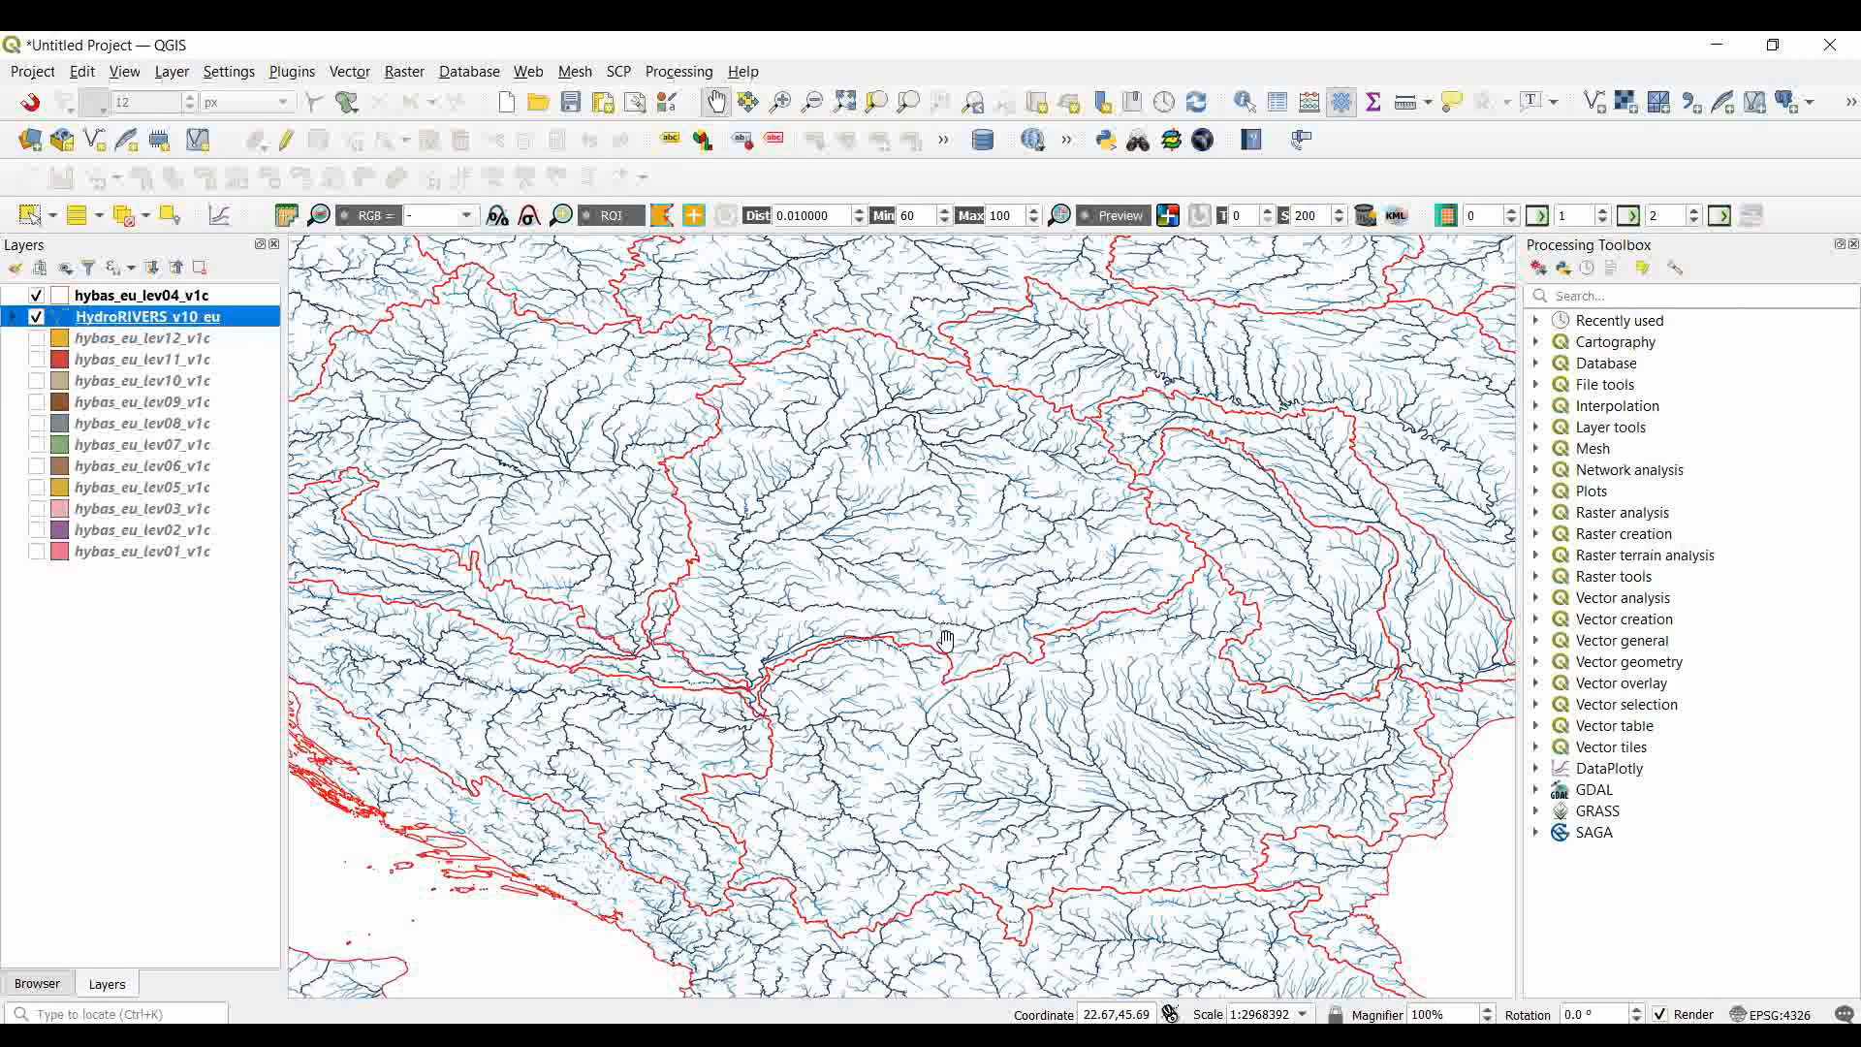
pyautogui.moveTo(792, 556)
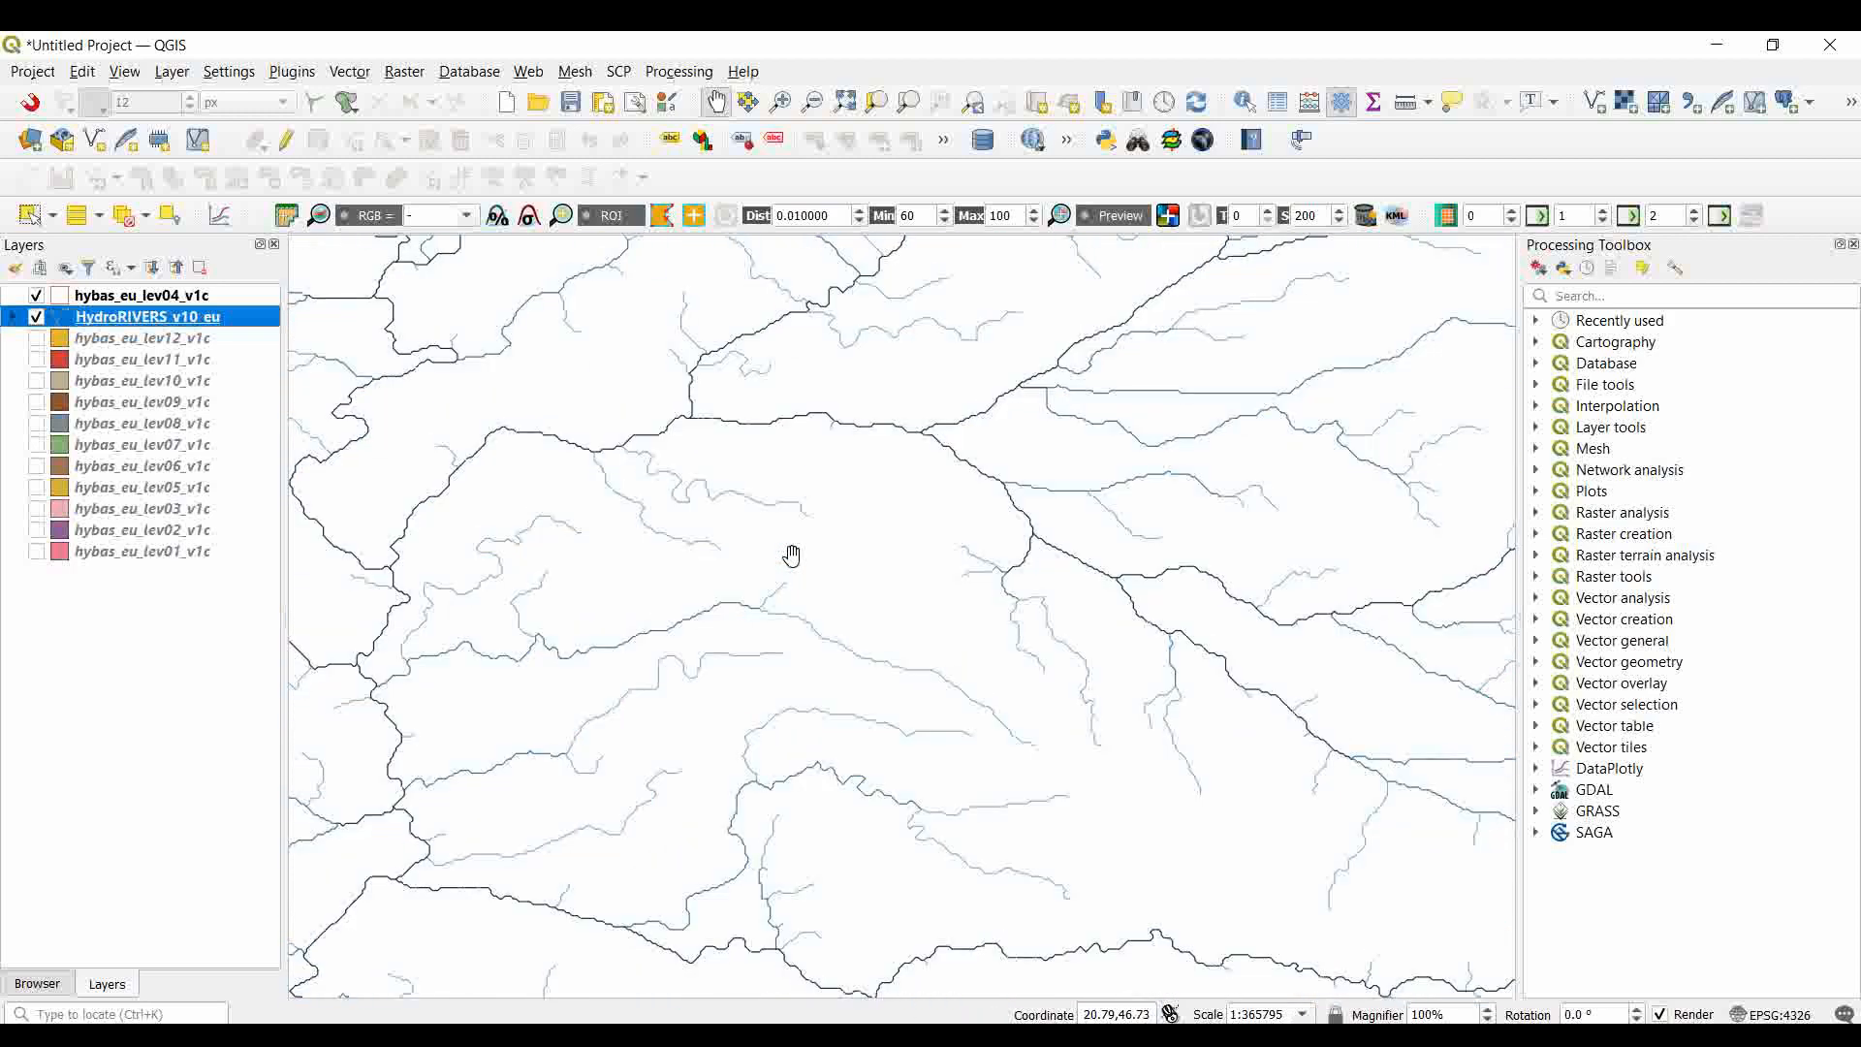
pyautogui.moveTo(962, 502)
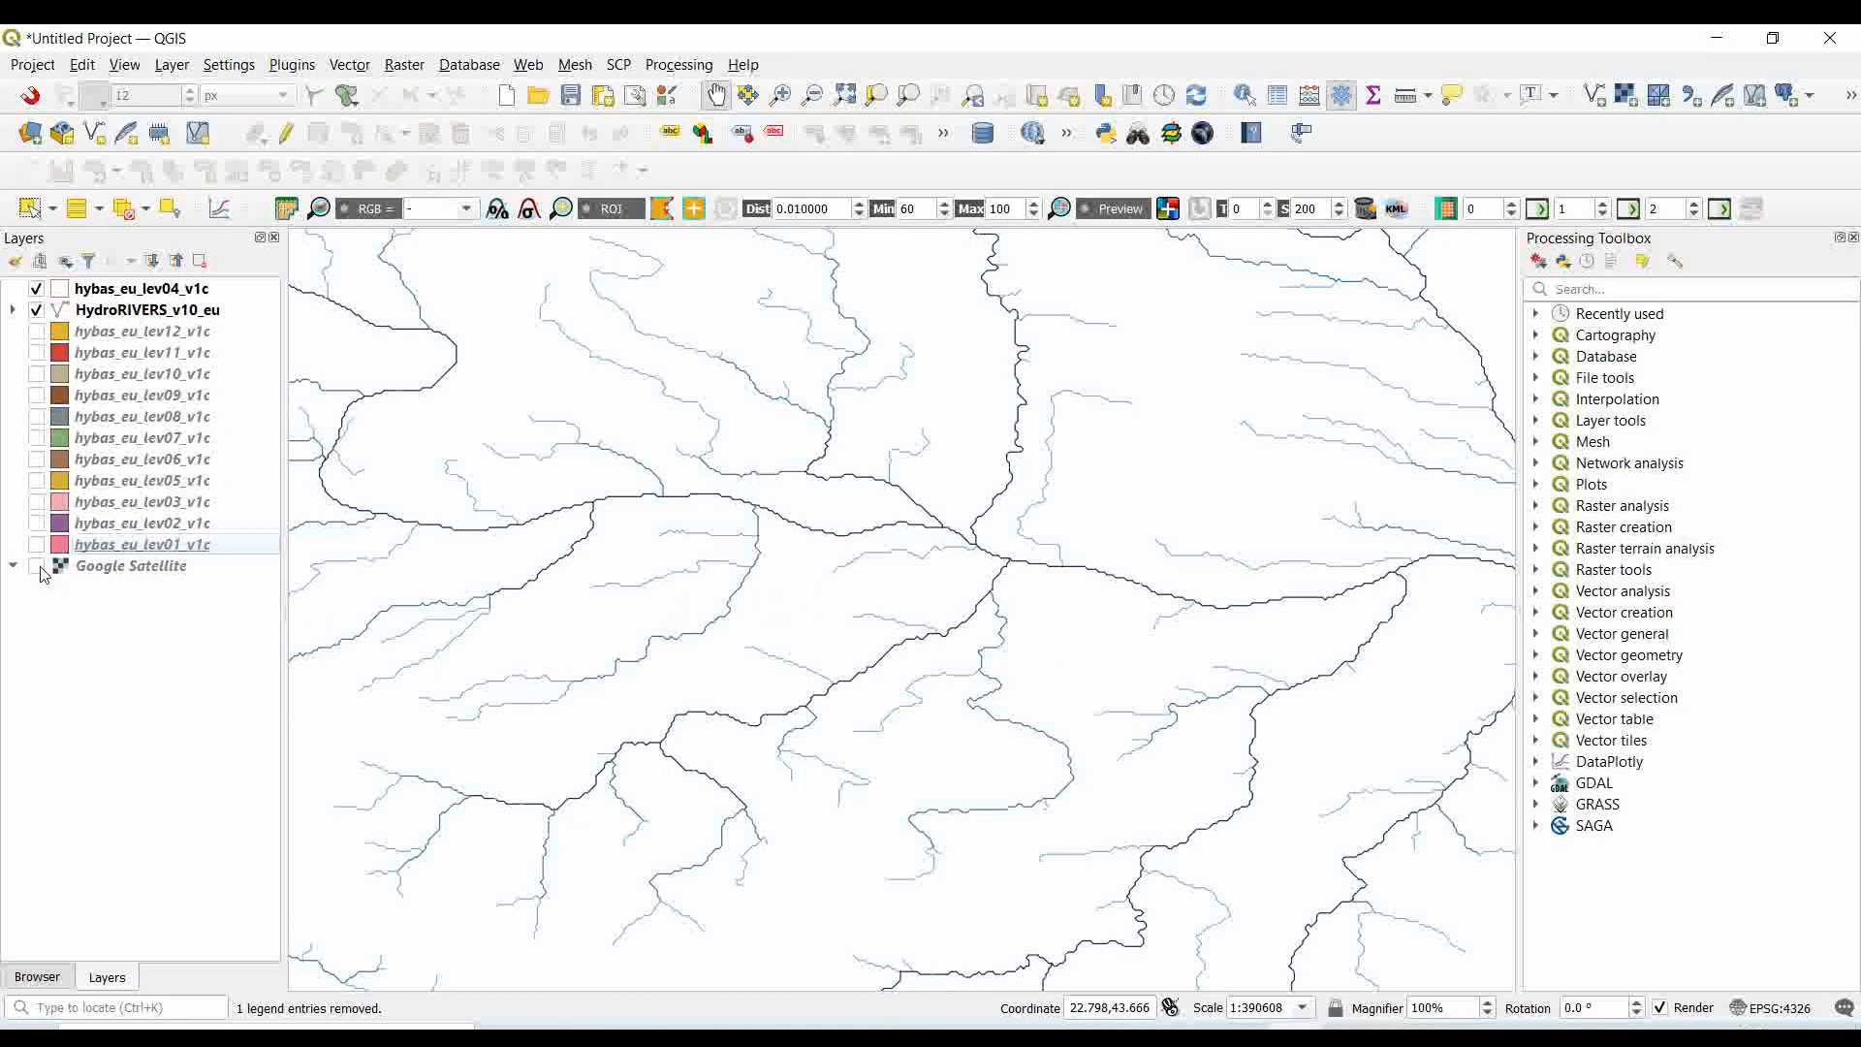
# - Show Google Satellite beneath hybas_eu_lev04_v1c basins and HydroRIVERS_v10_eu rivers
pyautogui.click(37, 566)
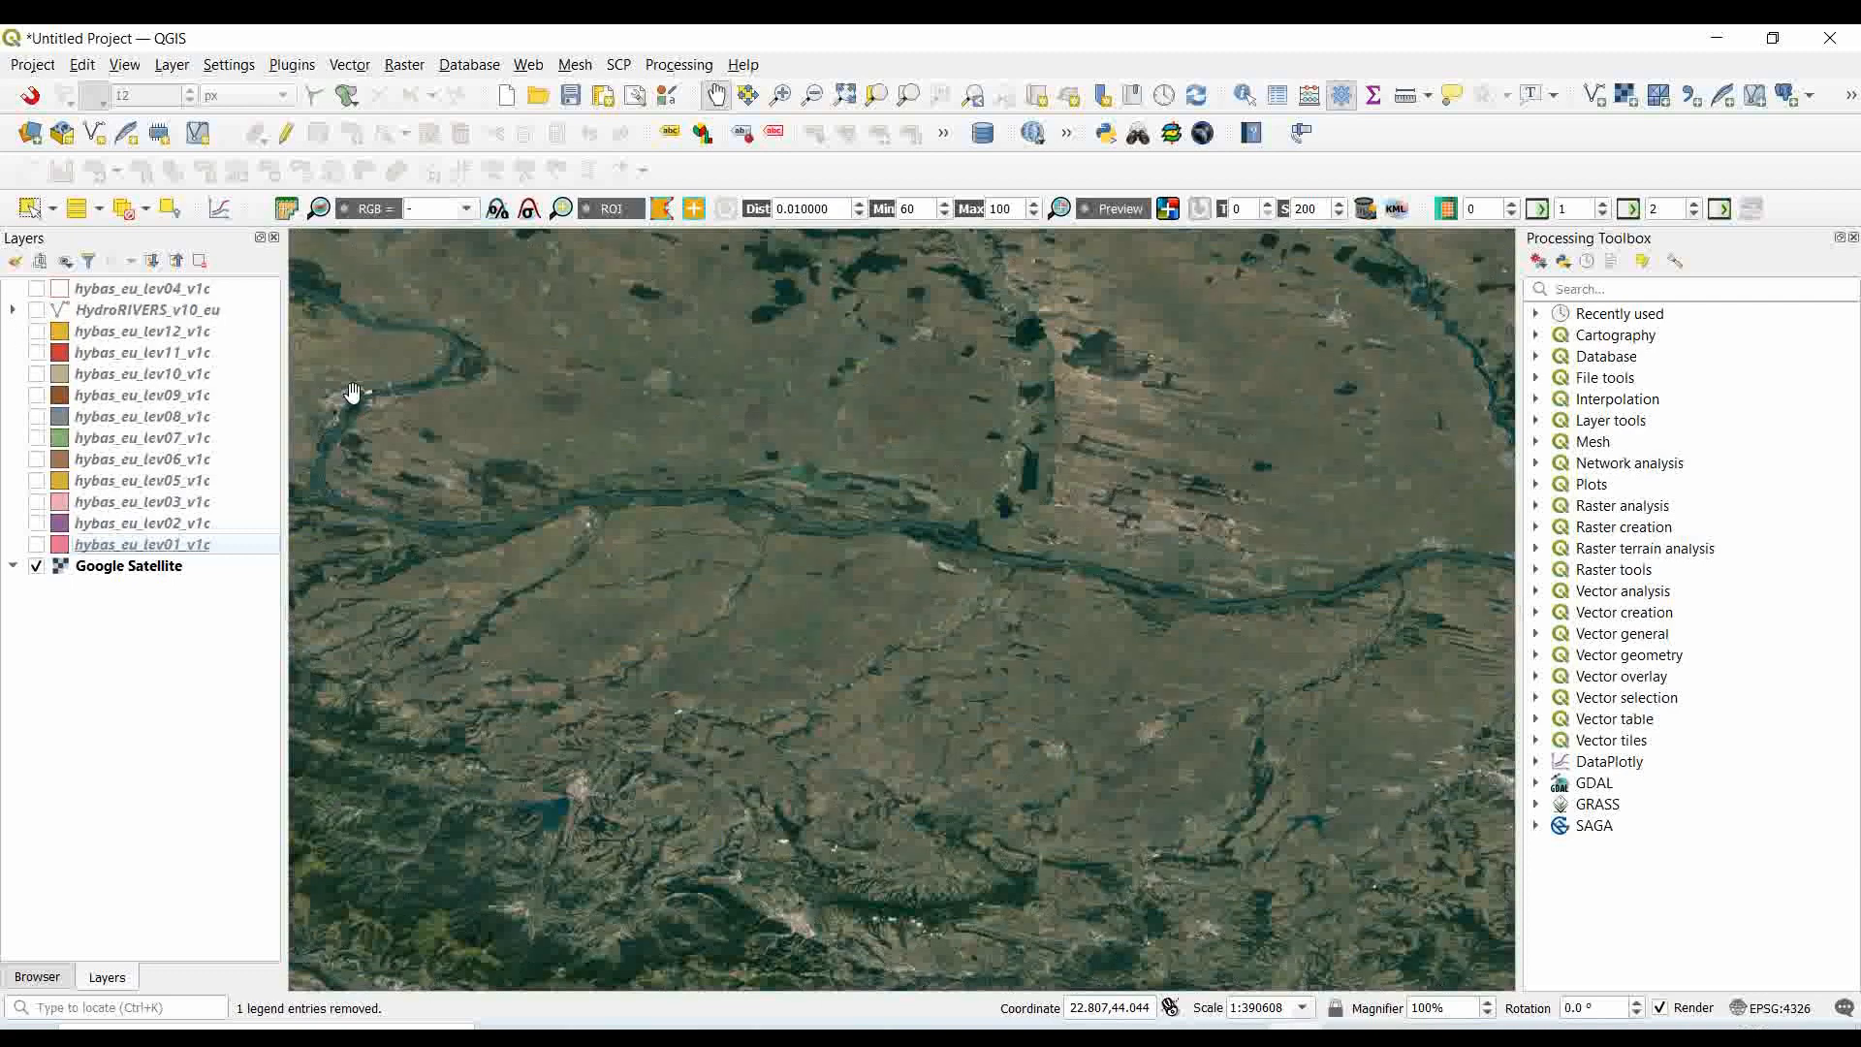
pyautogui.moveTo(805, 524)
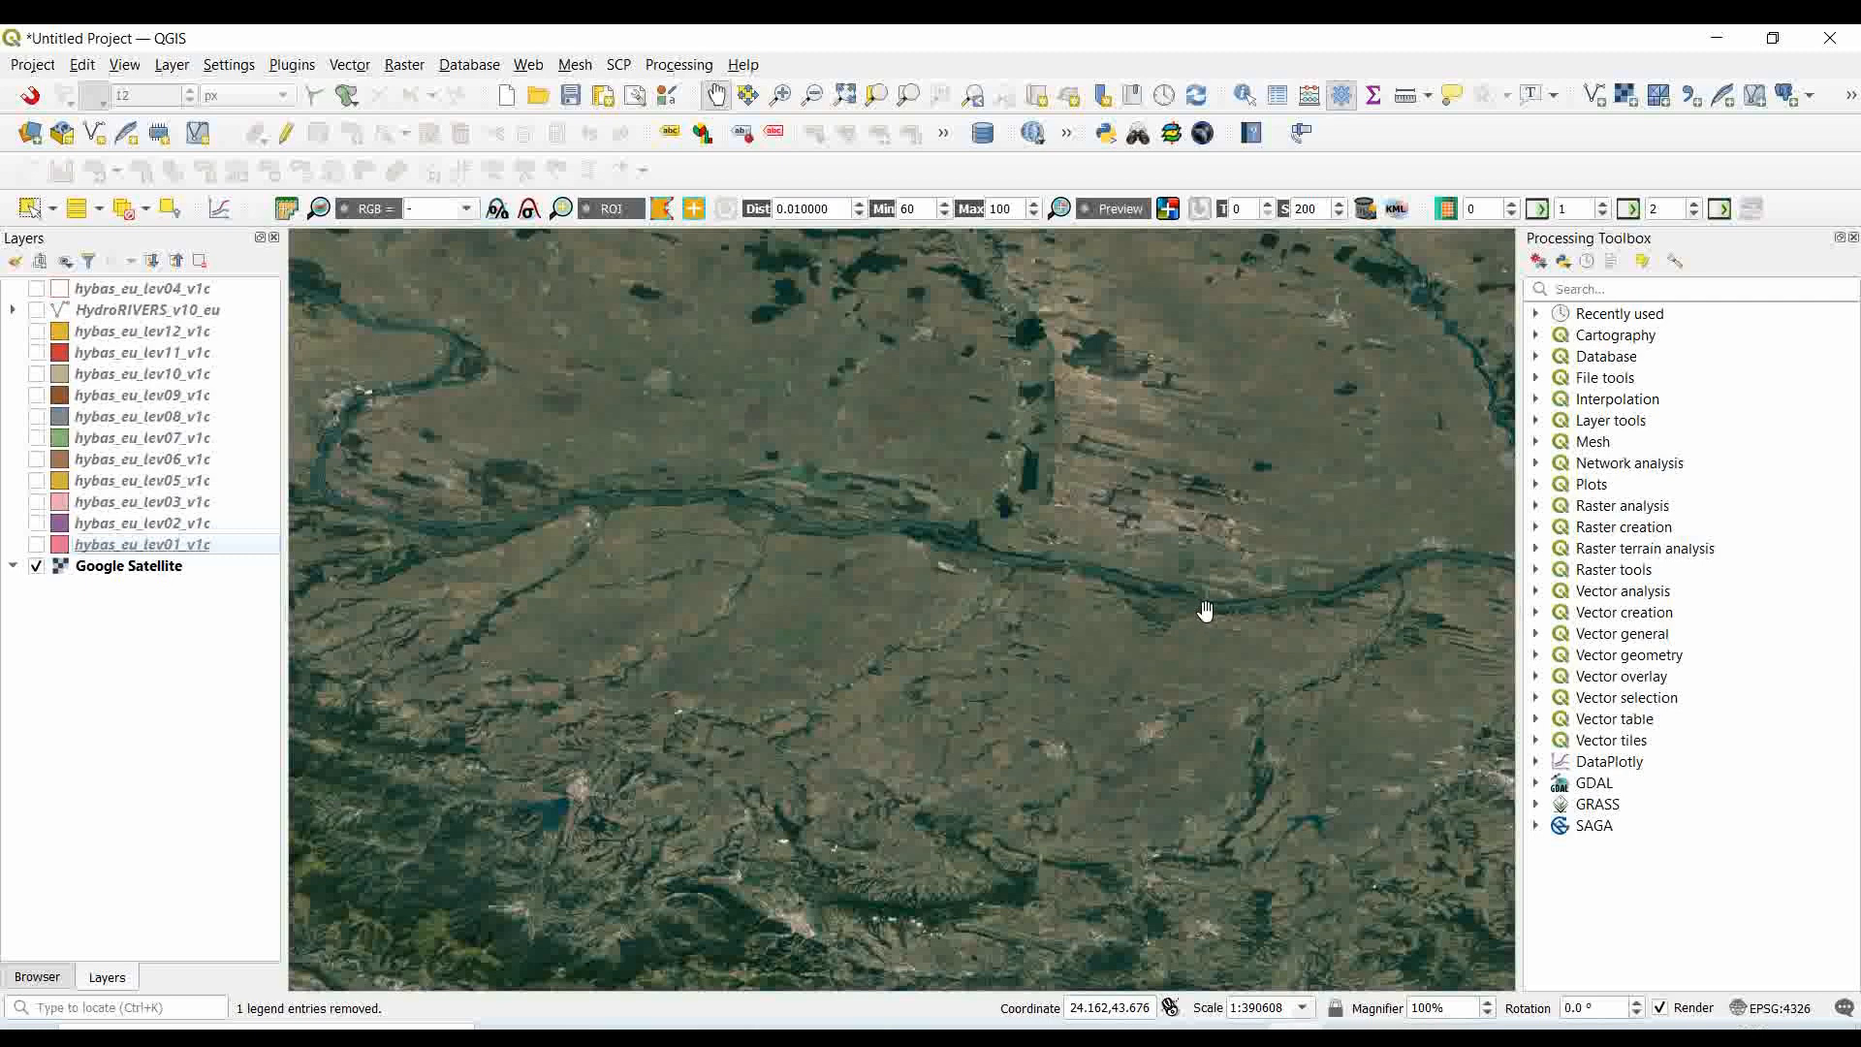
pyautogui.click(37, 289)
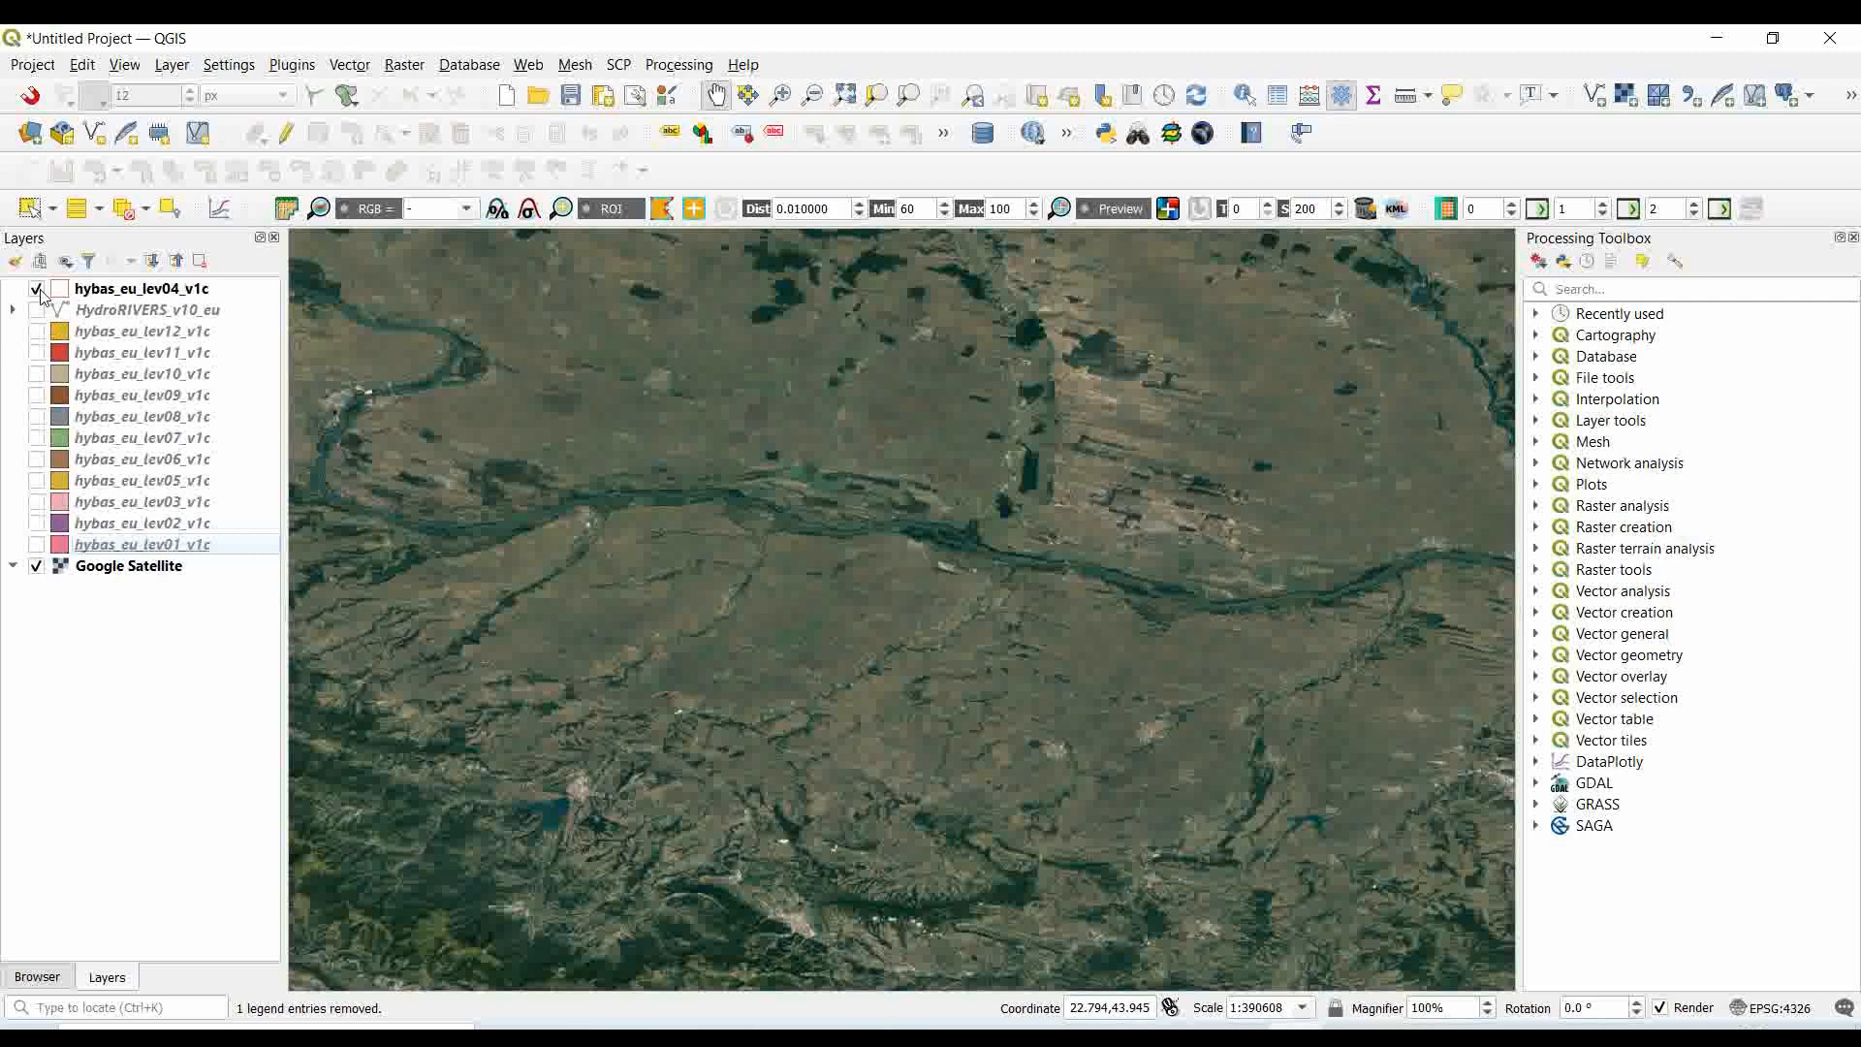
pyautogui.click(37, 310)
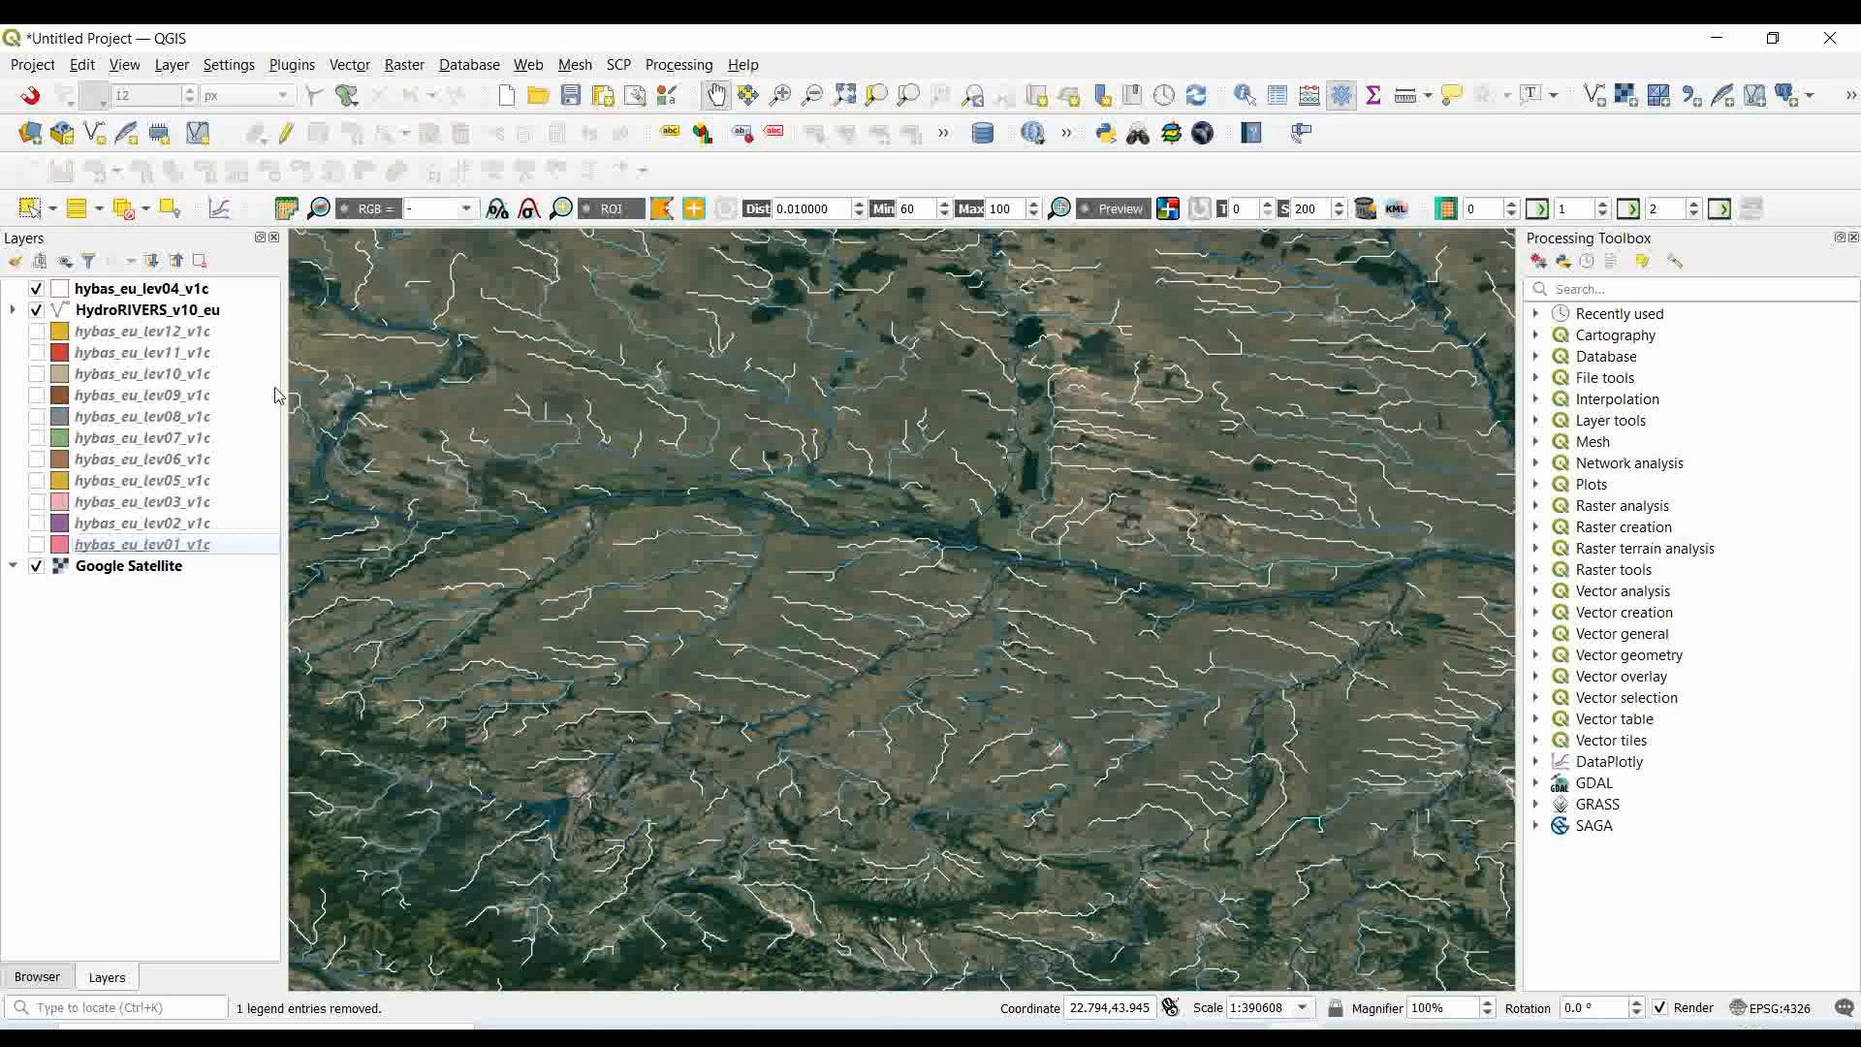